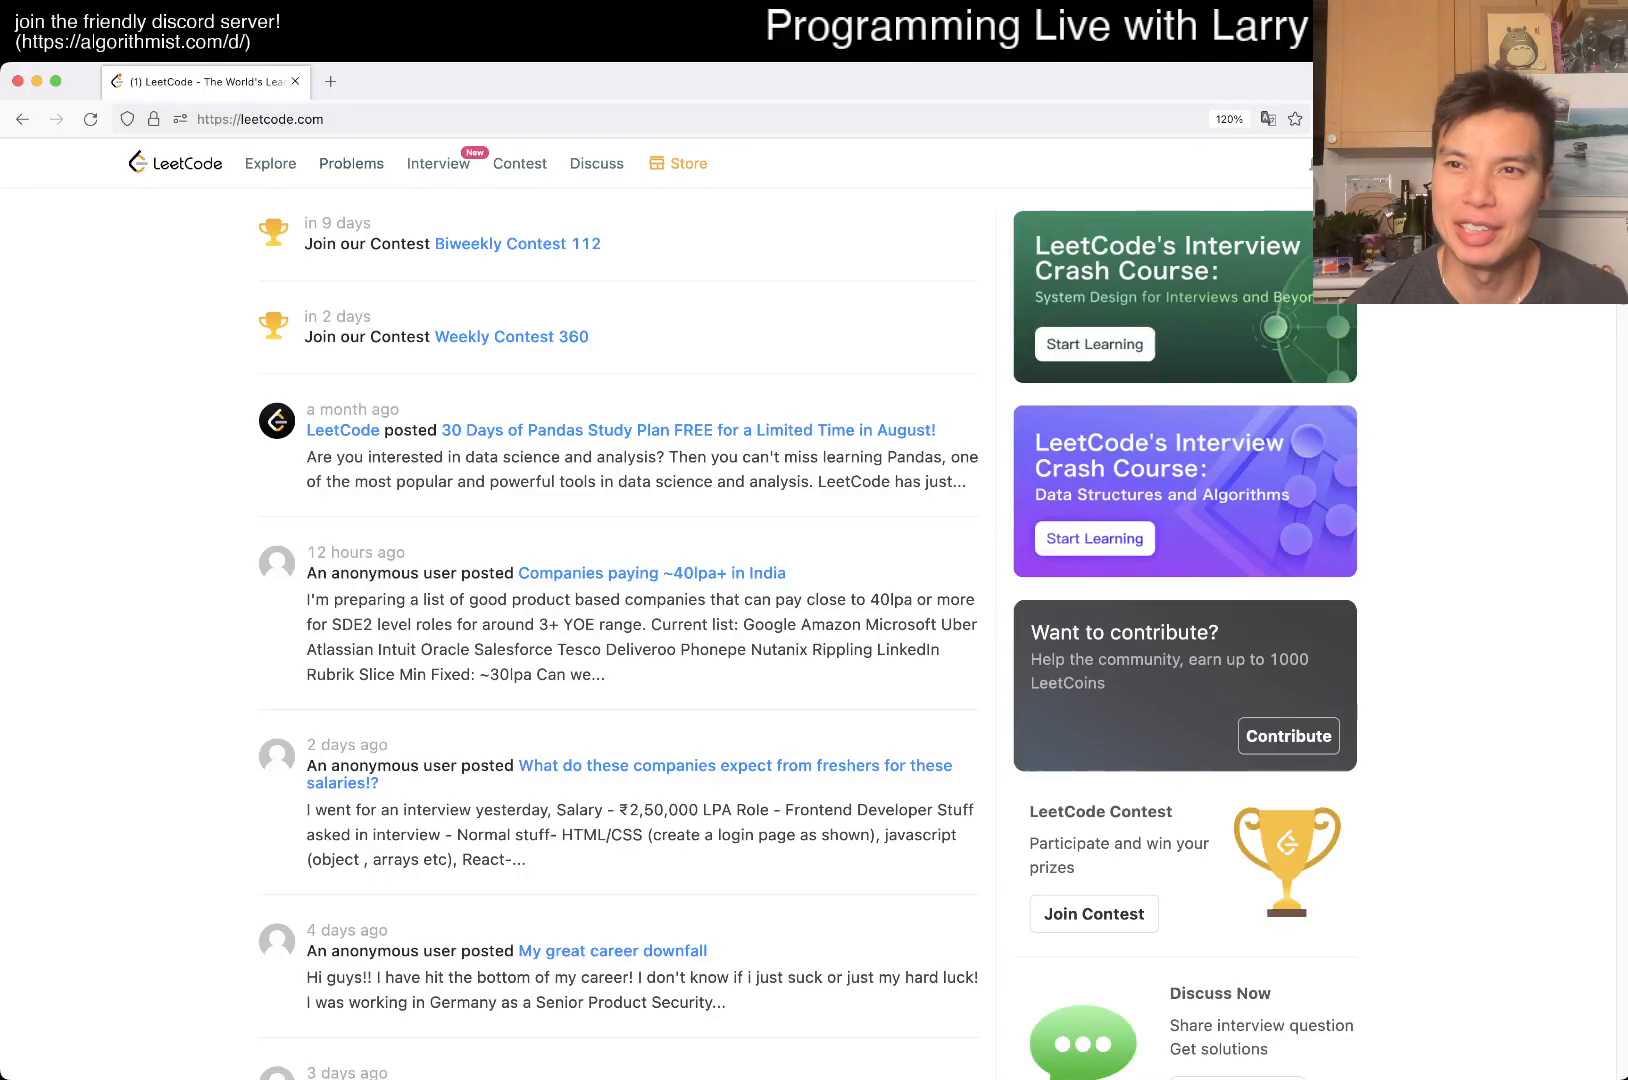
Bring up the reset-to-default-code confirmation on the Interleaving String problem
click(352, 164)
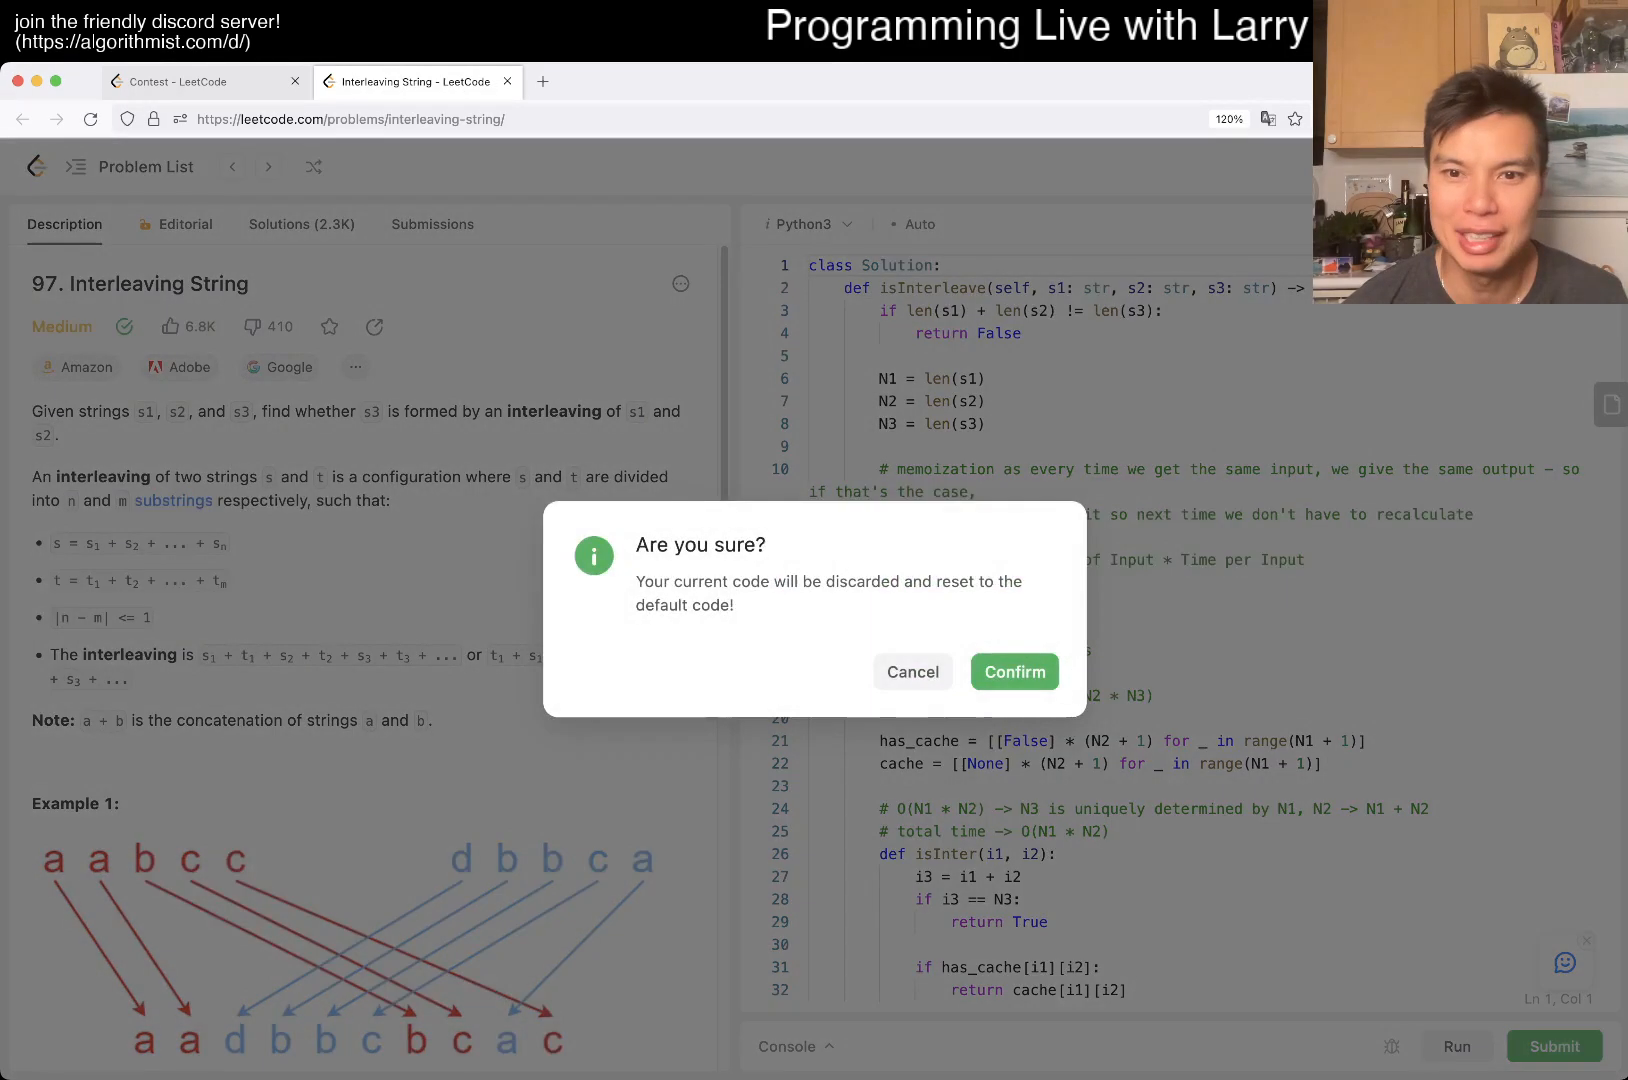
Confirm the reset so only the default Python Solution stub remains, then review the description and constraints
click(1014, 672)
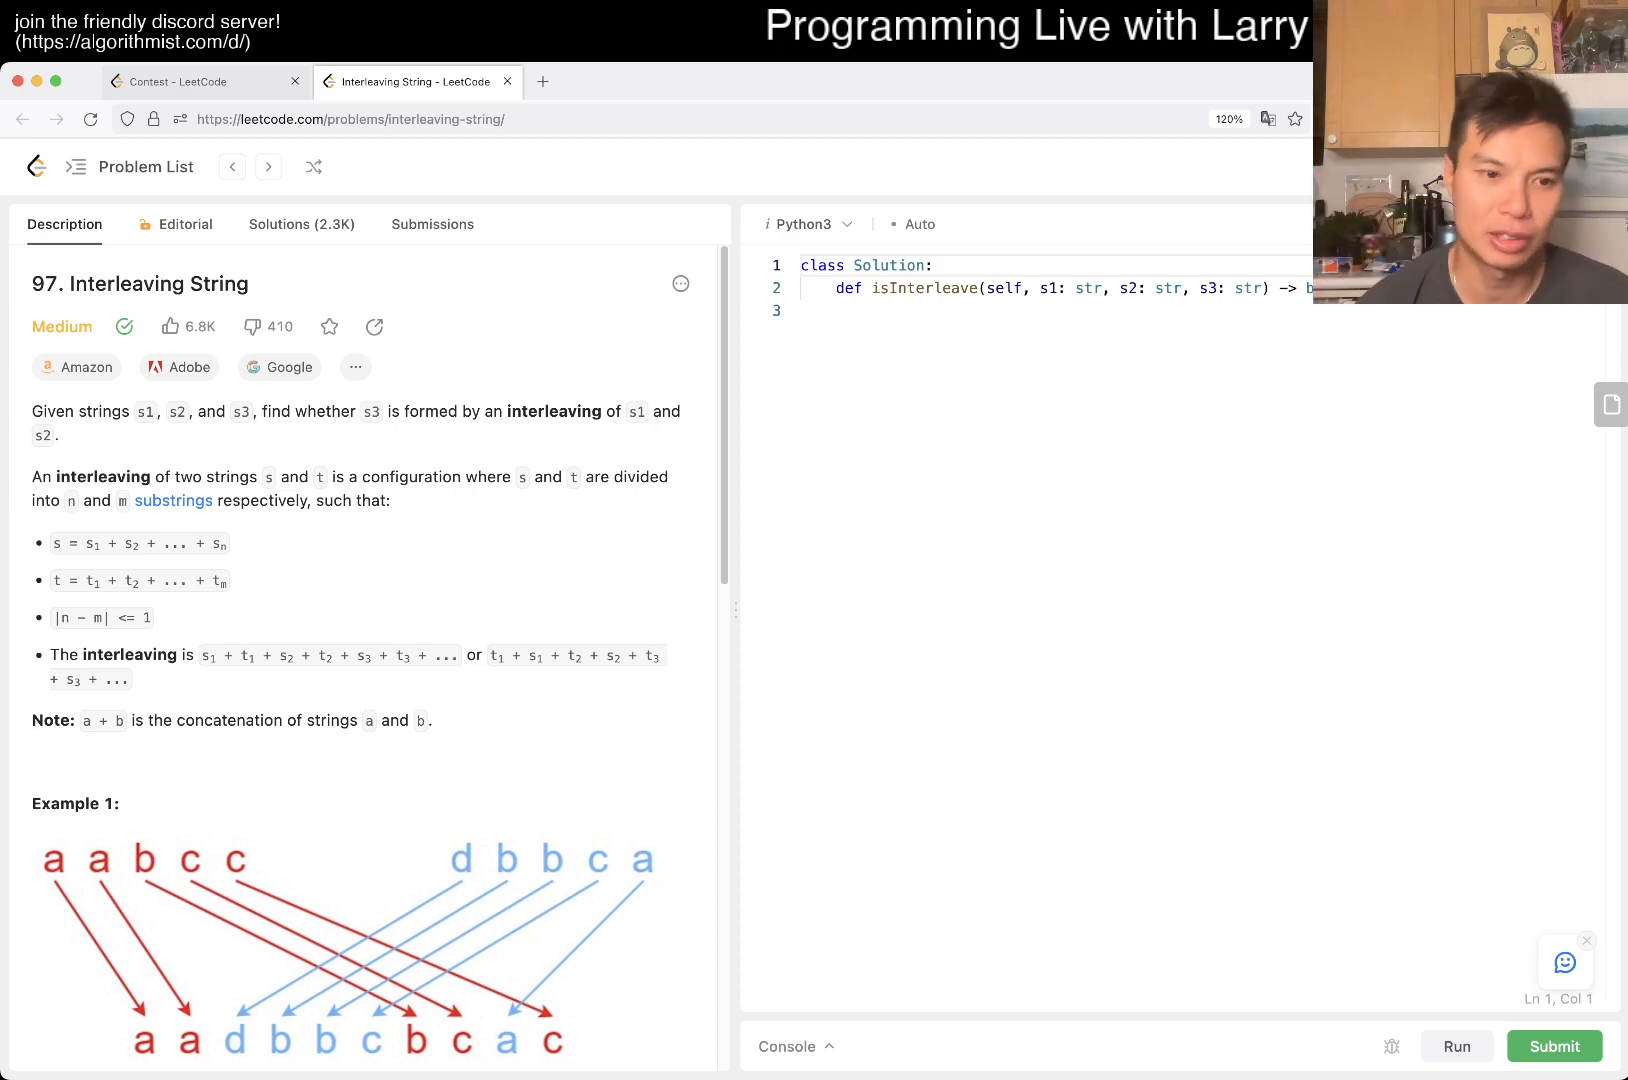
scroll(down, 3)
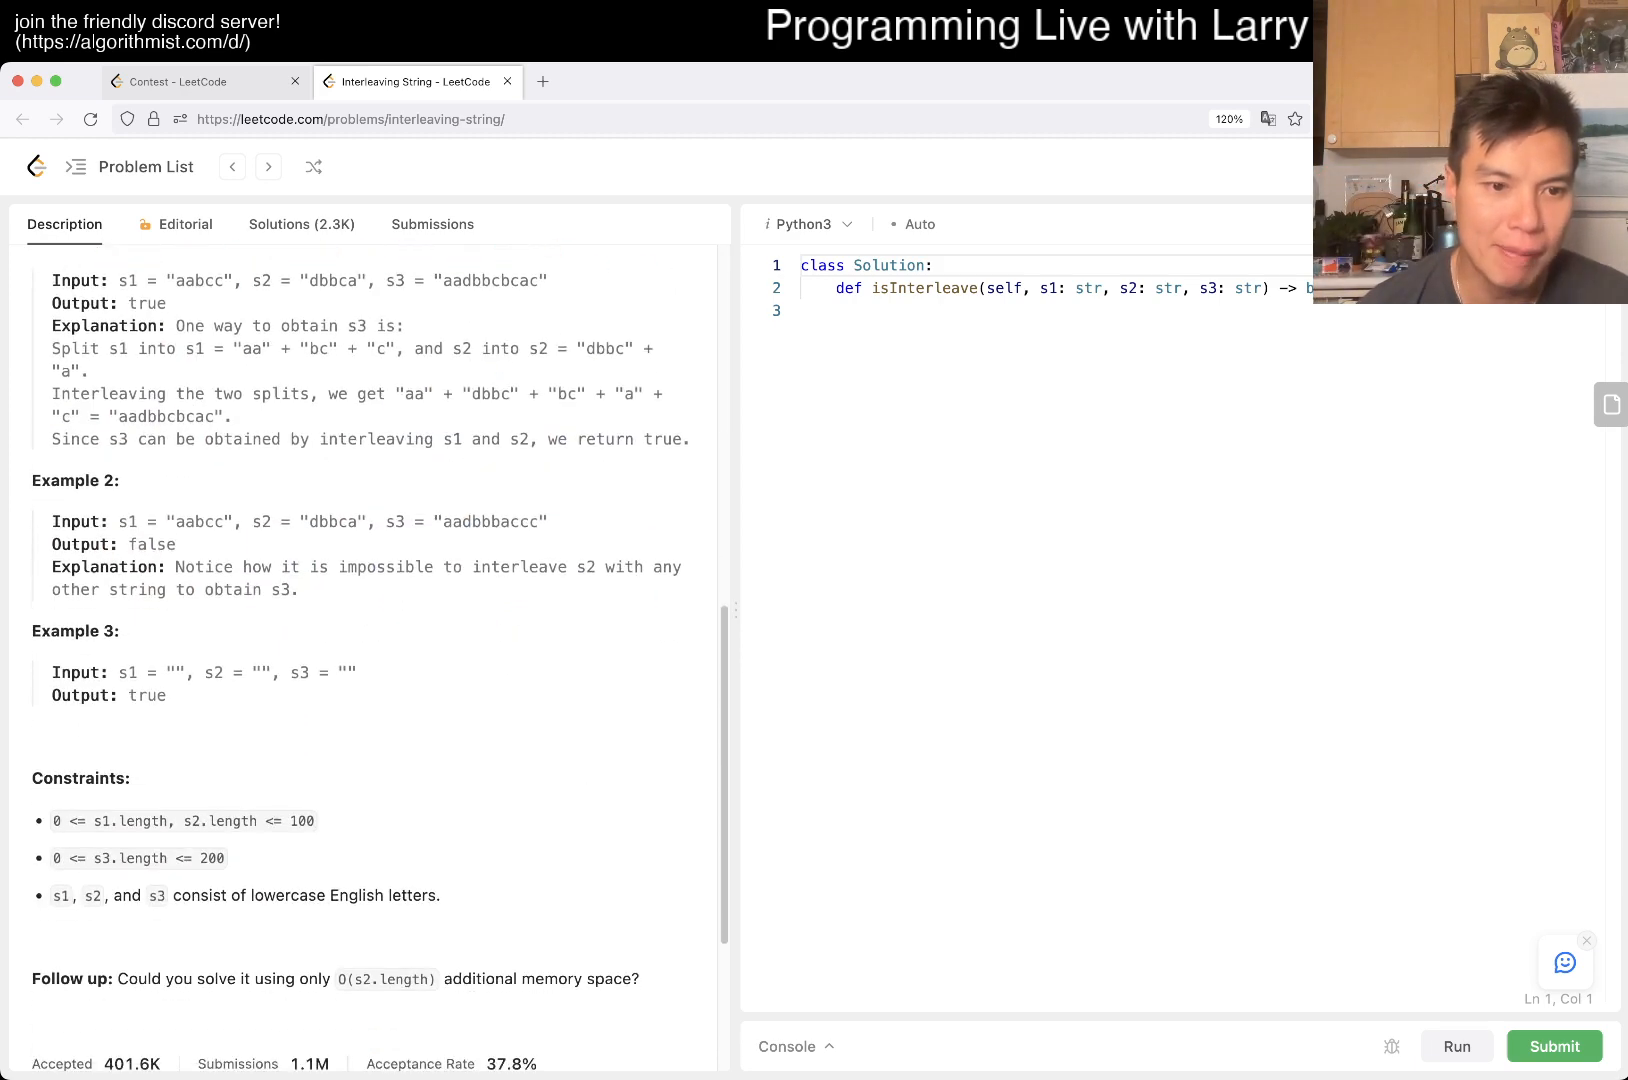
drag(52, 820, 224, 858)
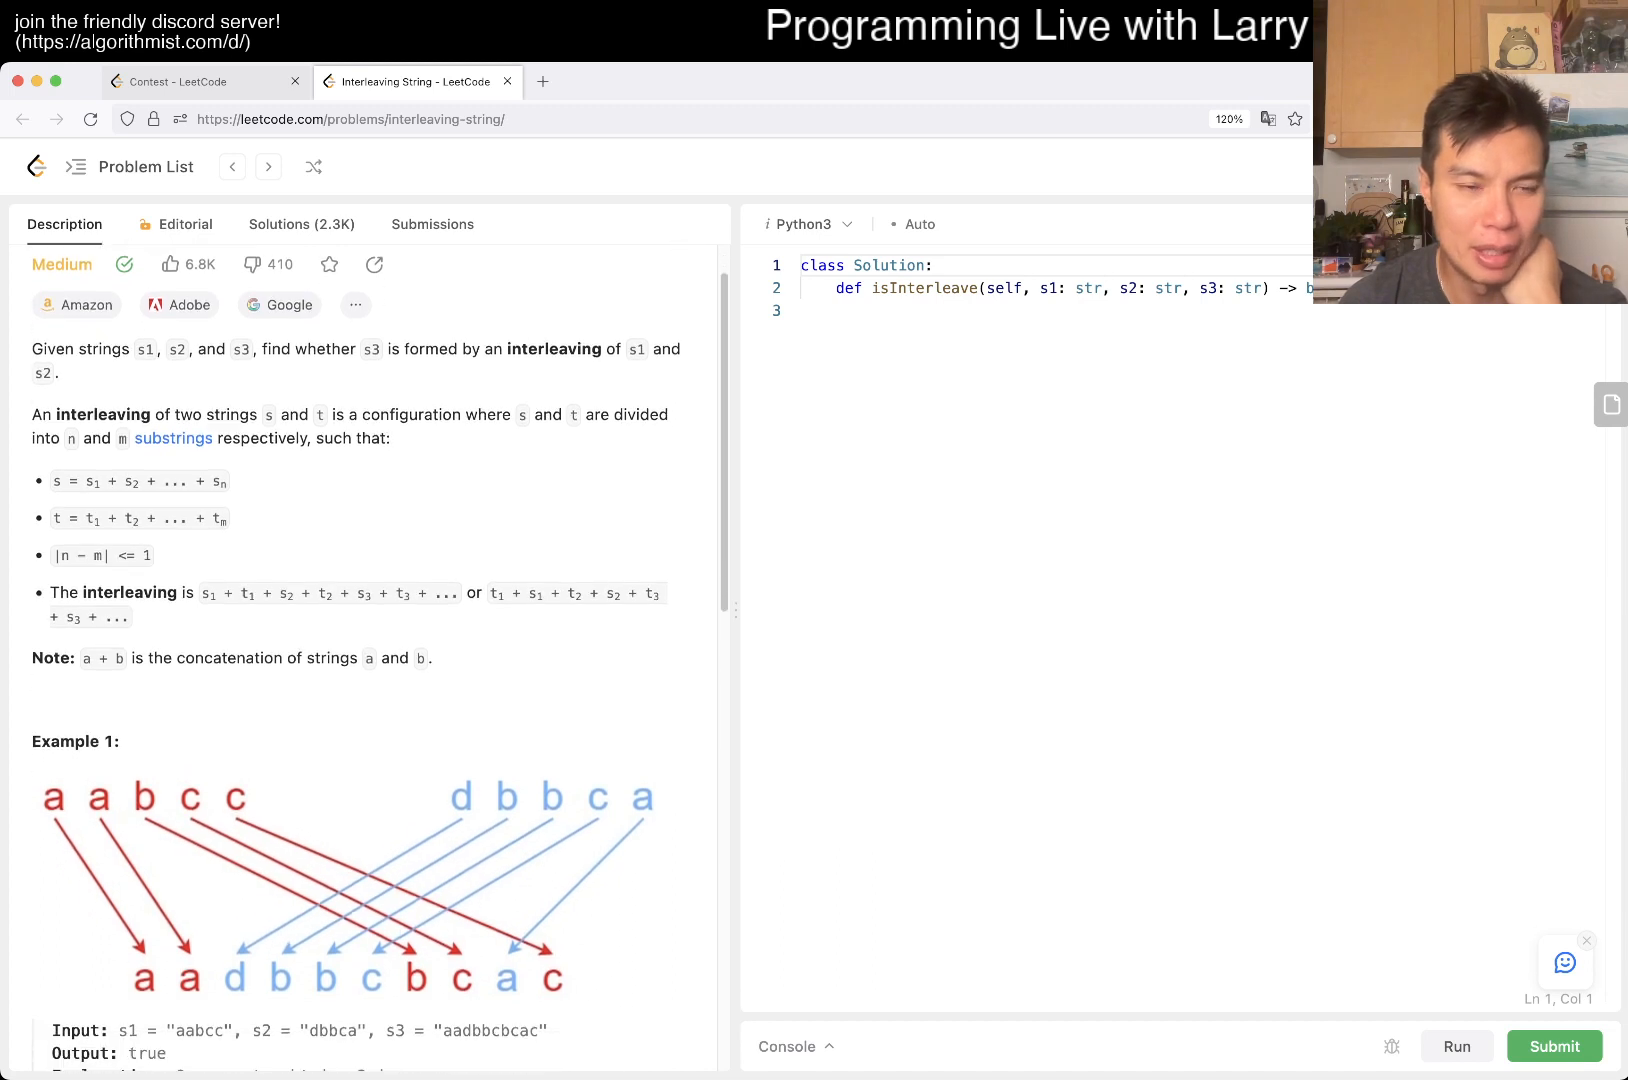
scroll(down, 3)
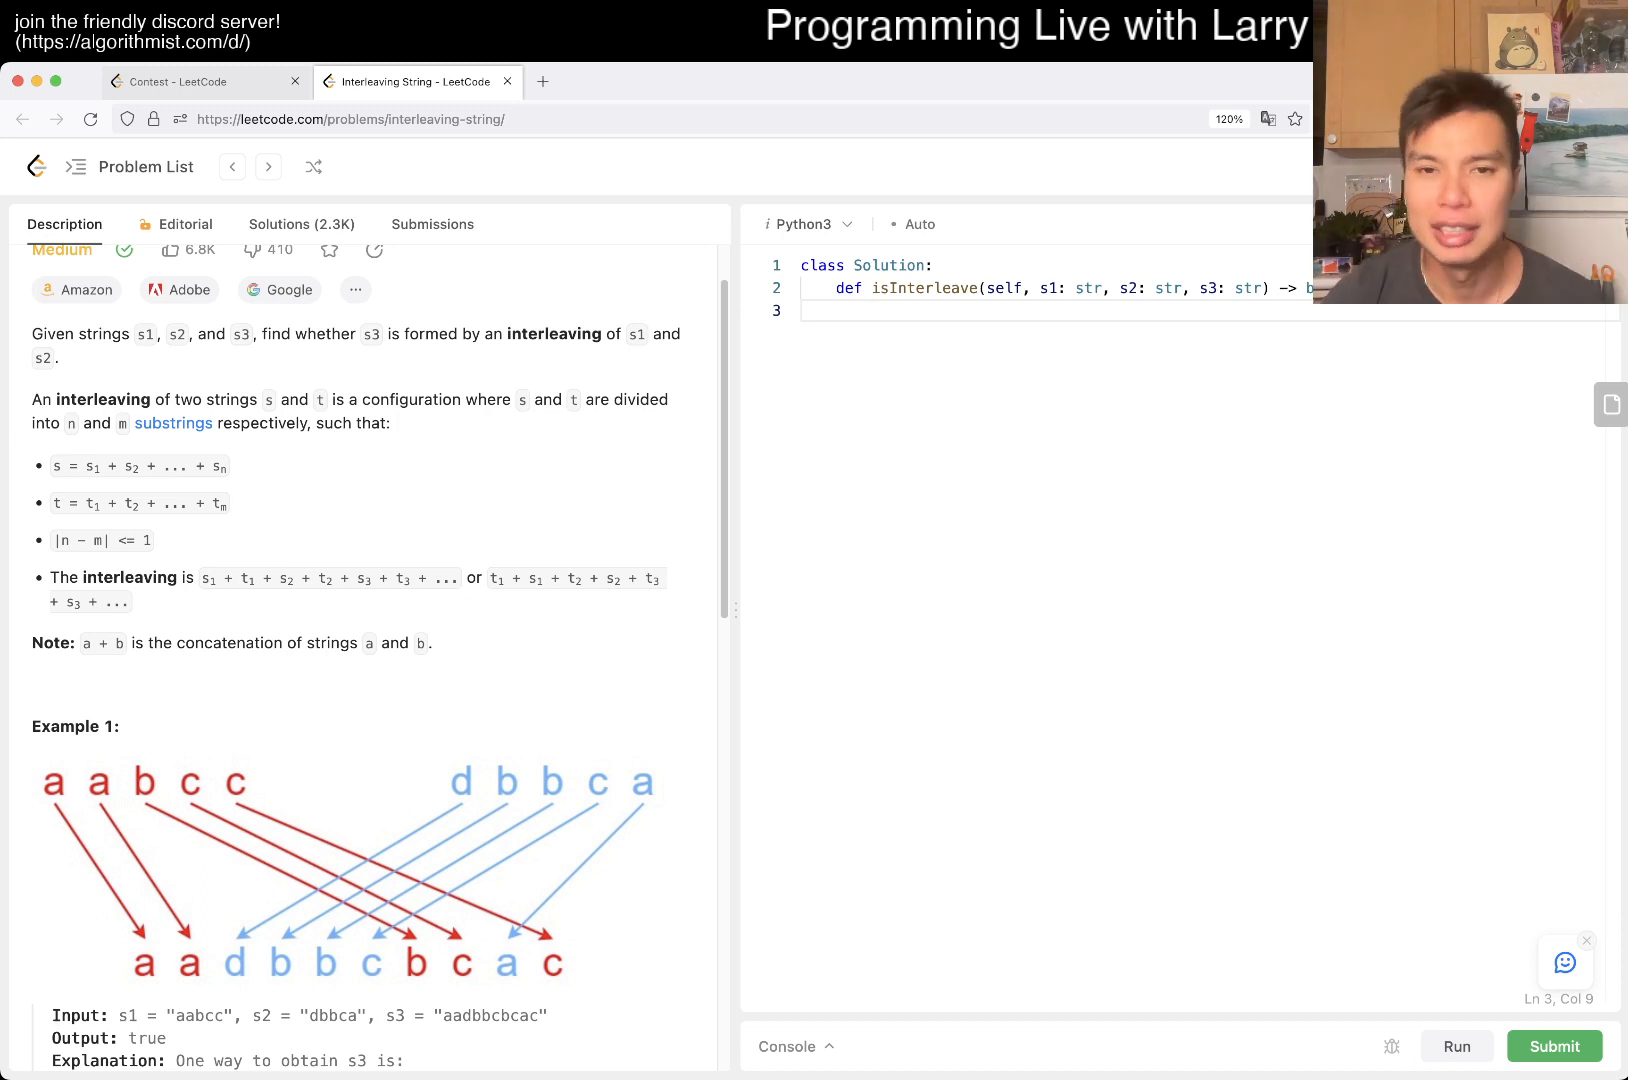
Store the lengths of s1 and s2 as N1 = len(s1) and N2 = len(s2)
text(N1 = len(s1))
text(N2 = len()
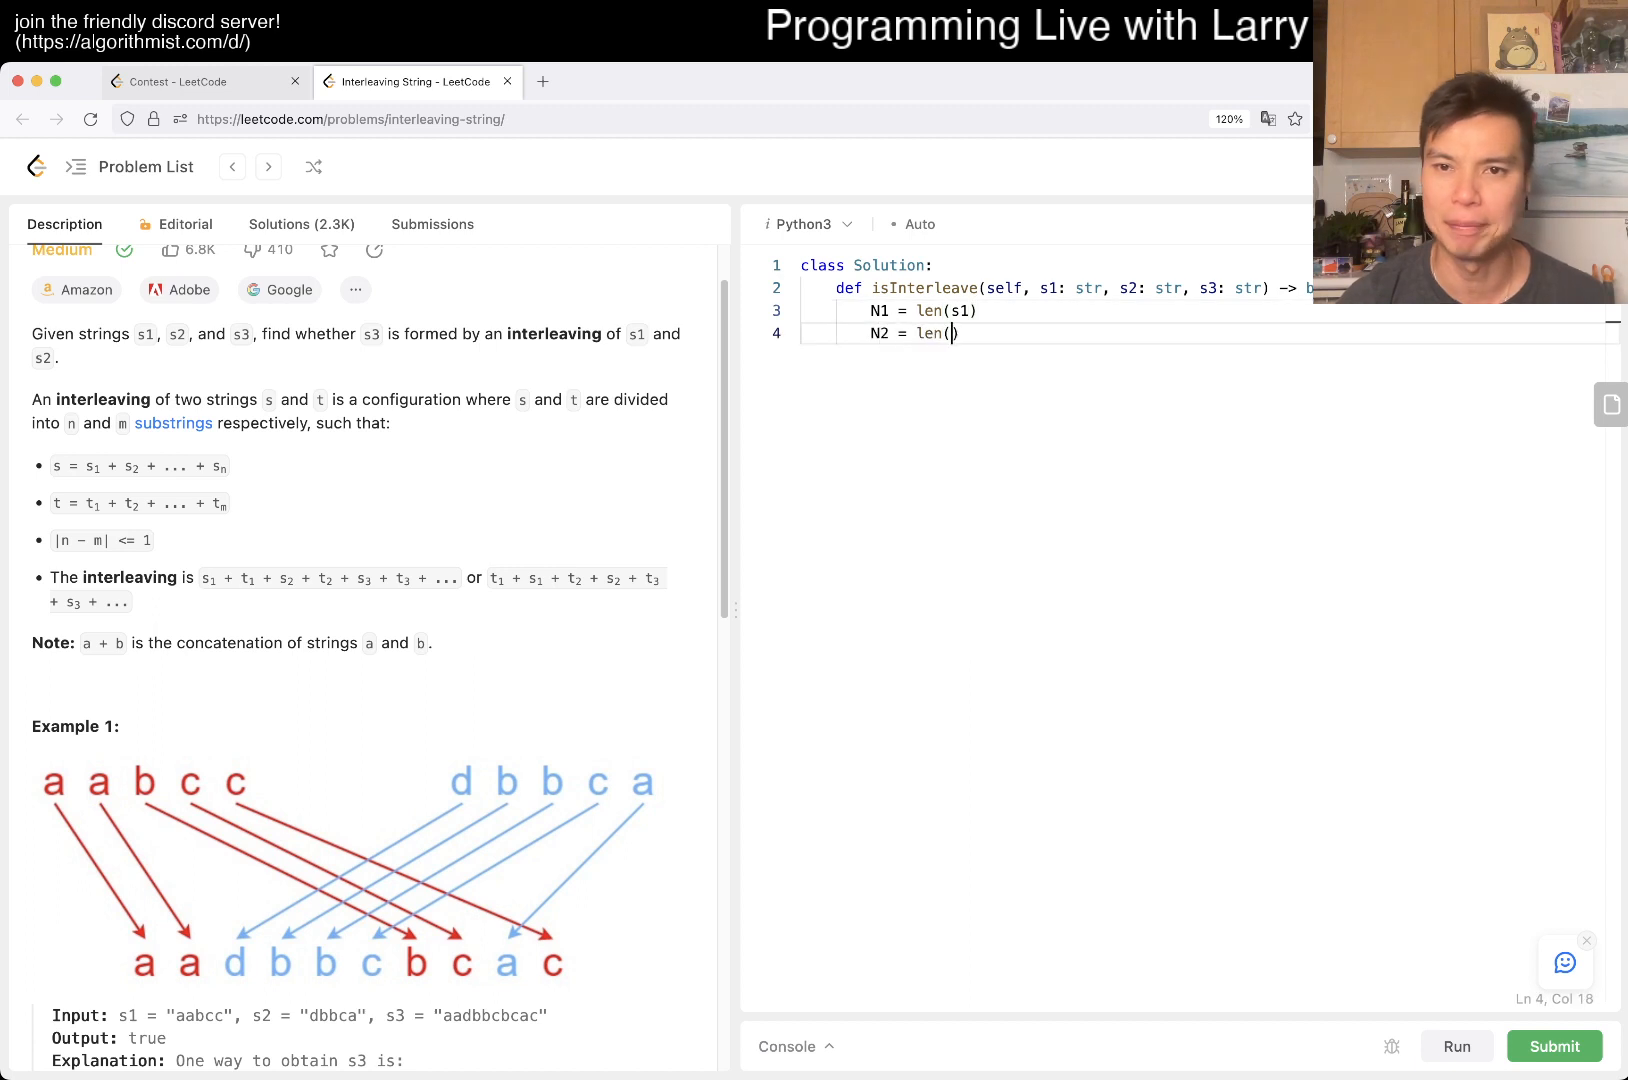
text(s2))
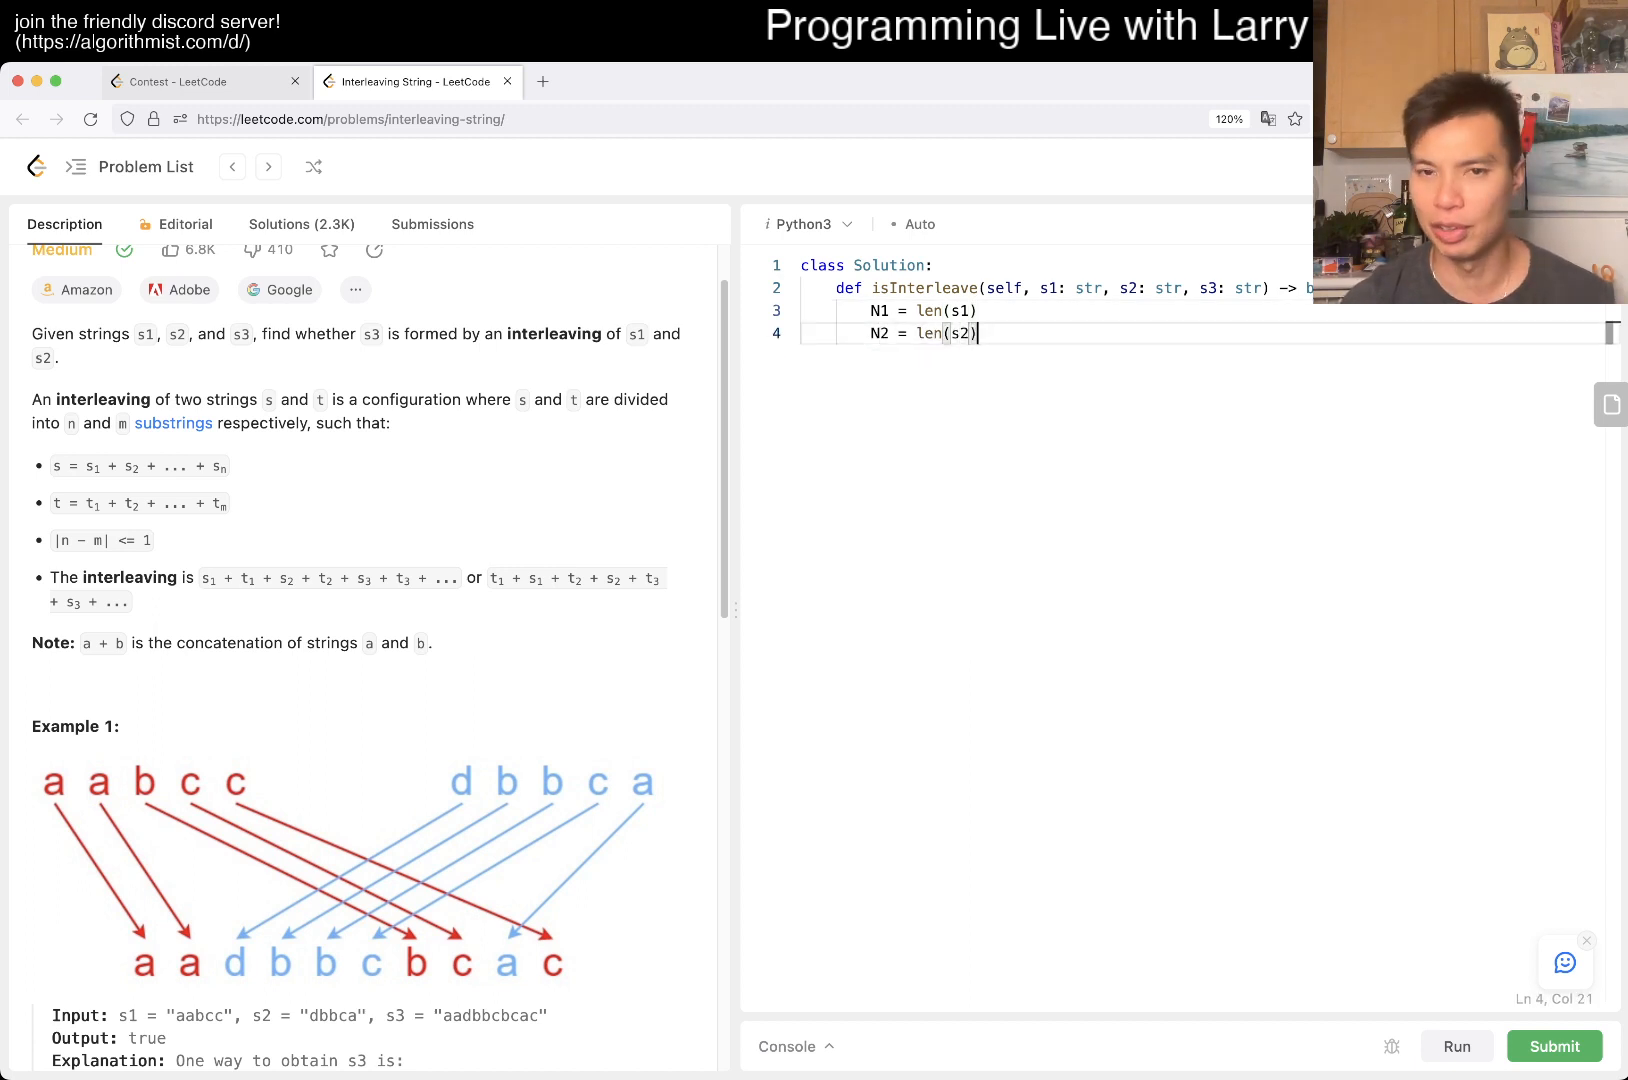
key(Enter)
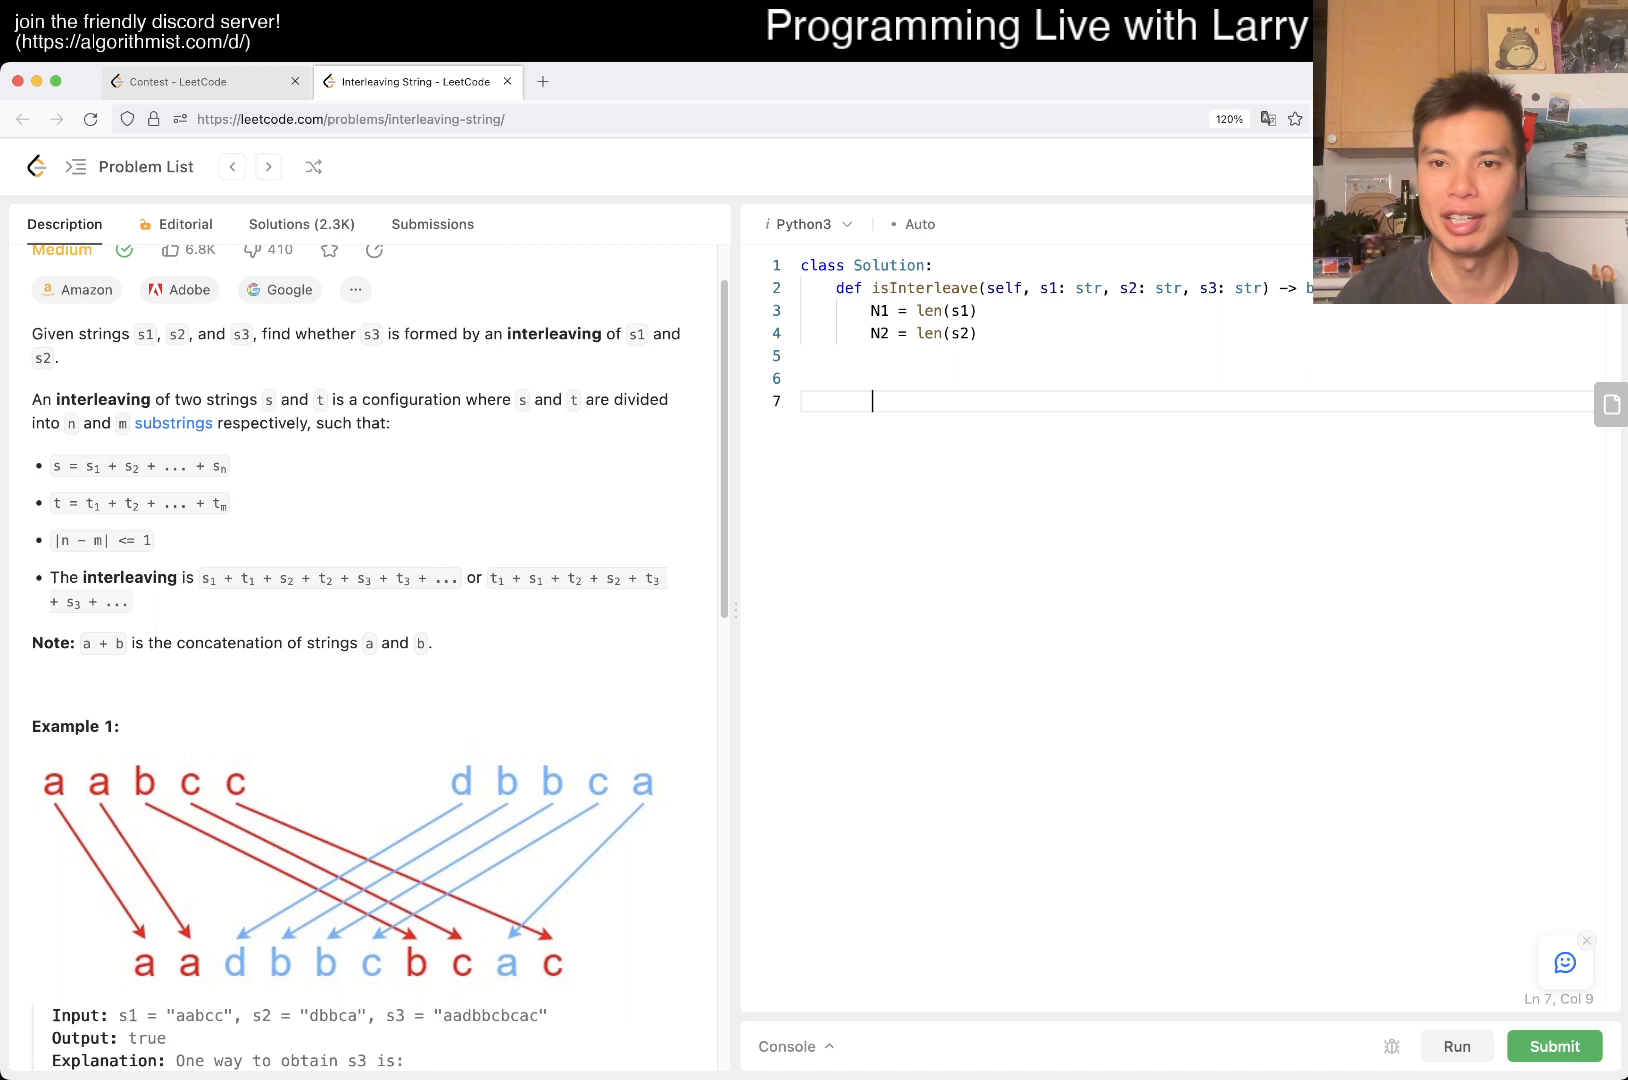
key(Backspace)
text(def)
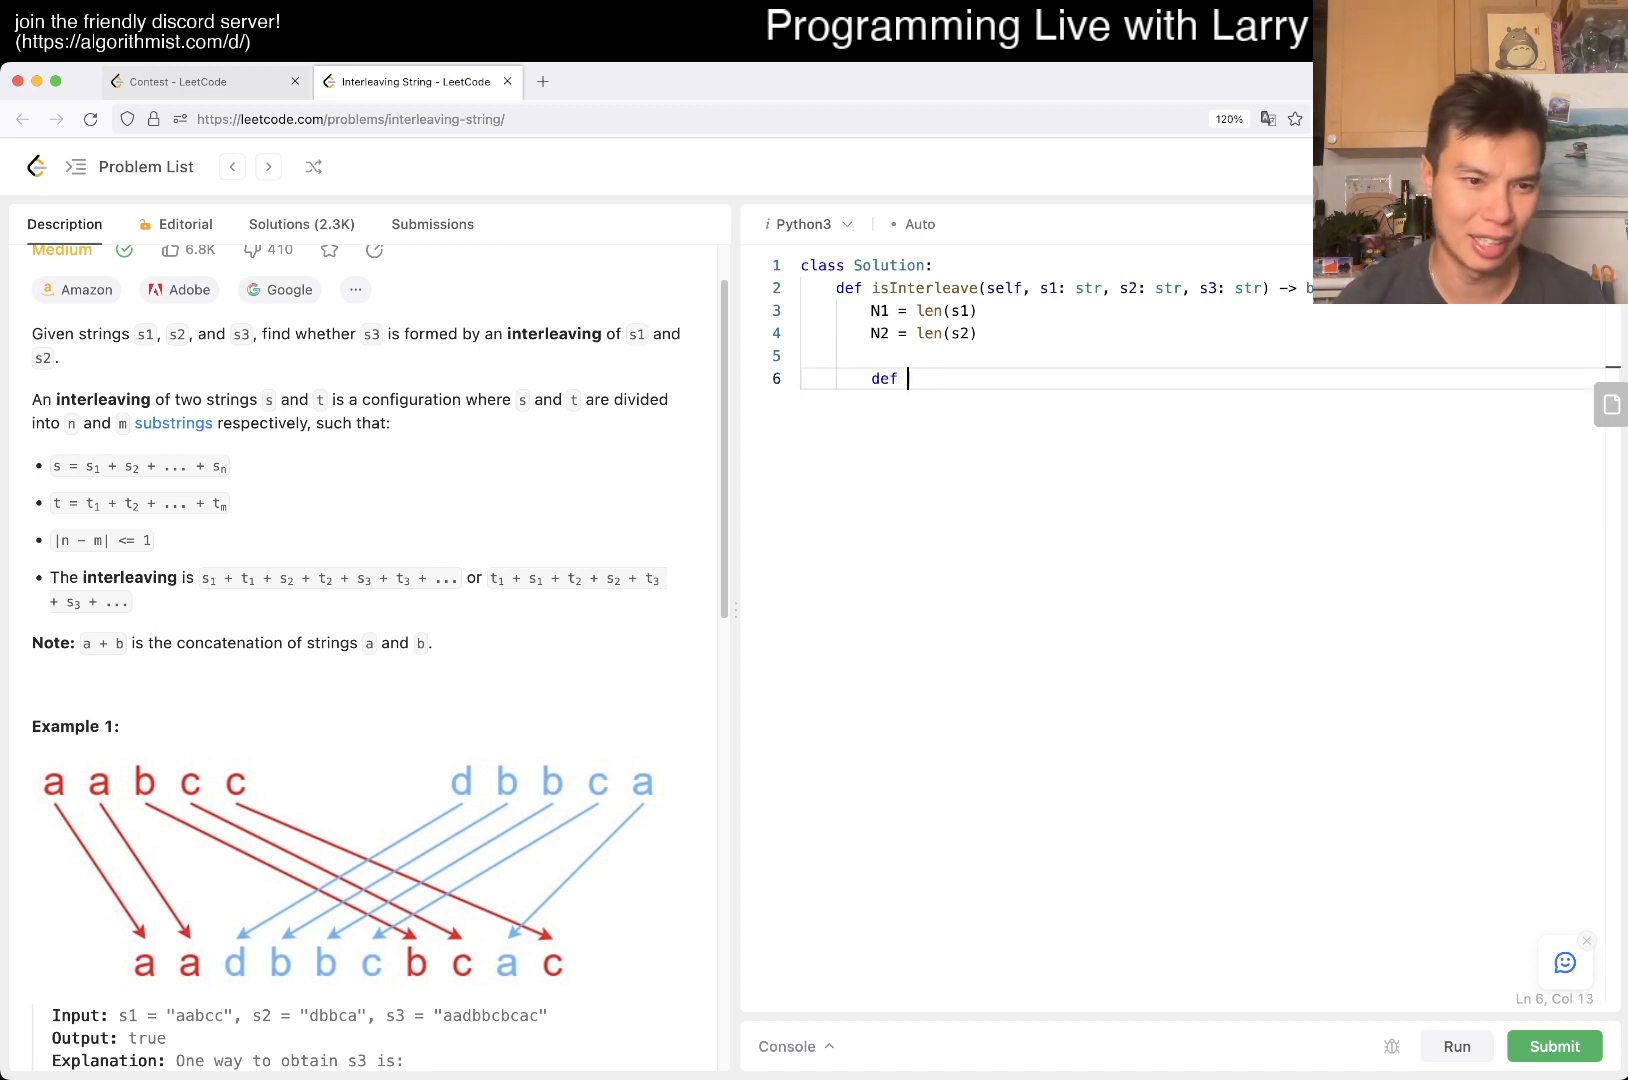
Declare the nested helper isPossible(i1, i2, i3) and begin its body
text(isPossible()
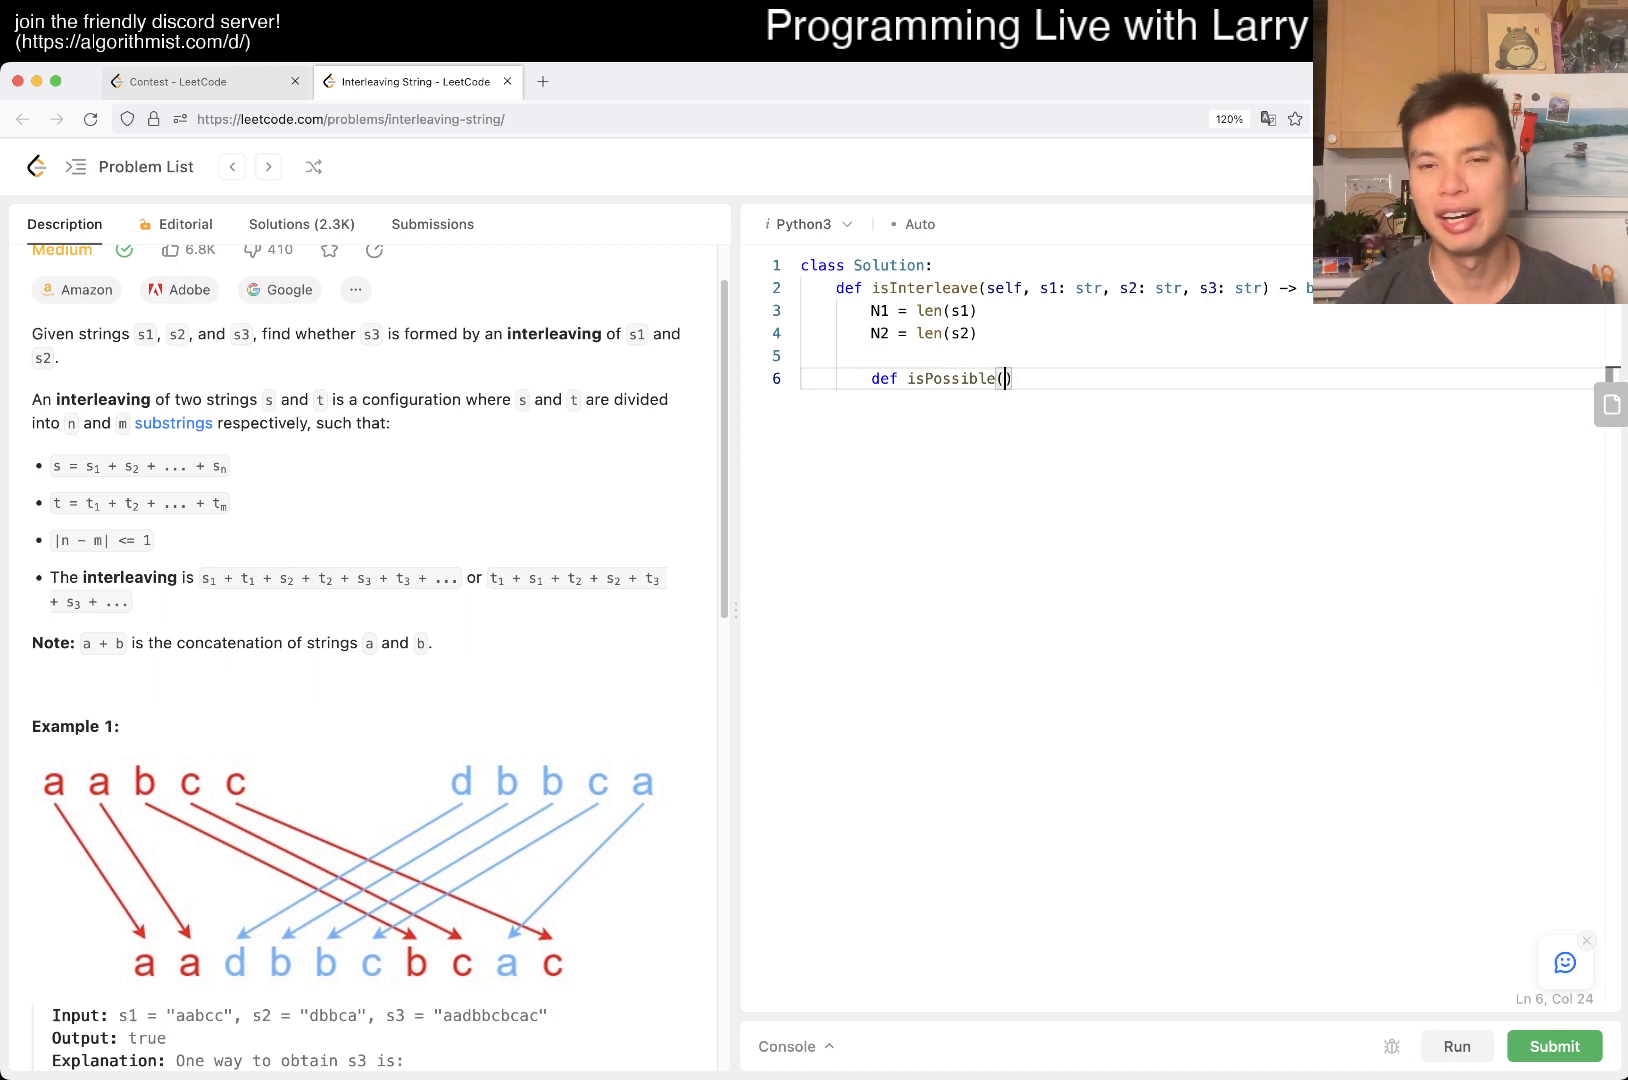
text(i1)
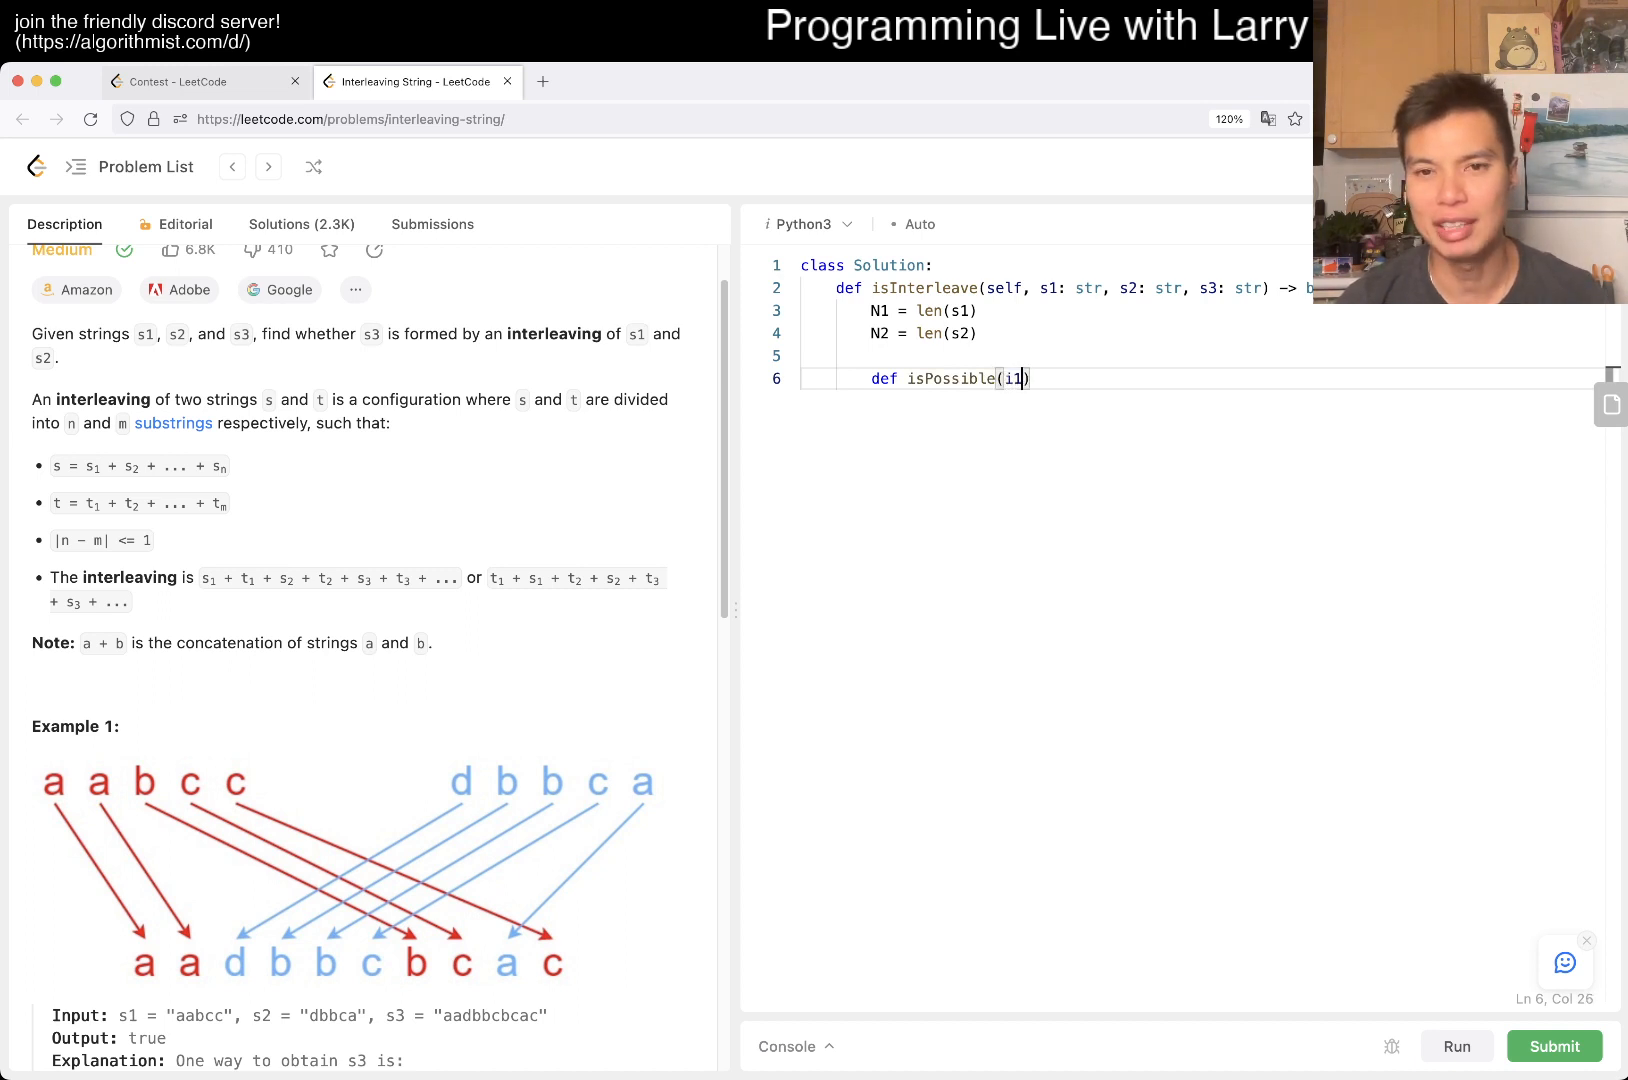
text(, i2, i3)
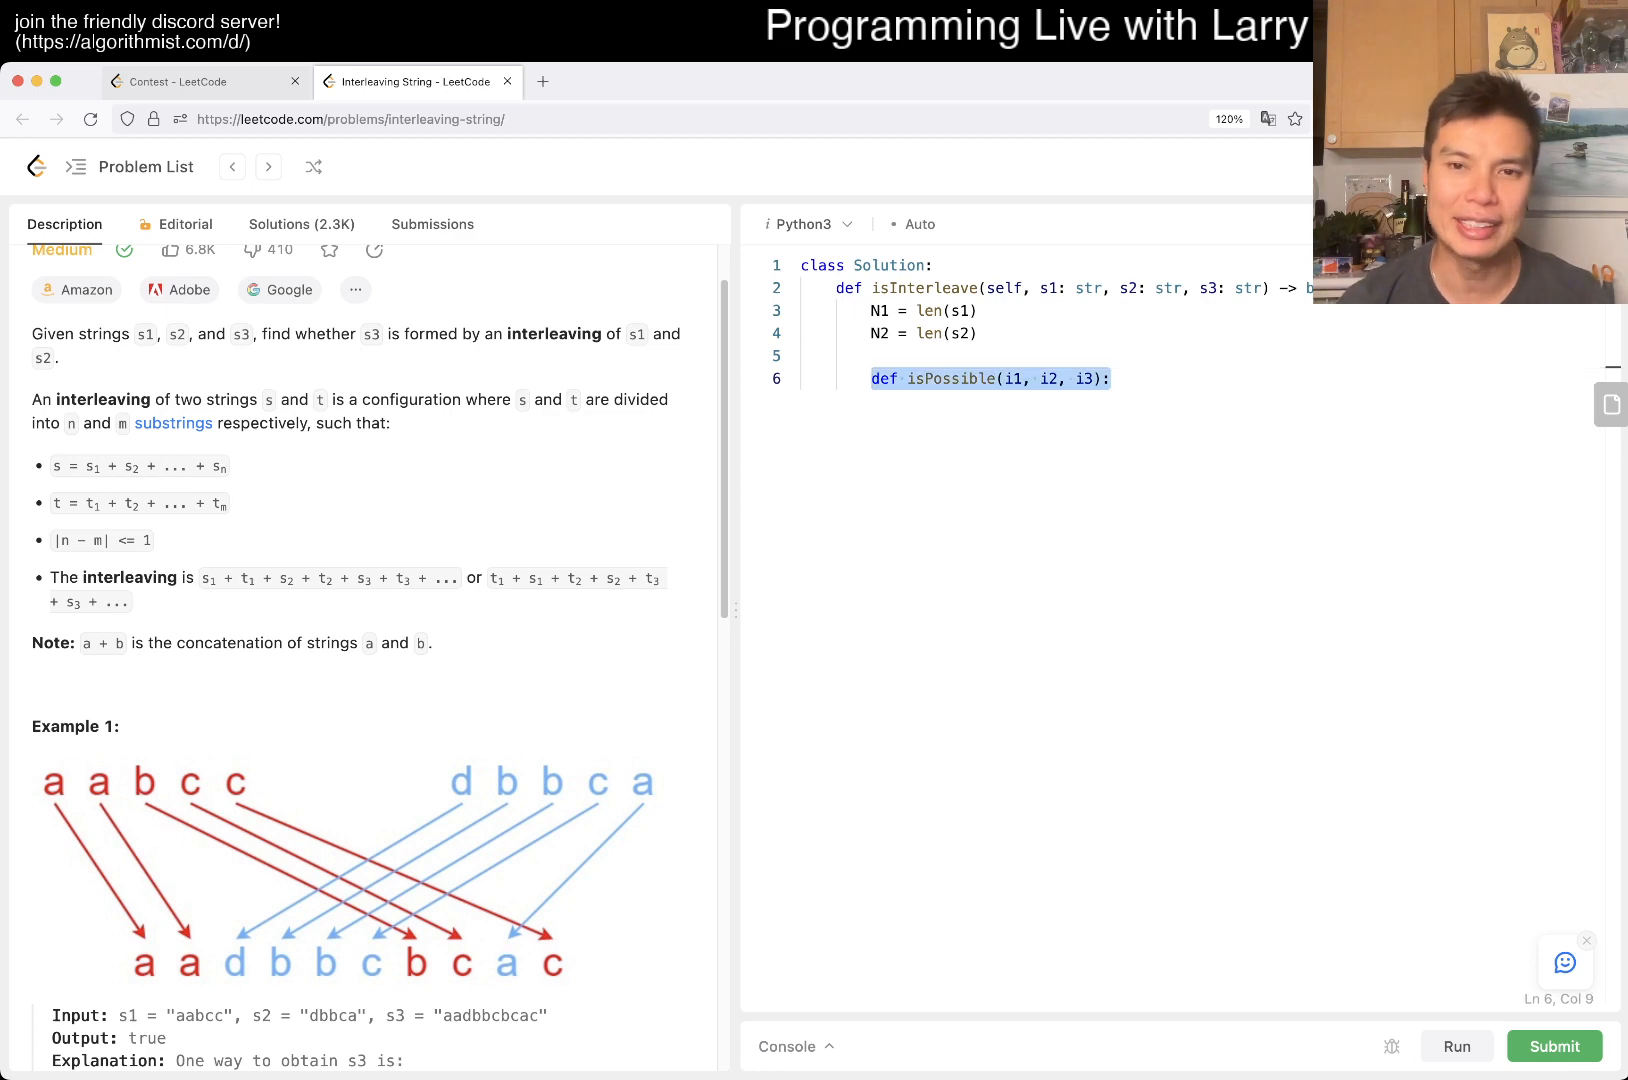
scroll(down, 3)
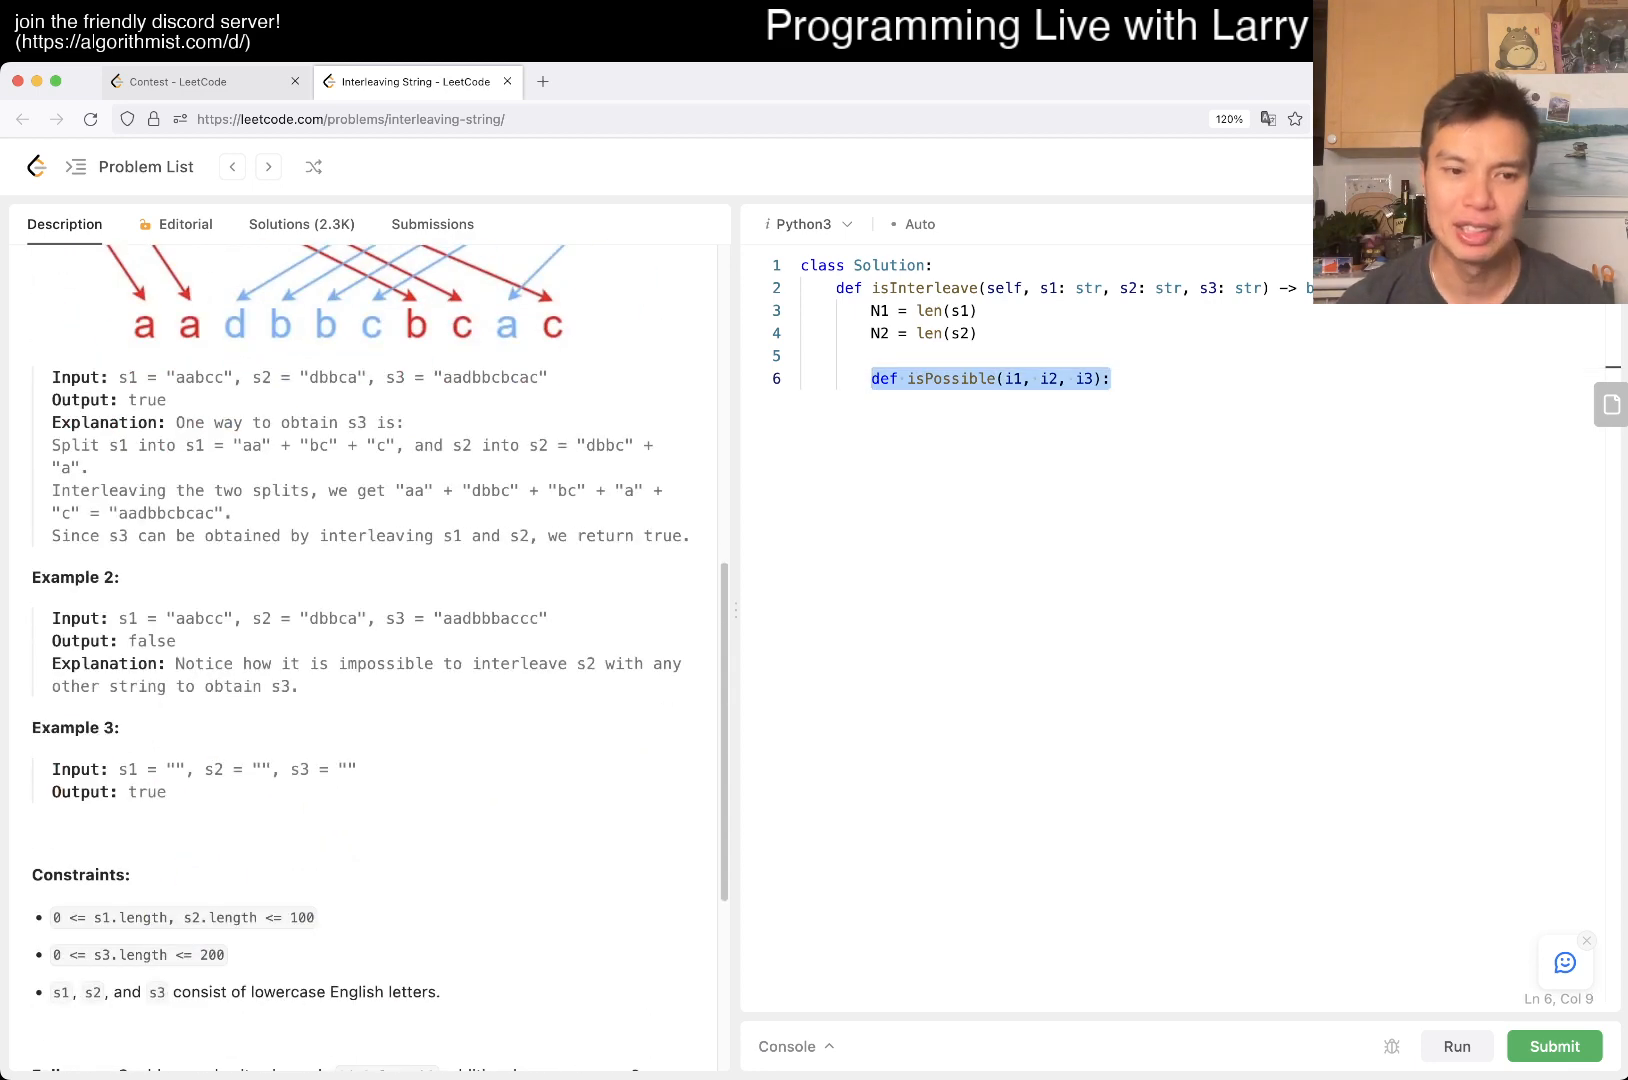
double_click(232, 918)
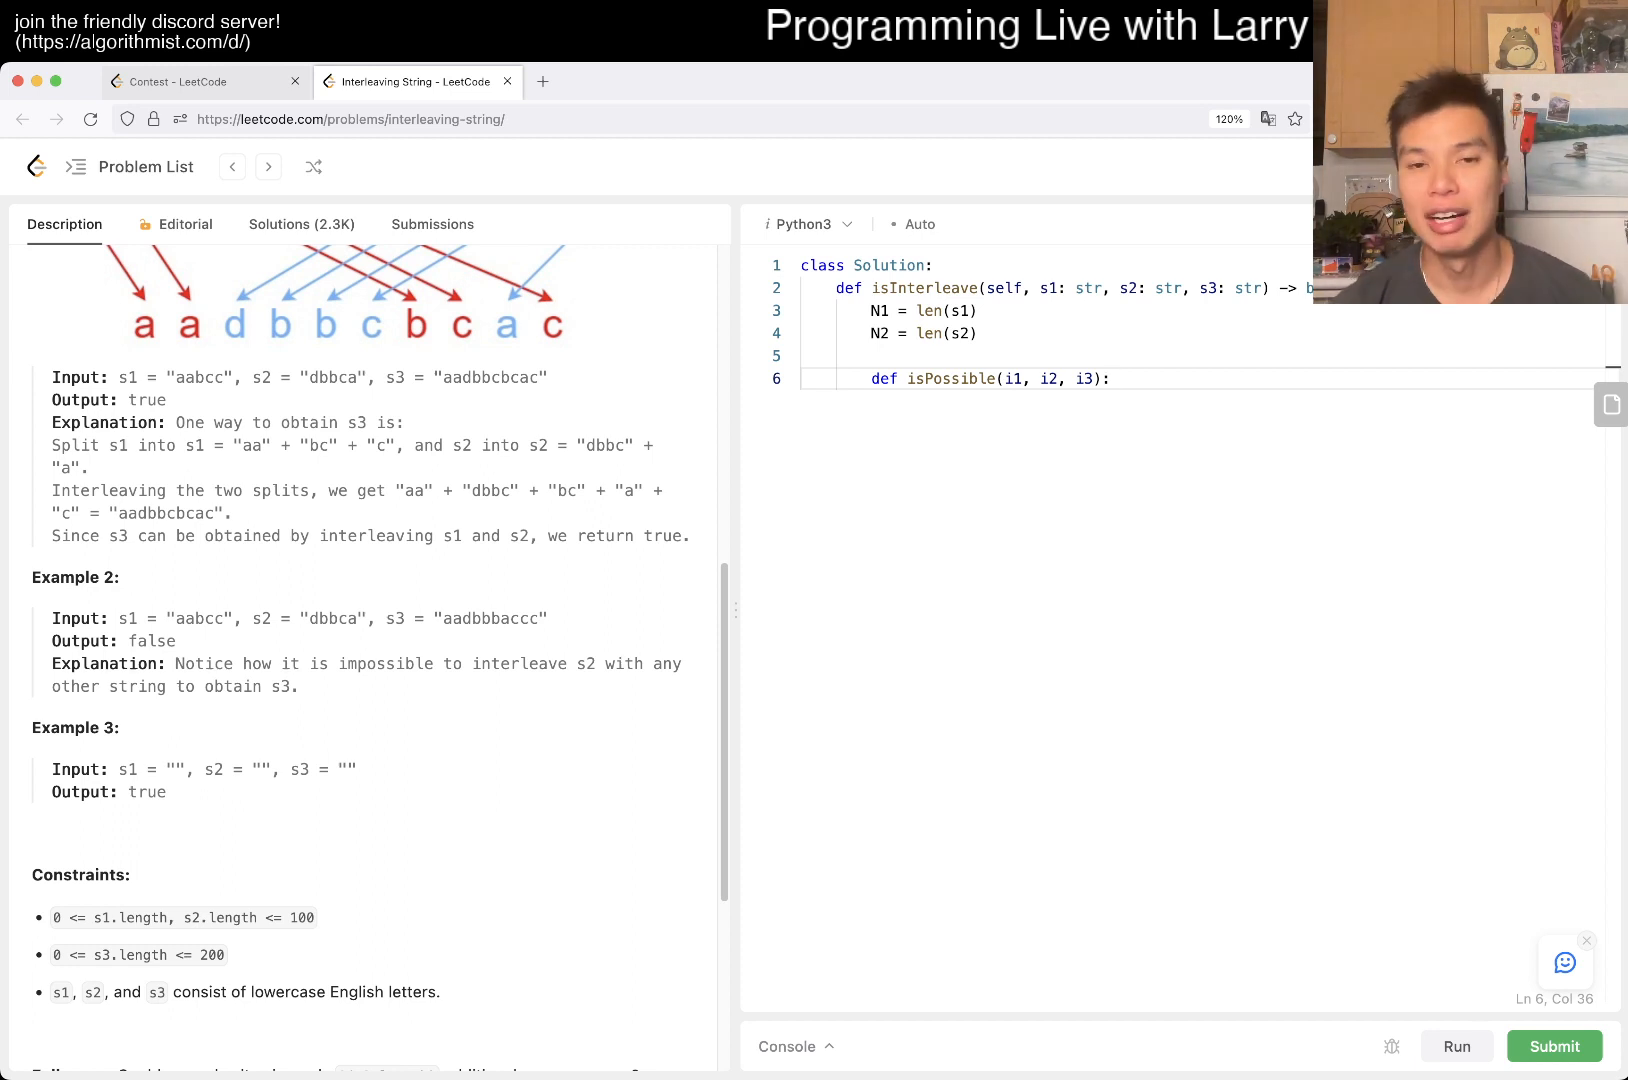
key(Enter)
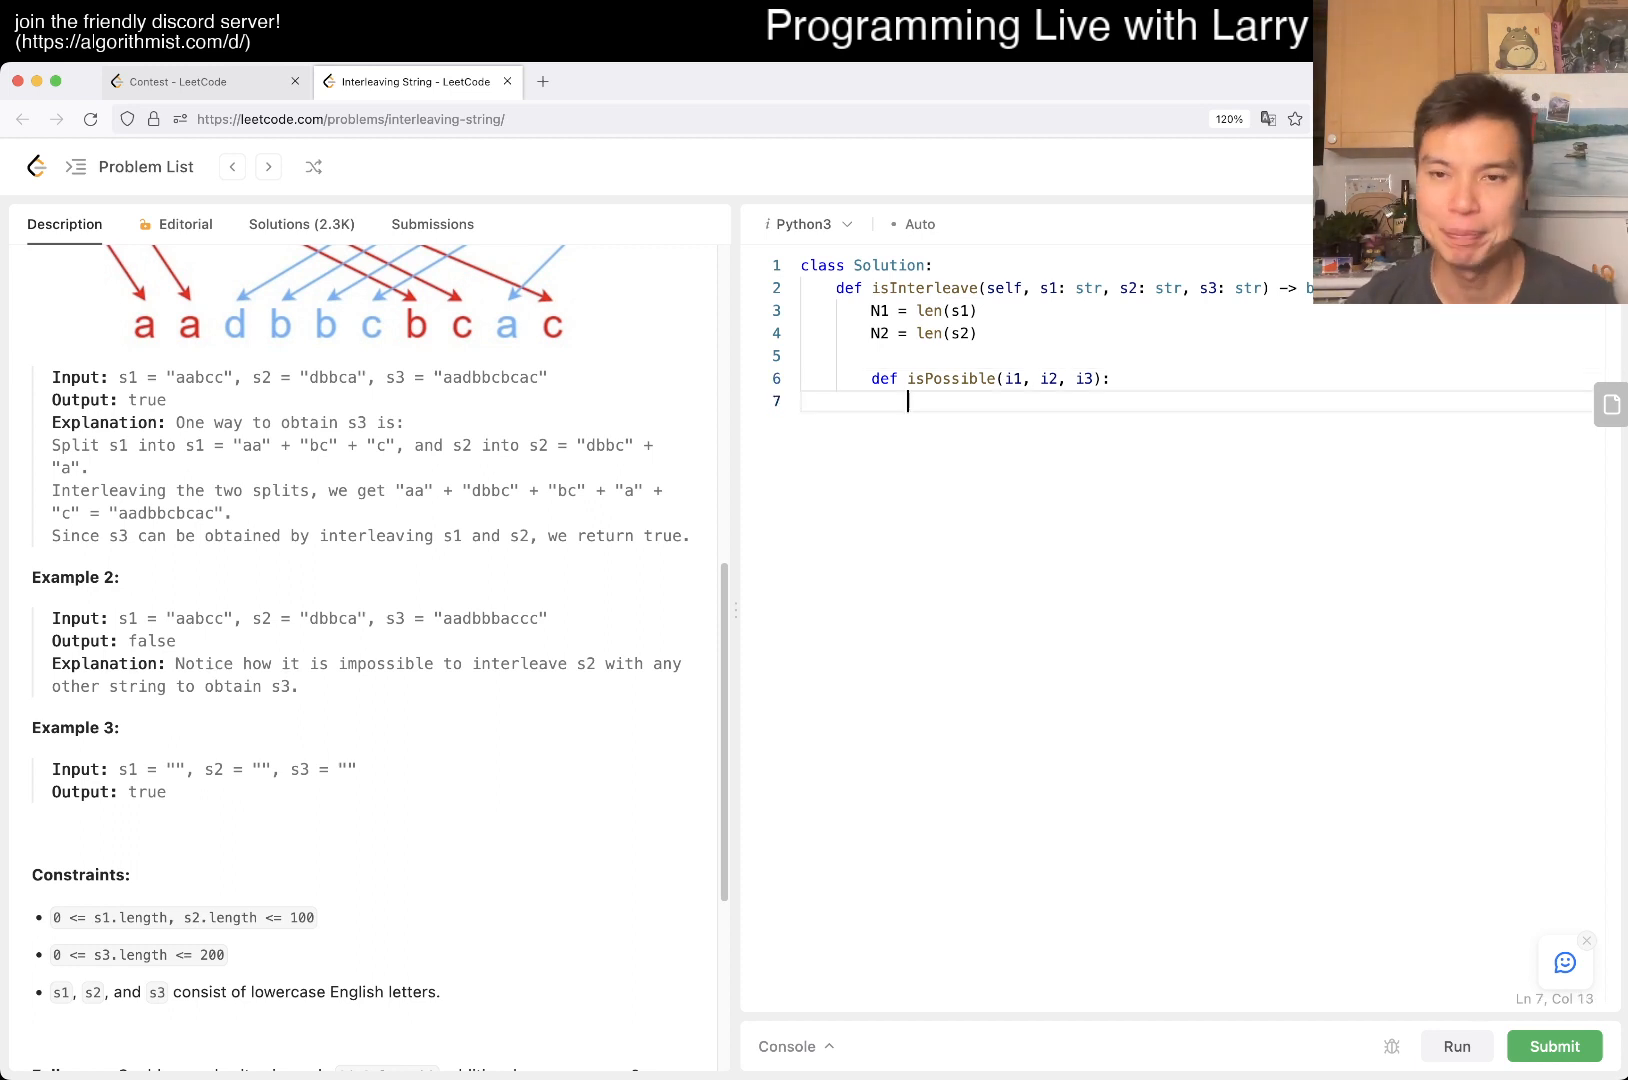
Add N3 = len(s3), return False when N1 + N2 != N3, and return True in isPossible once i3 == N3
text(i)
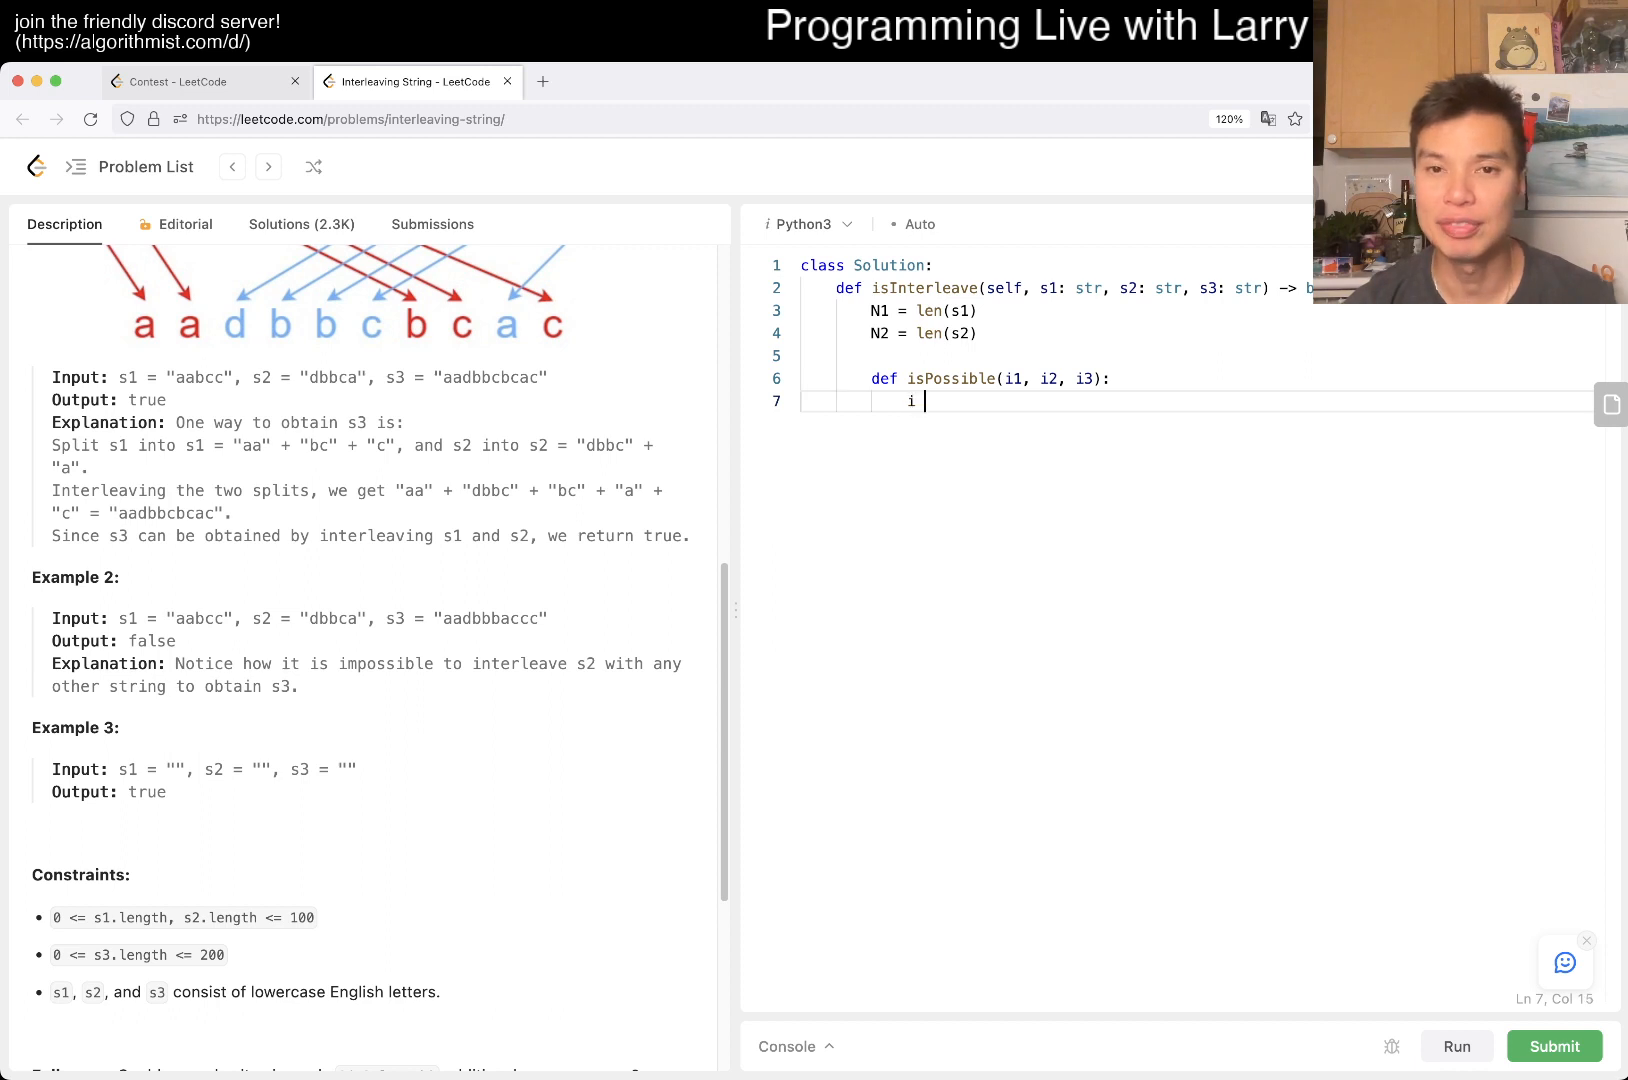
text(f i3 ==)
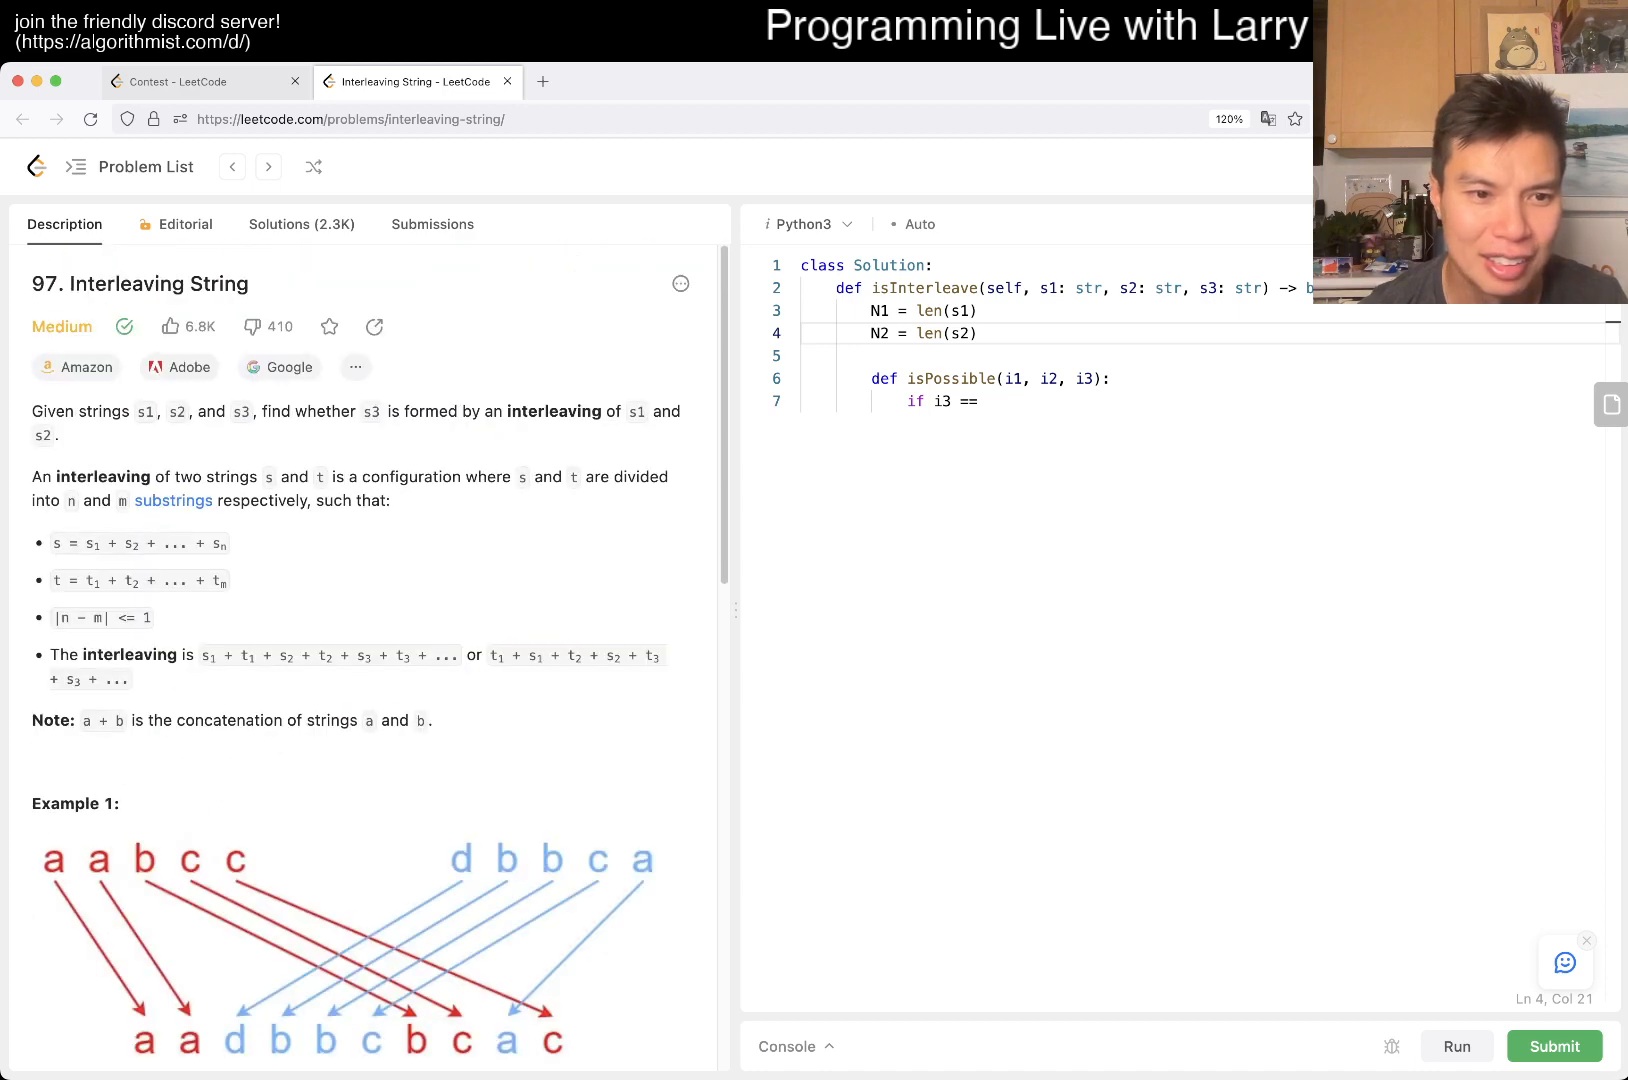
scroll(down, 3)
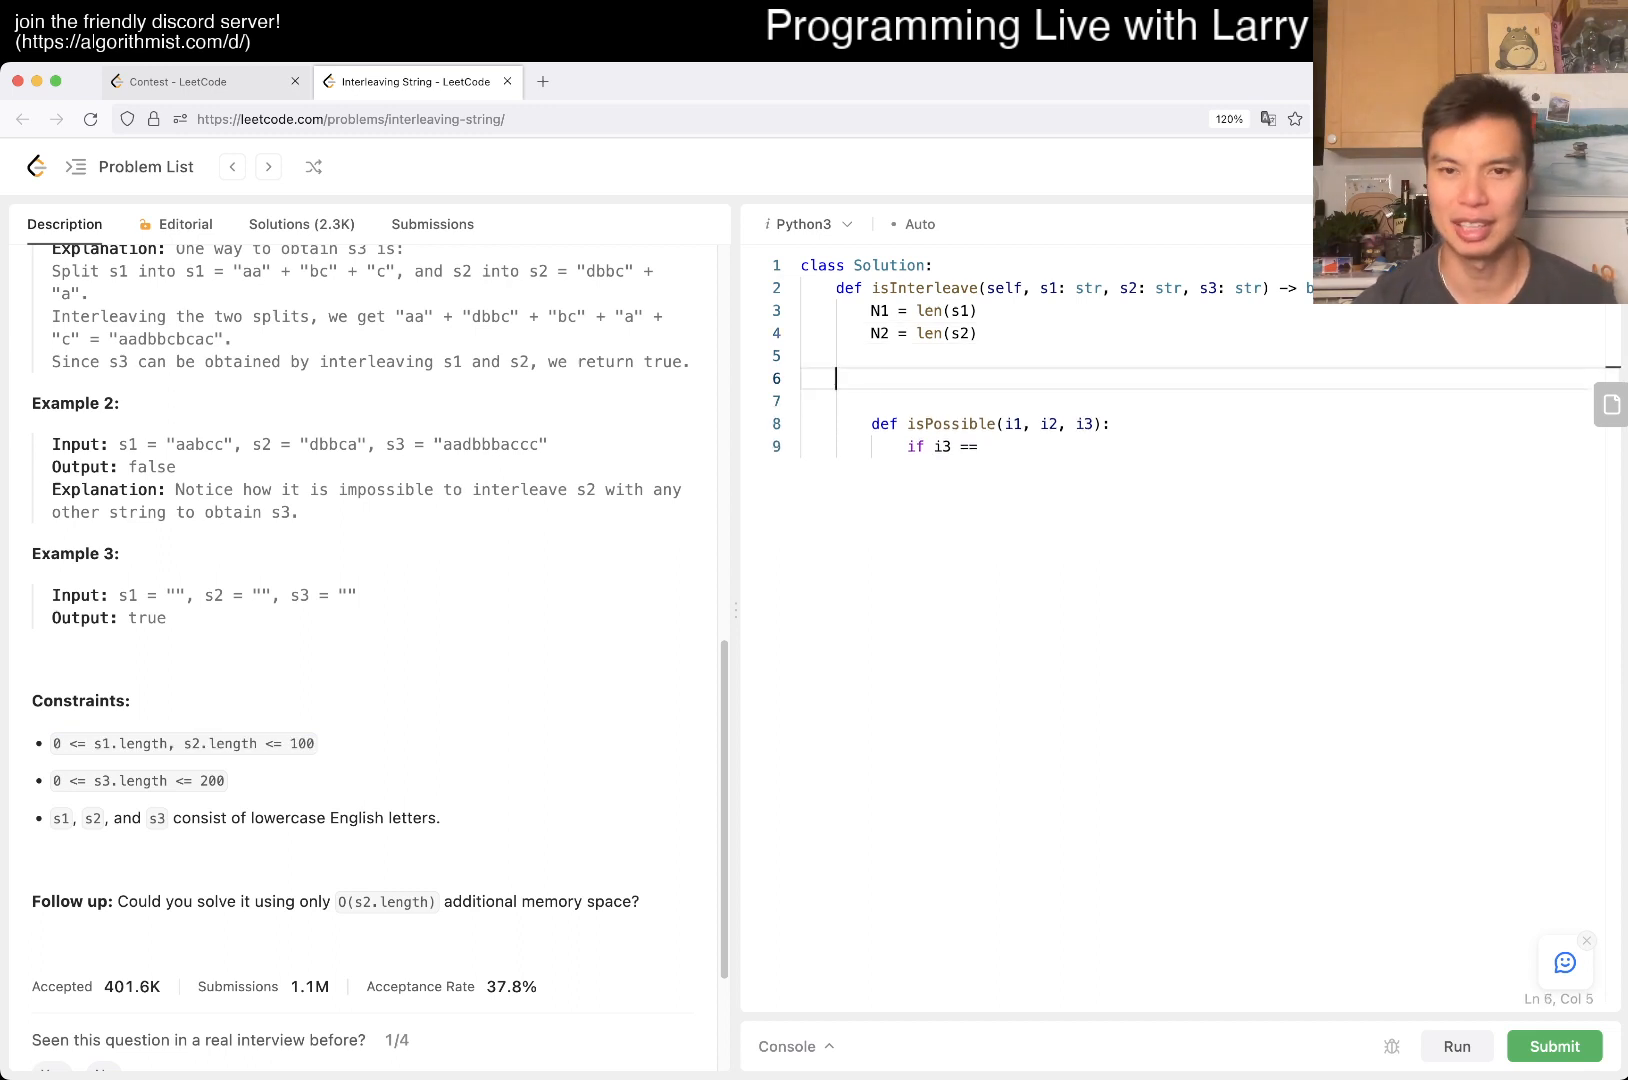
text(if N1 + n2)
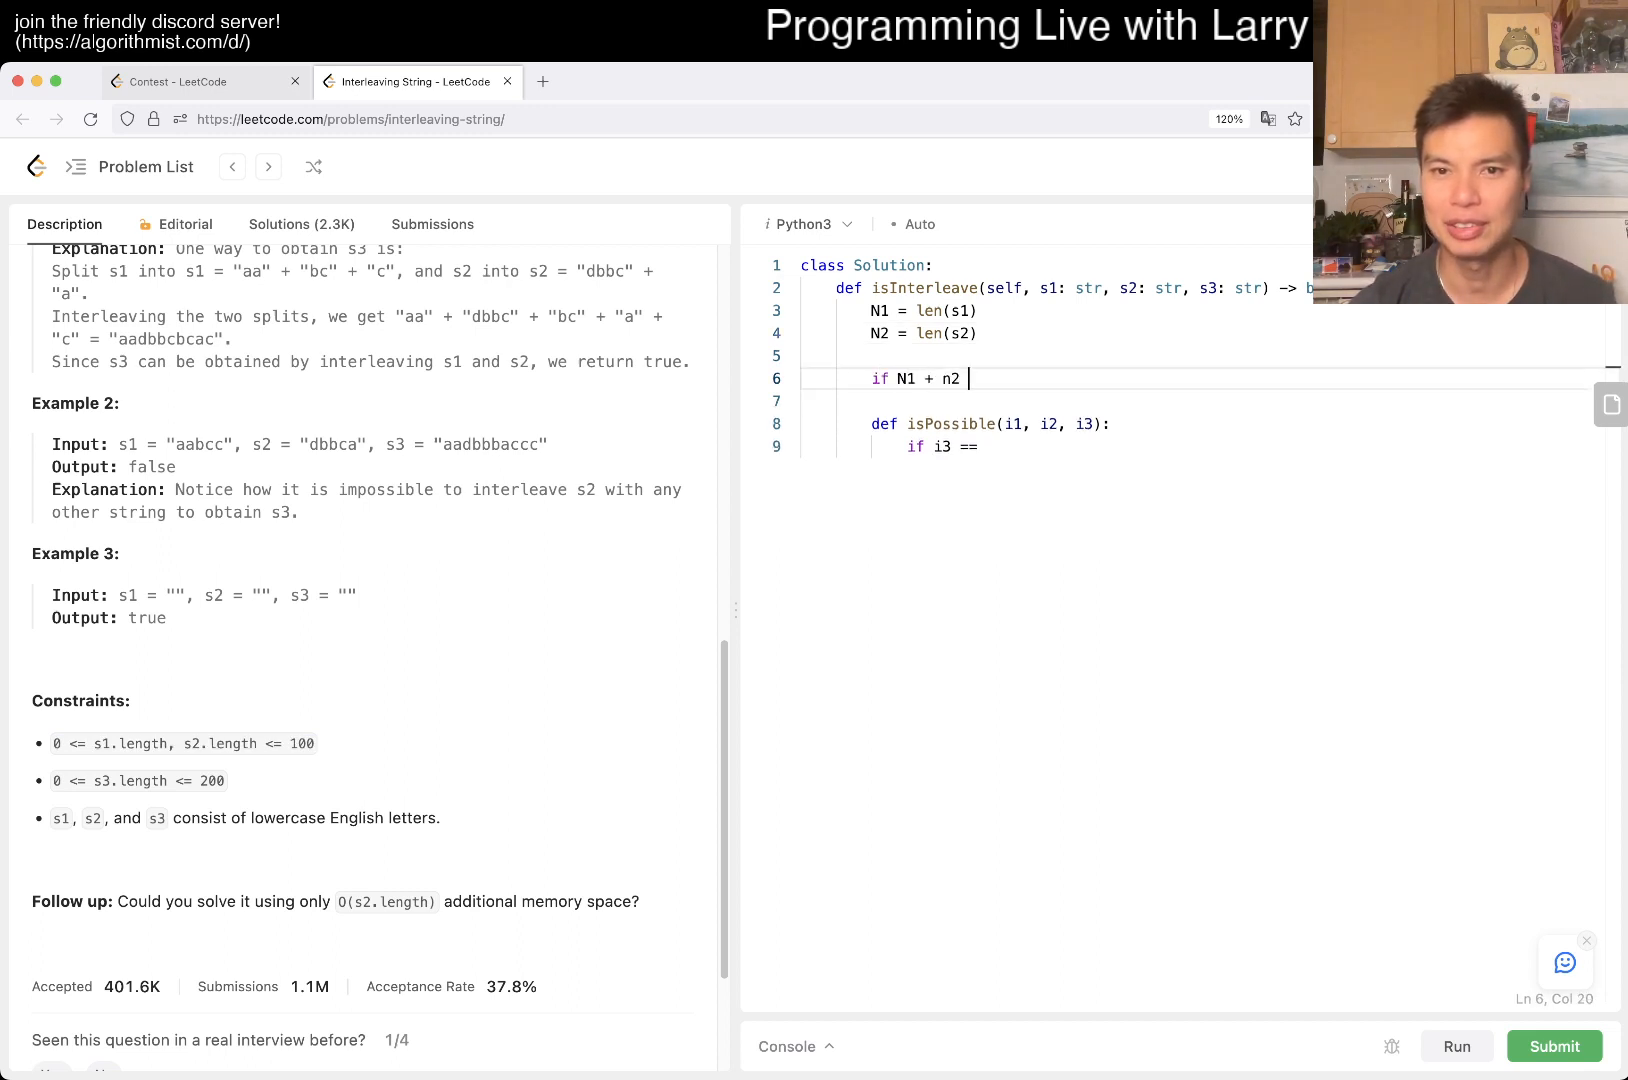
text(N2 =)
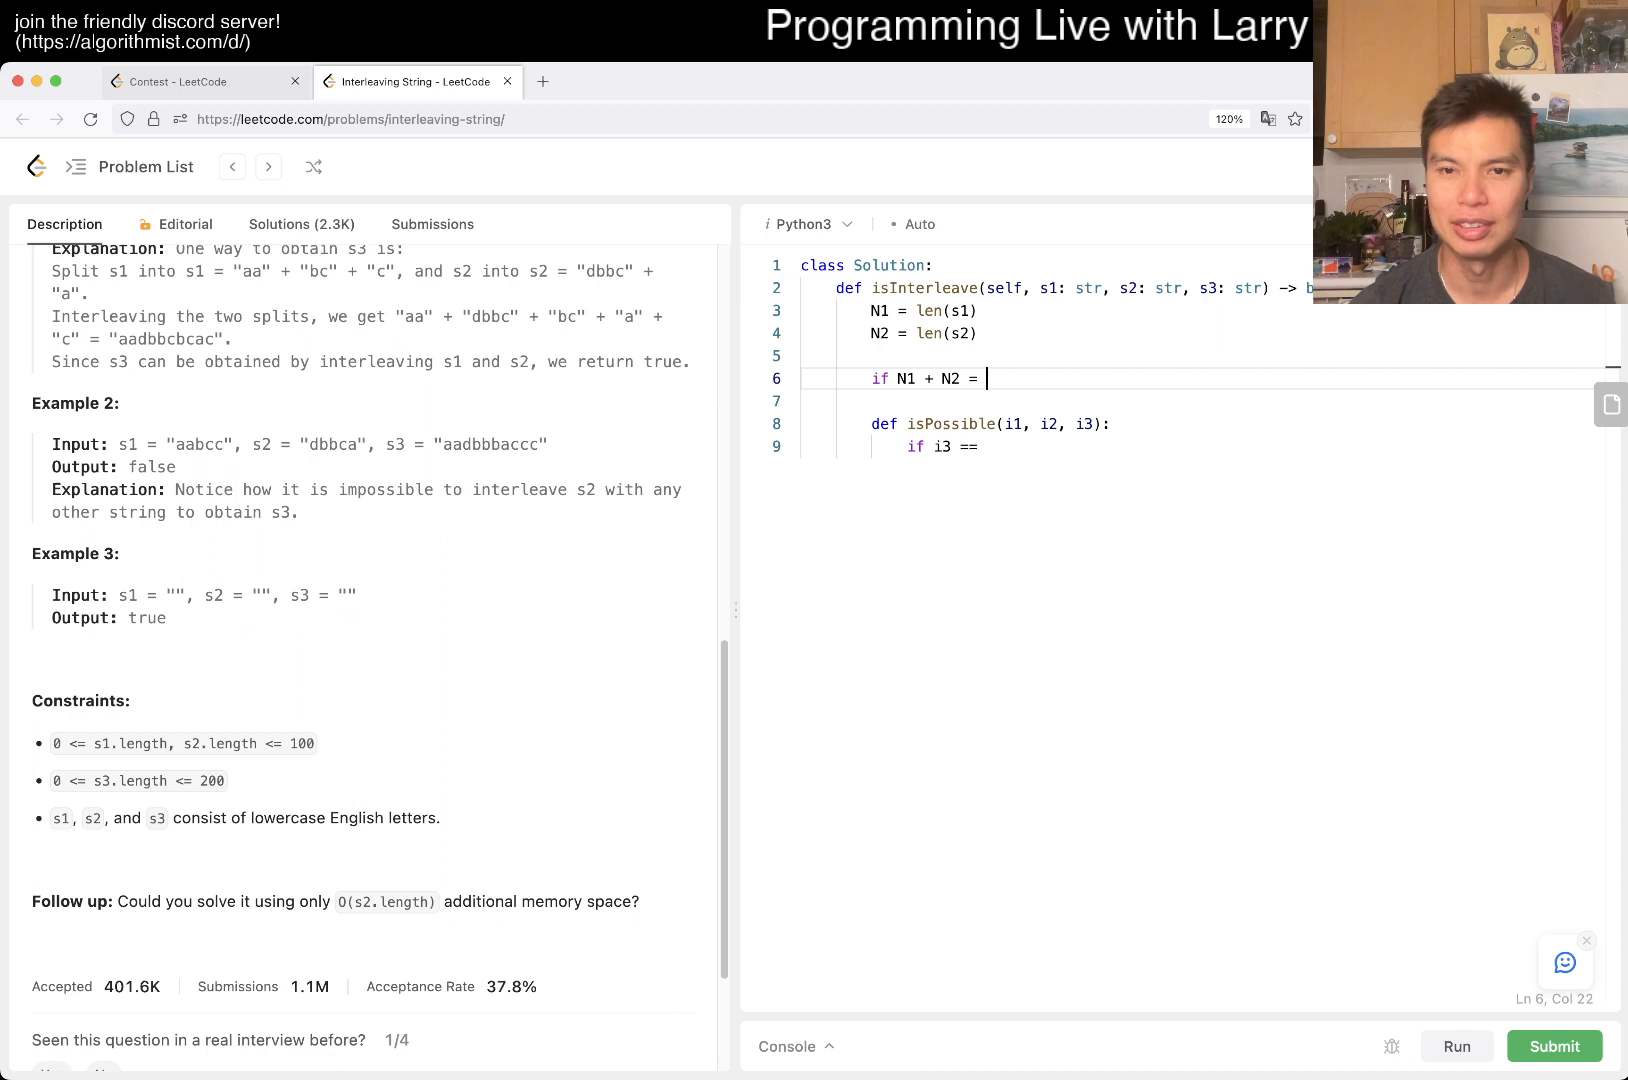
text(= len(s3):)
click(1036, 400)
text(return False)
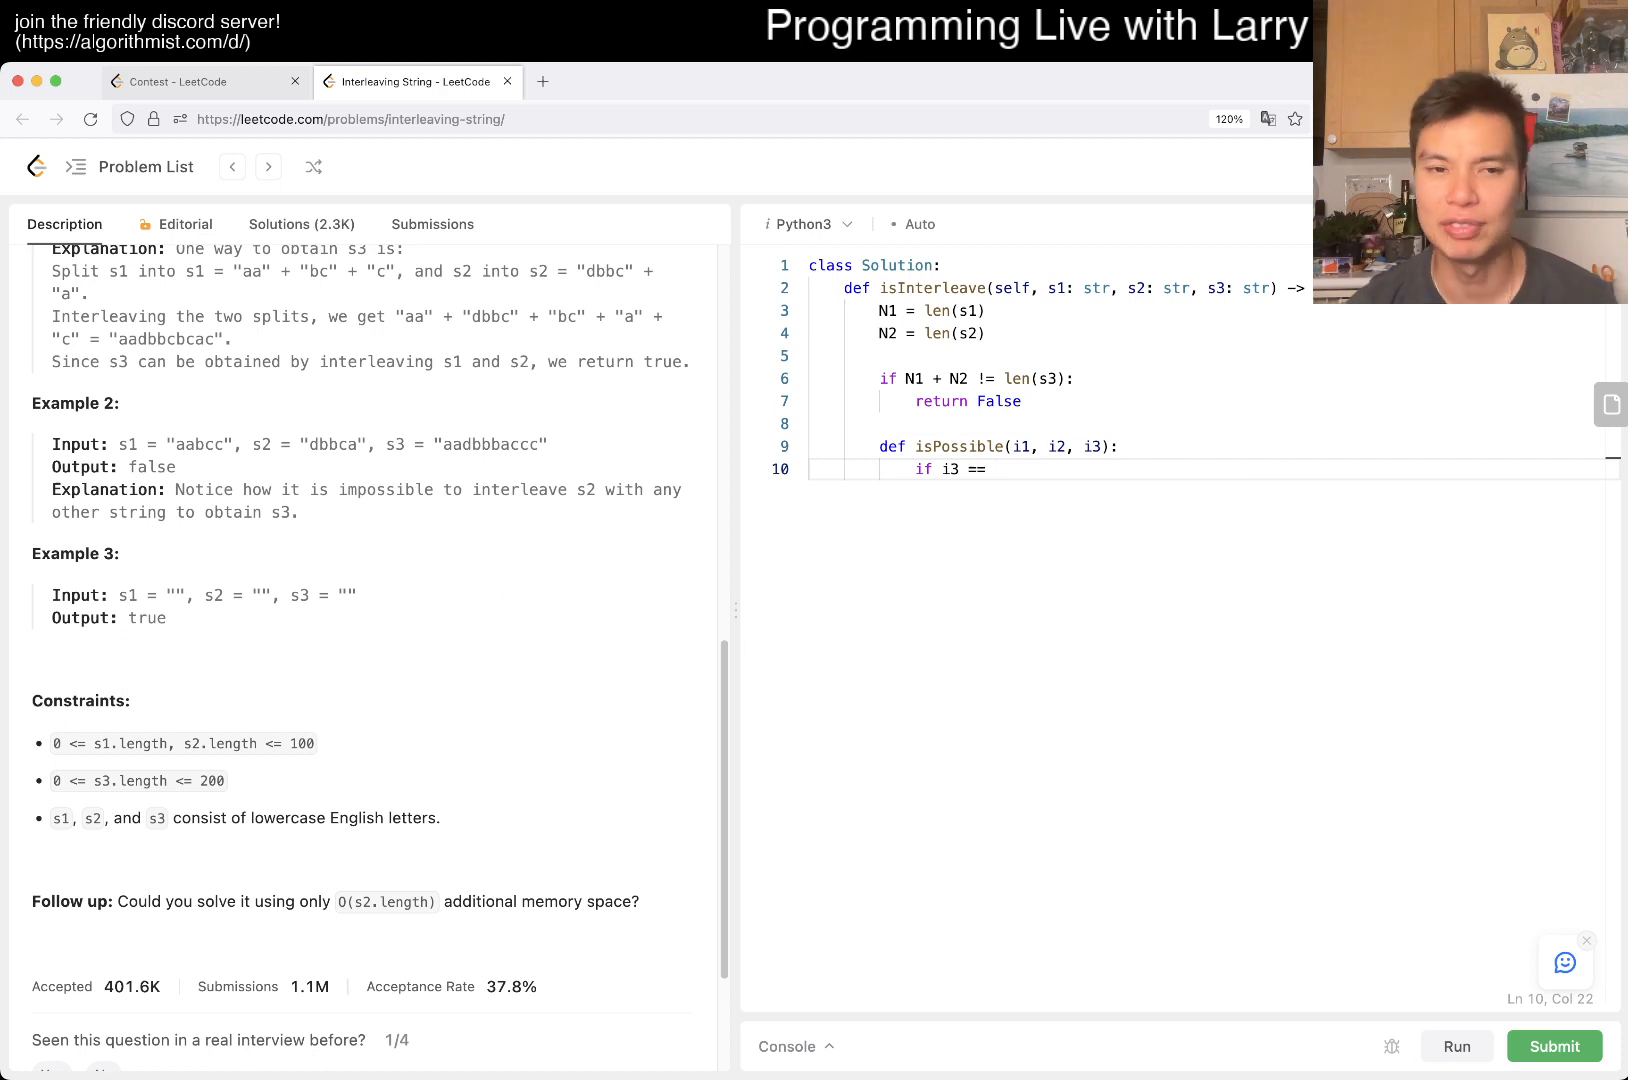
text(N1 +)
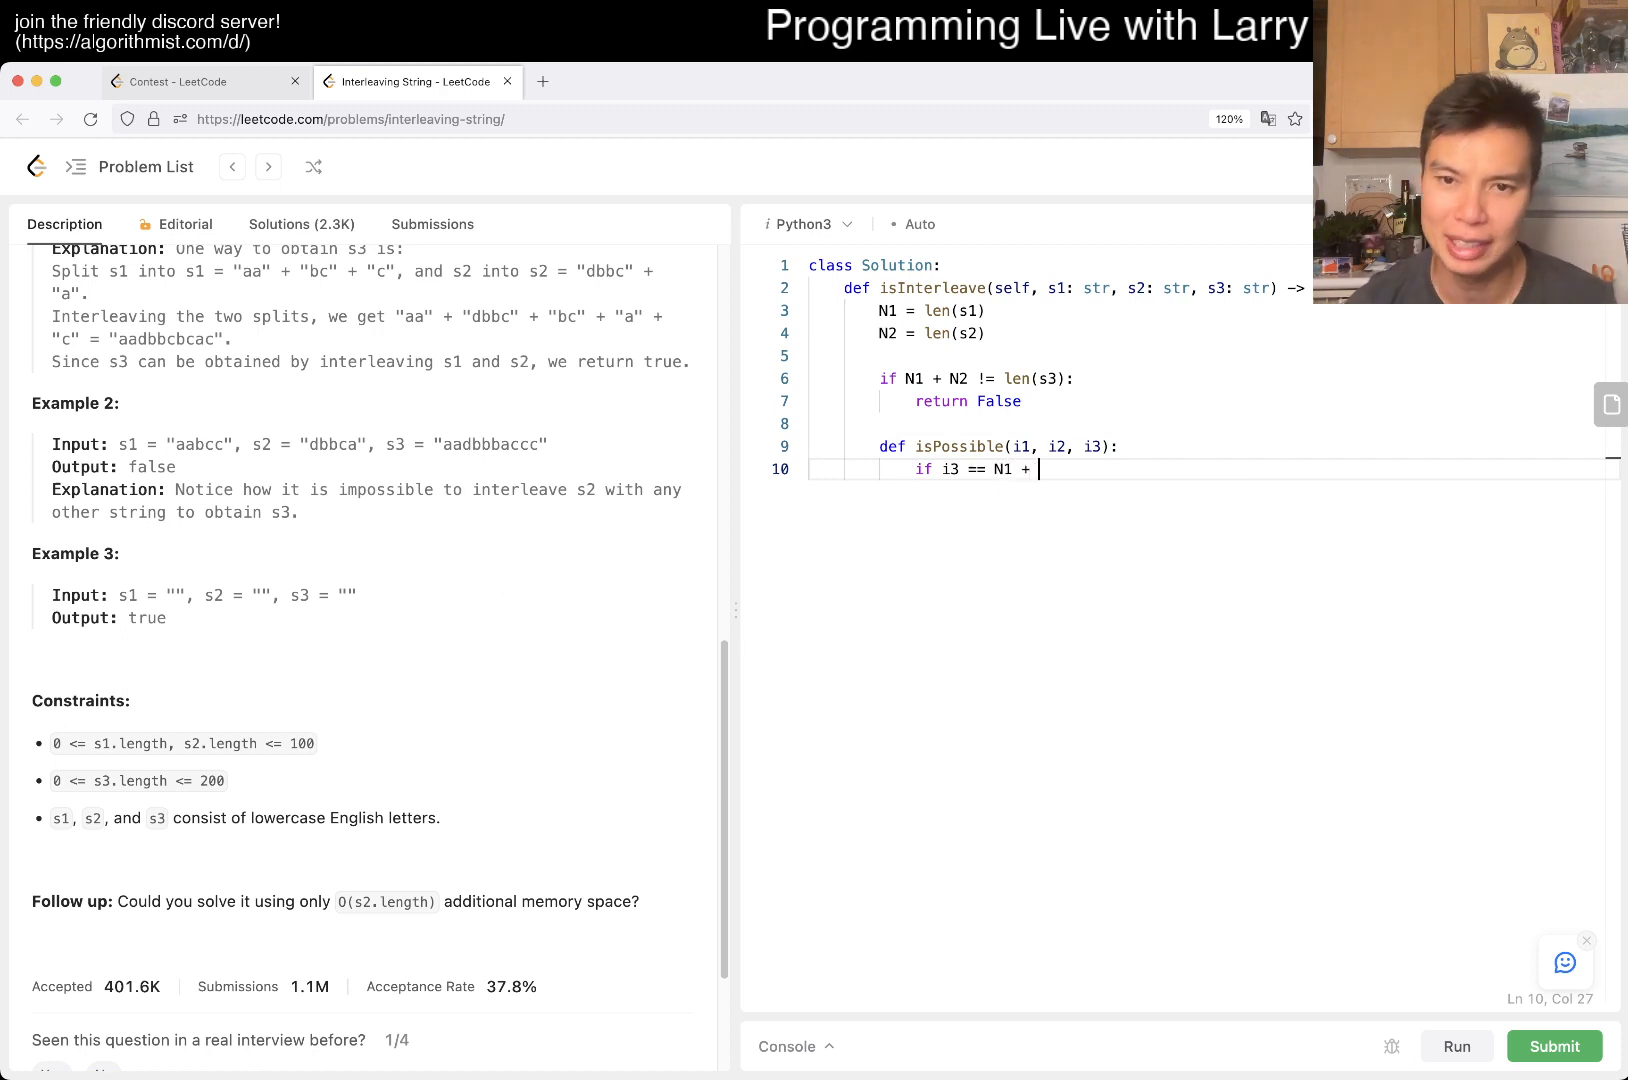
text(N2:)
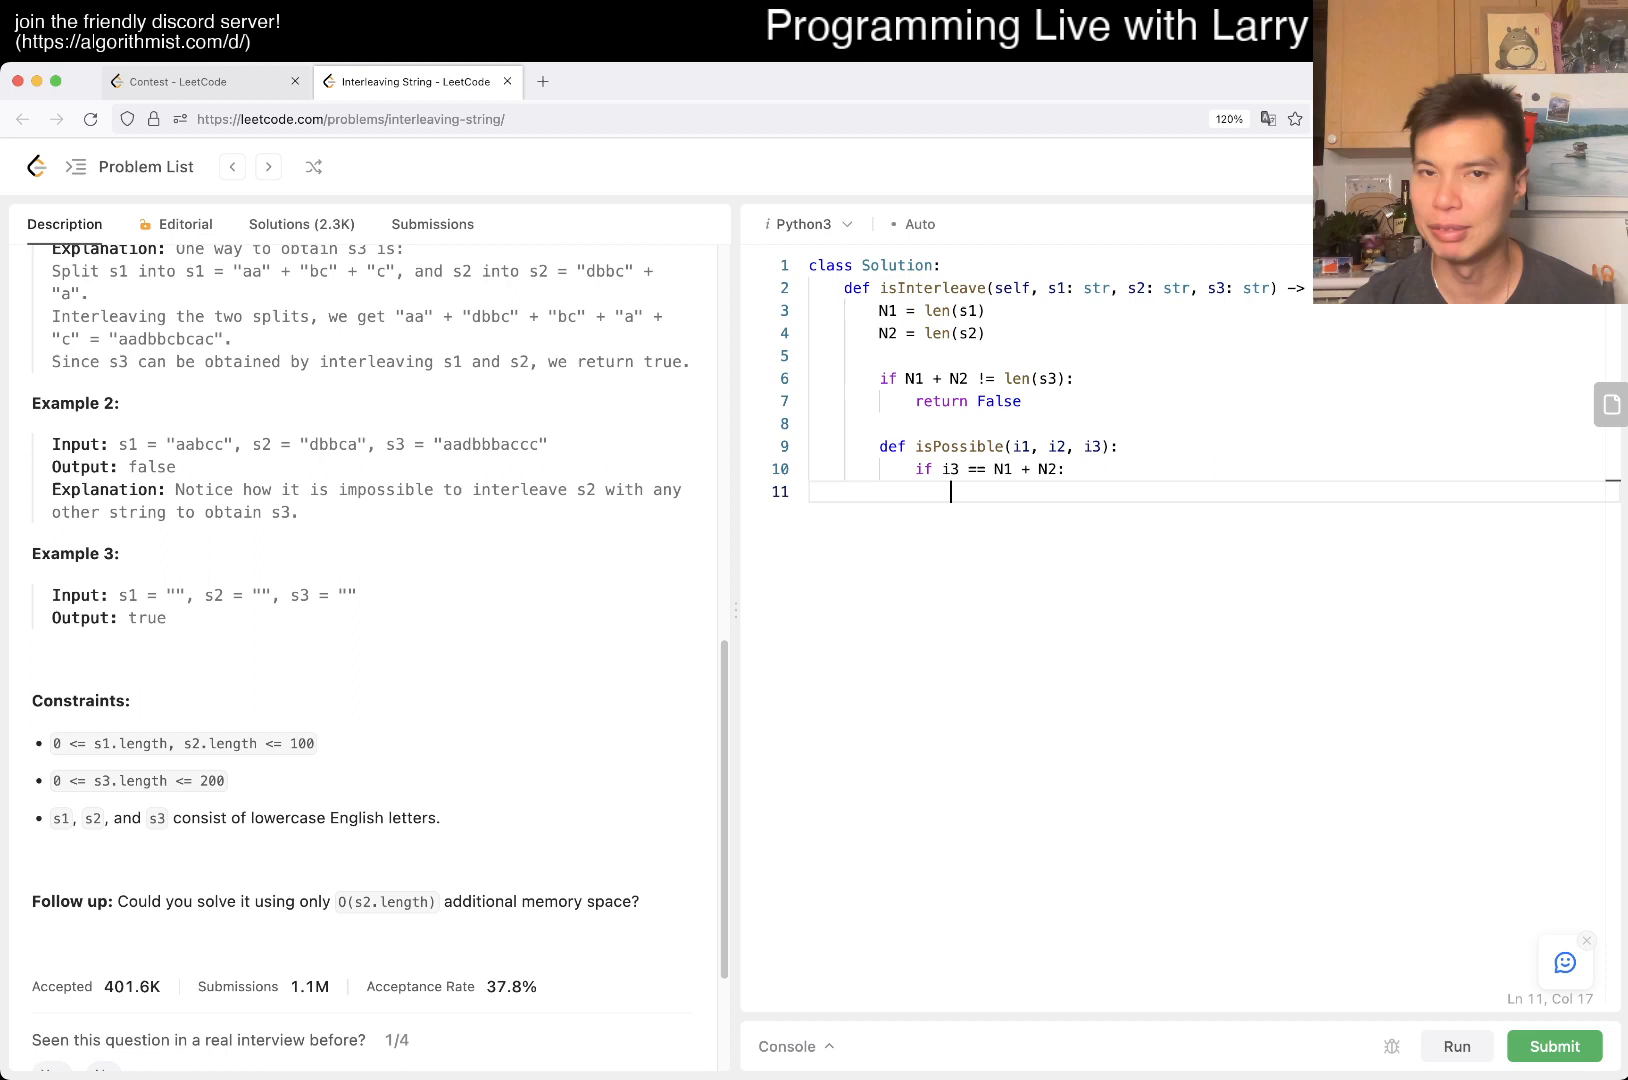
text(return True)
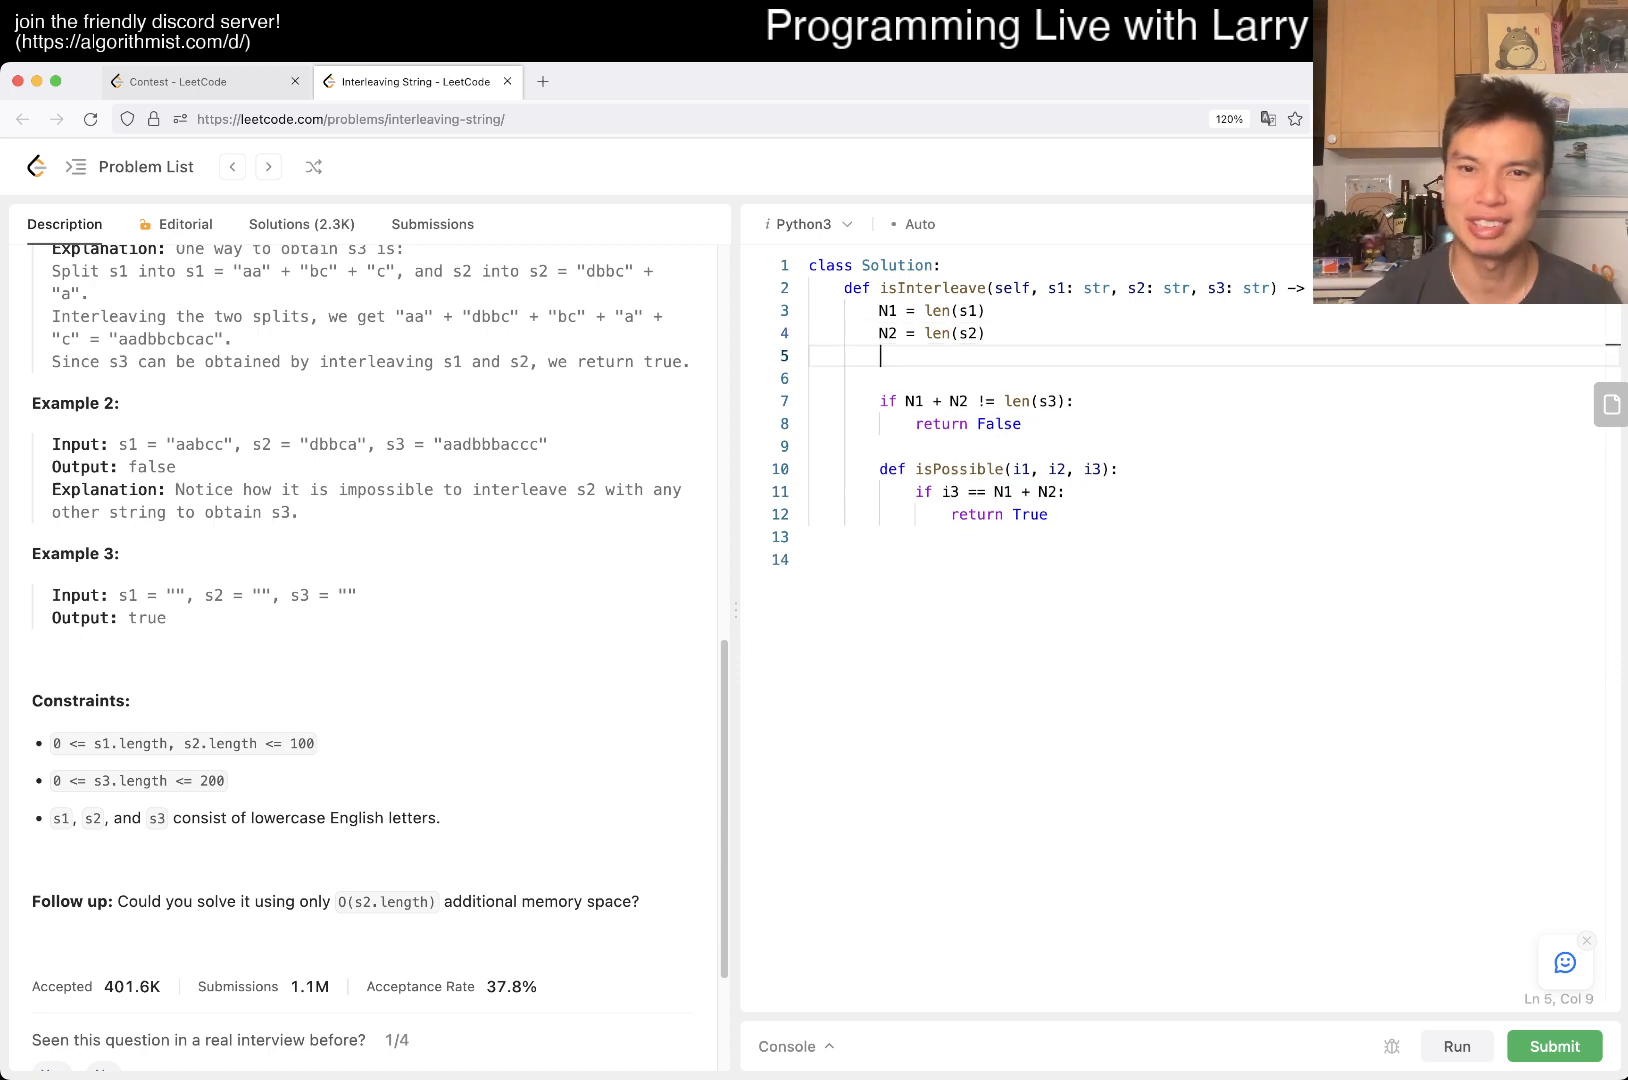
text(N3 = len(s3))
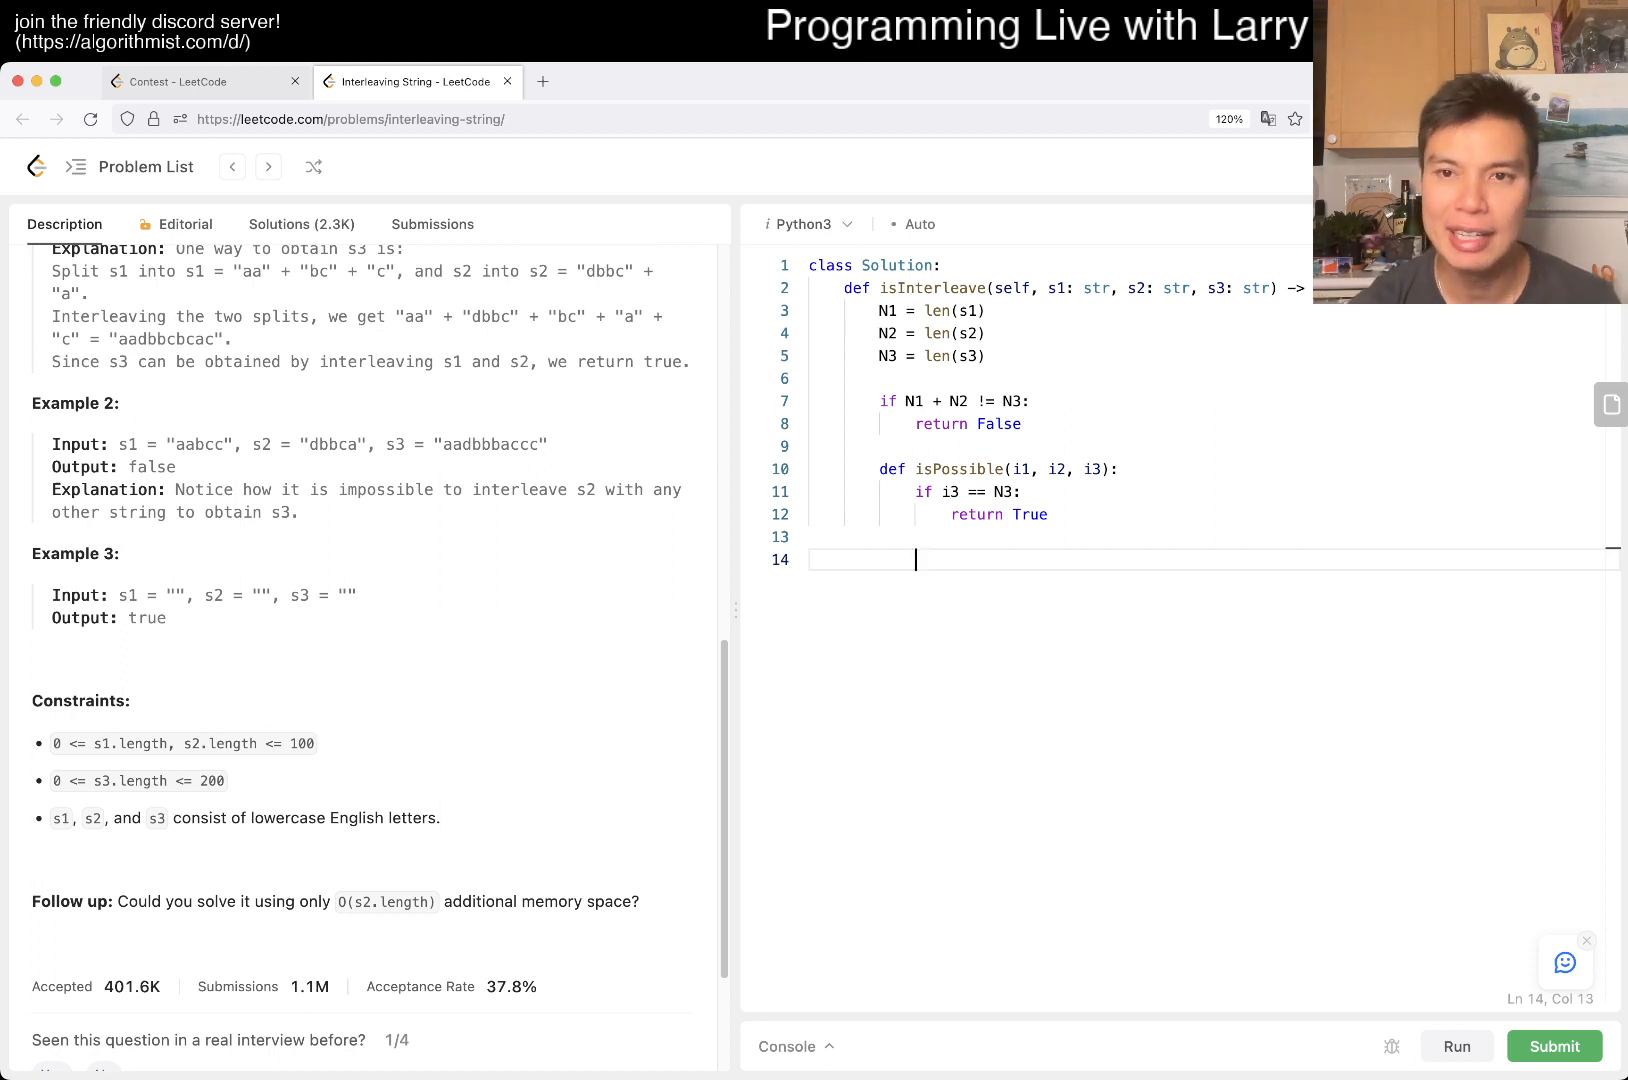
Add the s1 branch: if i1 < N1 and s1[i1] == s3[i3], recurse with isPossible(i1 + 1, i2, i3 + 1)
text(if s1[i1] == s3)
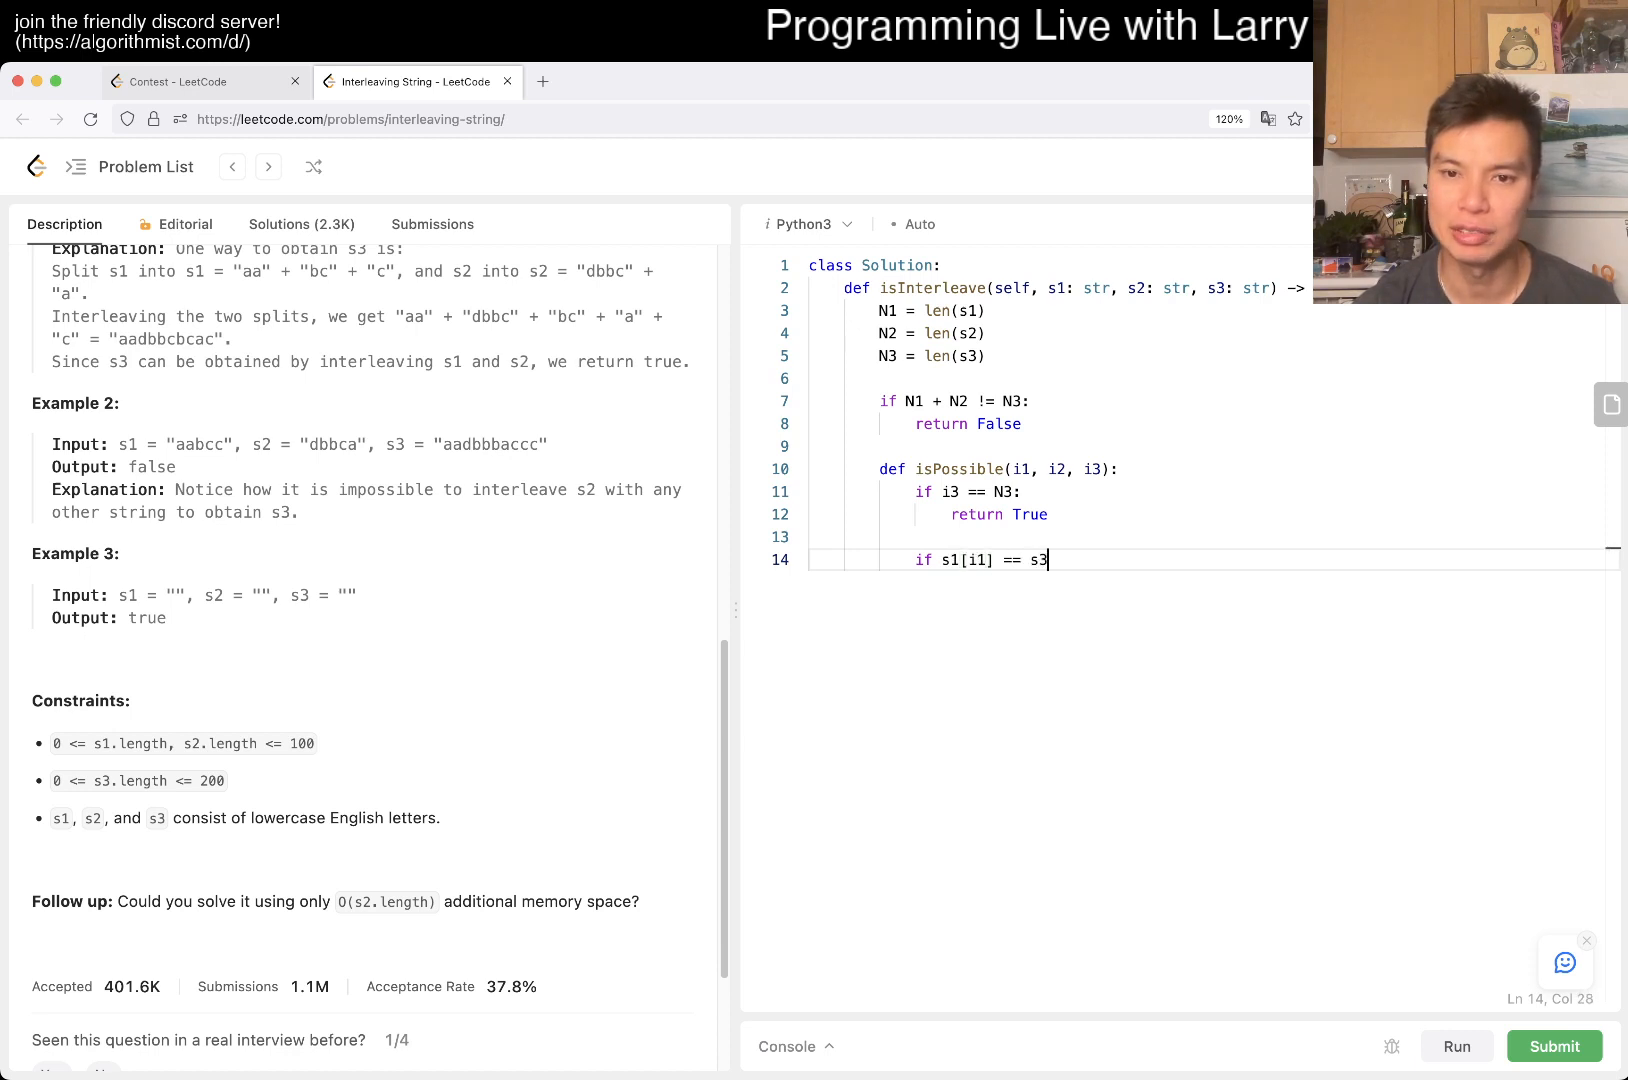
text([i3])
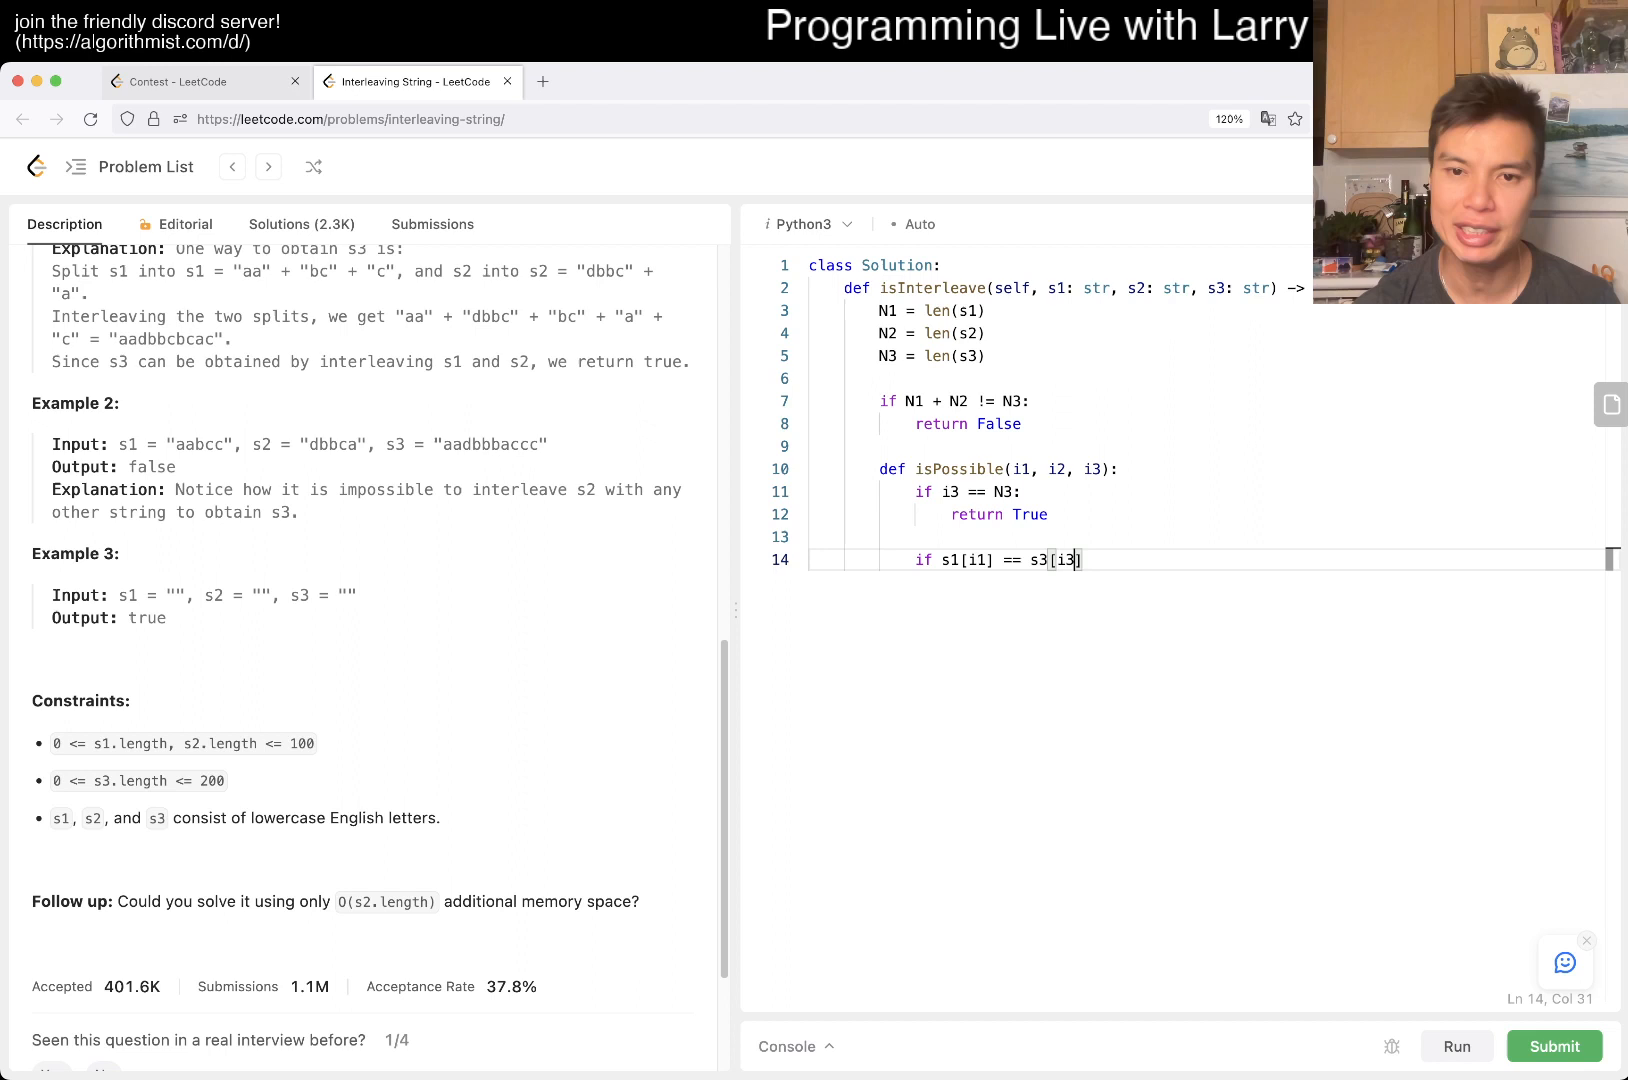
text(i1)
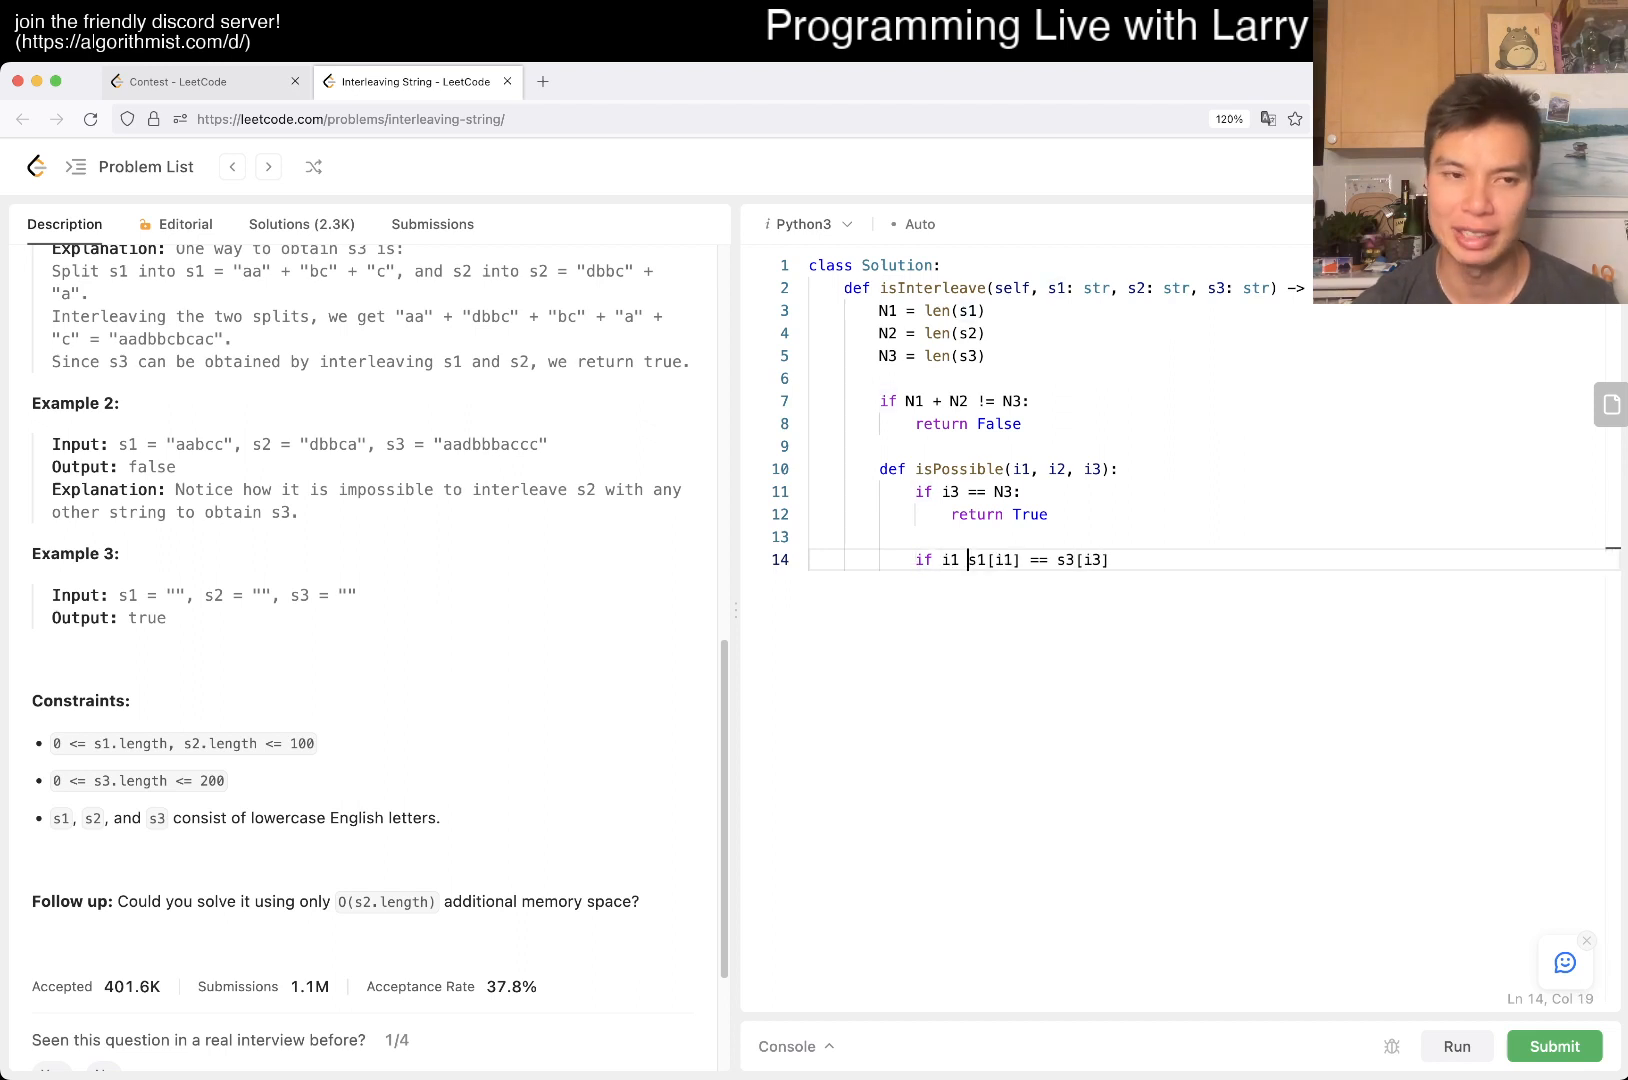
text(< N1 and)
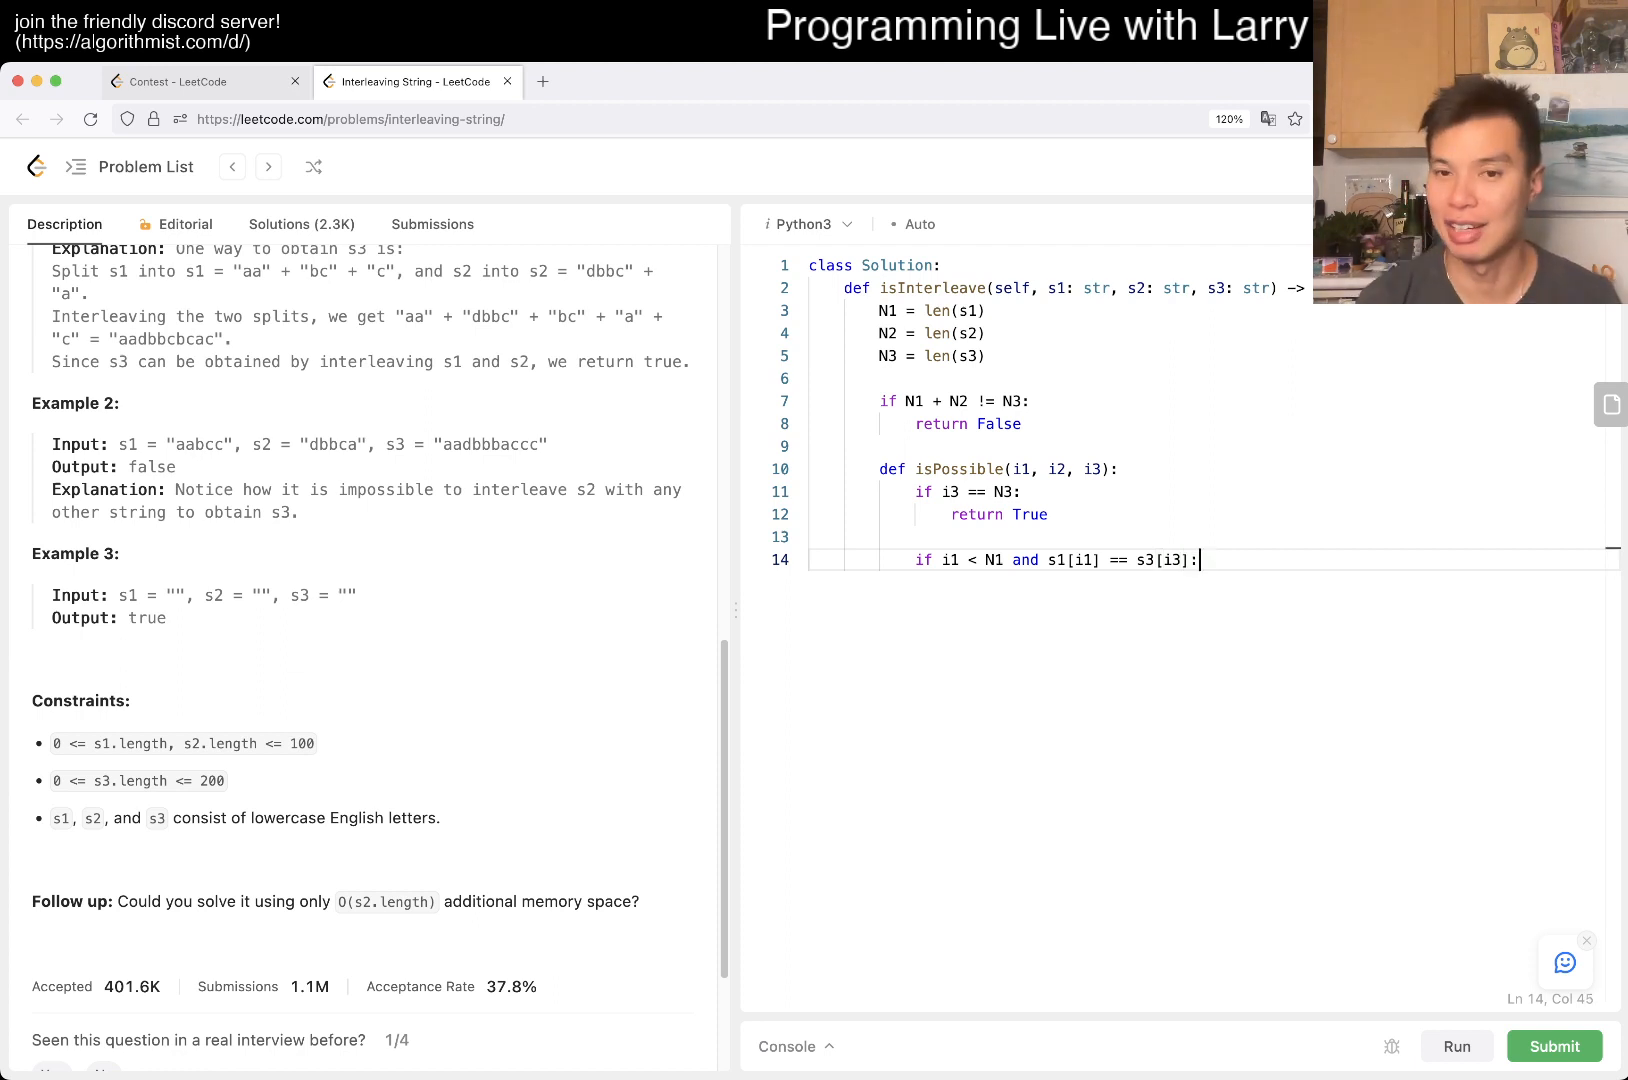
text( a)
key(Enter)
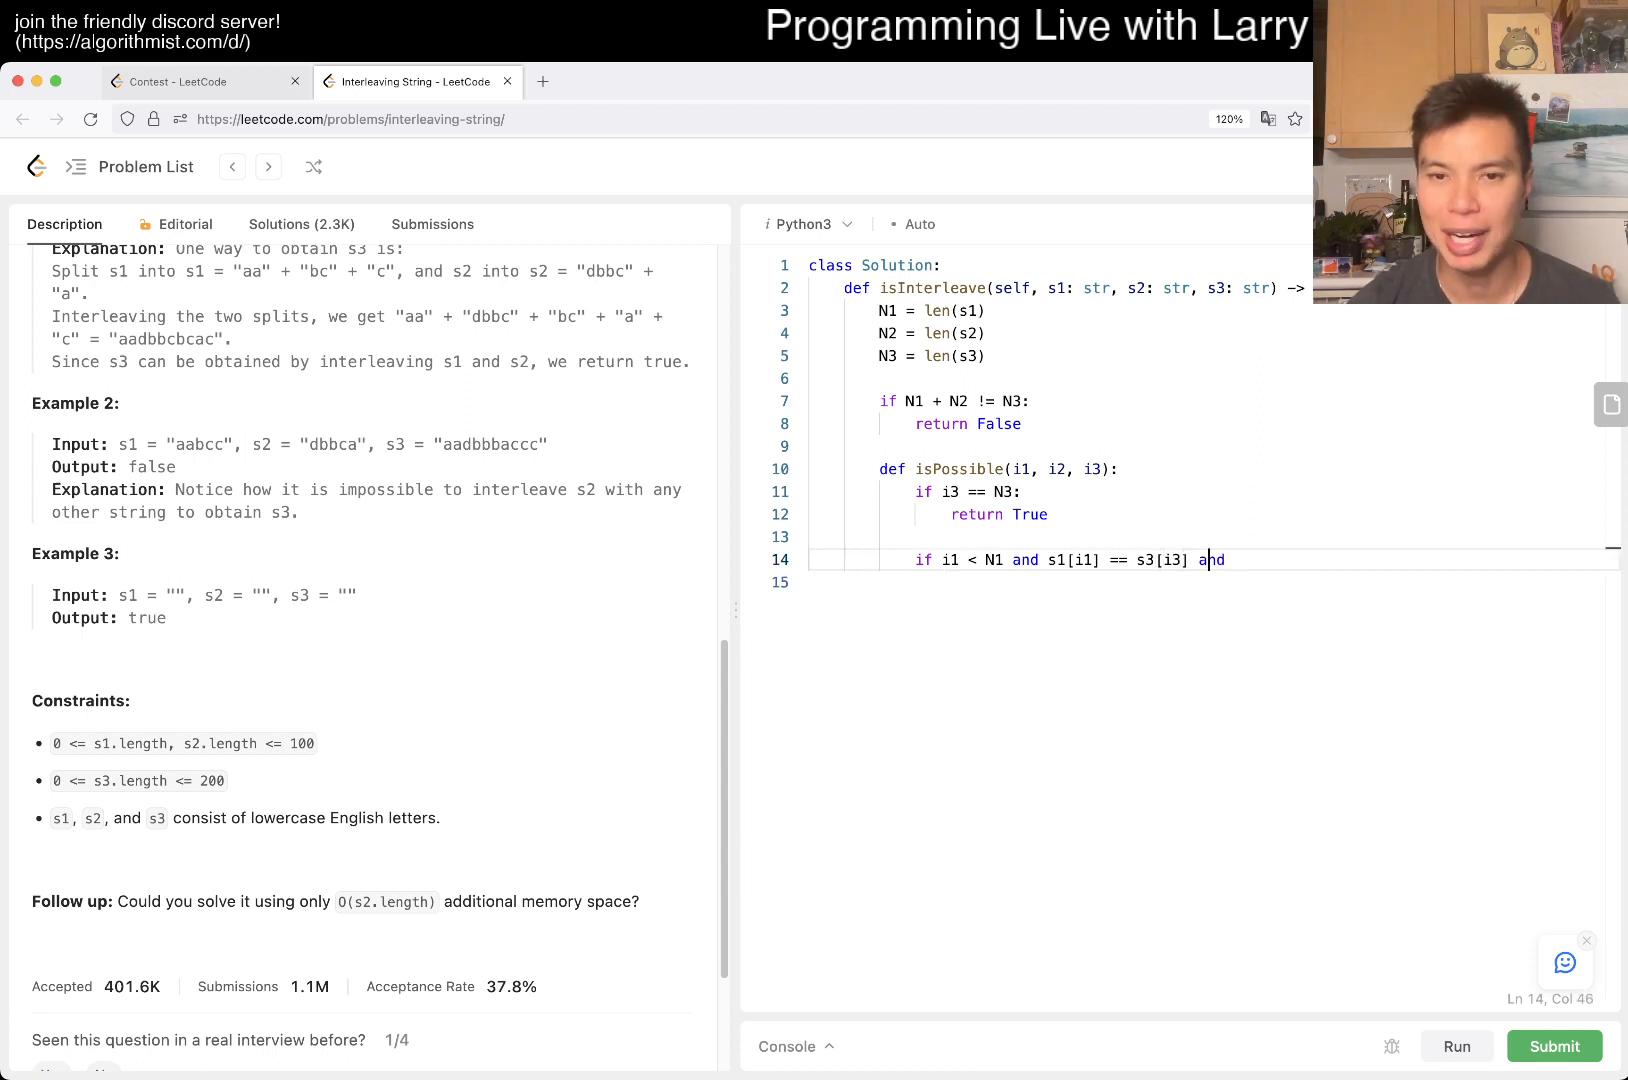
text(isPossibl)
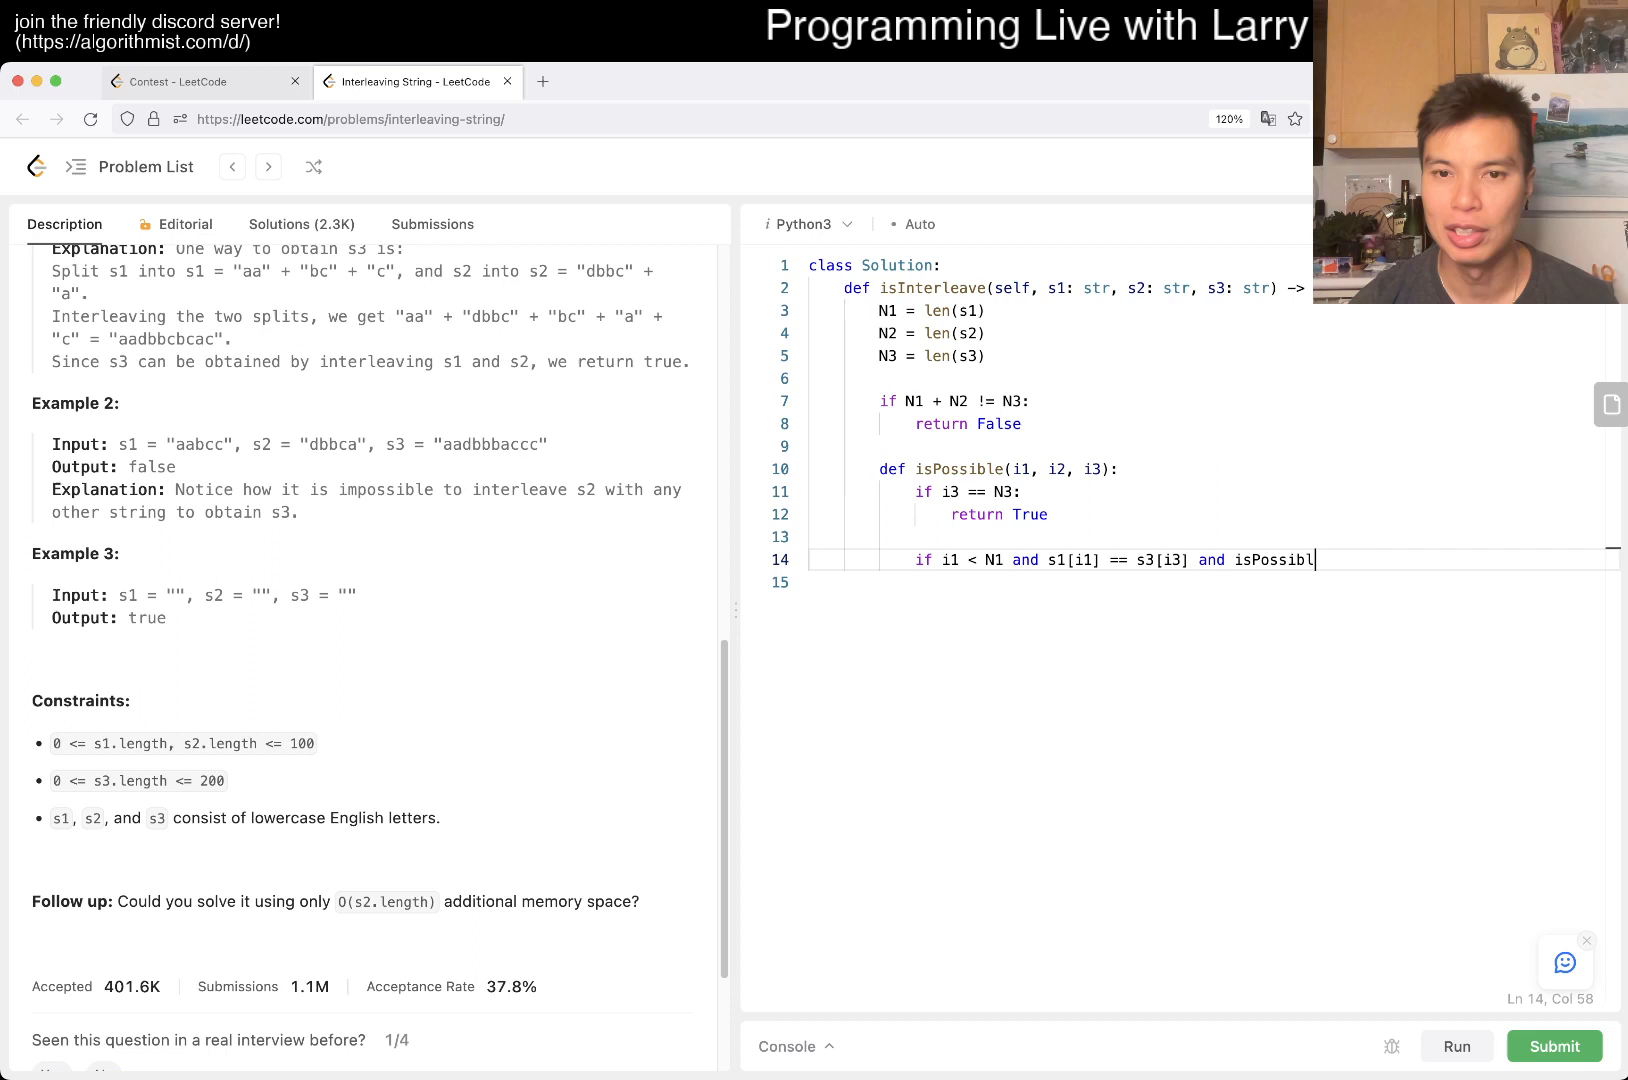
text(e(i1 + 1, ))
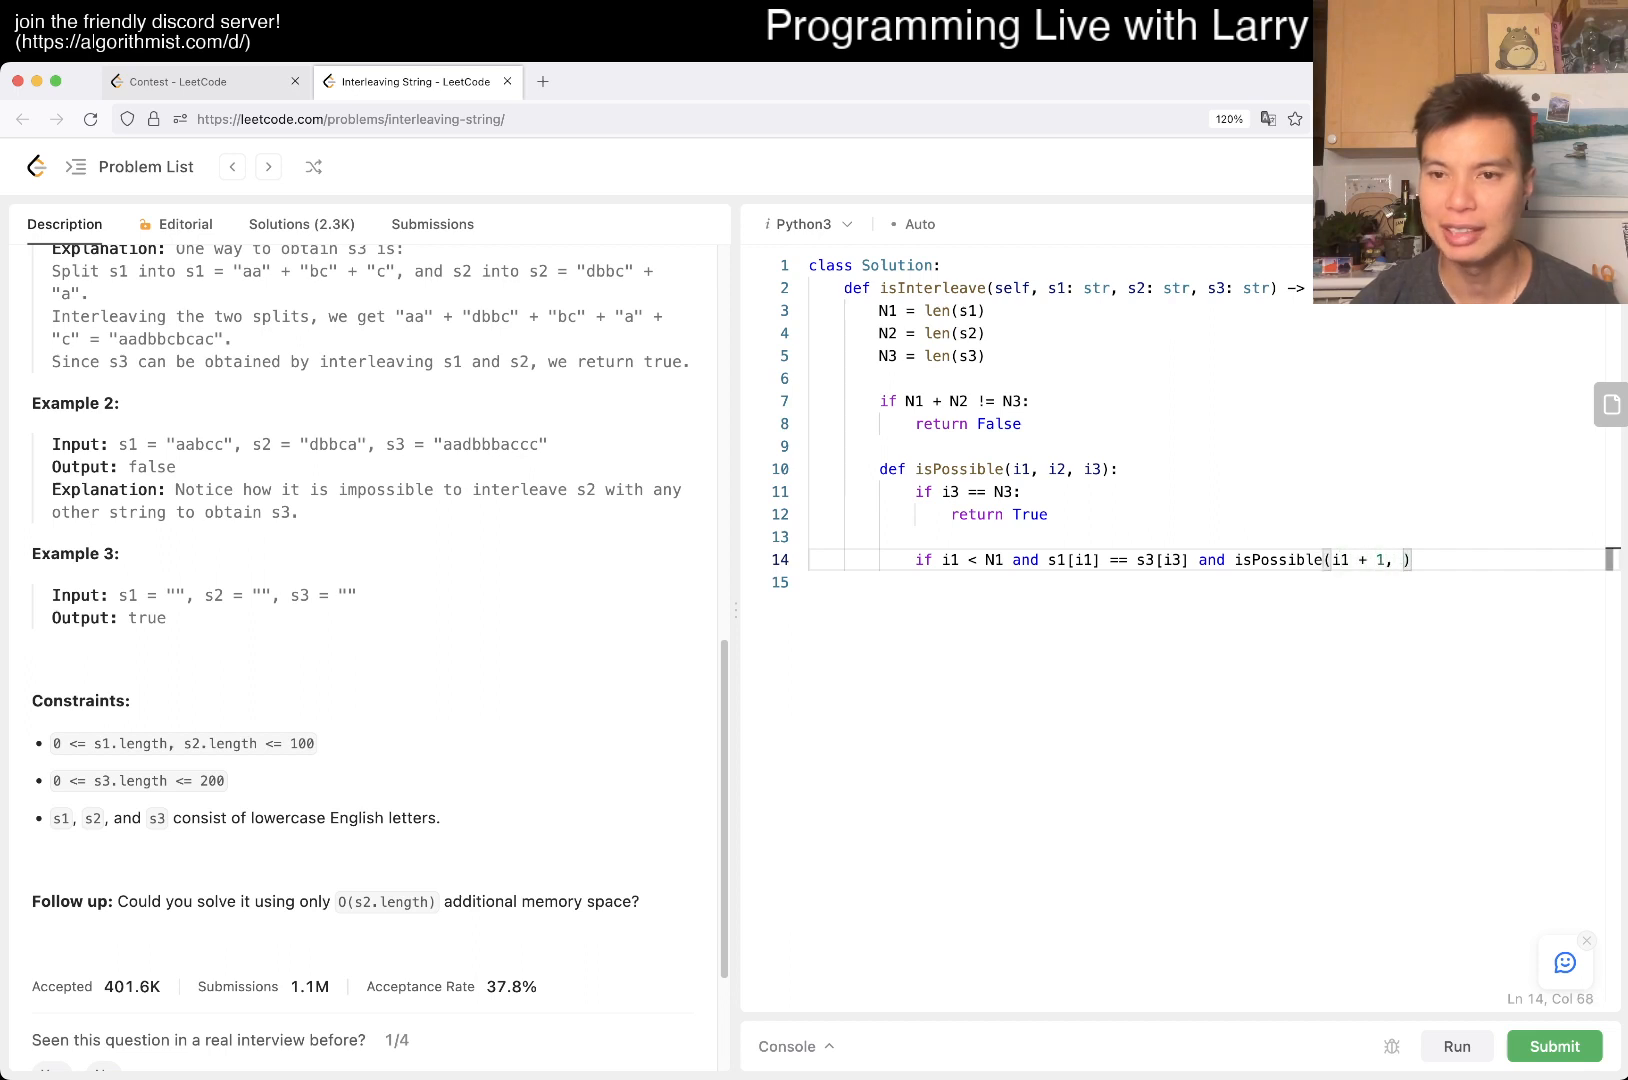
text(i2, i3 + 1):)
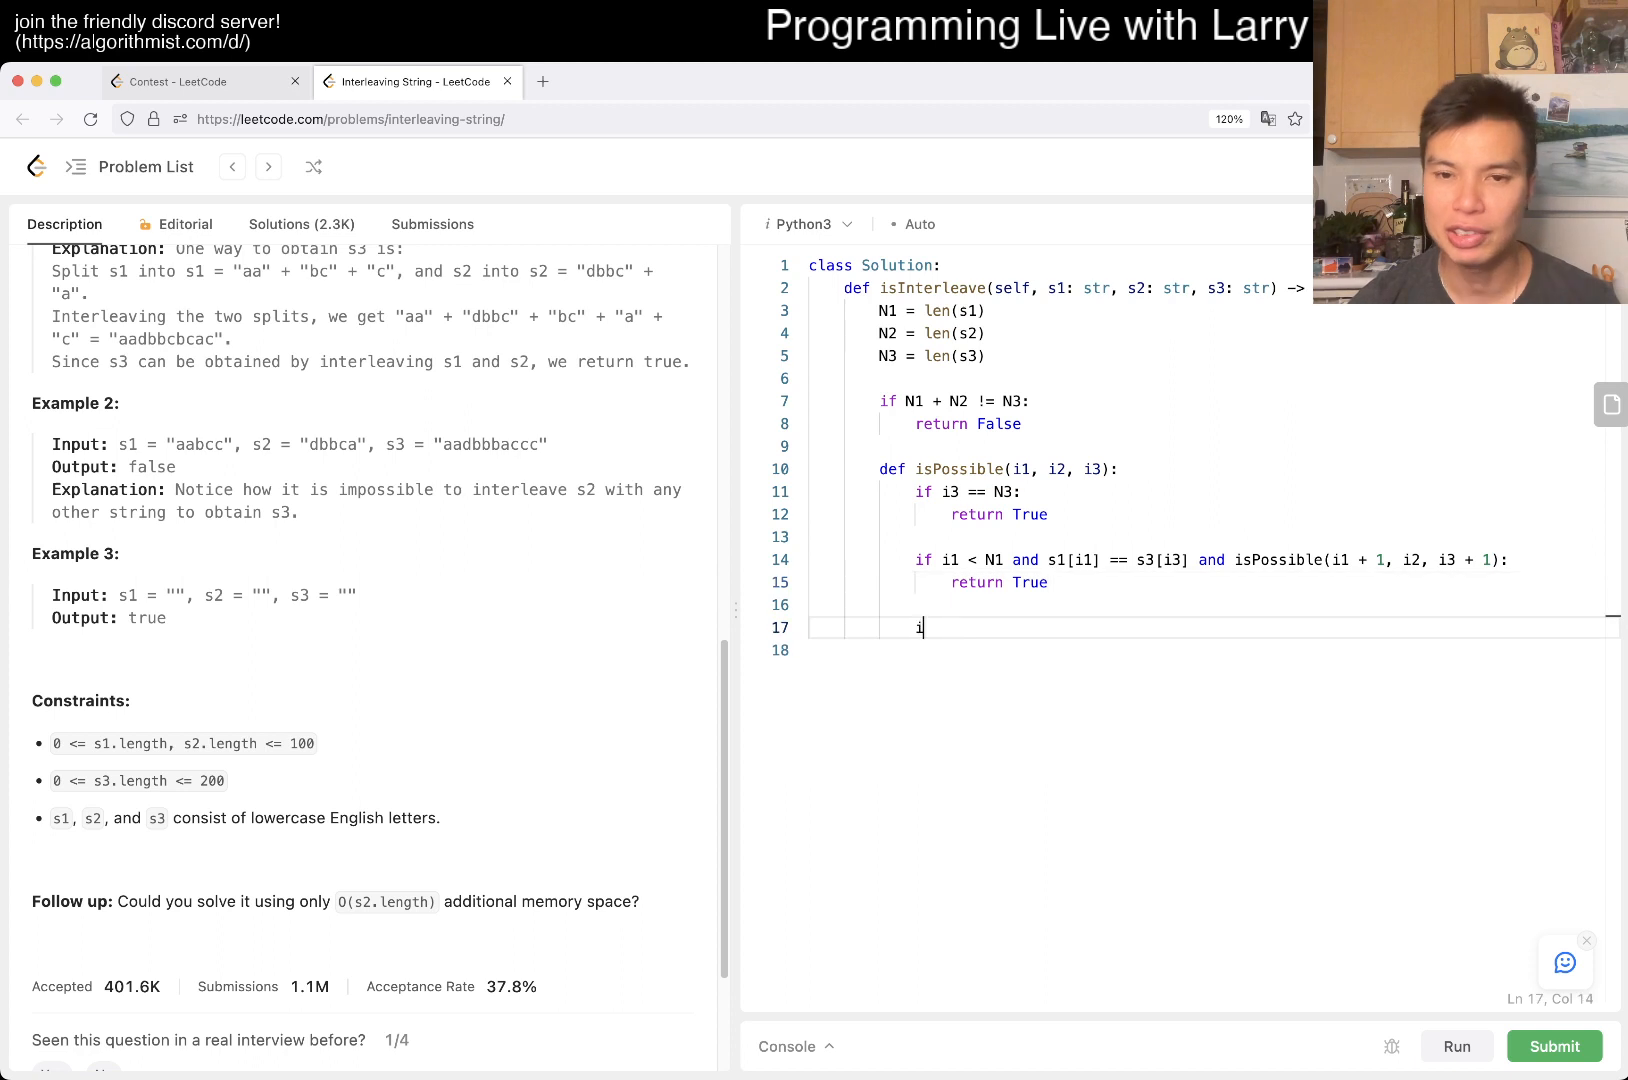
Add the matching s2 branch recursing on i2 + 1, then return False when neither branch succeeds
text(f i2 < N)
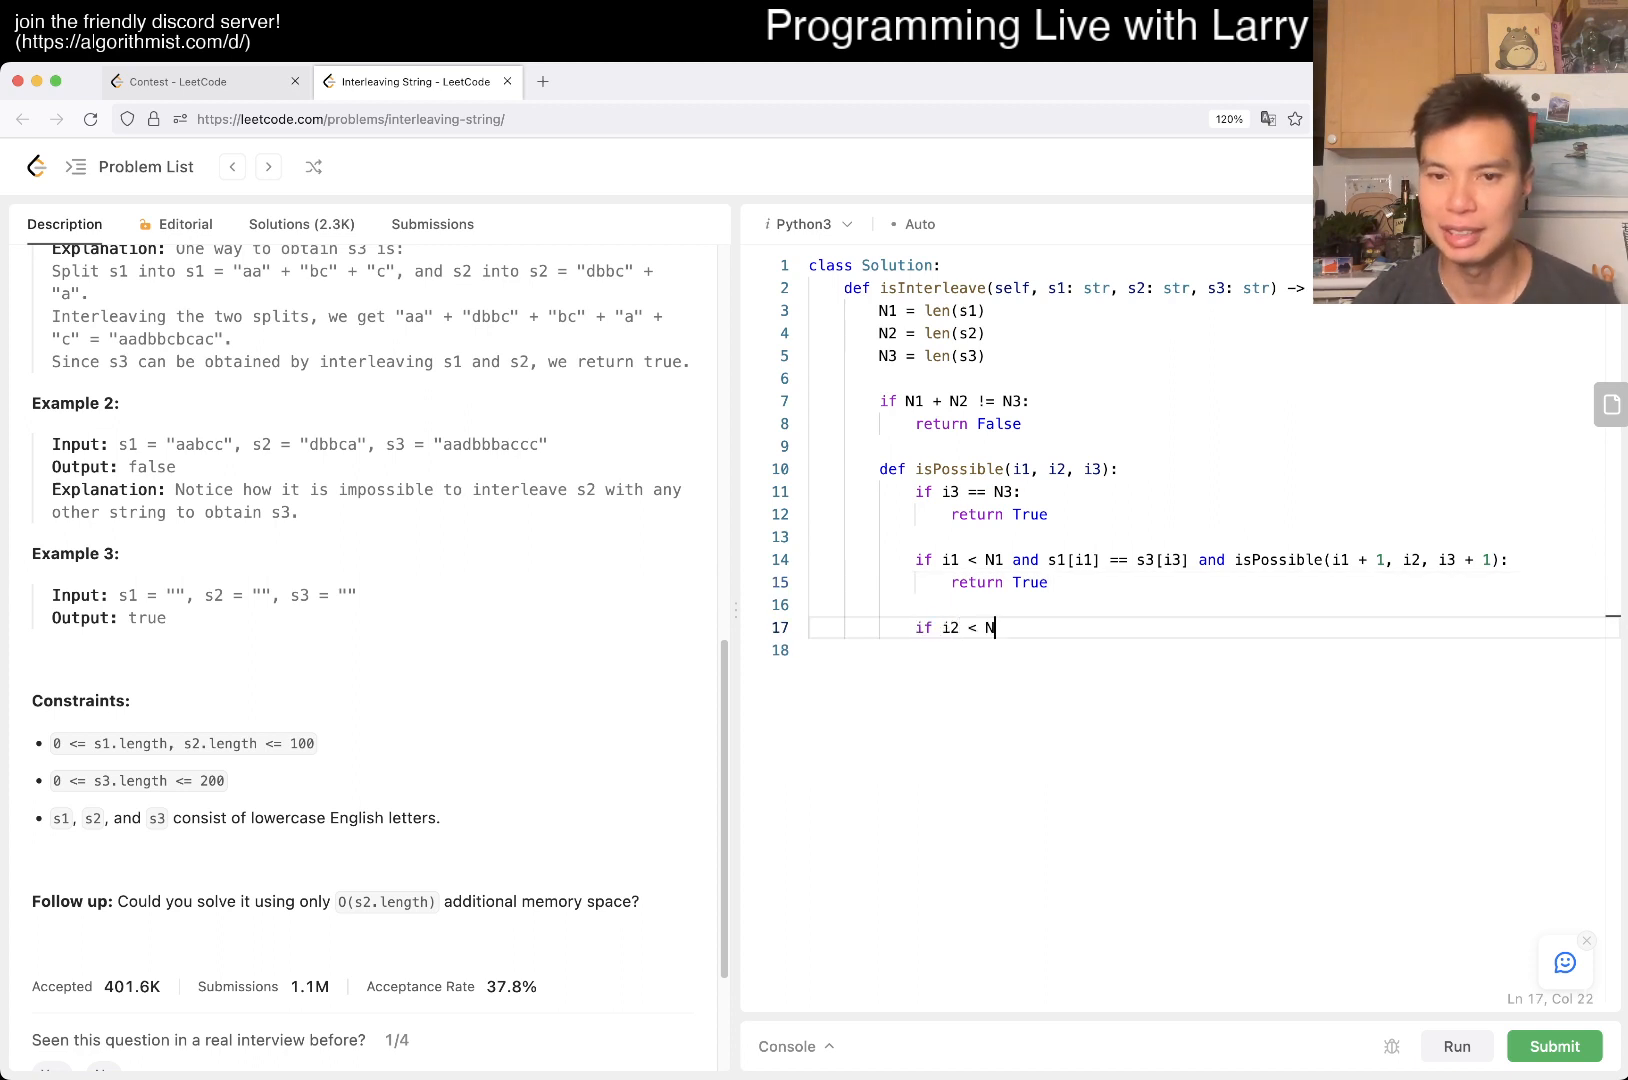
text(2 and s2[i])
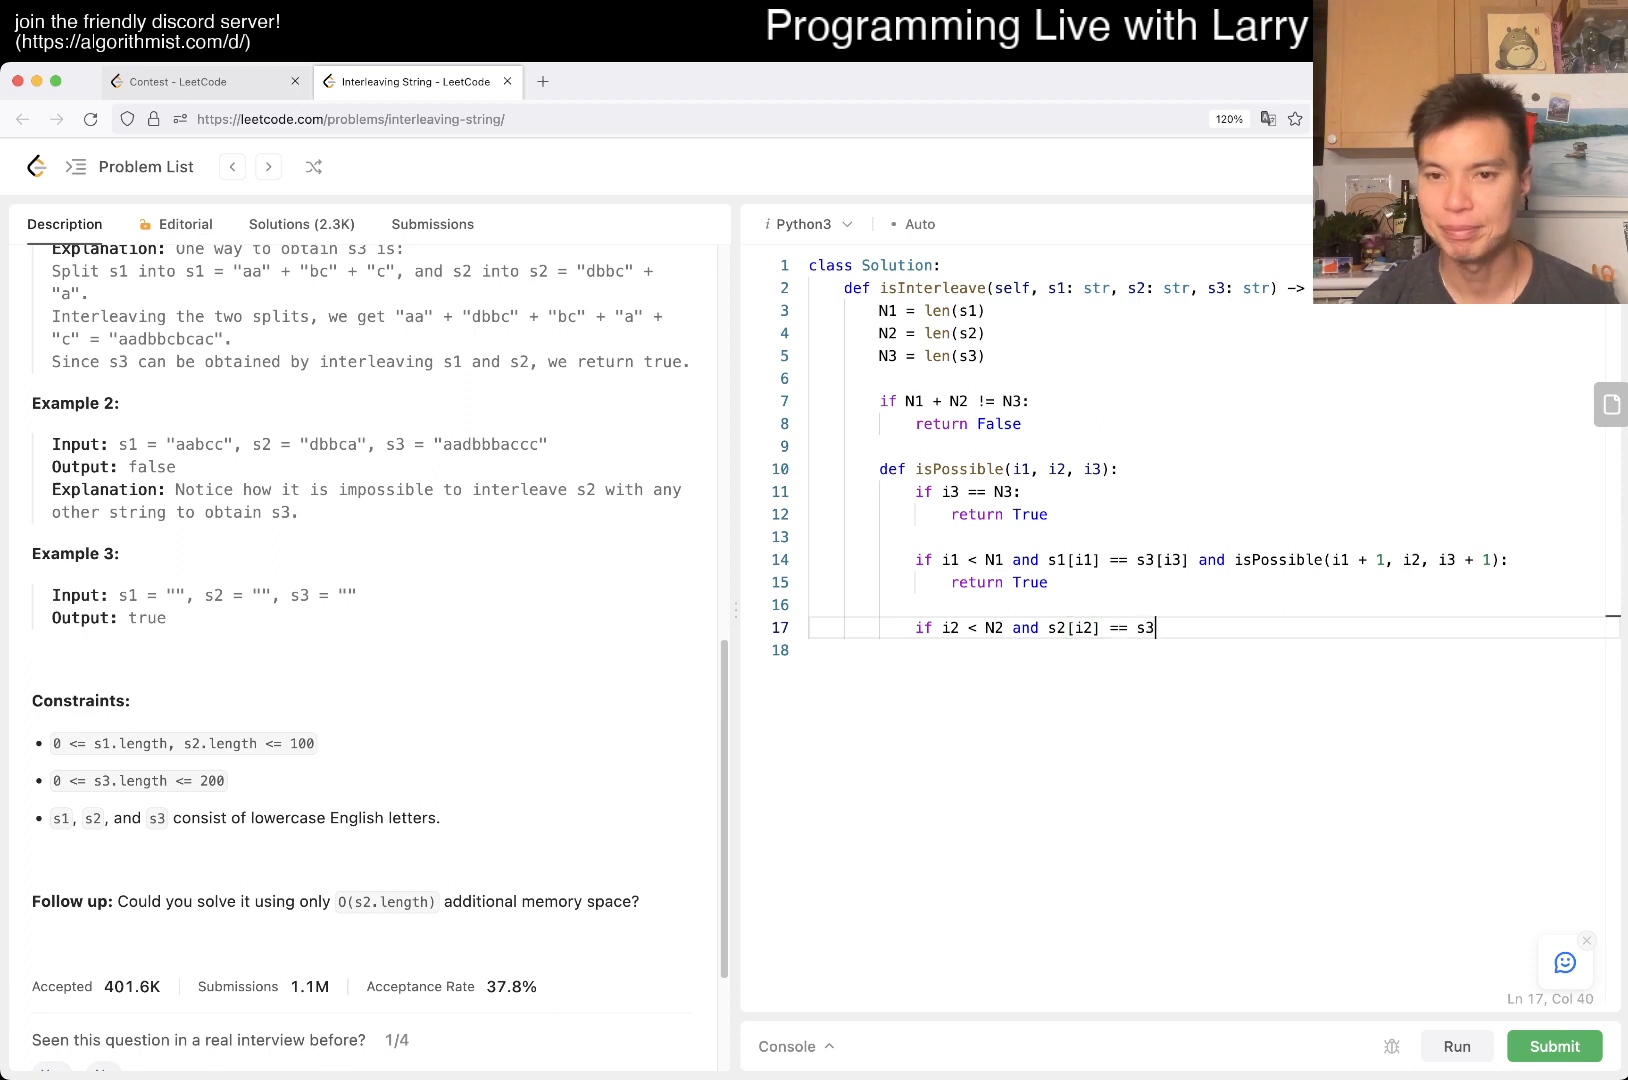
text([i3])
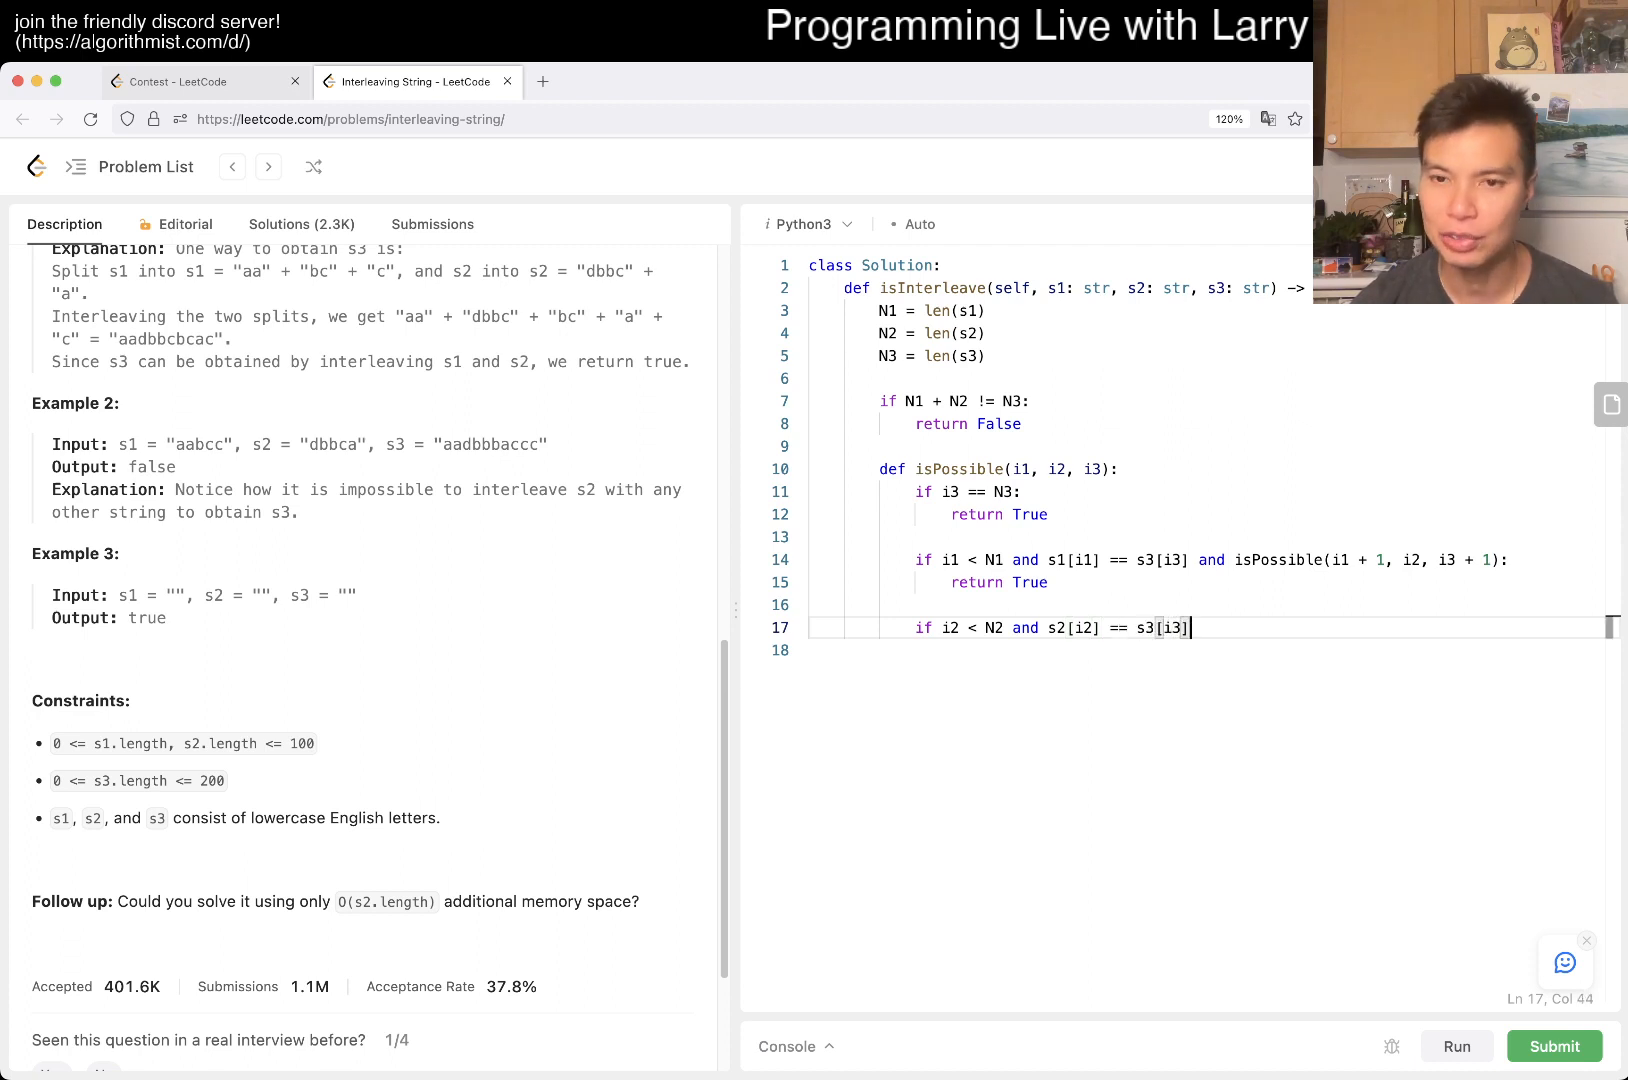
text(and isPossibl)
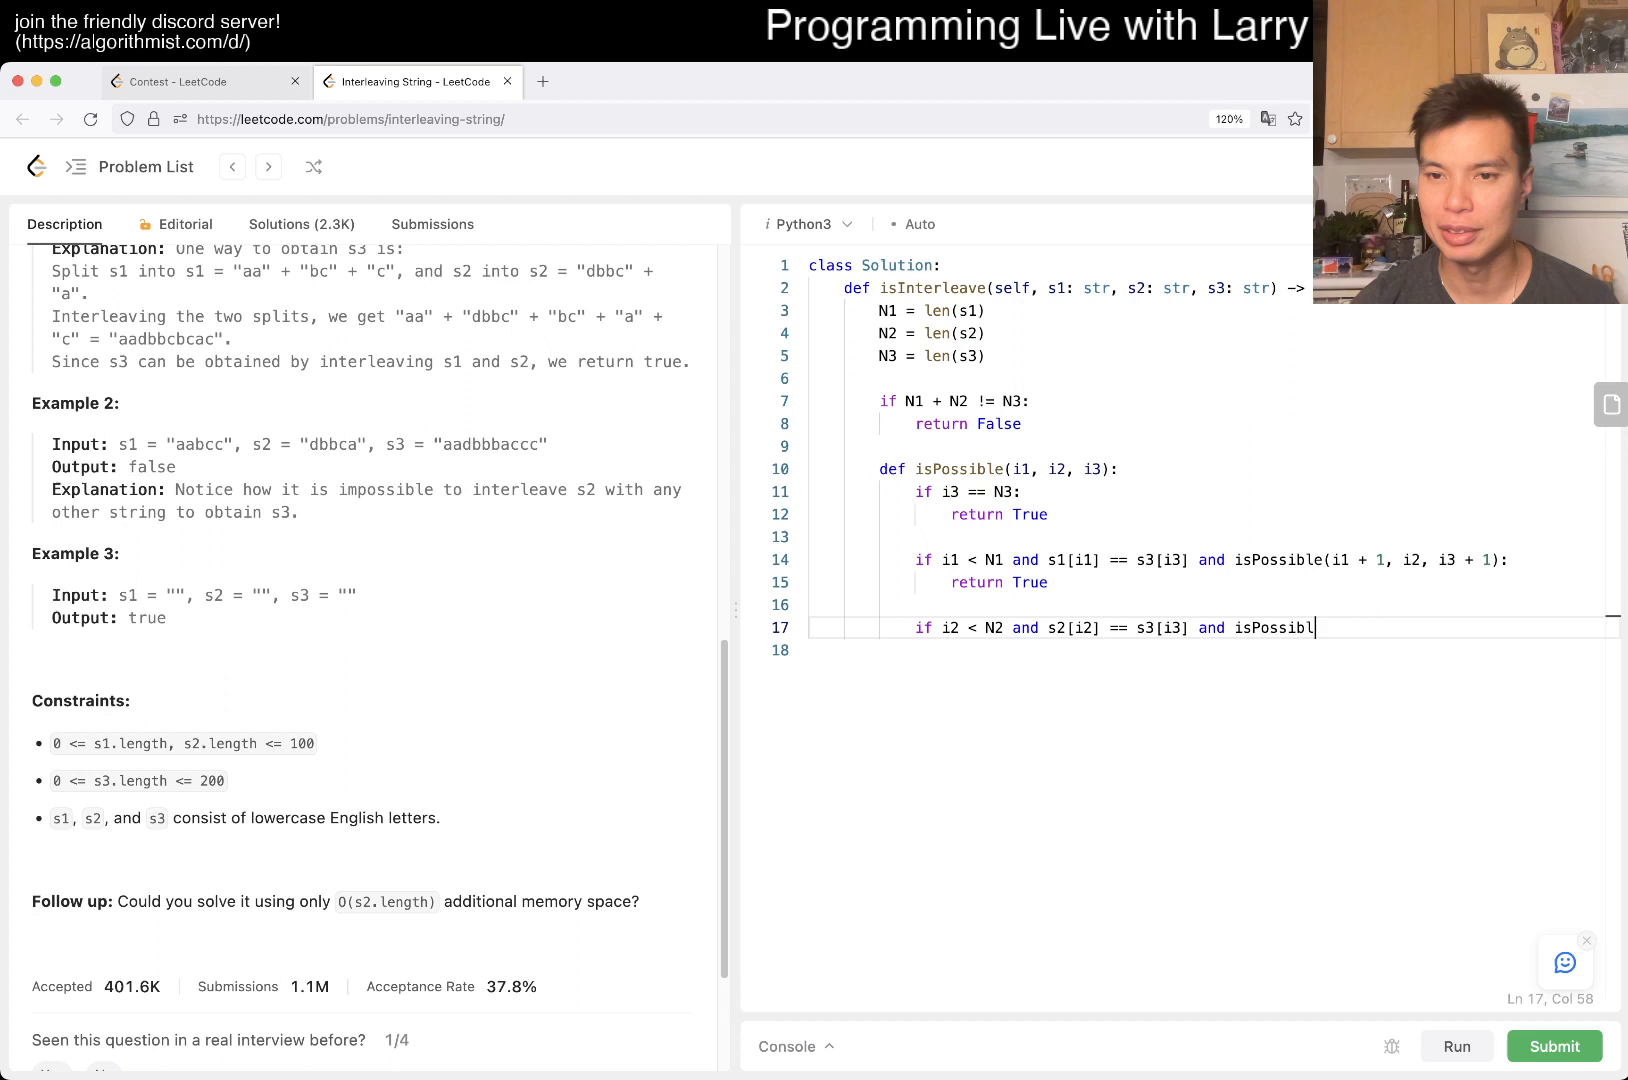
text(e(i1, i2))
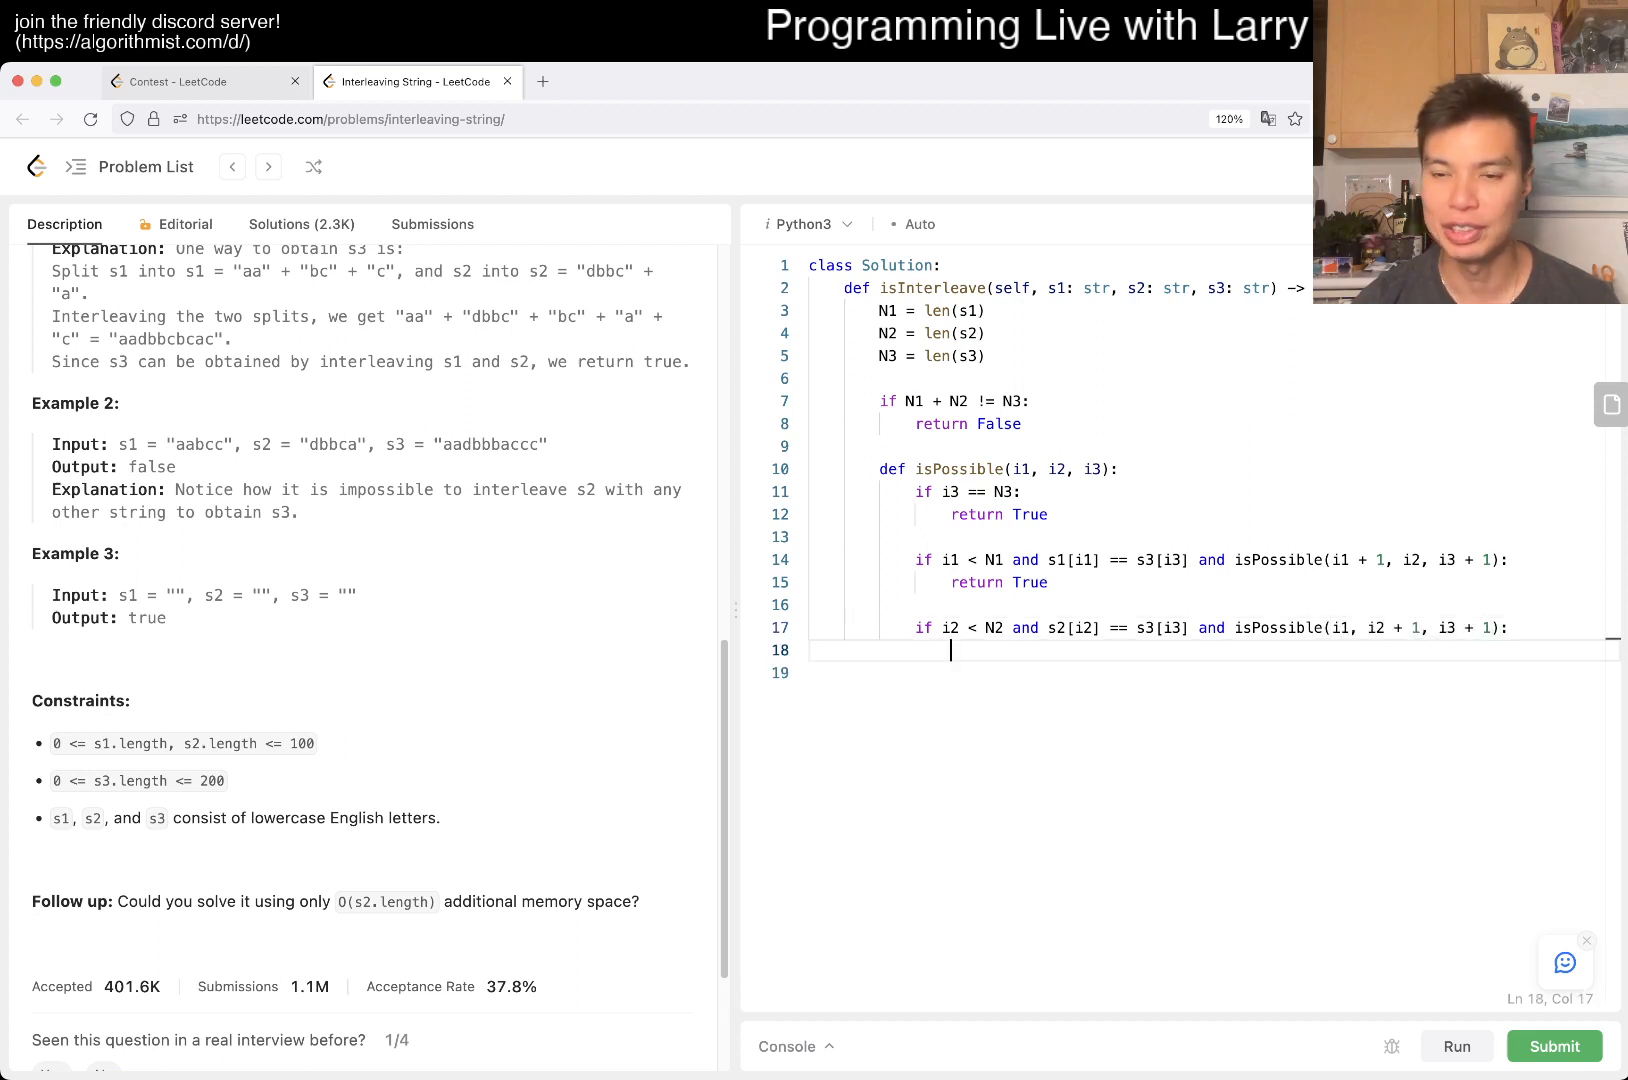
text(return True)
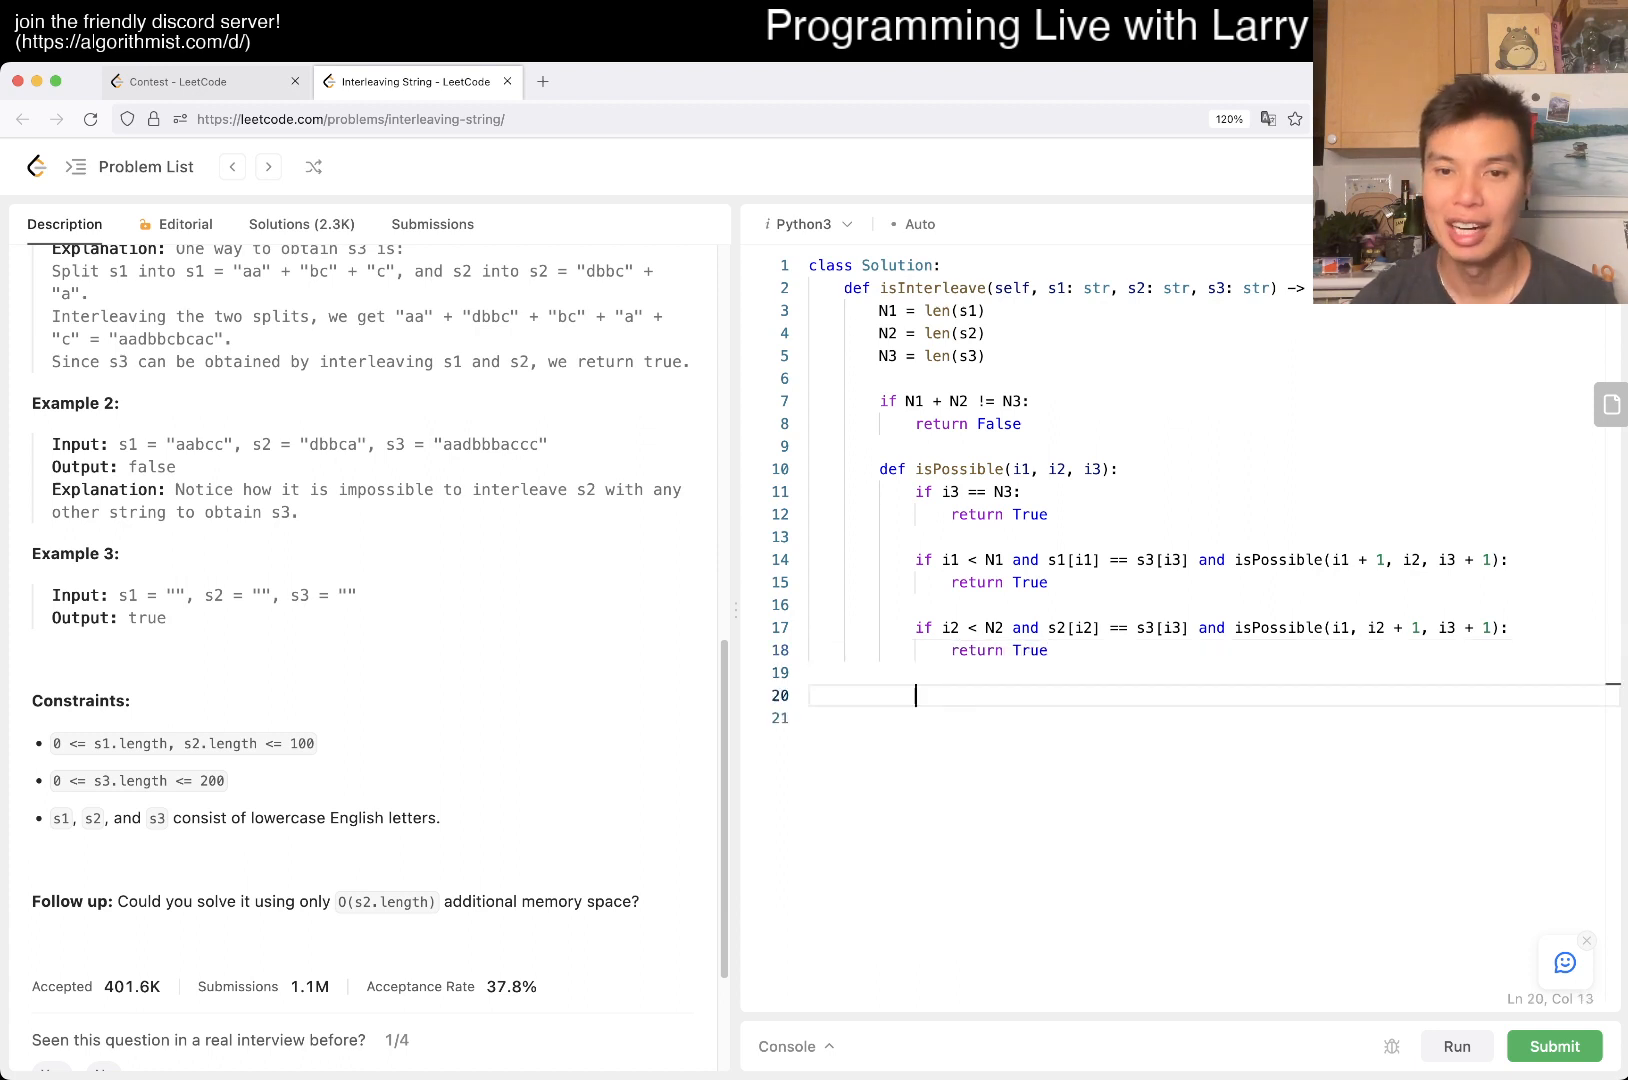
text(return False)
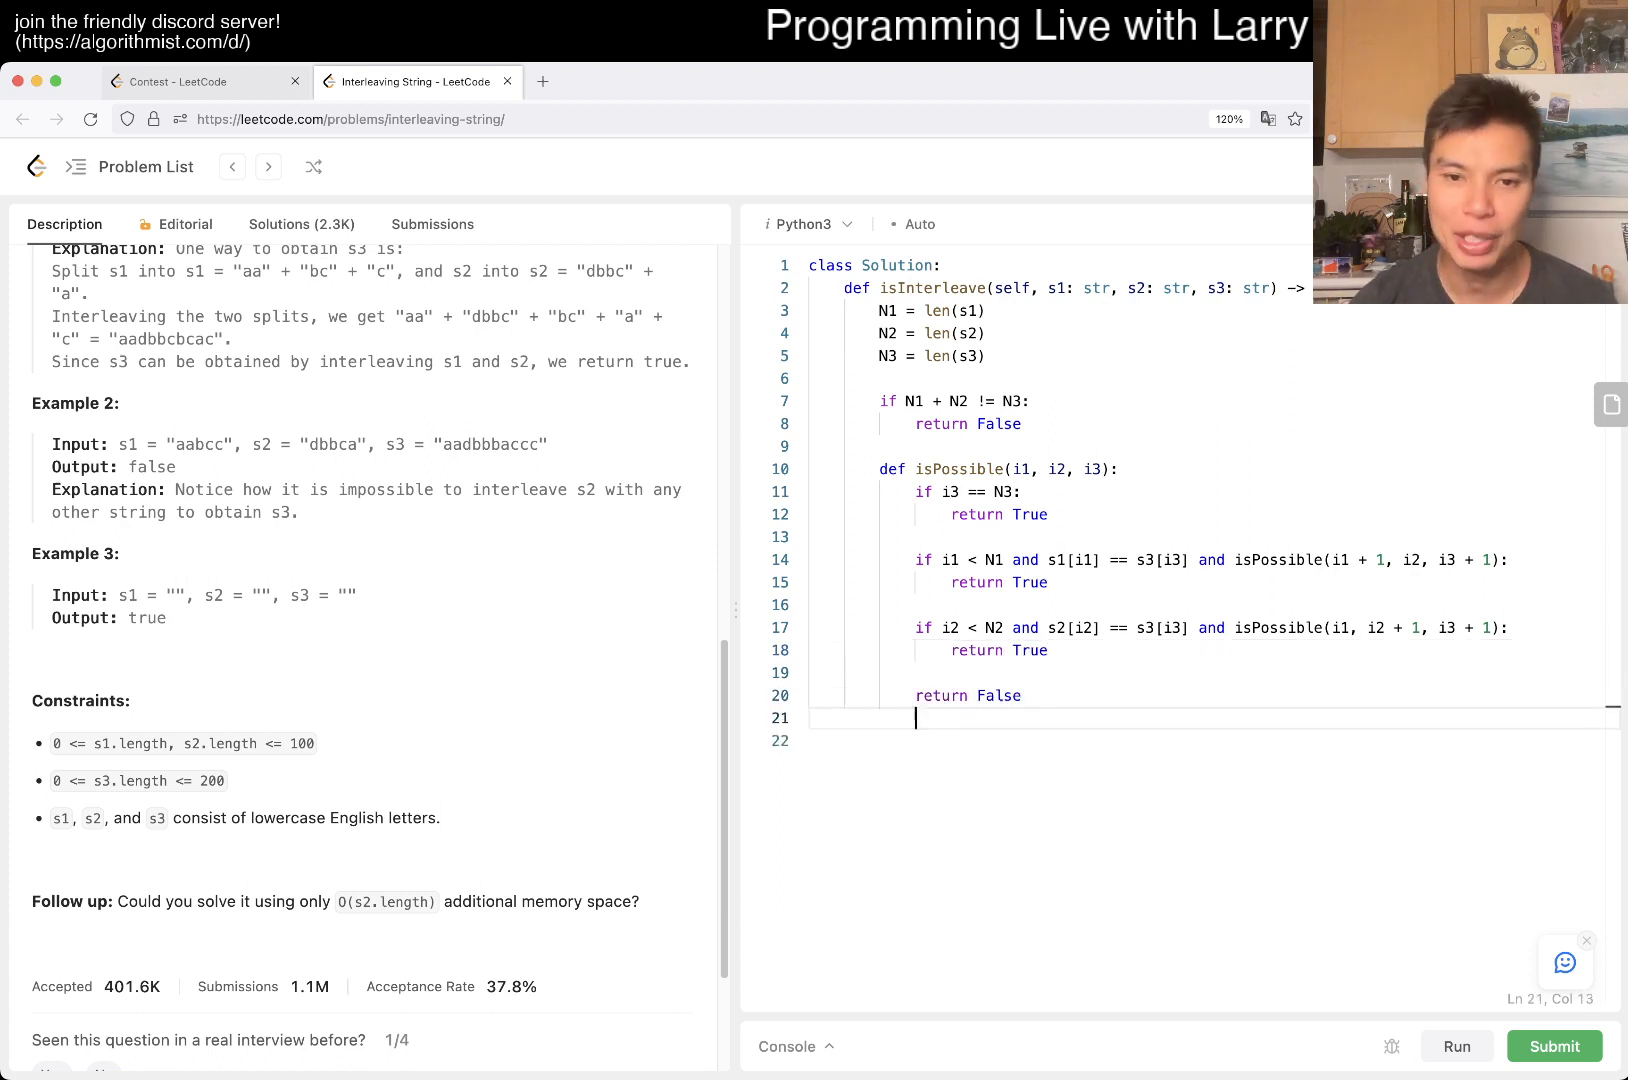
Return isPossible(0, 0, 0), run the example tests to Accepted and check Case 2's result
text(return isPossibl)
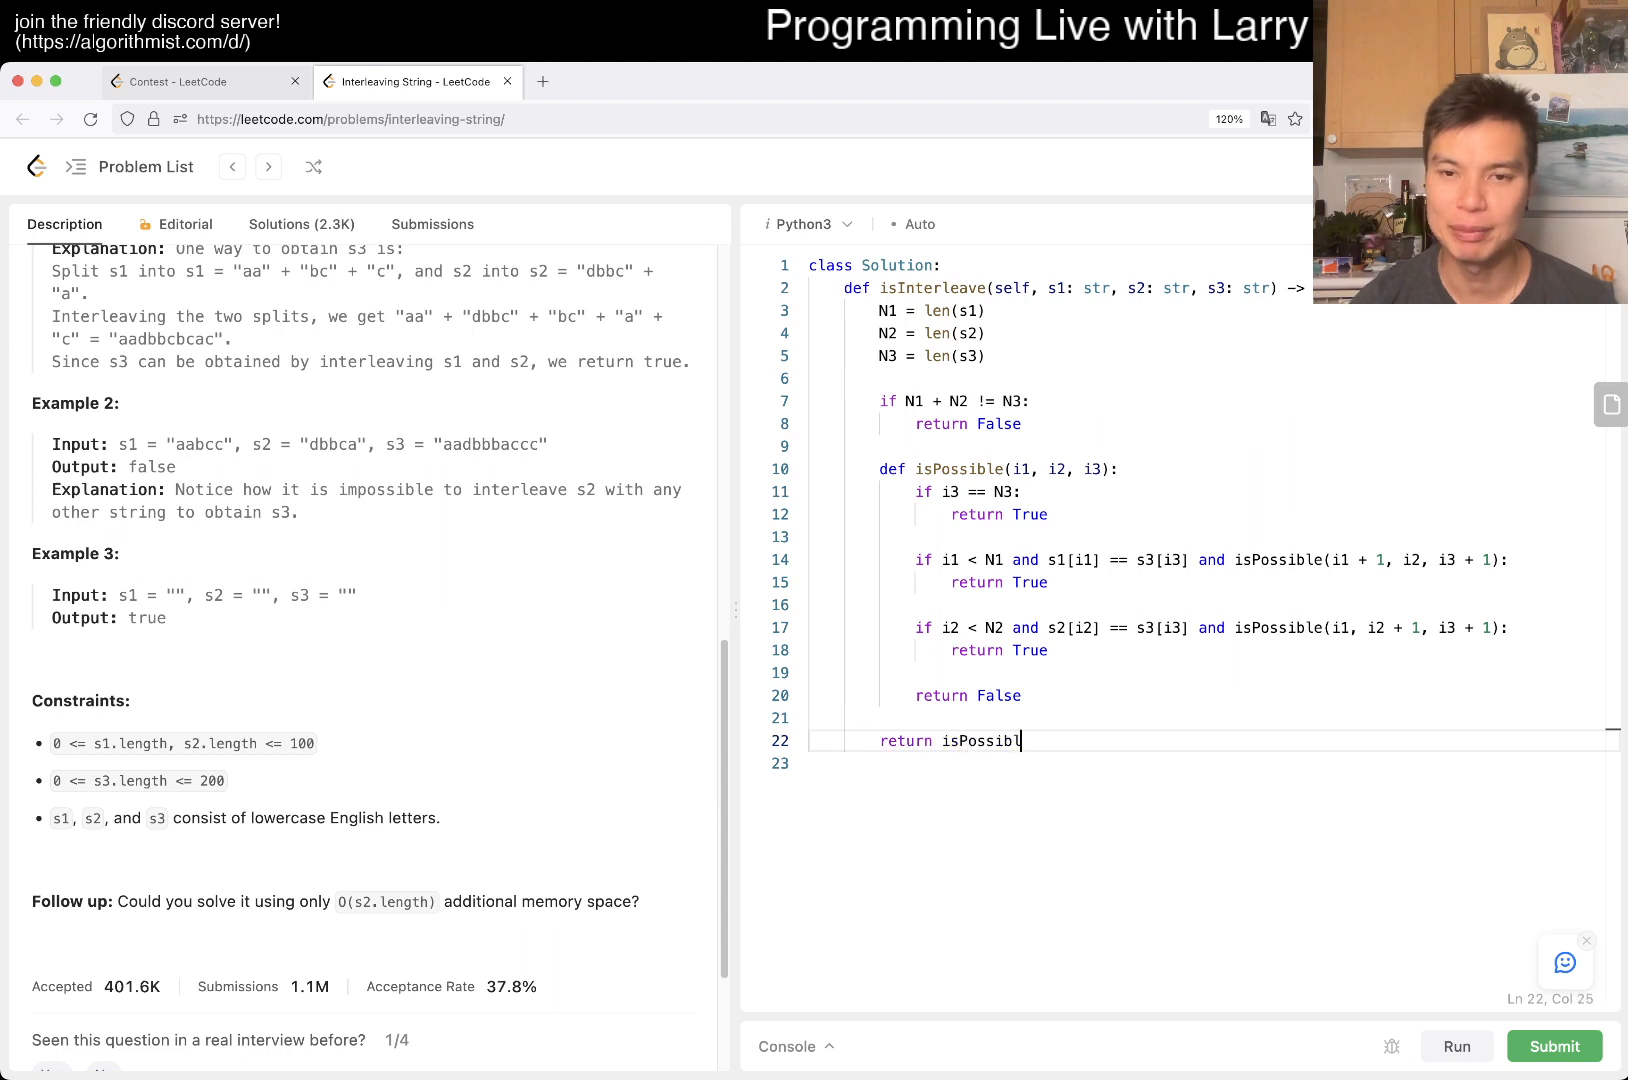
text(e(0,))
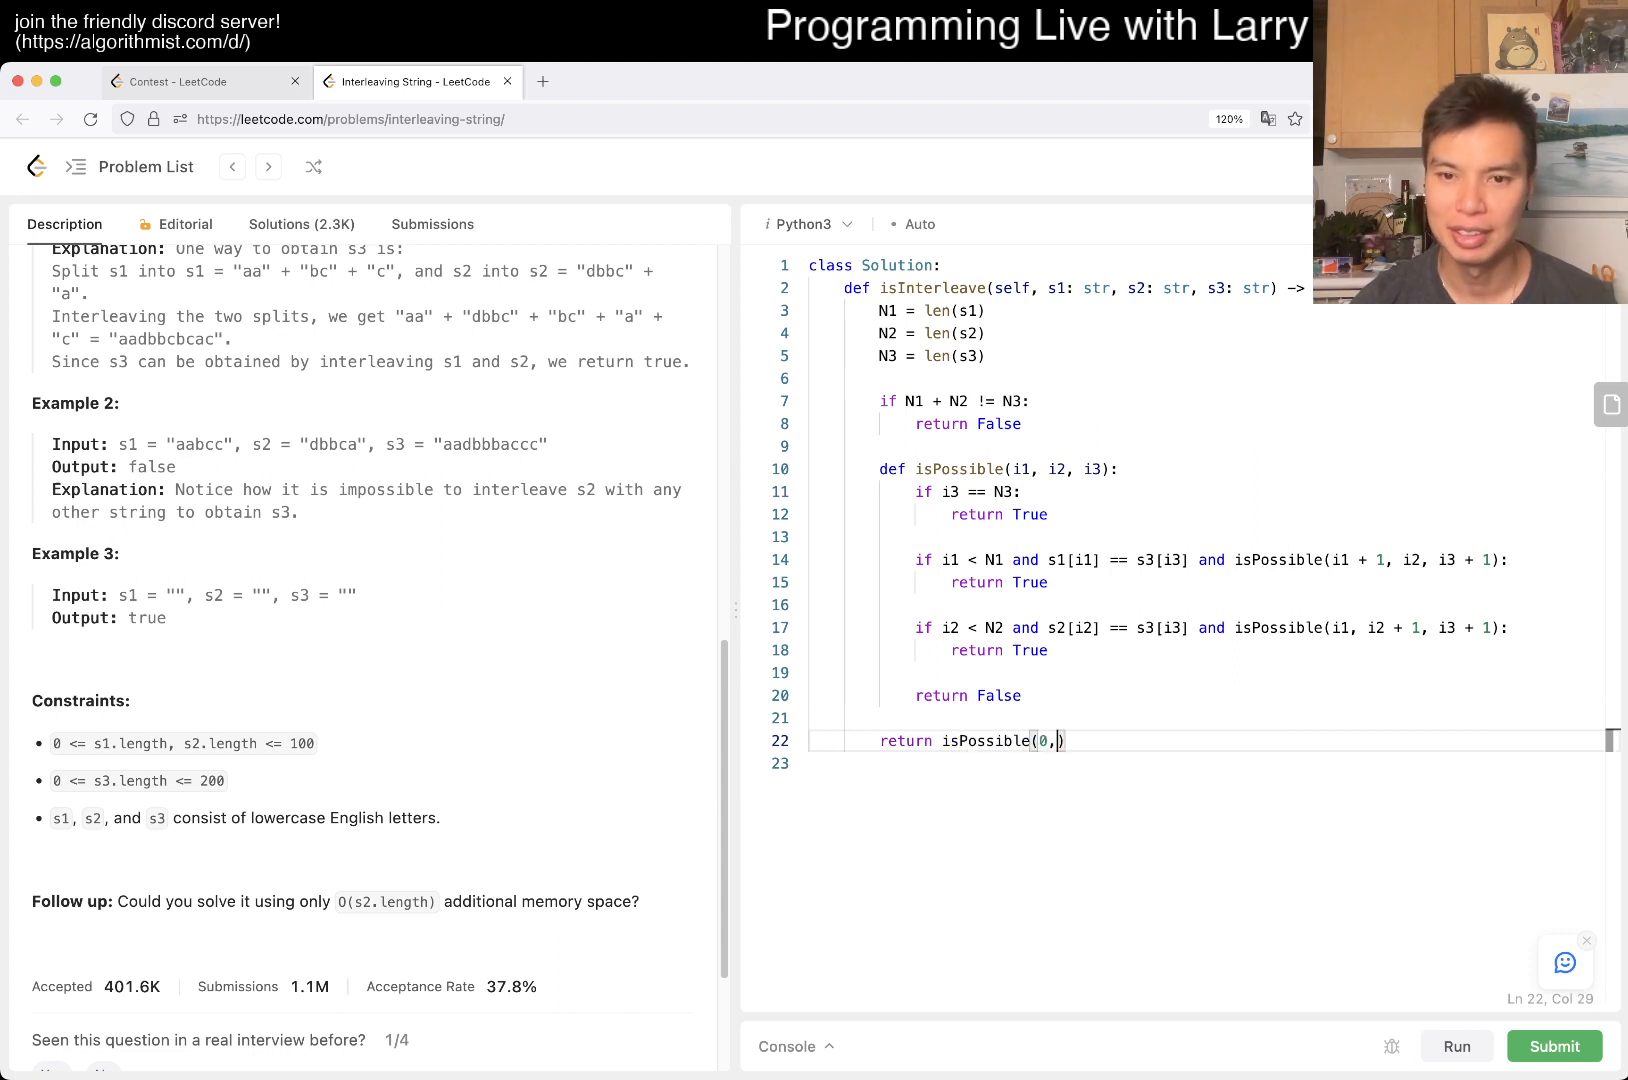
text(0, 0))
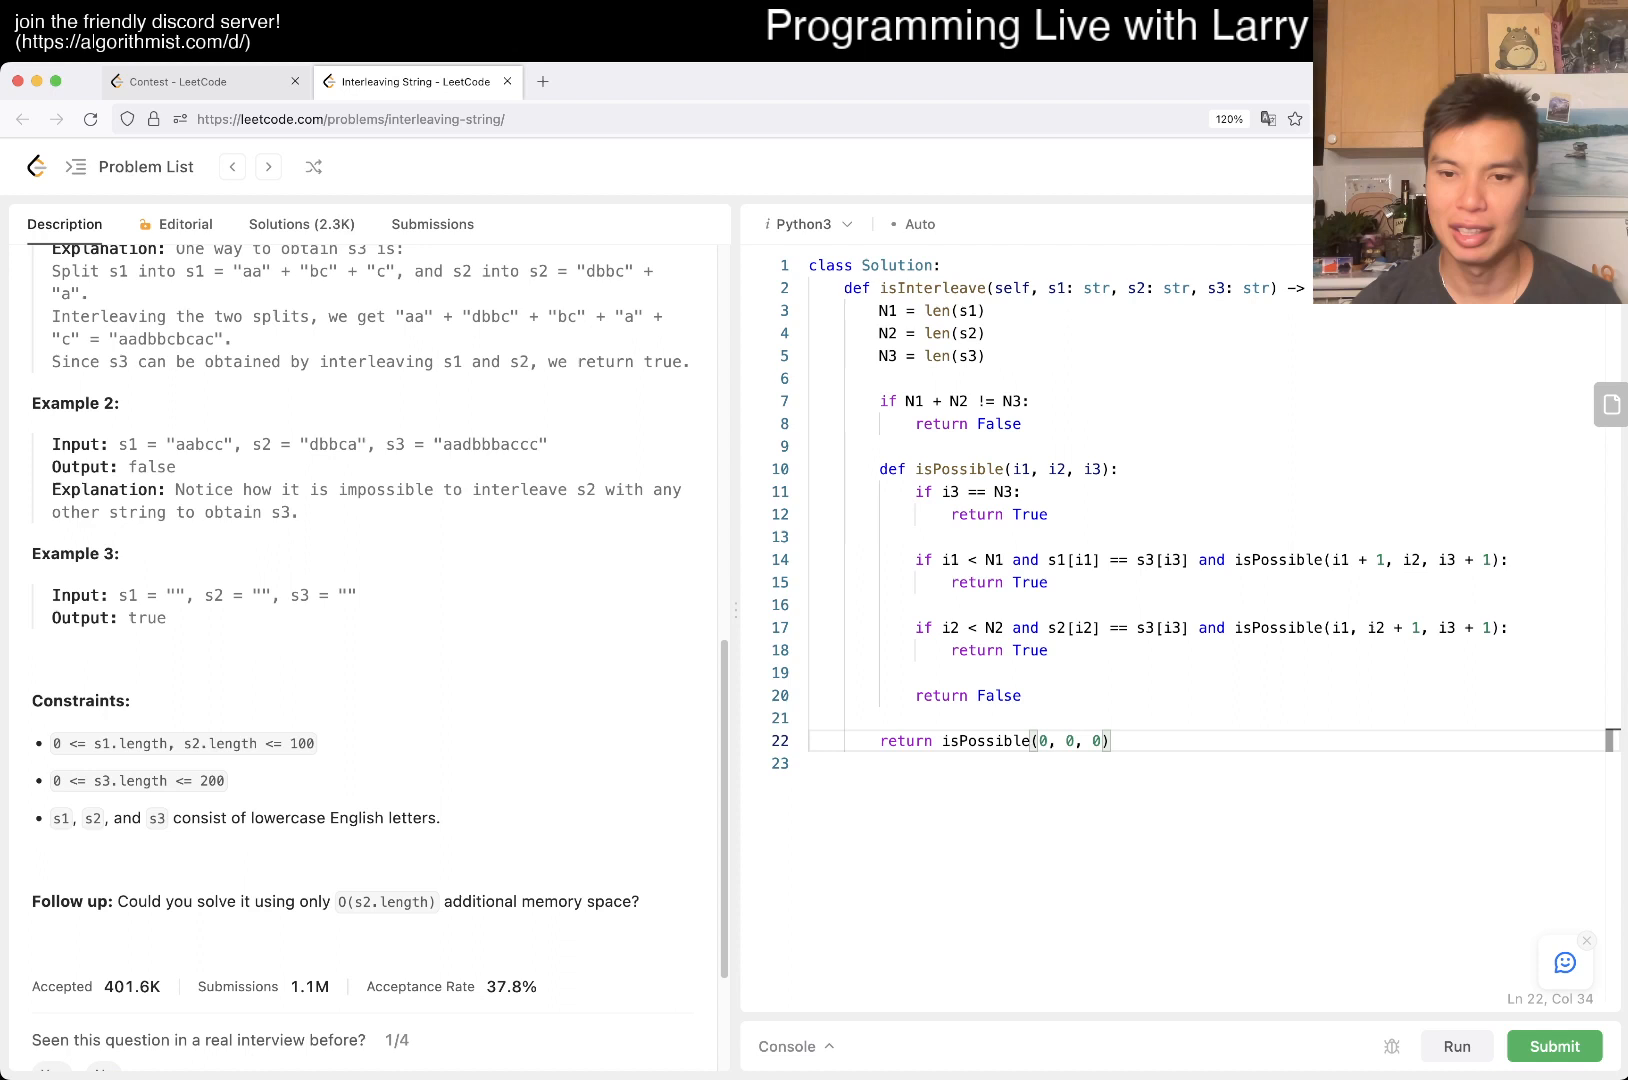
click(1460, 1046)
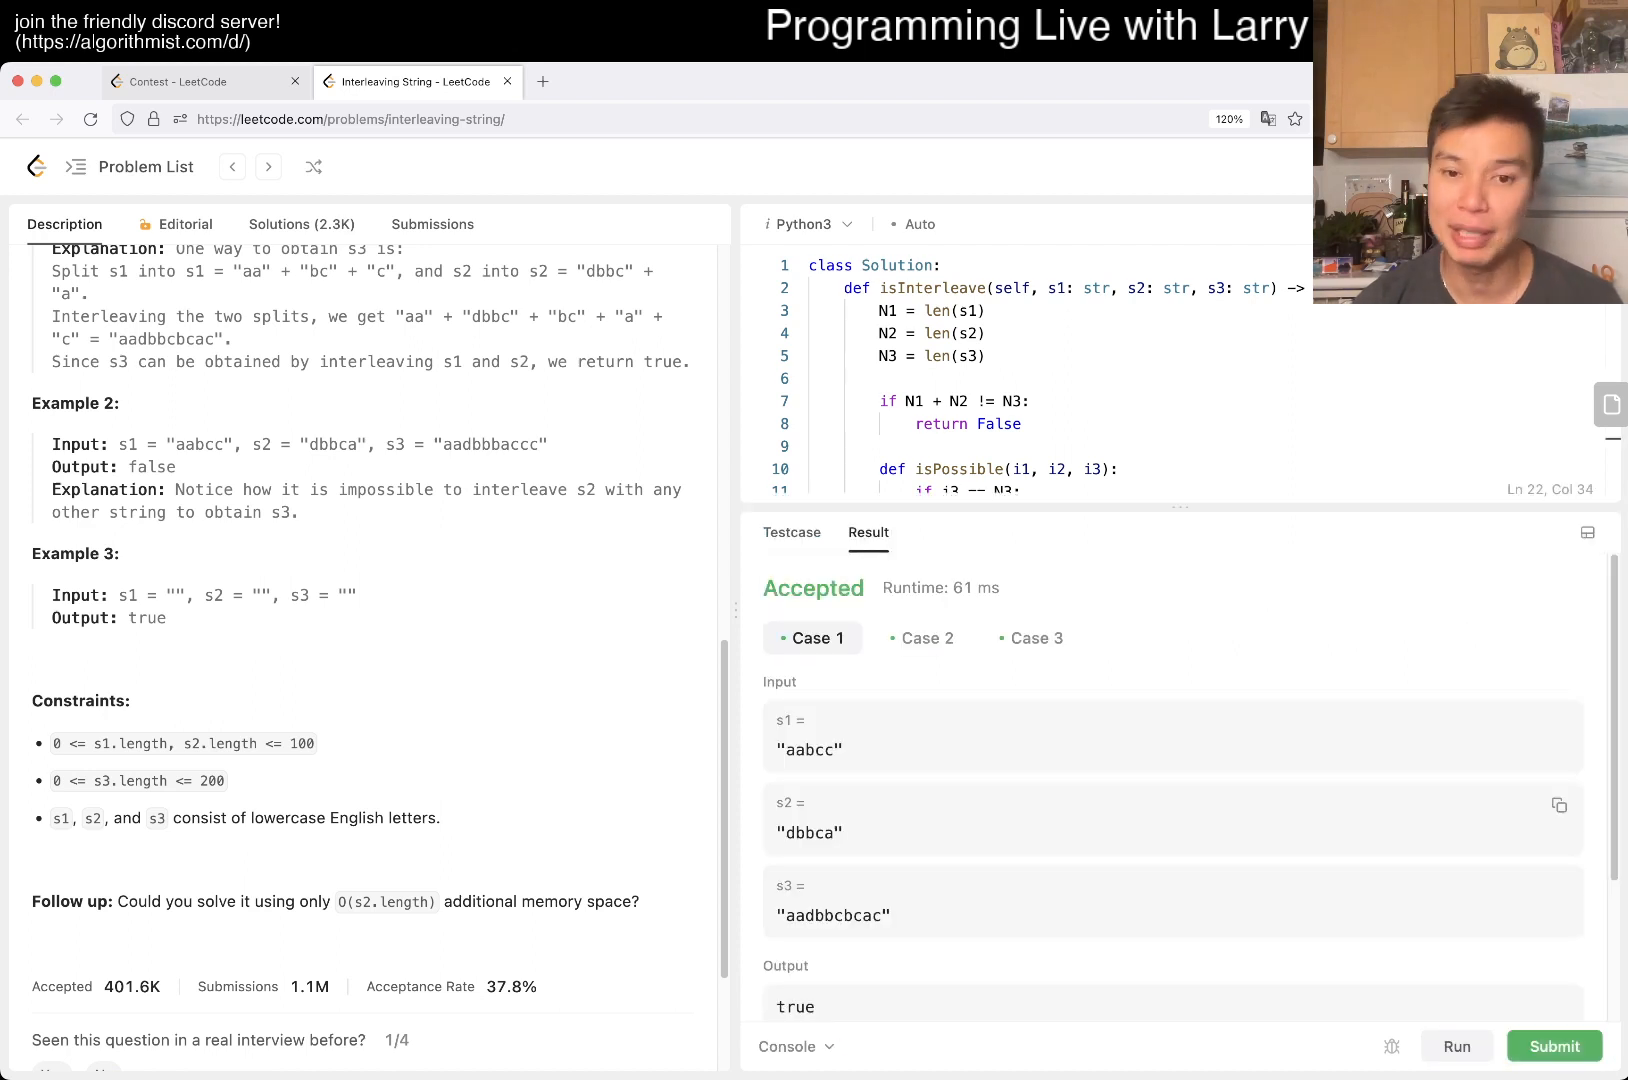
click(928, 638)
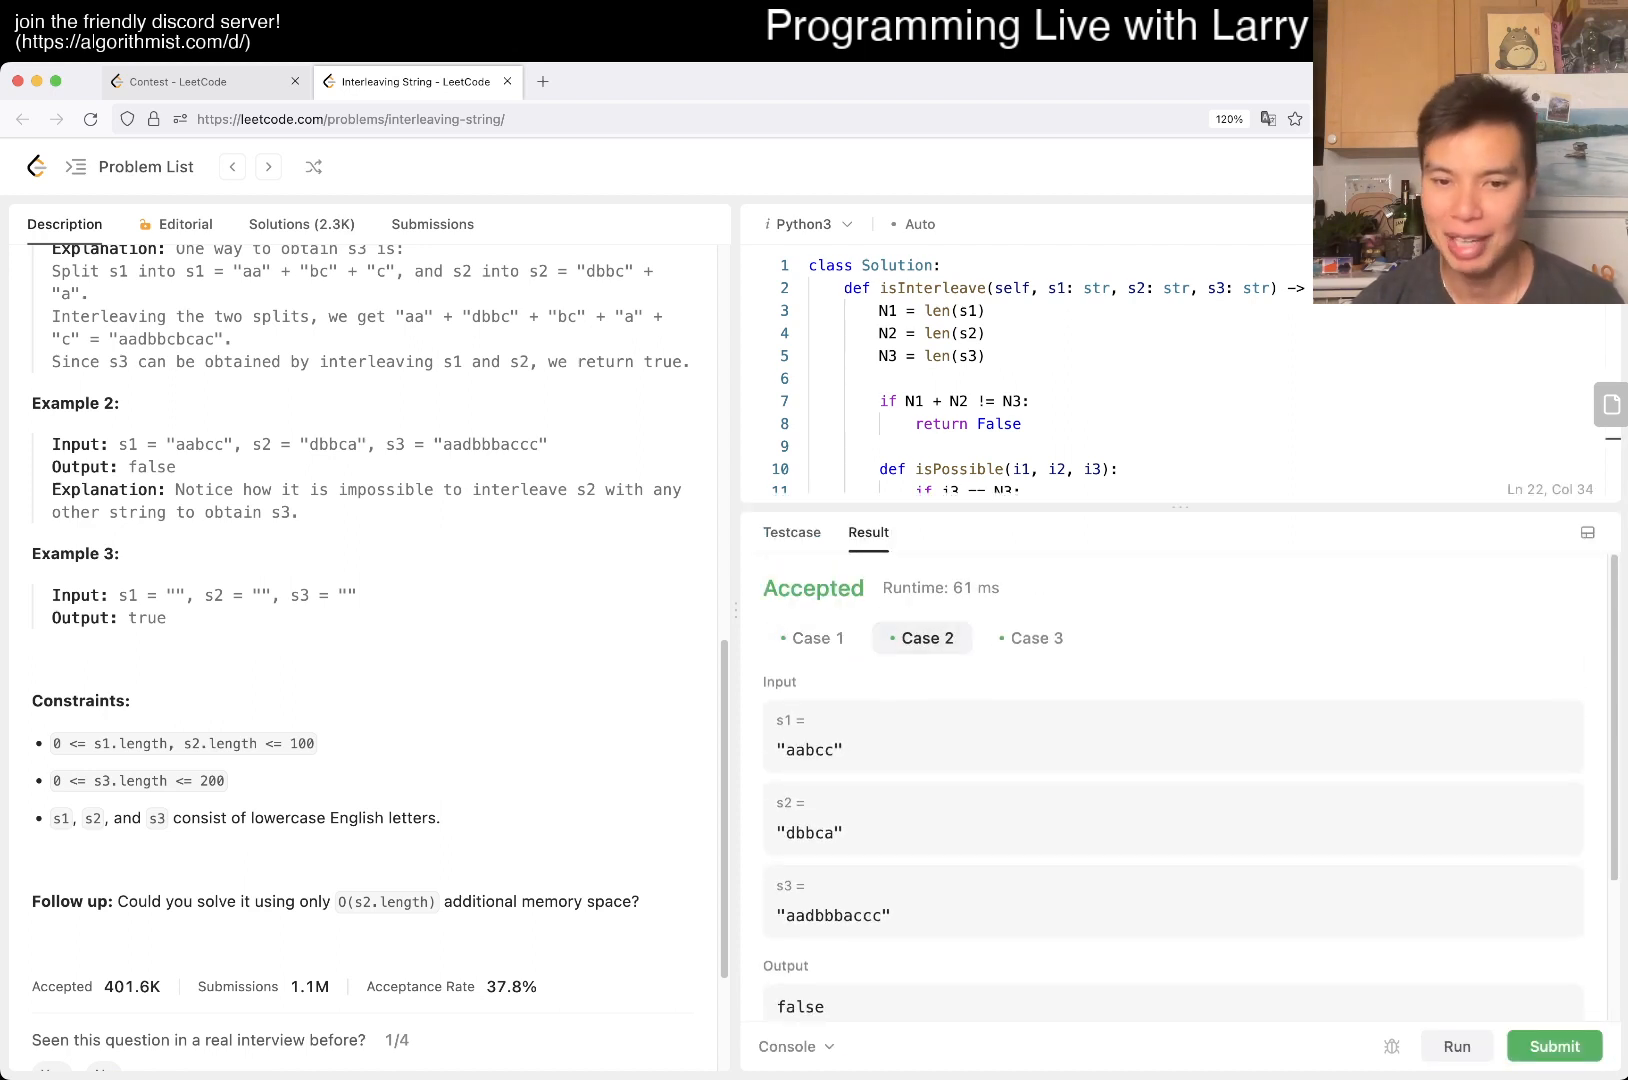
click(1032, 638)
text(")
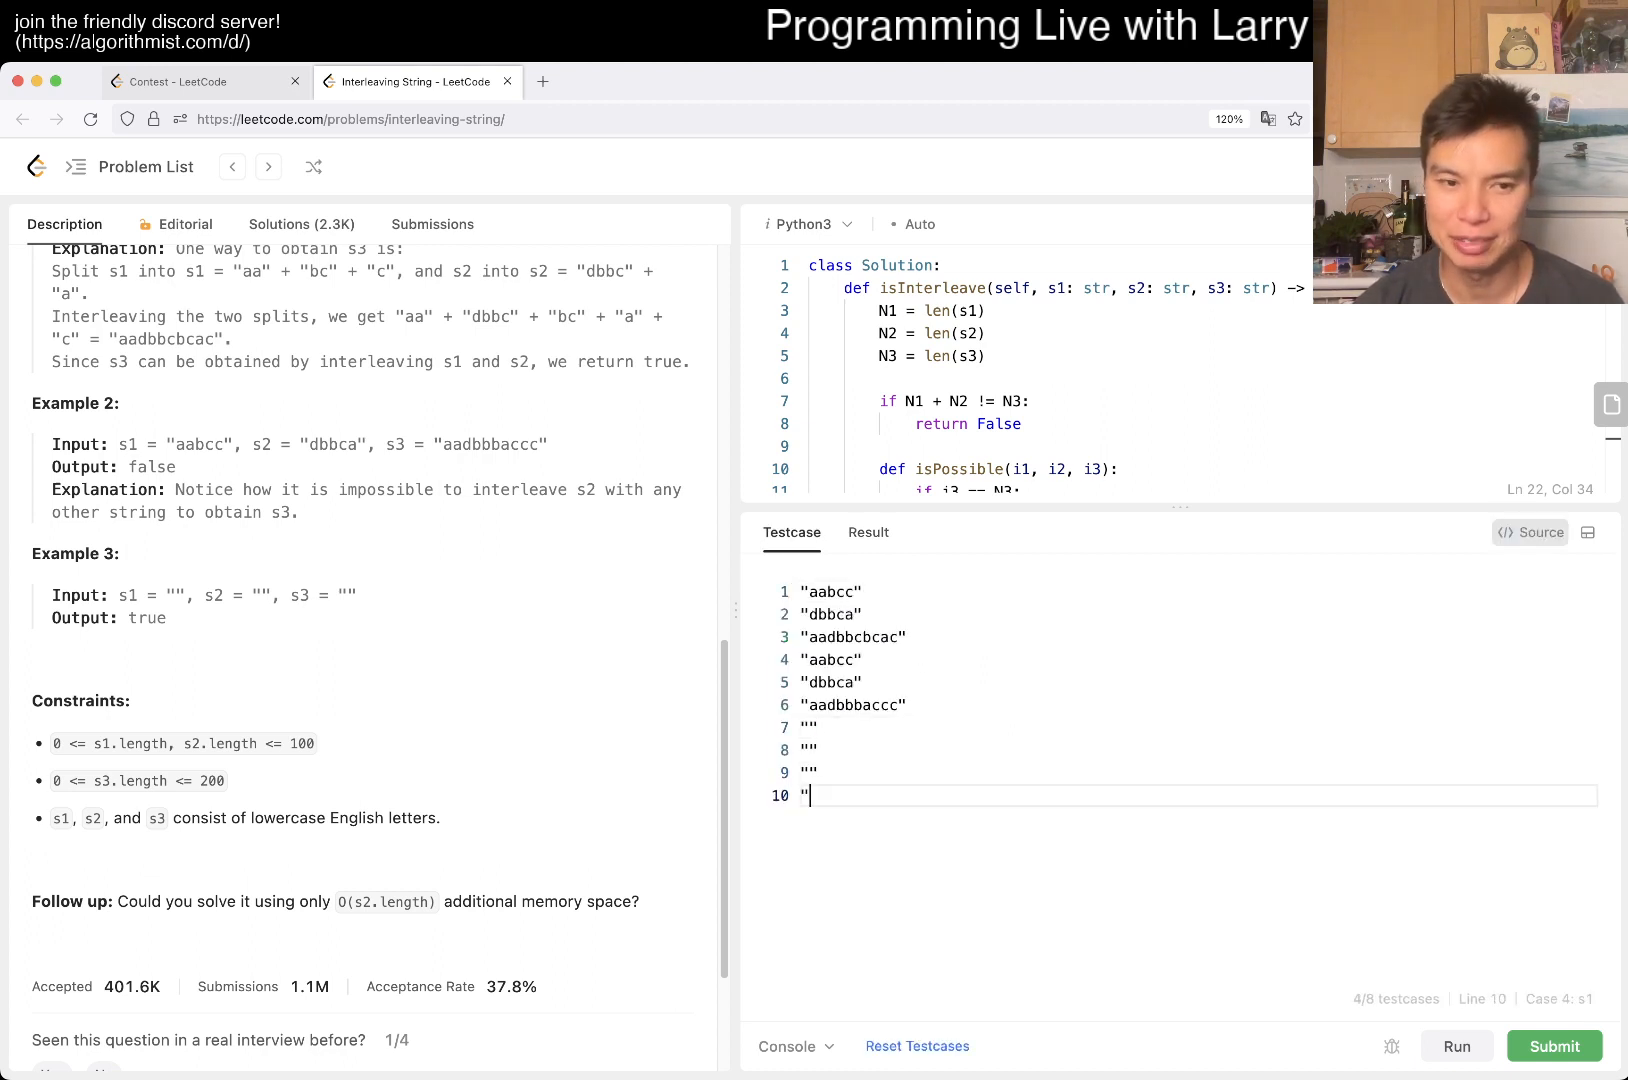
Add a custom test "aaaaaaaaaa", "aaaaaaaaaa", "aaaaaaaaaaaaaaaaaaaab" and run it, getting false
text(aaaaa)
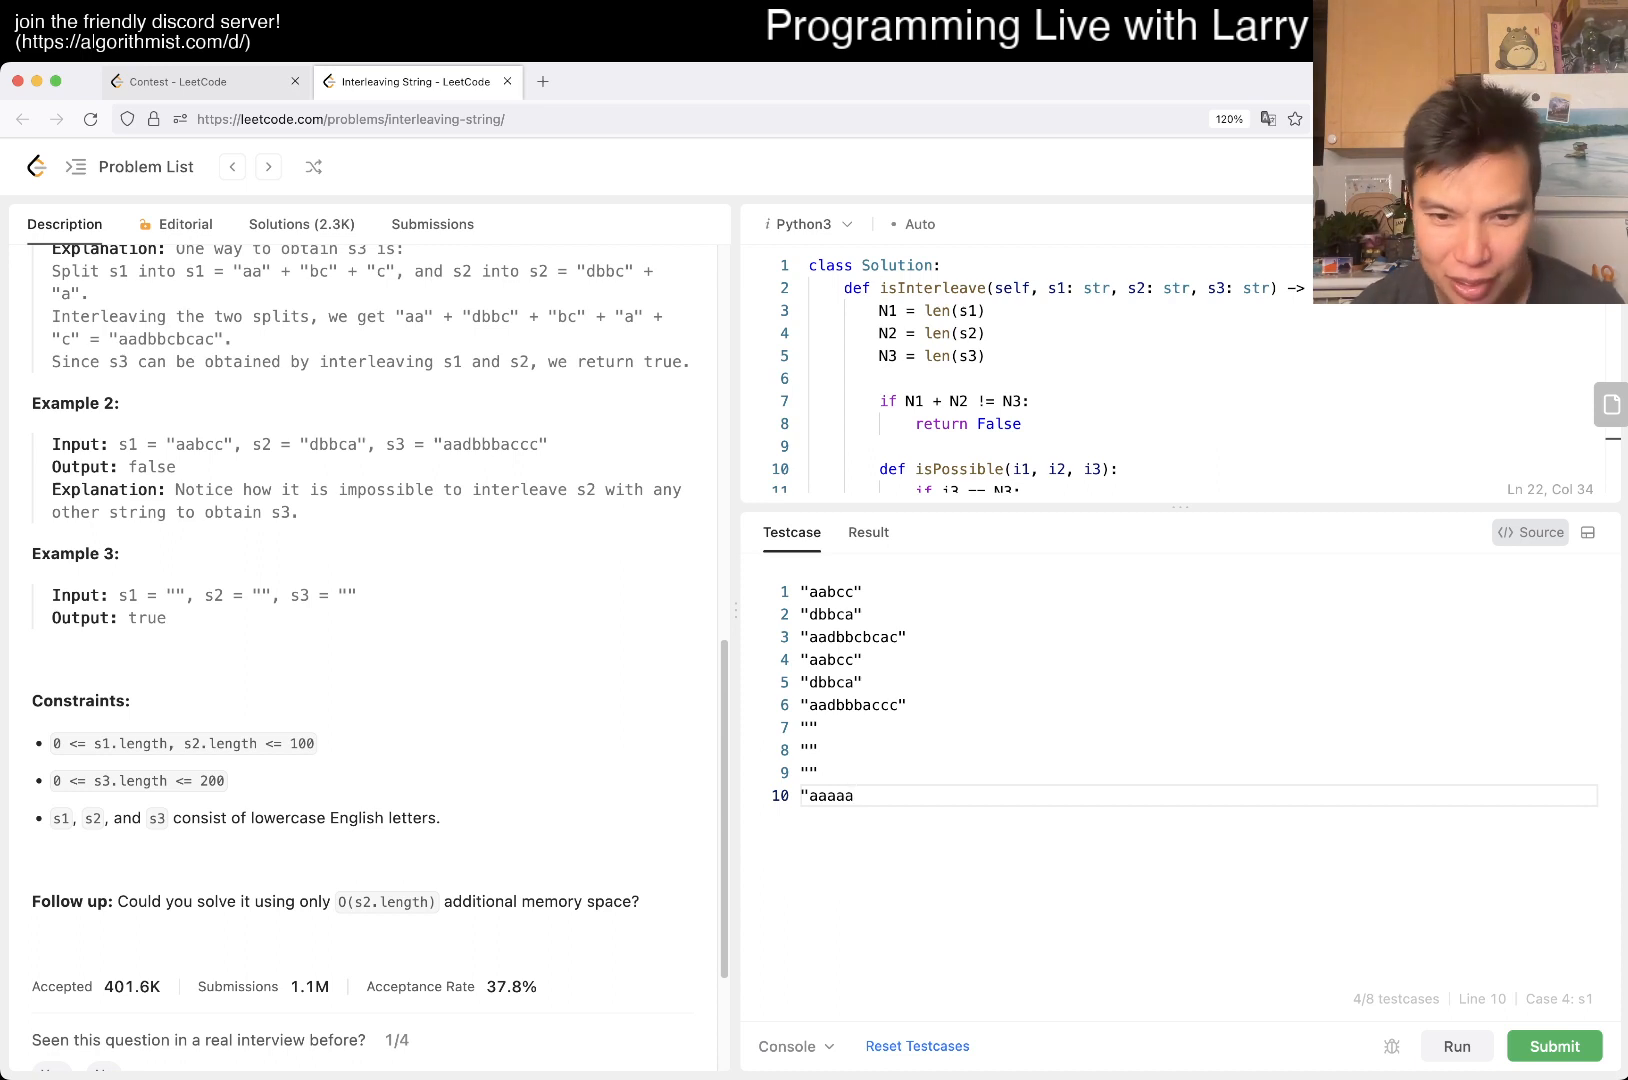
double_click(832, 796)
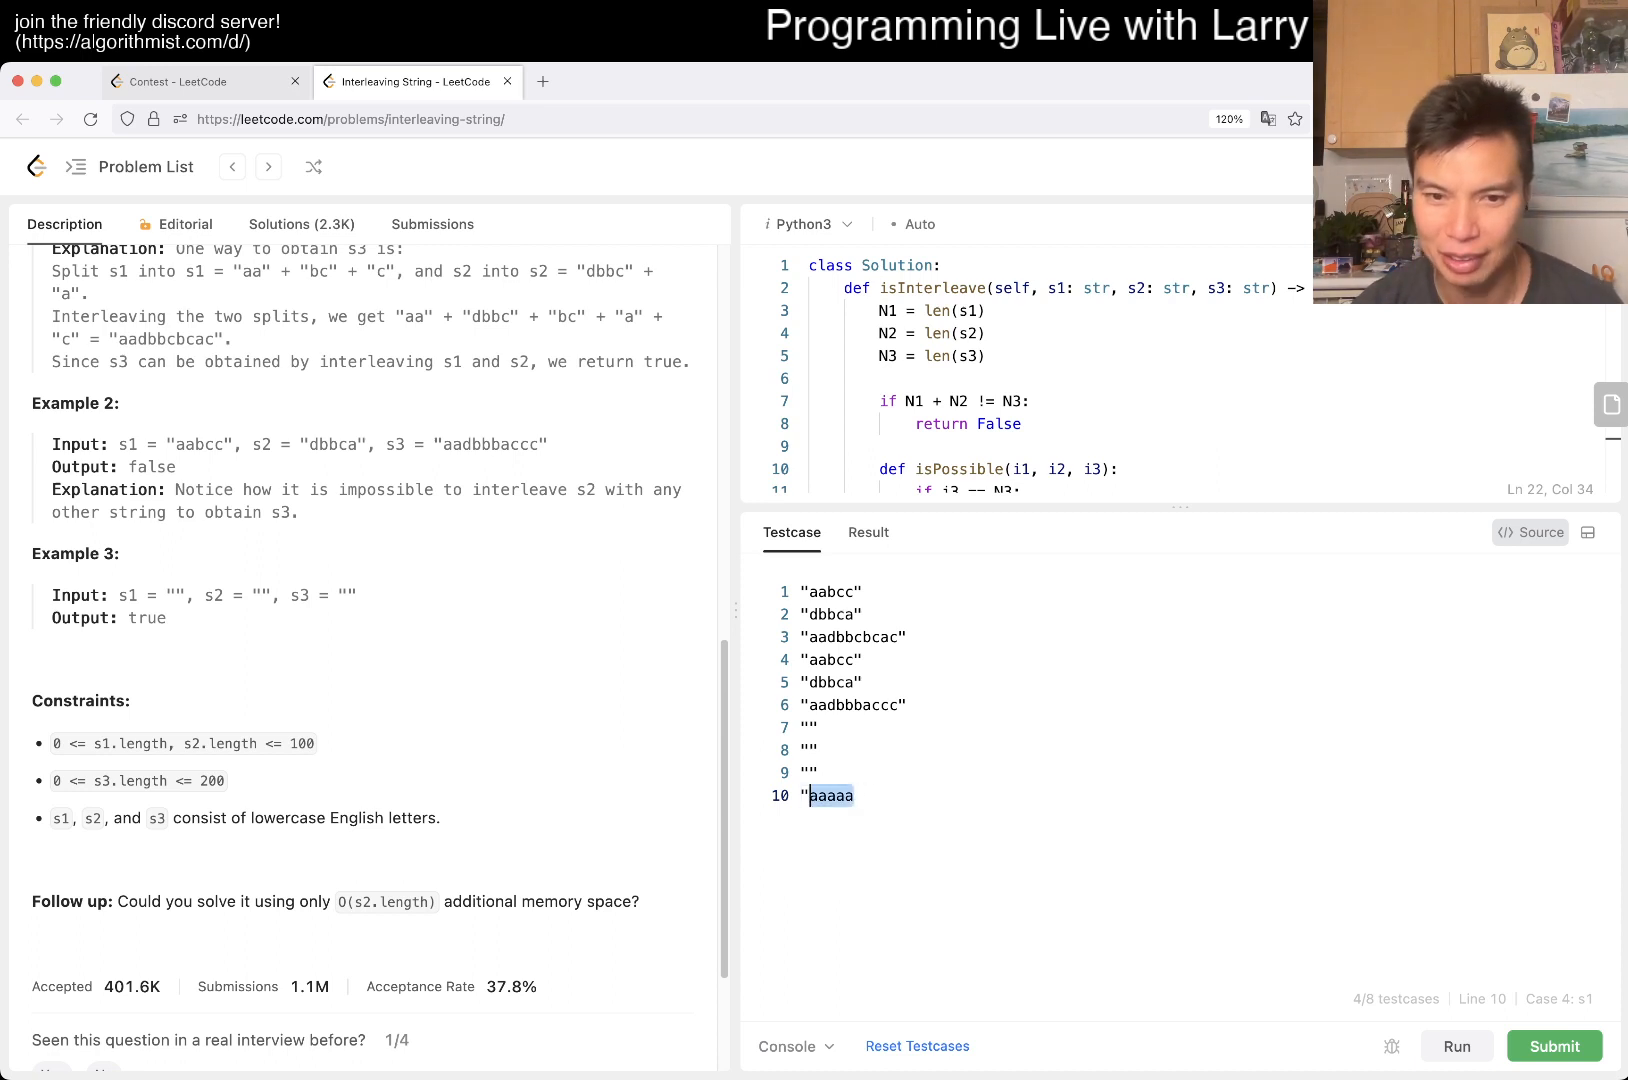
text(aaaaa")
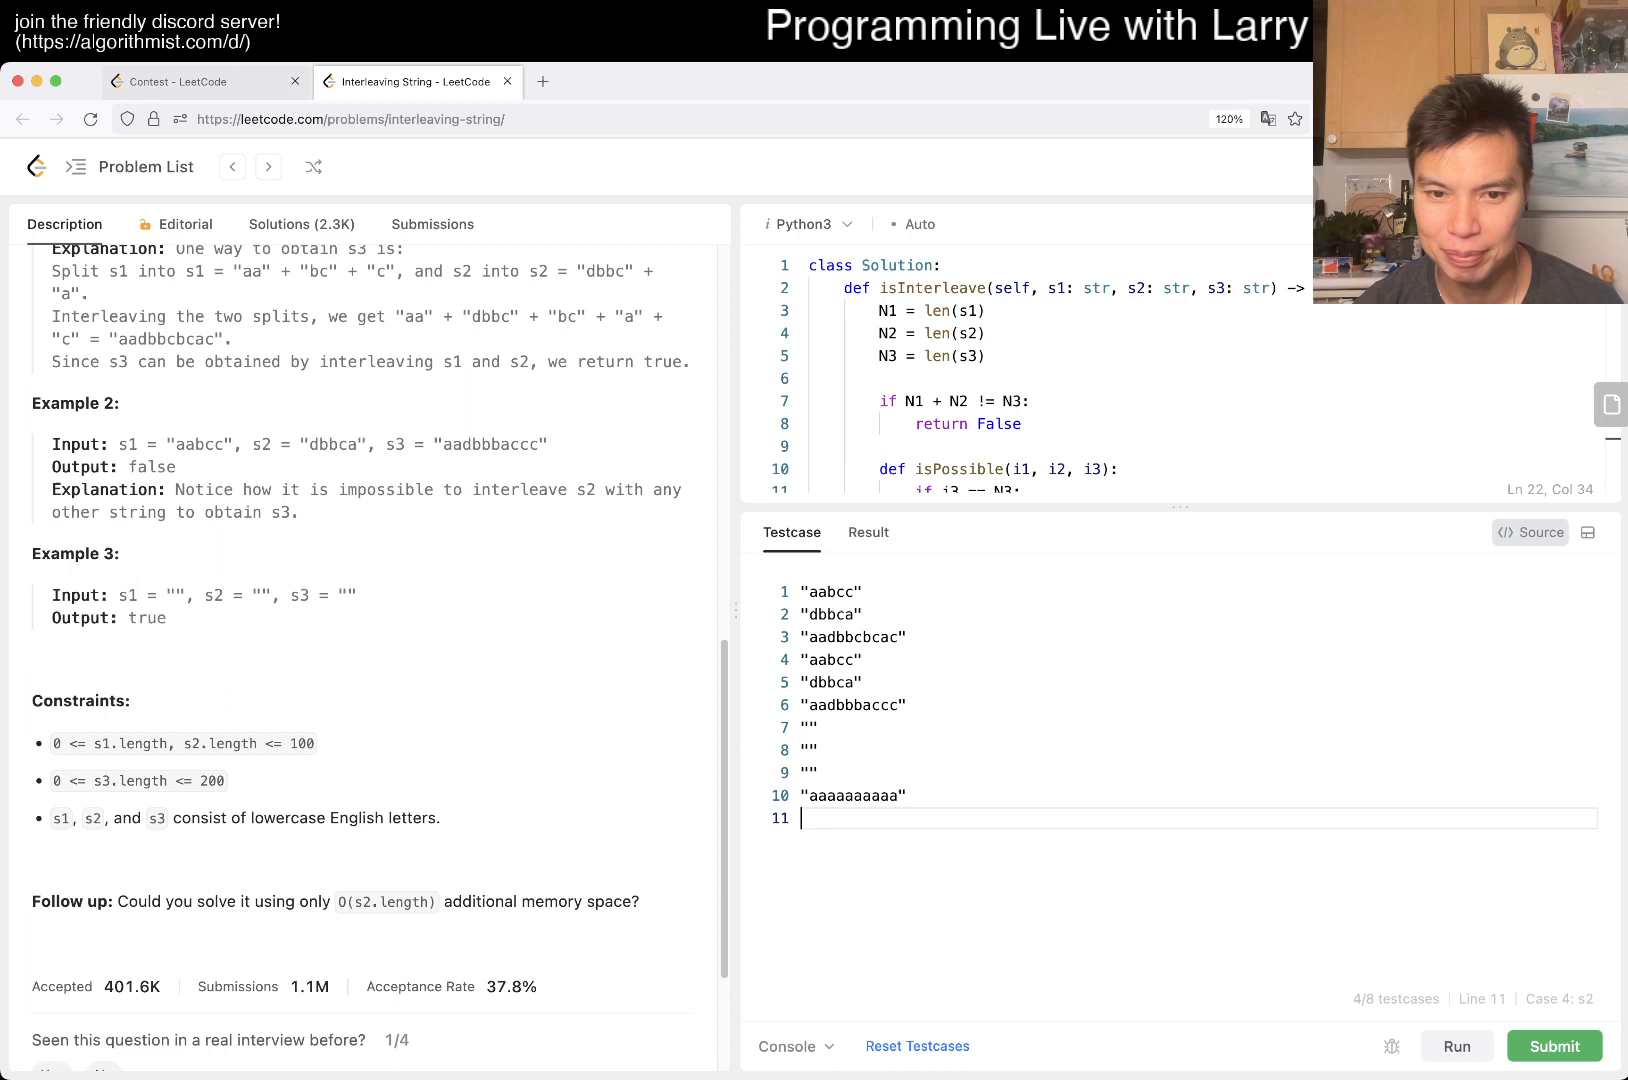
text("aaaaaaaaaa")
text("aaaaaaaaaaaaaaaaaaa)
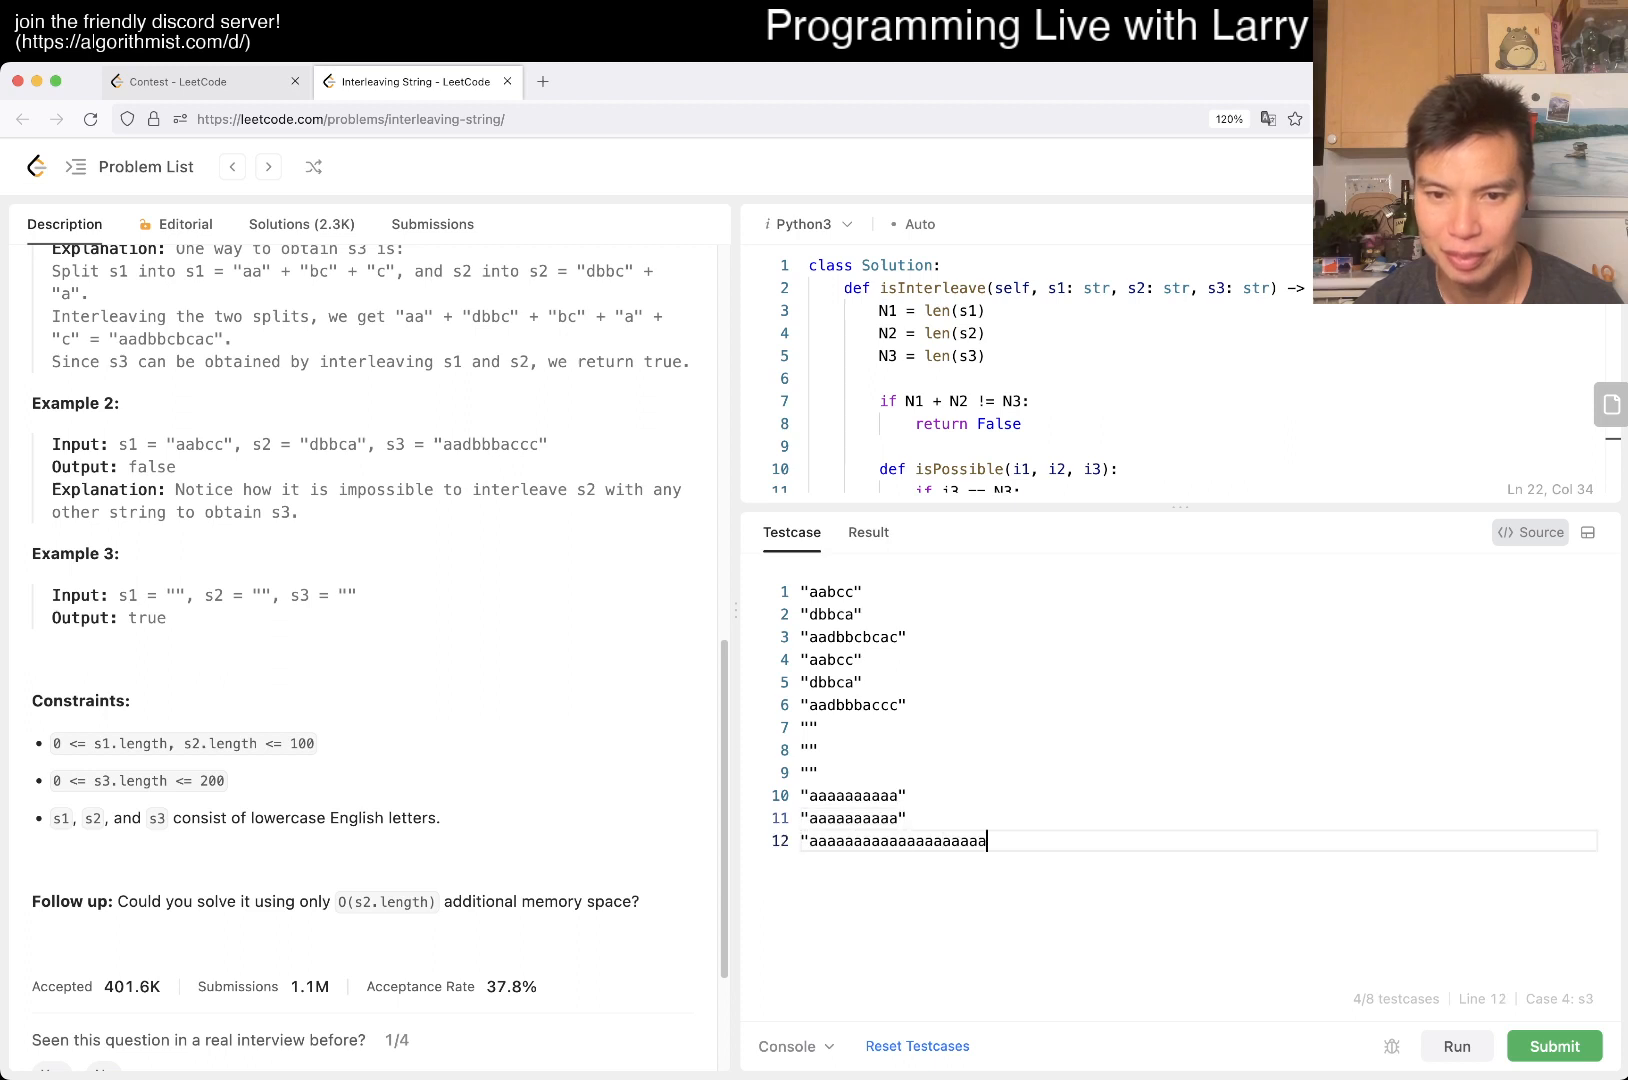
text(b")
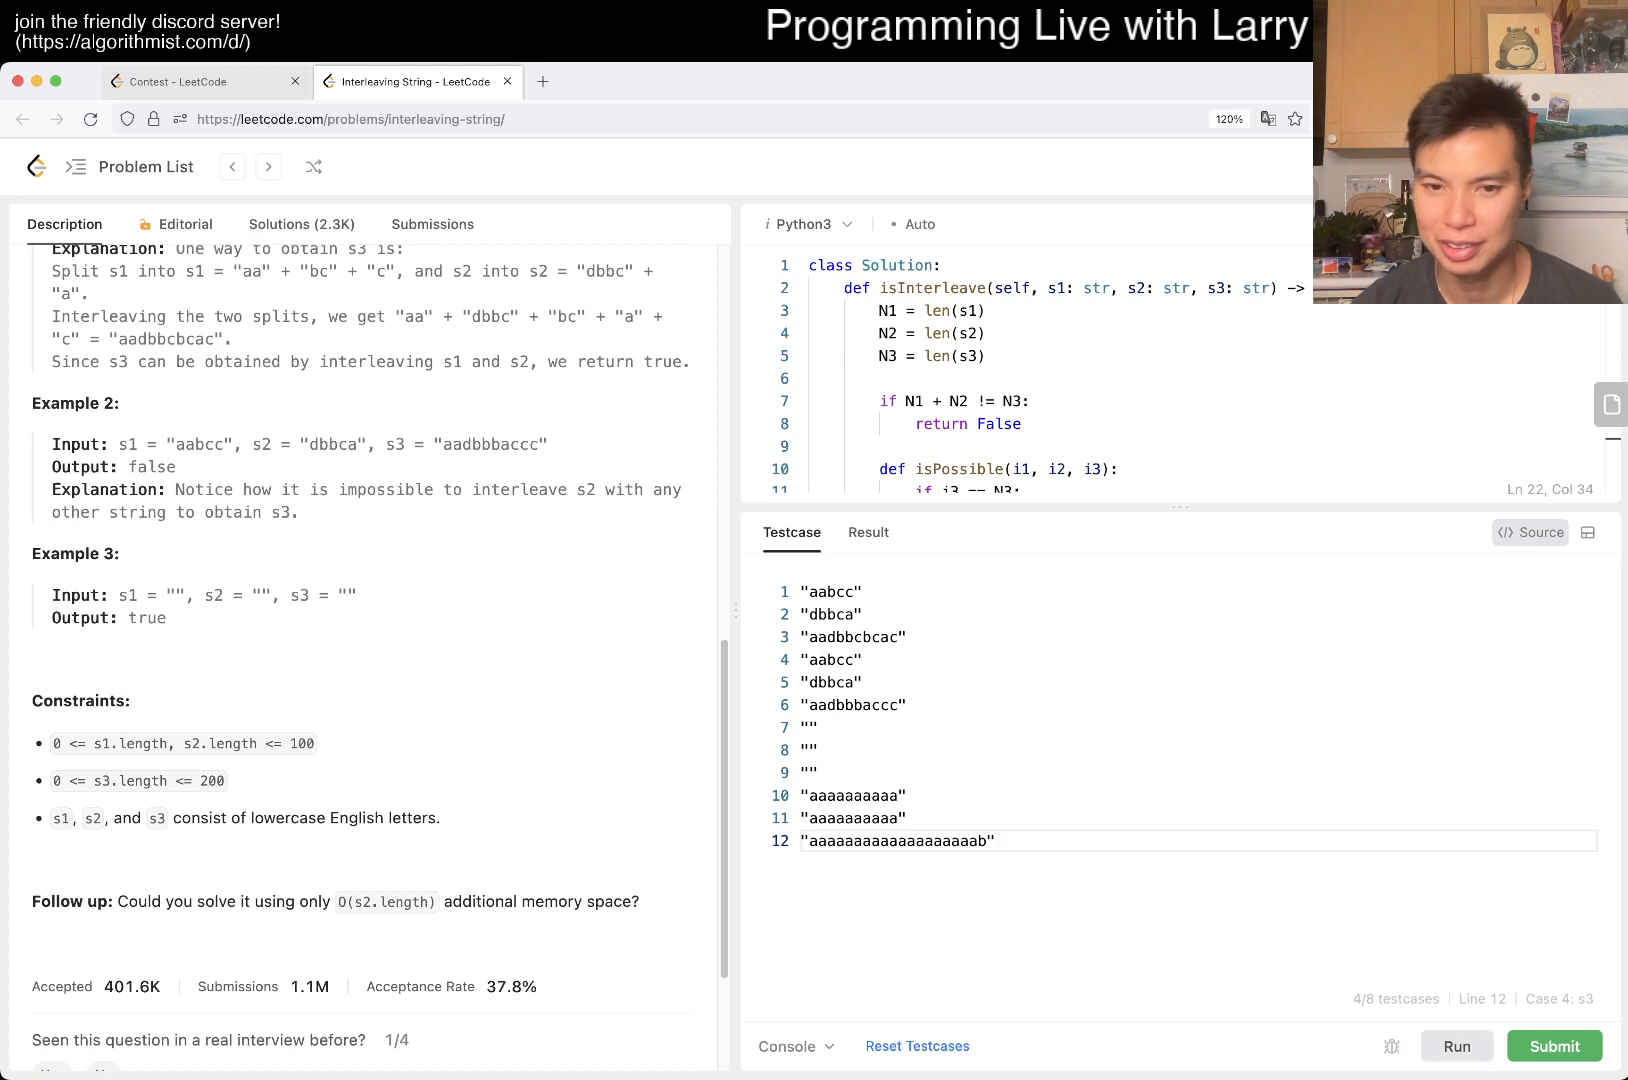
click(1462, 1048)
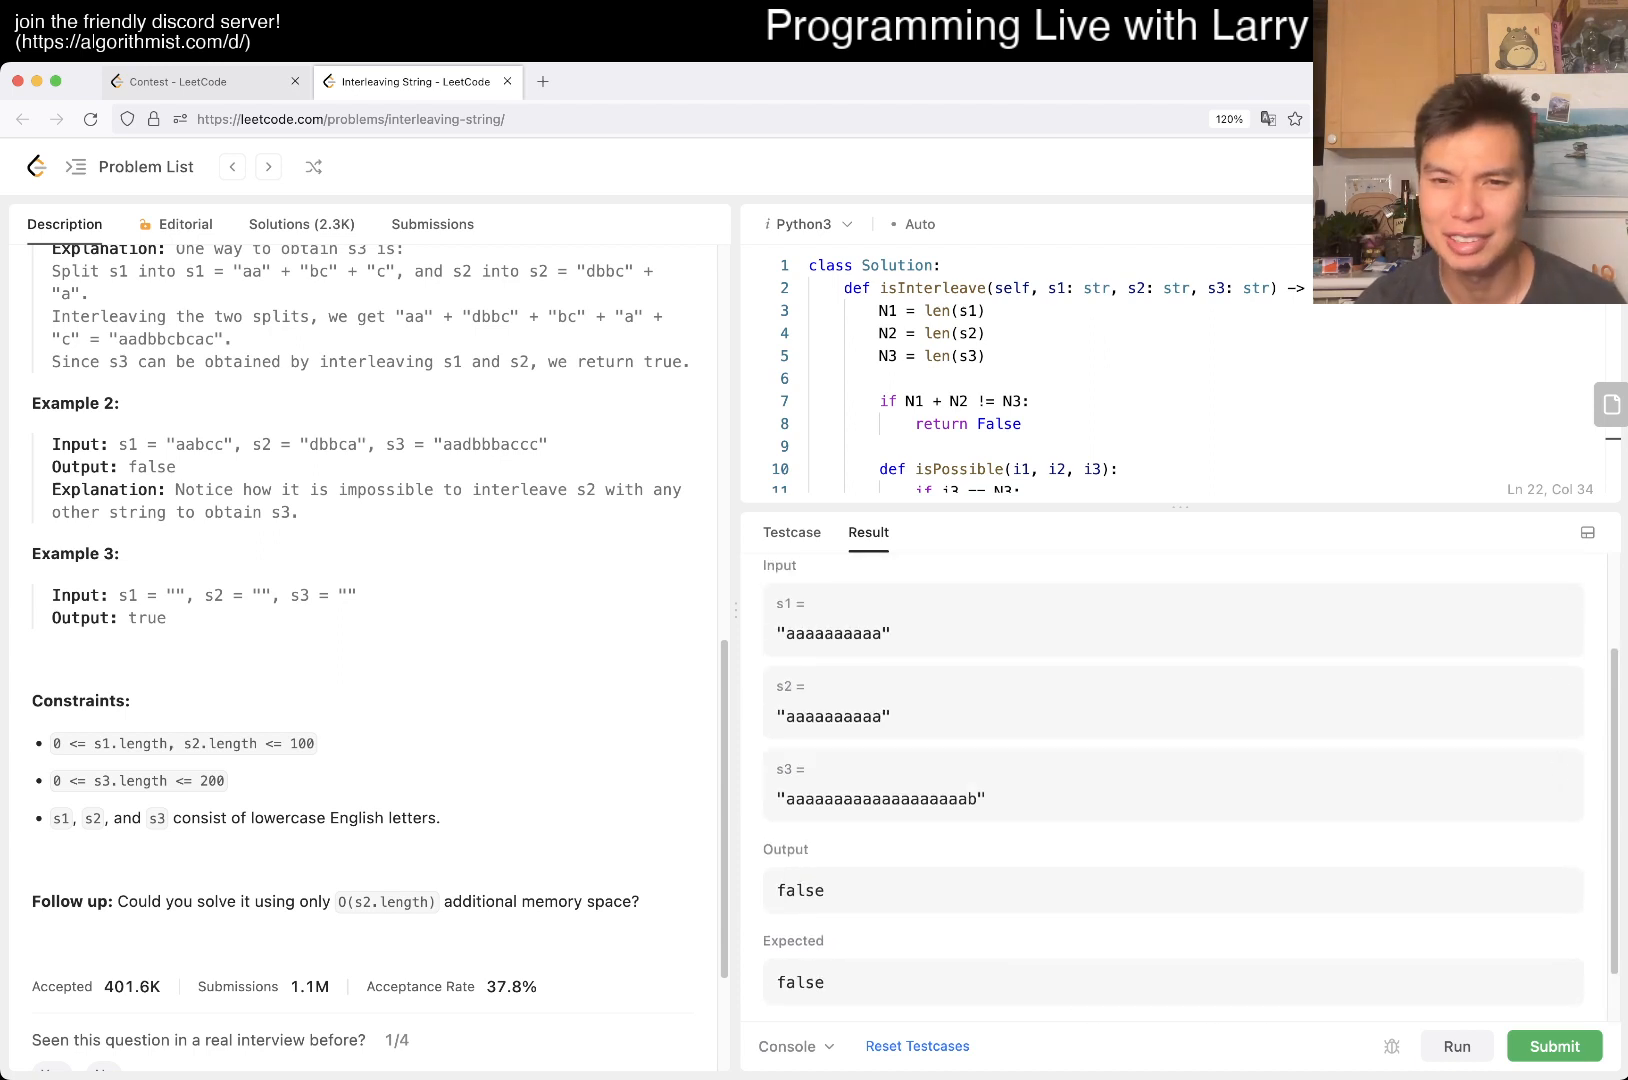
Lengthen the custom test to much longer runs of a's and run it again
scroll(down, 3)
text("aaaaaaaaaaaaaaaaaaaaaaaaaaaaaaaaaaaaaaab")
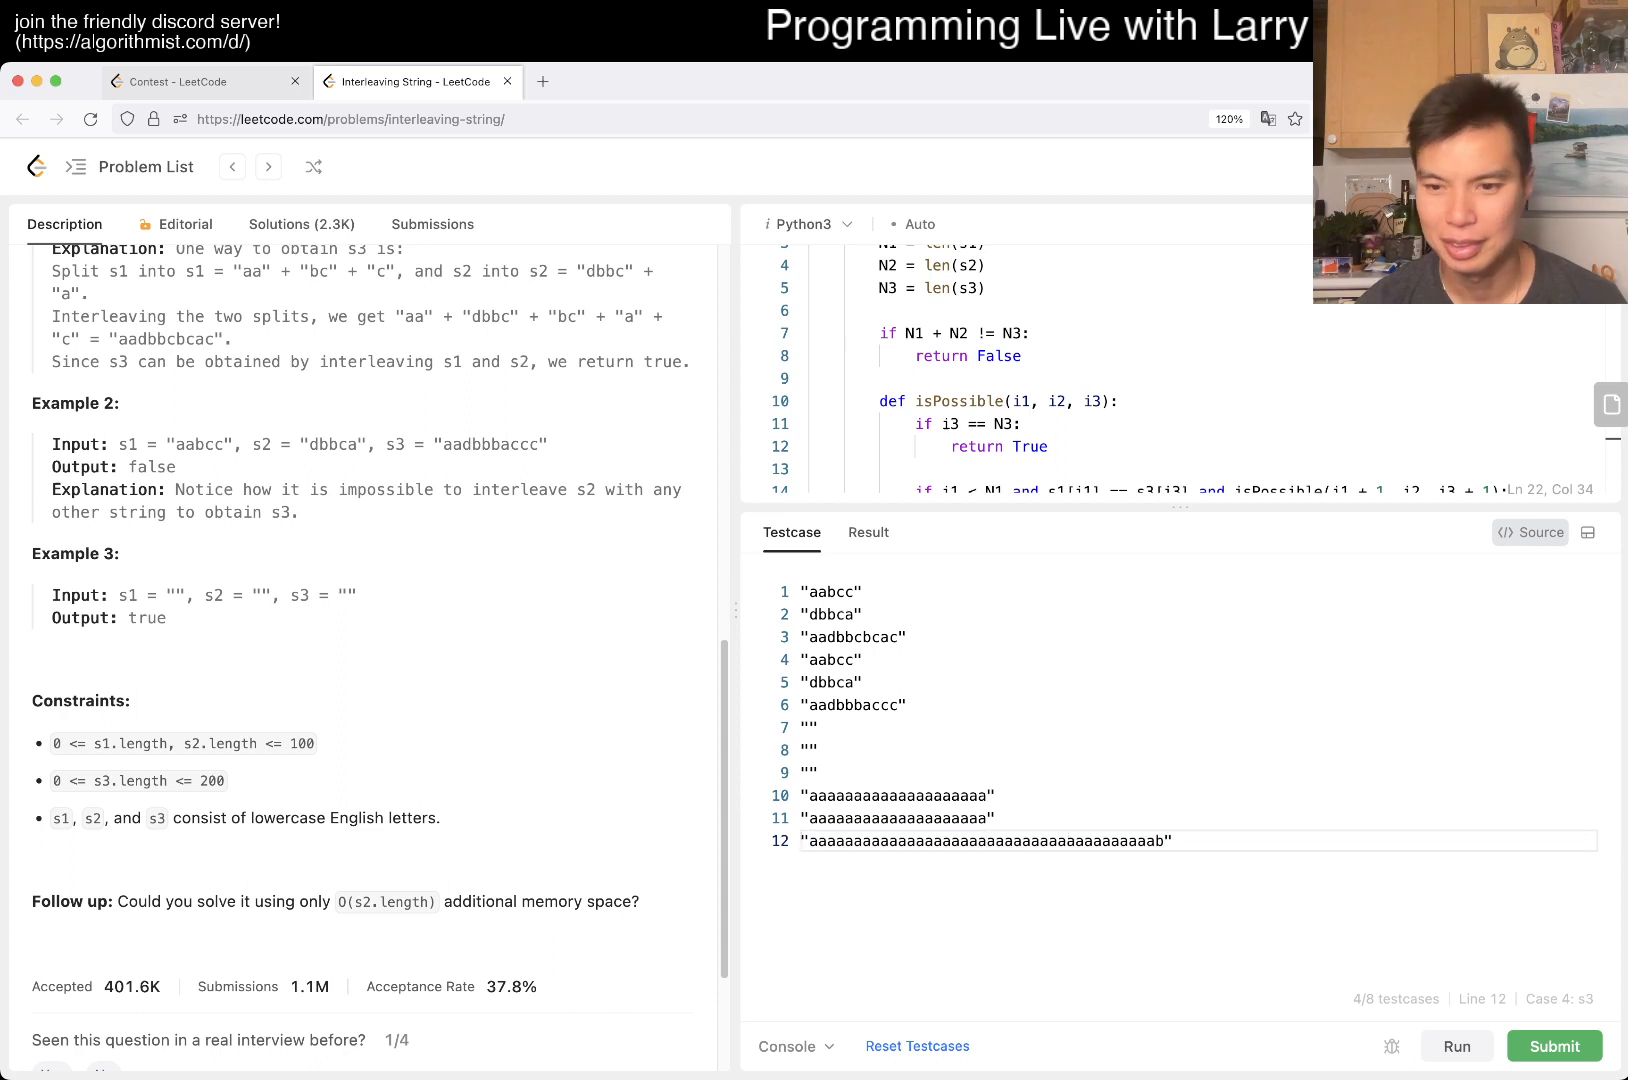
click(1462, 1046)
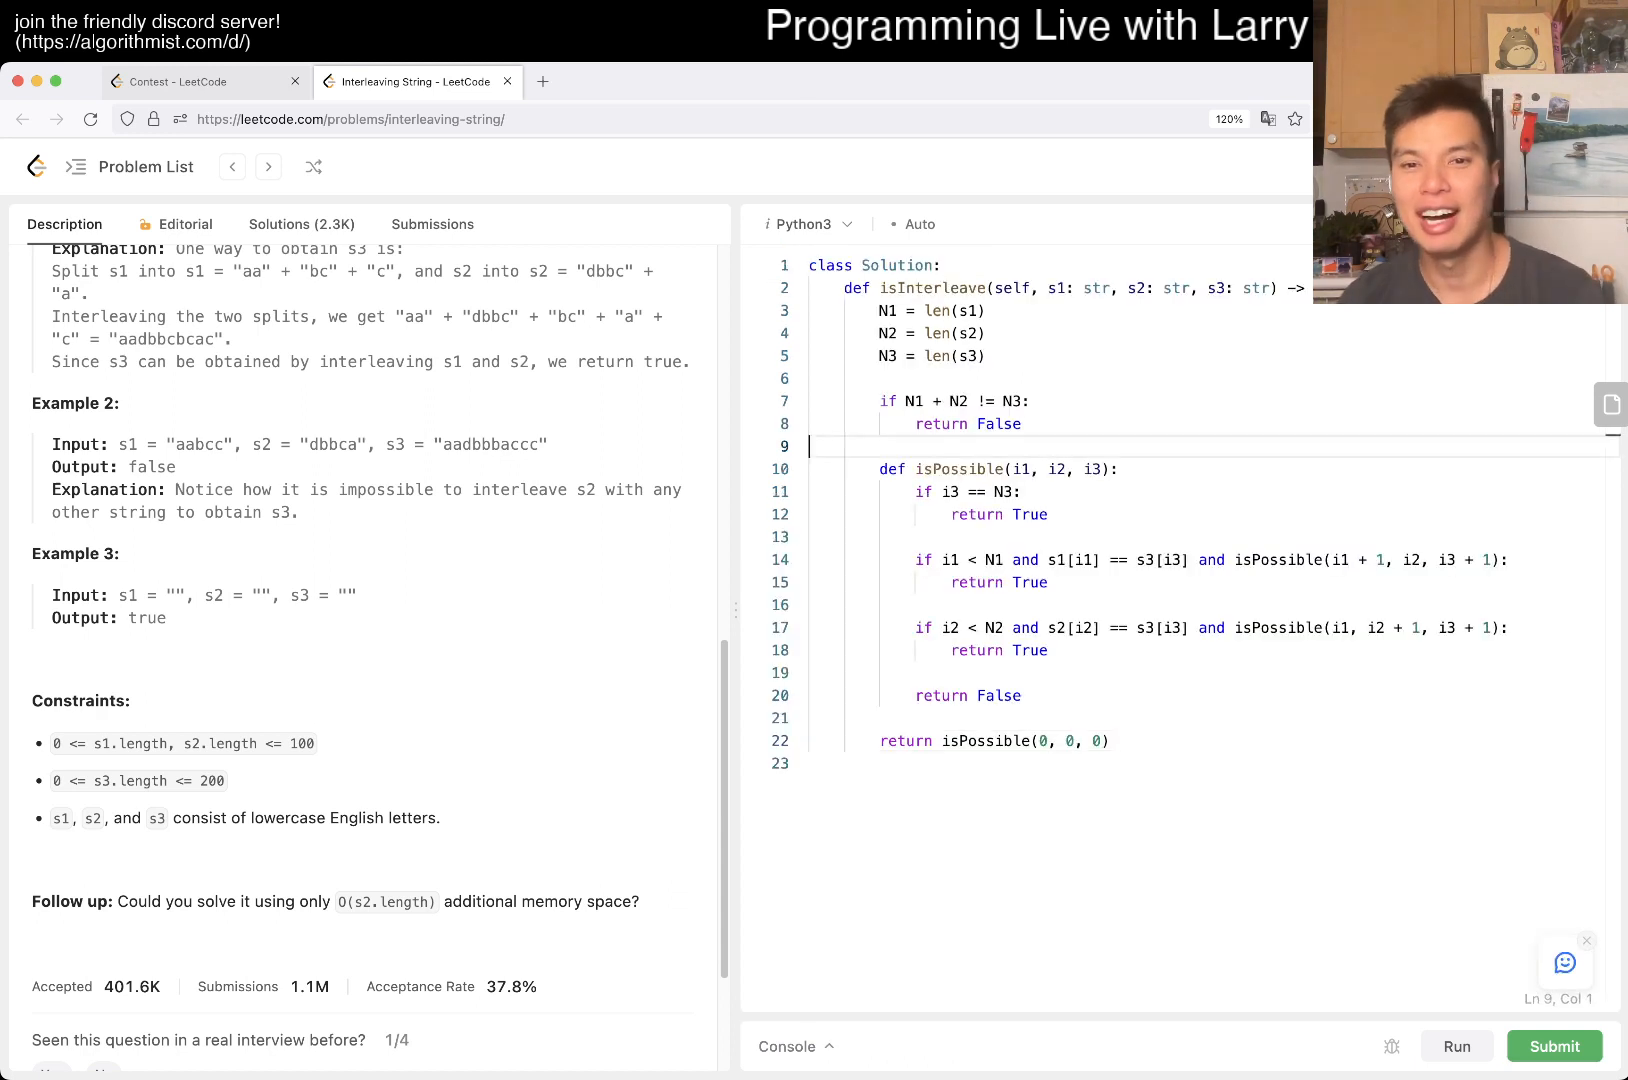
Add comments noting the index ranges of i1, i2 and i3 (i3 -> 0 to N3) above the helper
key(Enter)
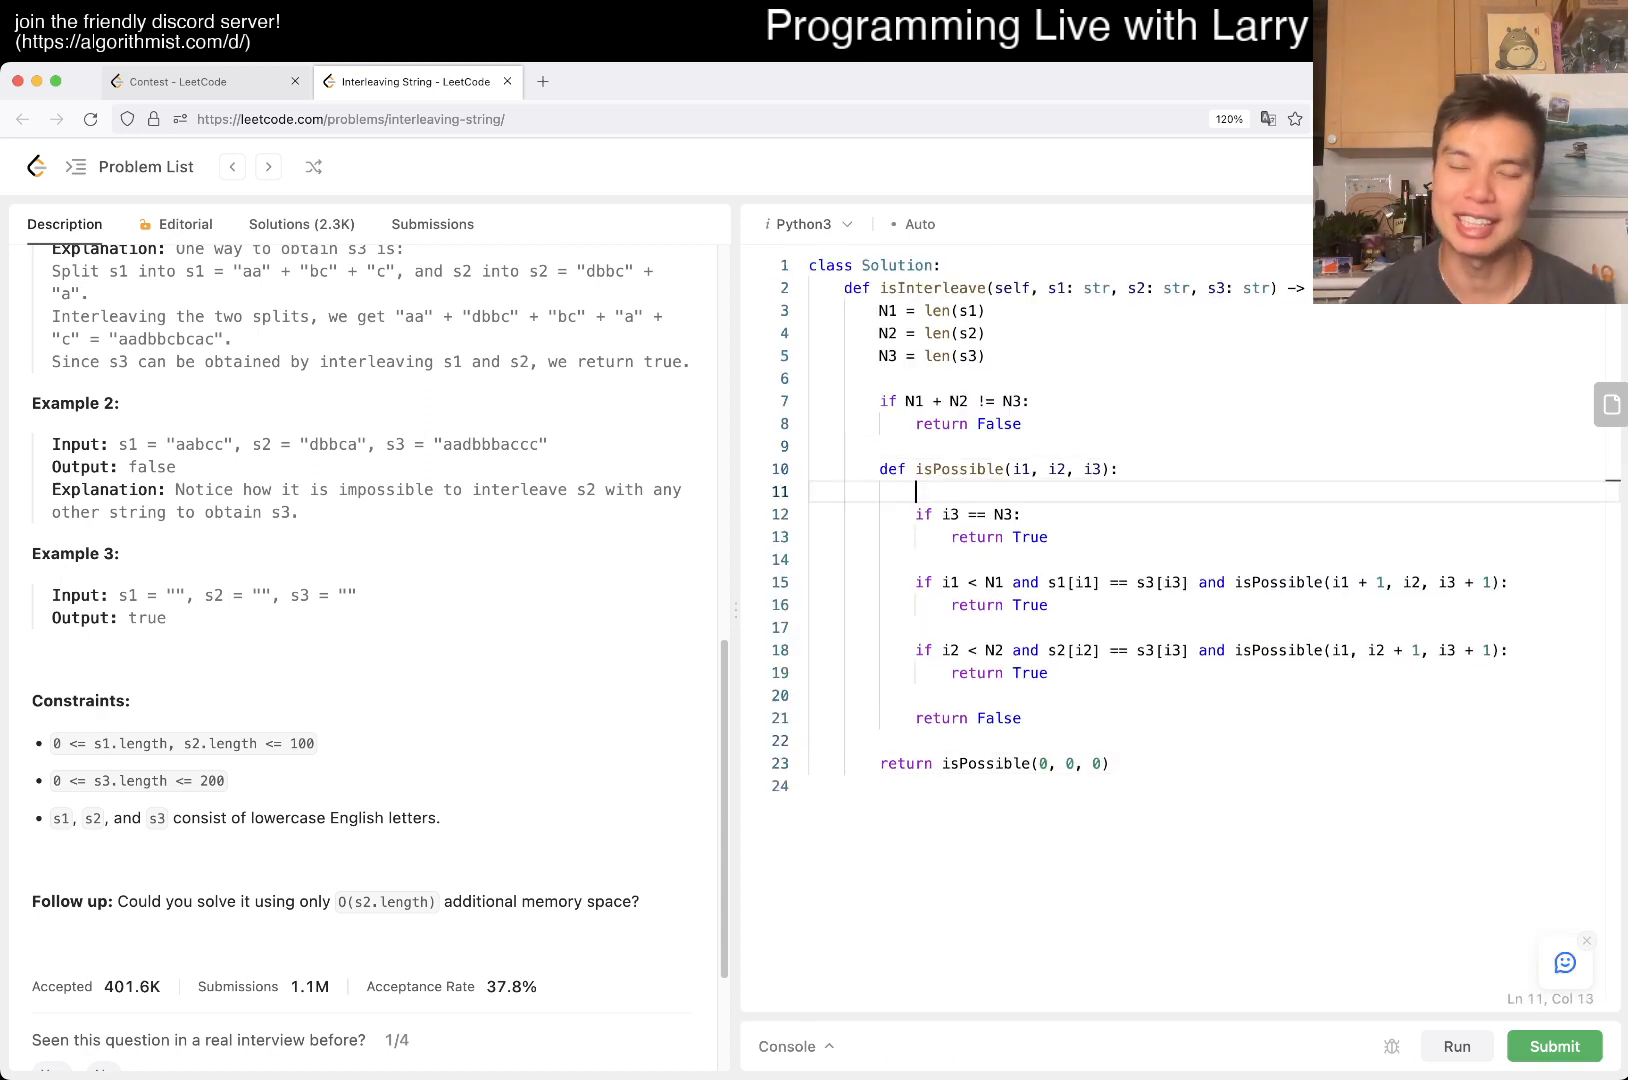
text(# i1 + i2 == i3)
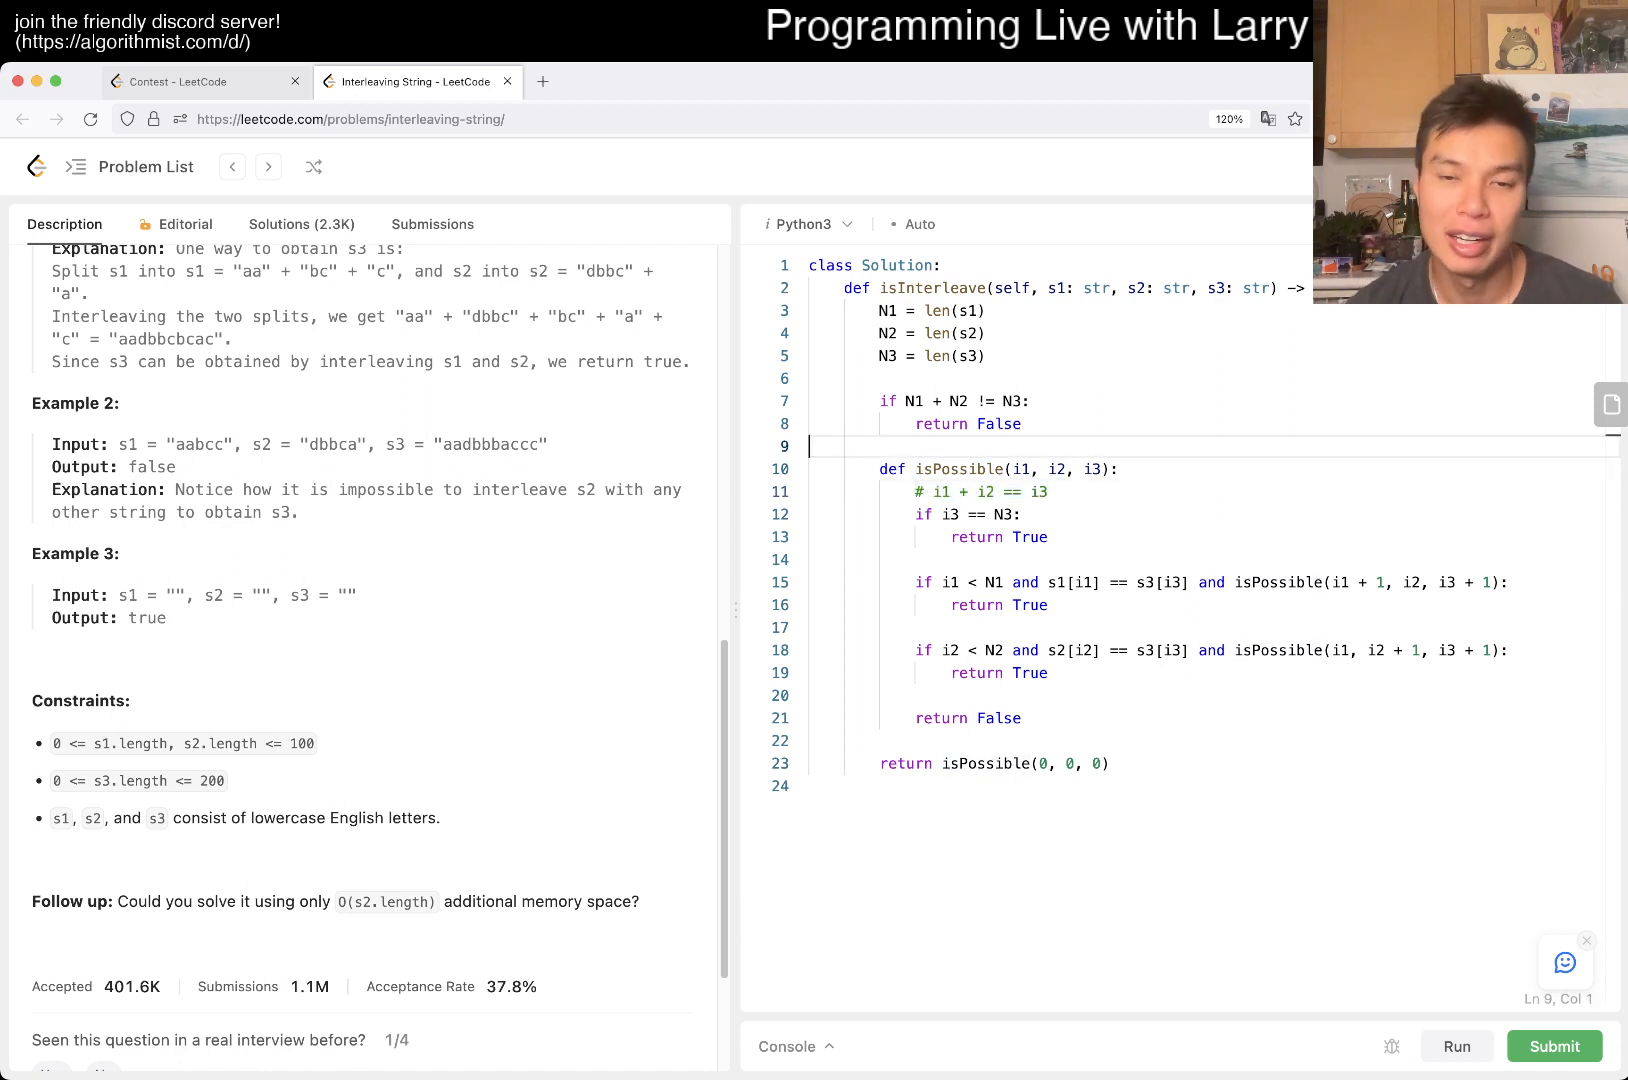
key(Enter)
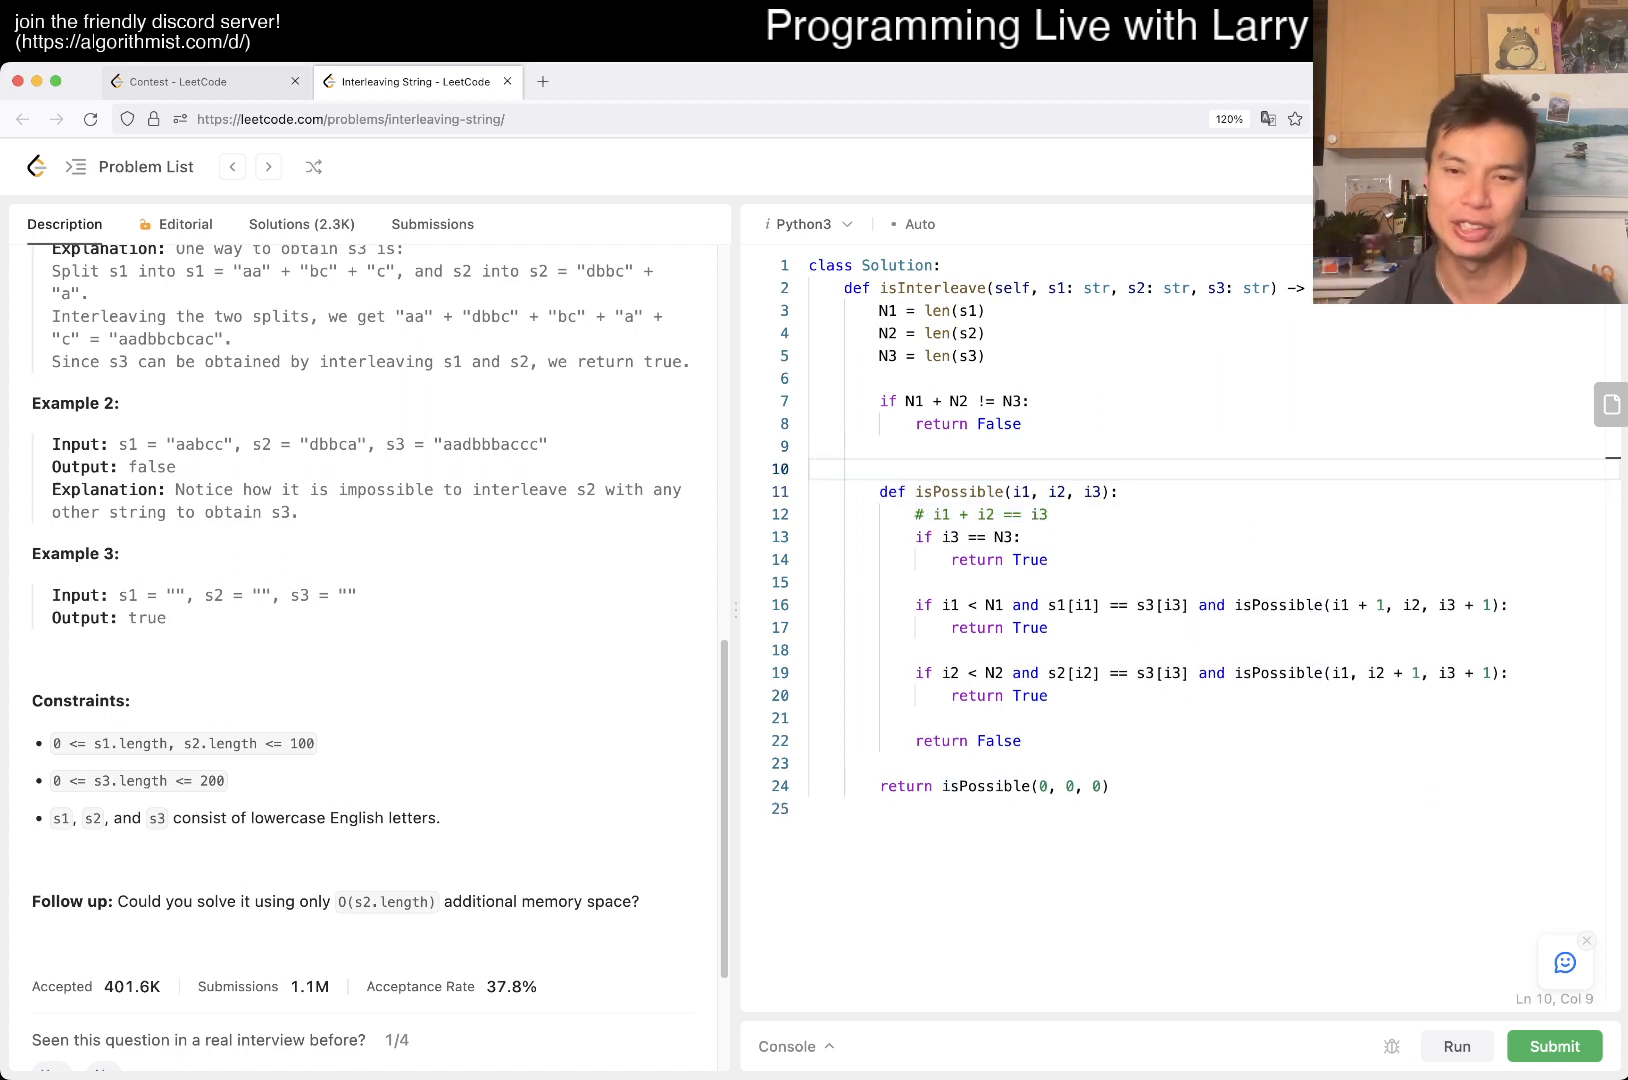
text(# i1 -> 0 to N1)
text(# i2 -> 0 to N2)
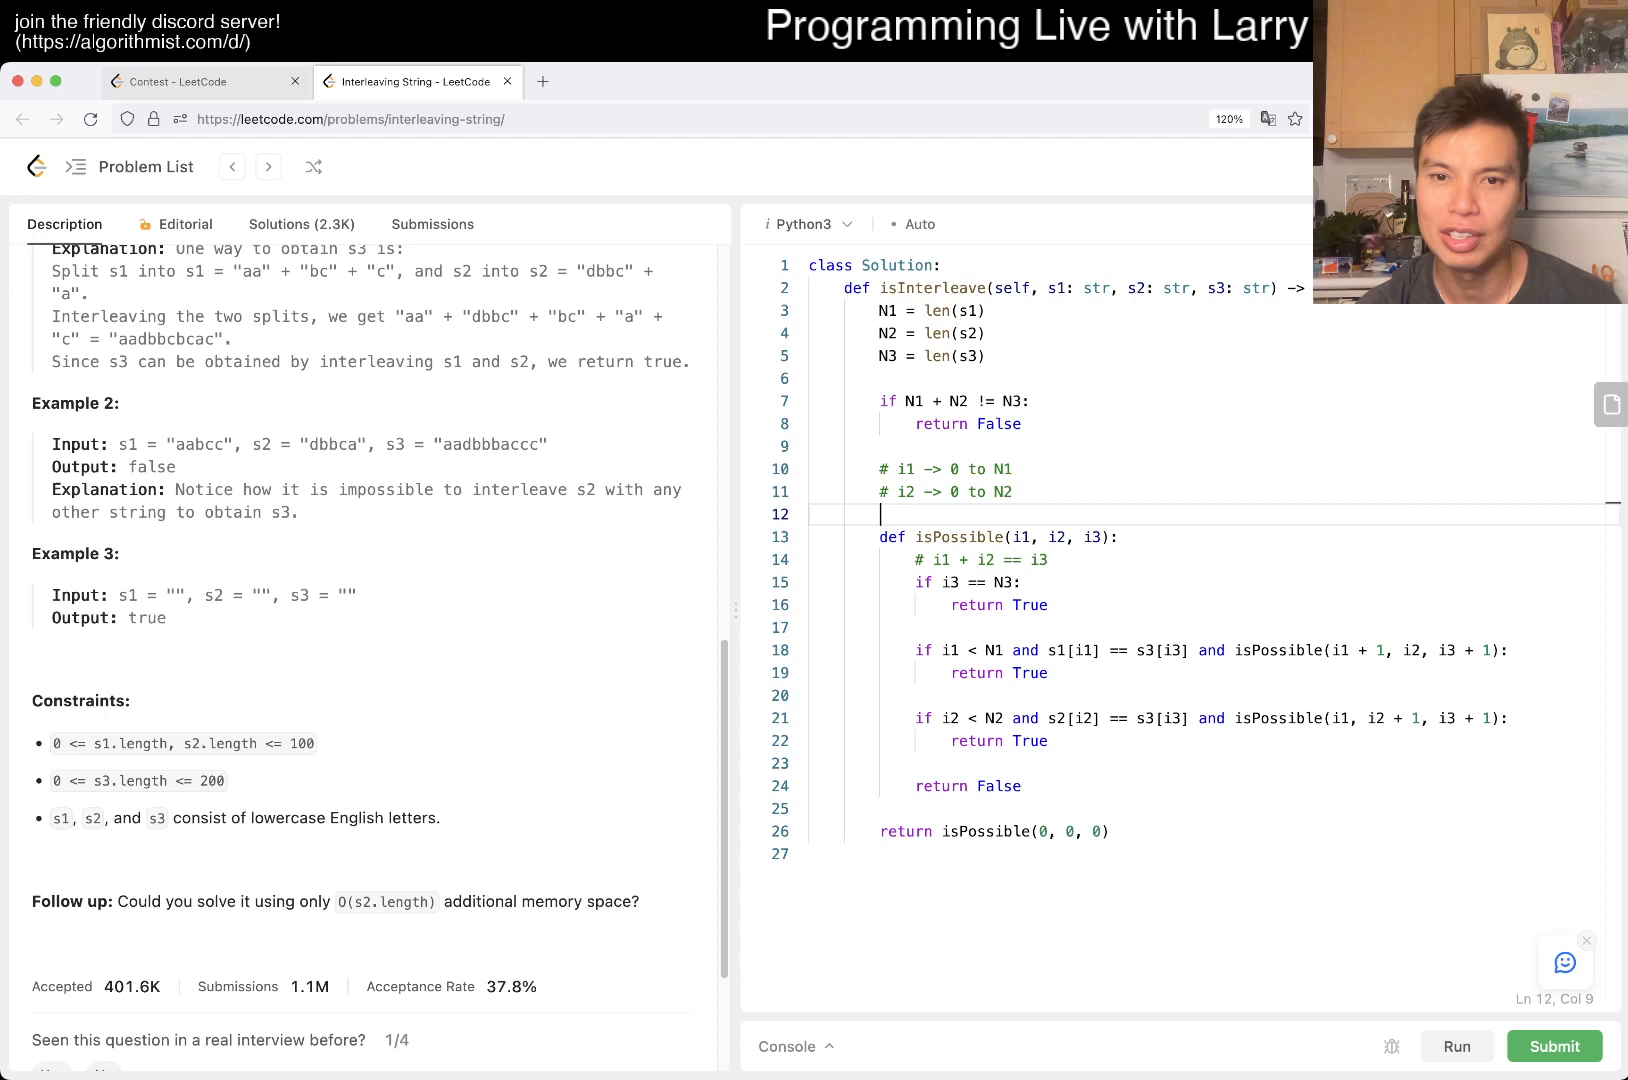
text(# i3 -> o)
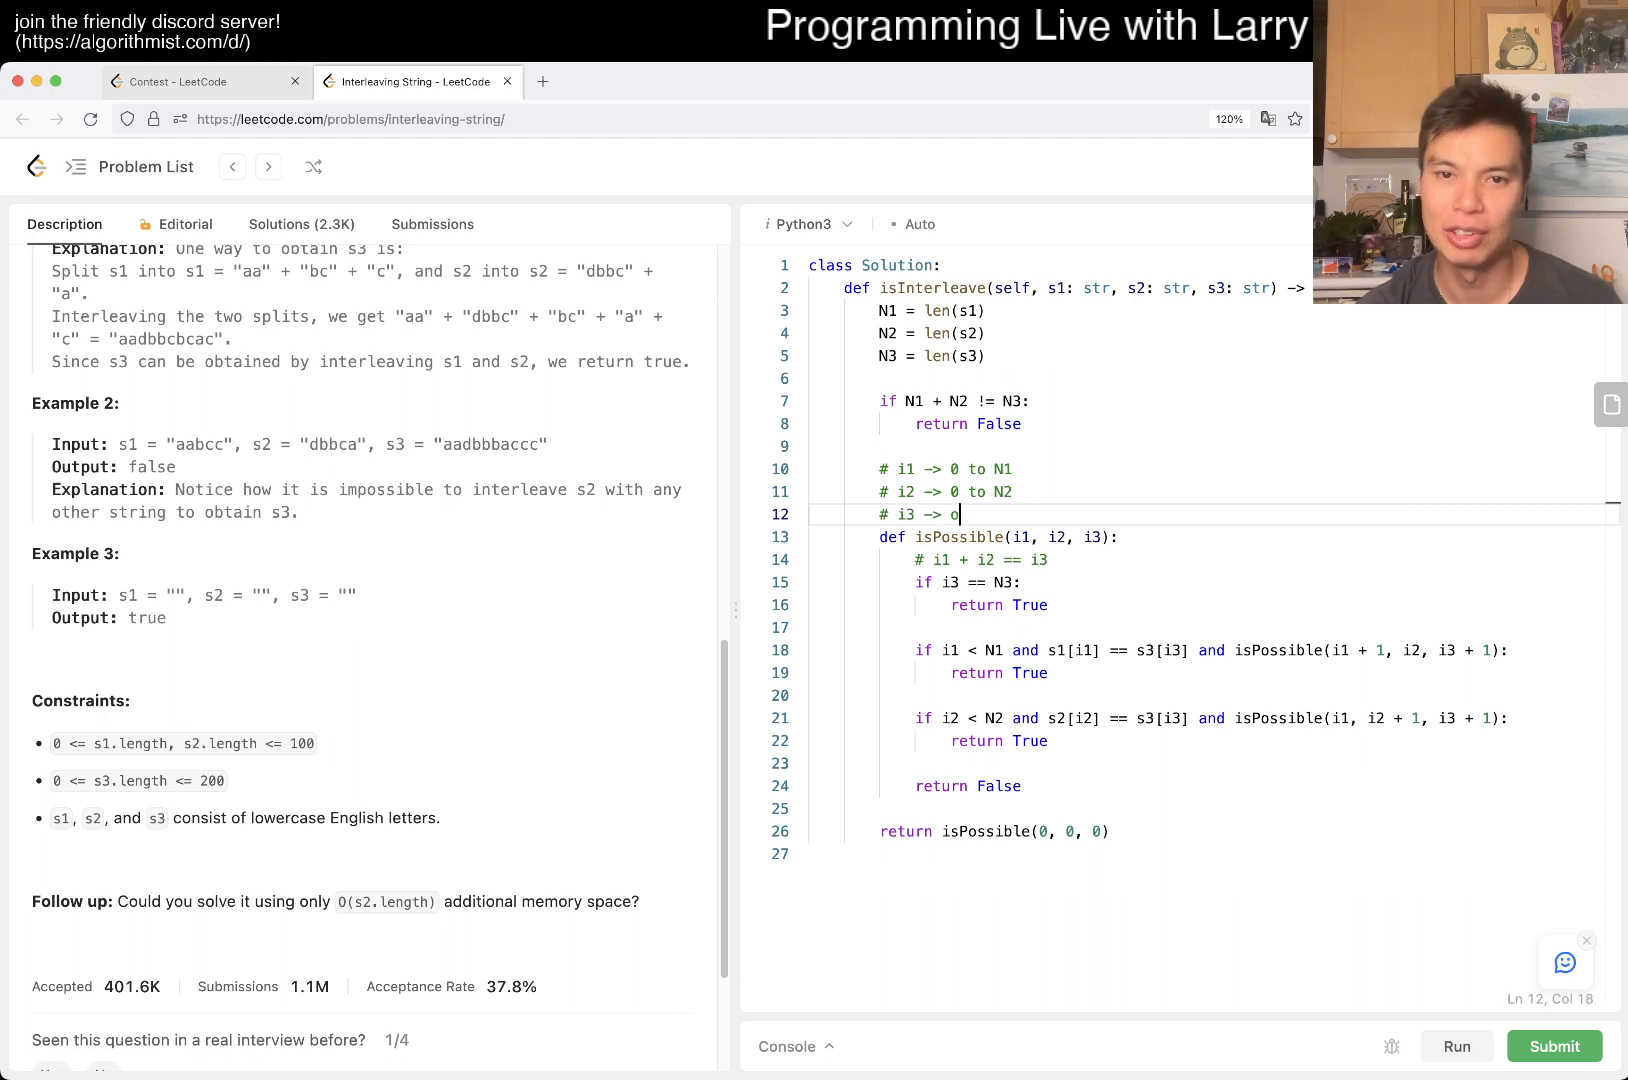
text(to N3)
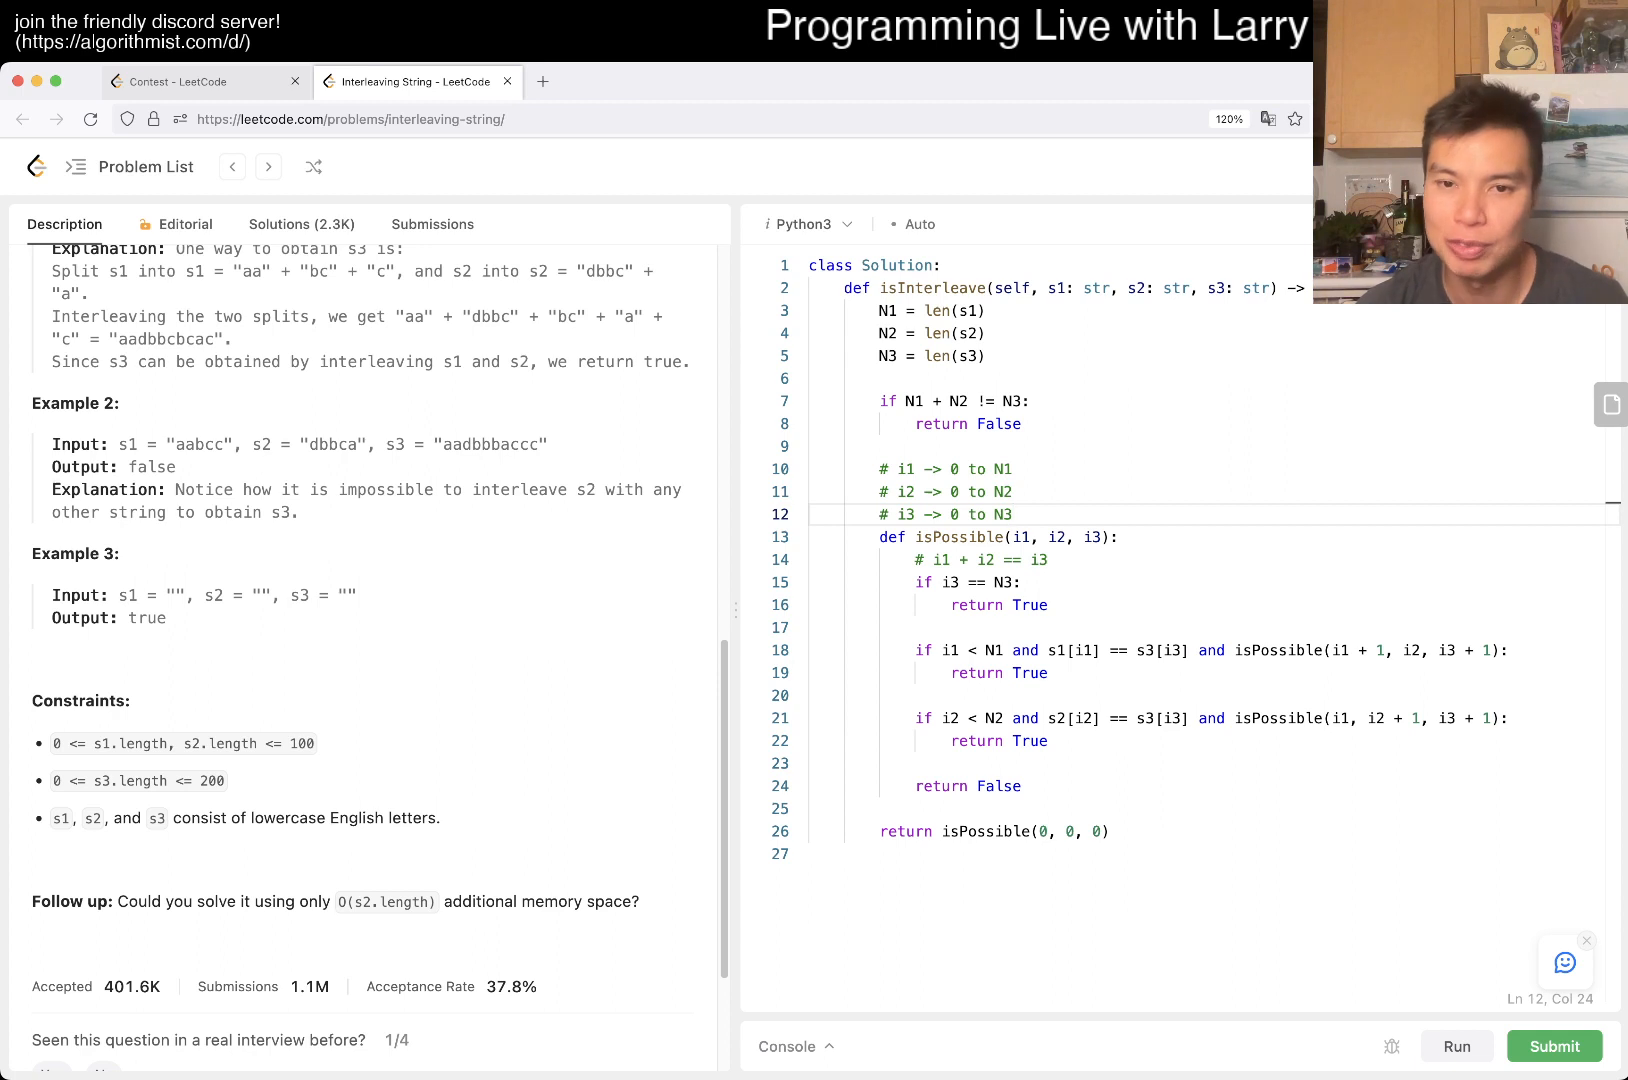
Remove the spare blank lines above isPossible and start the has_cache table line
double_click(978, 514)
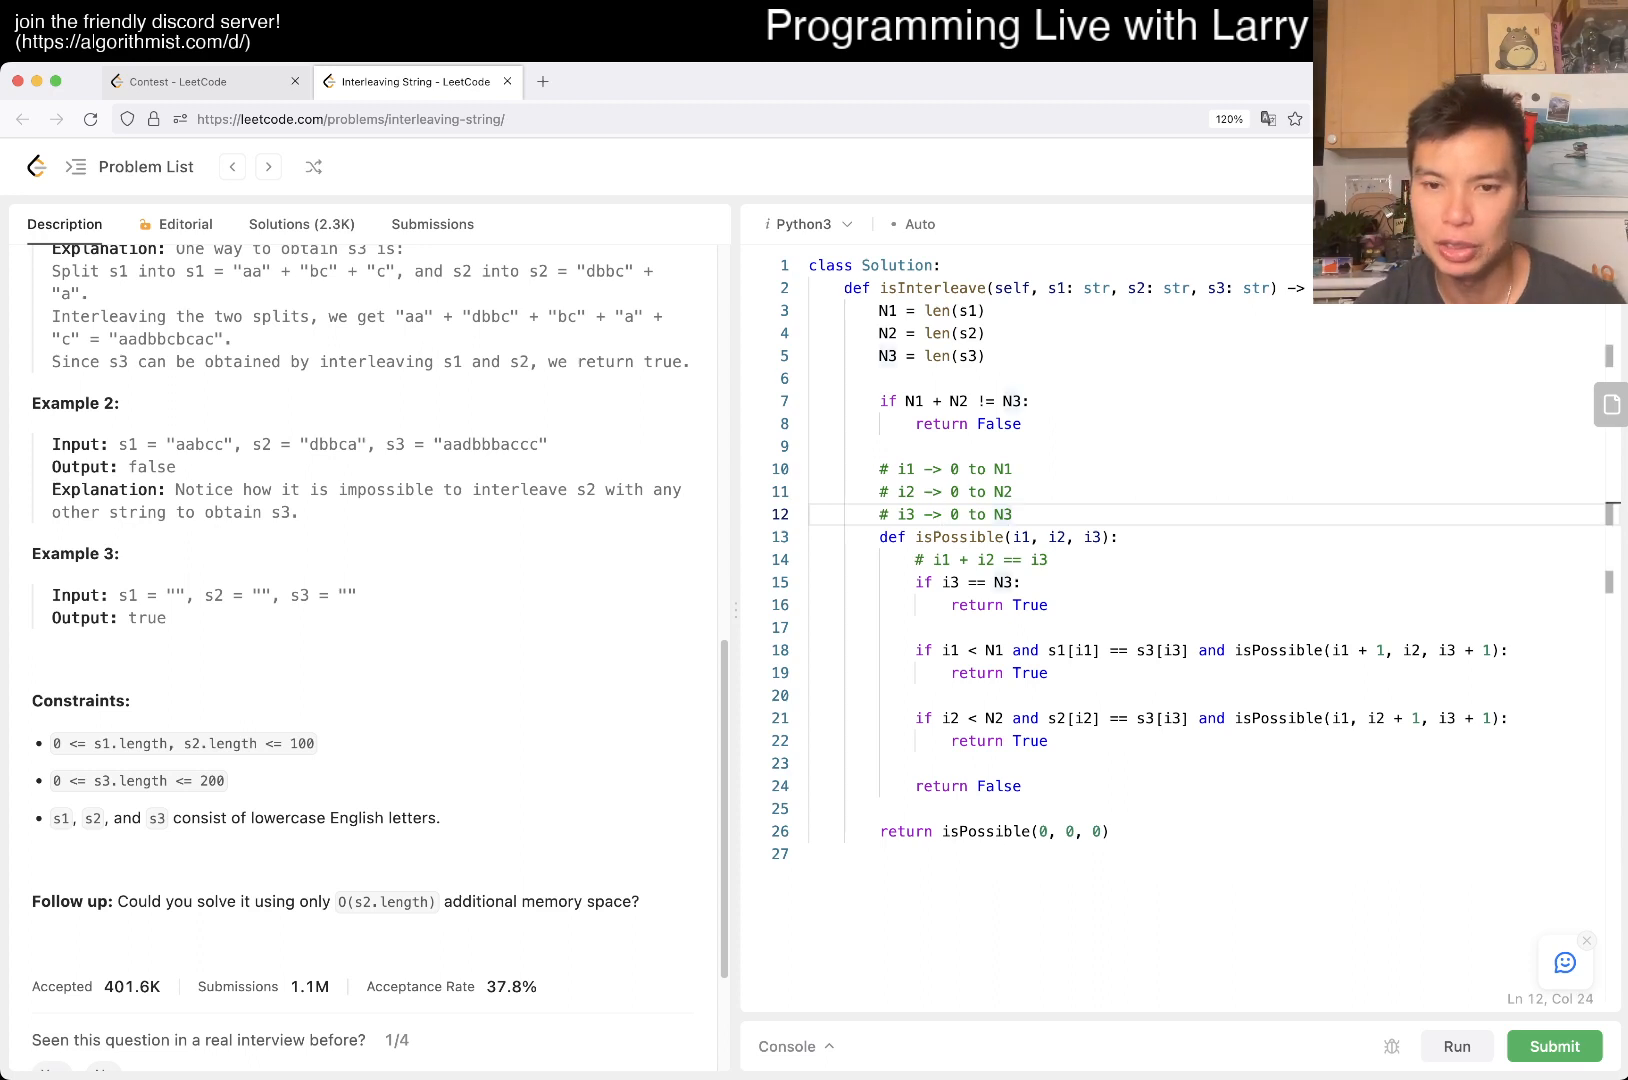
key(Enter)
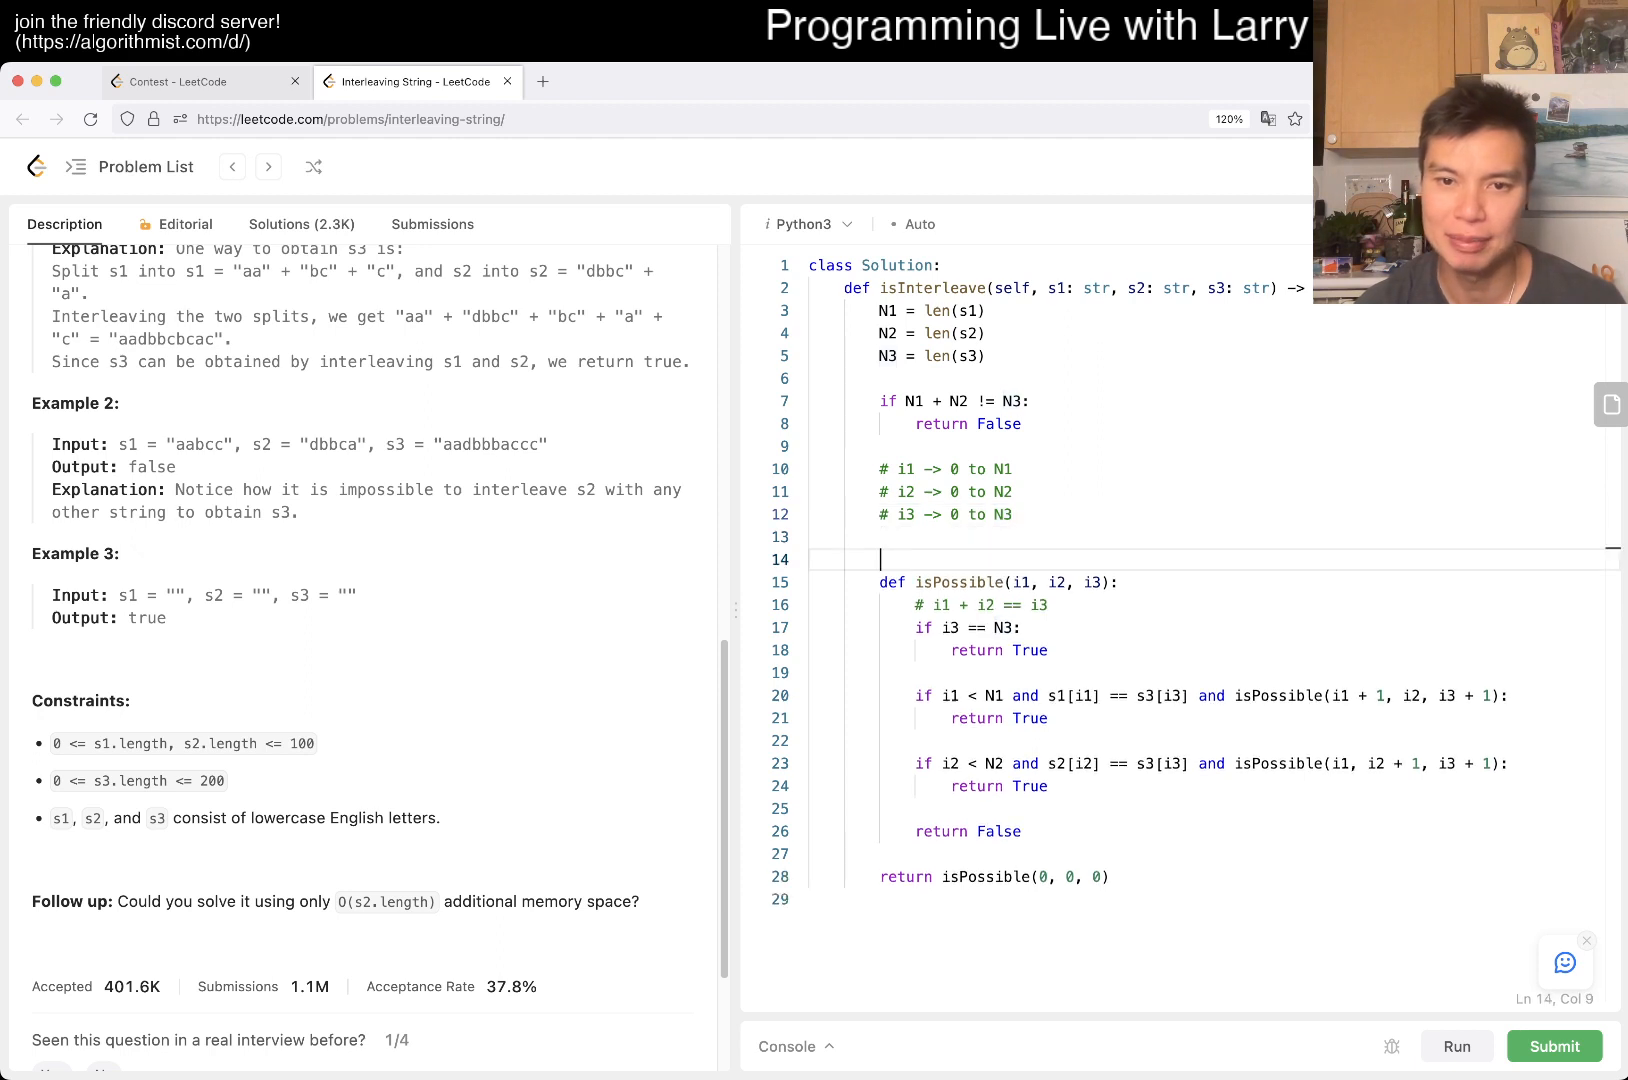
key(Backspace)
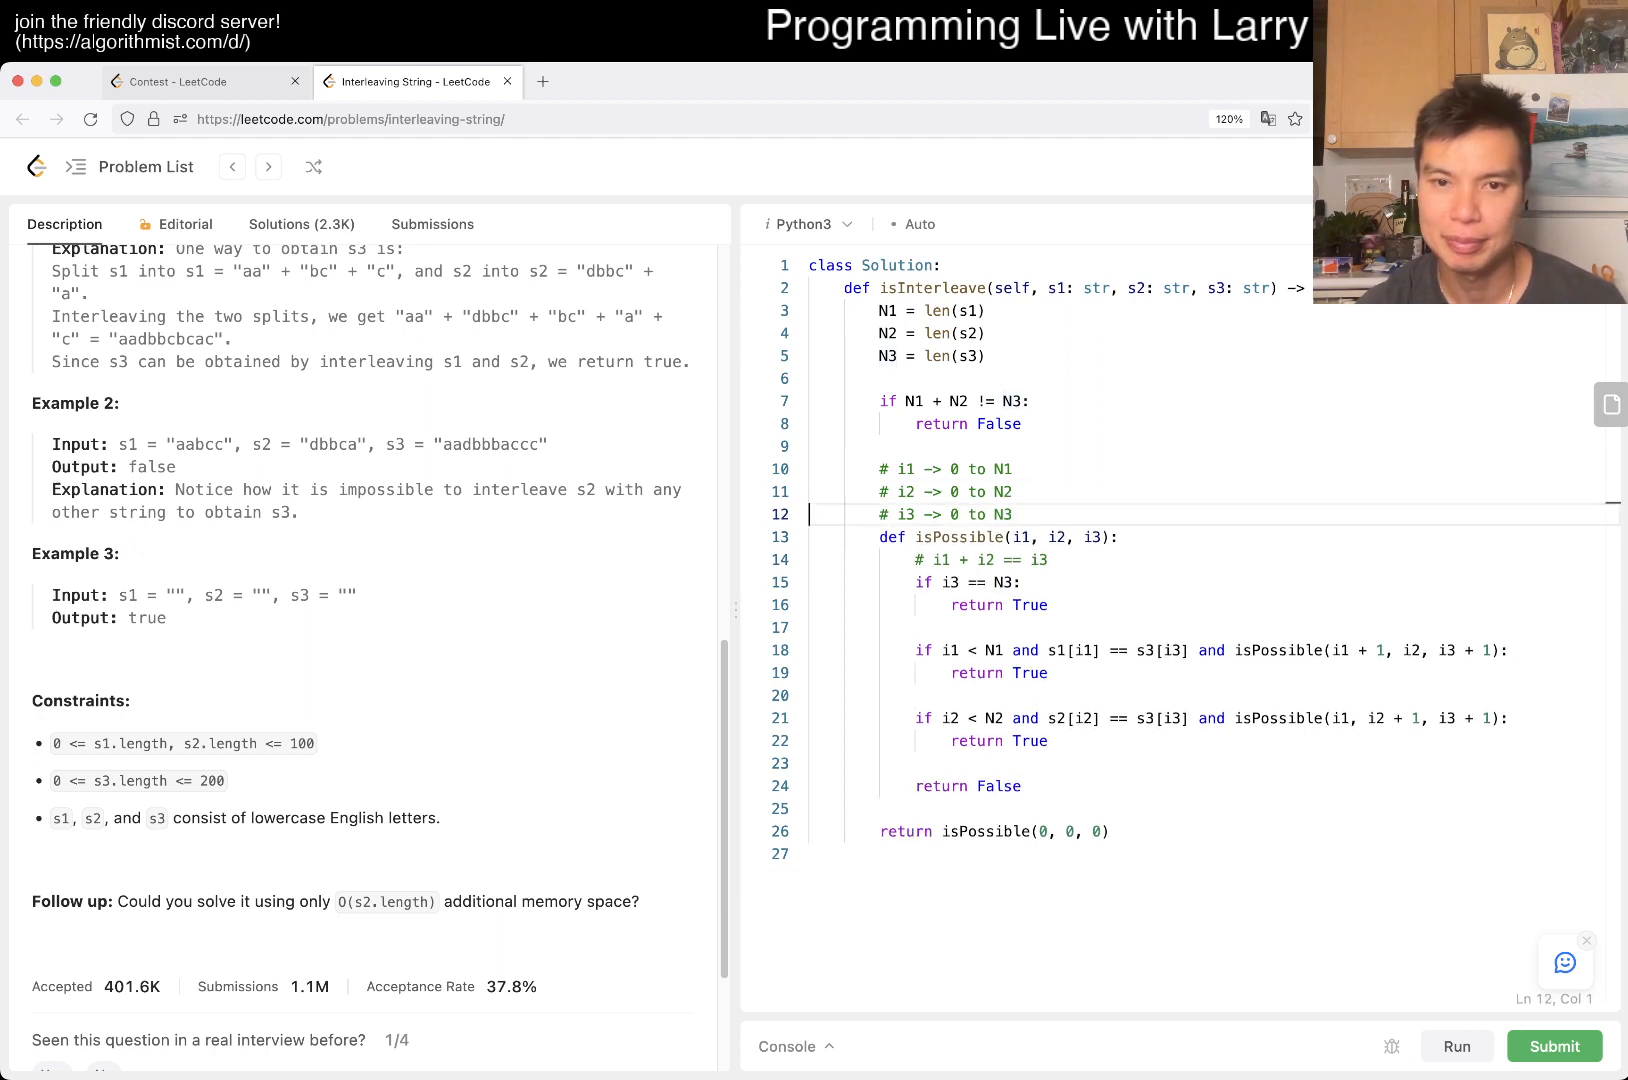
text(has_cache = [[False] * ()
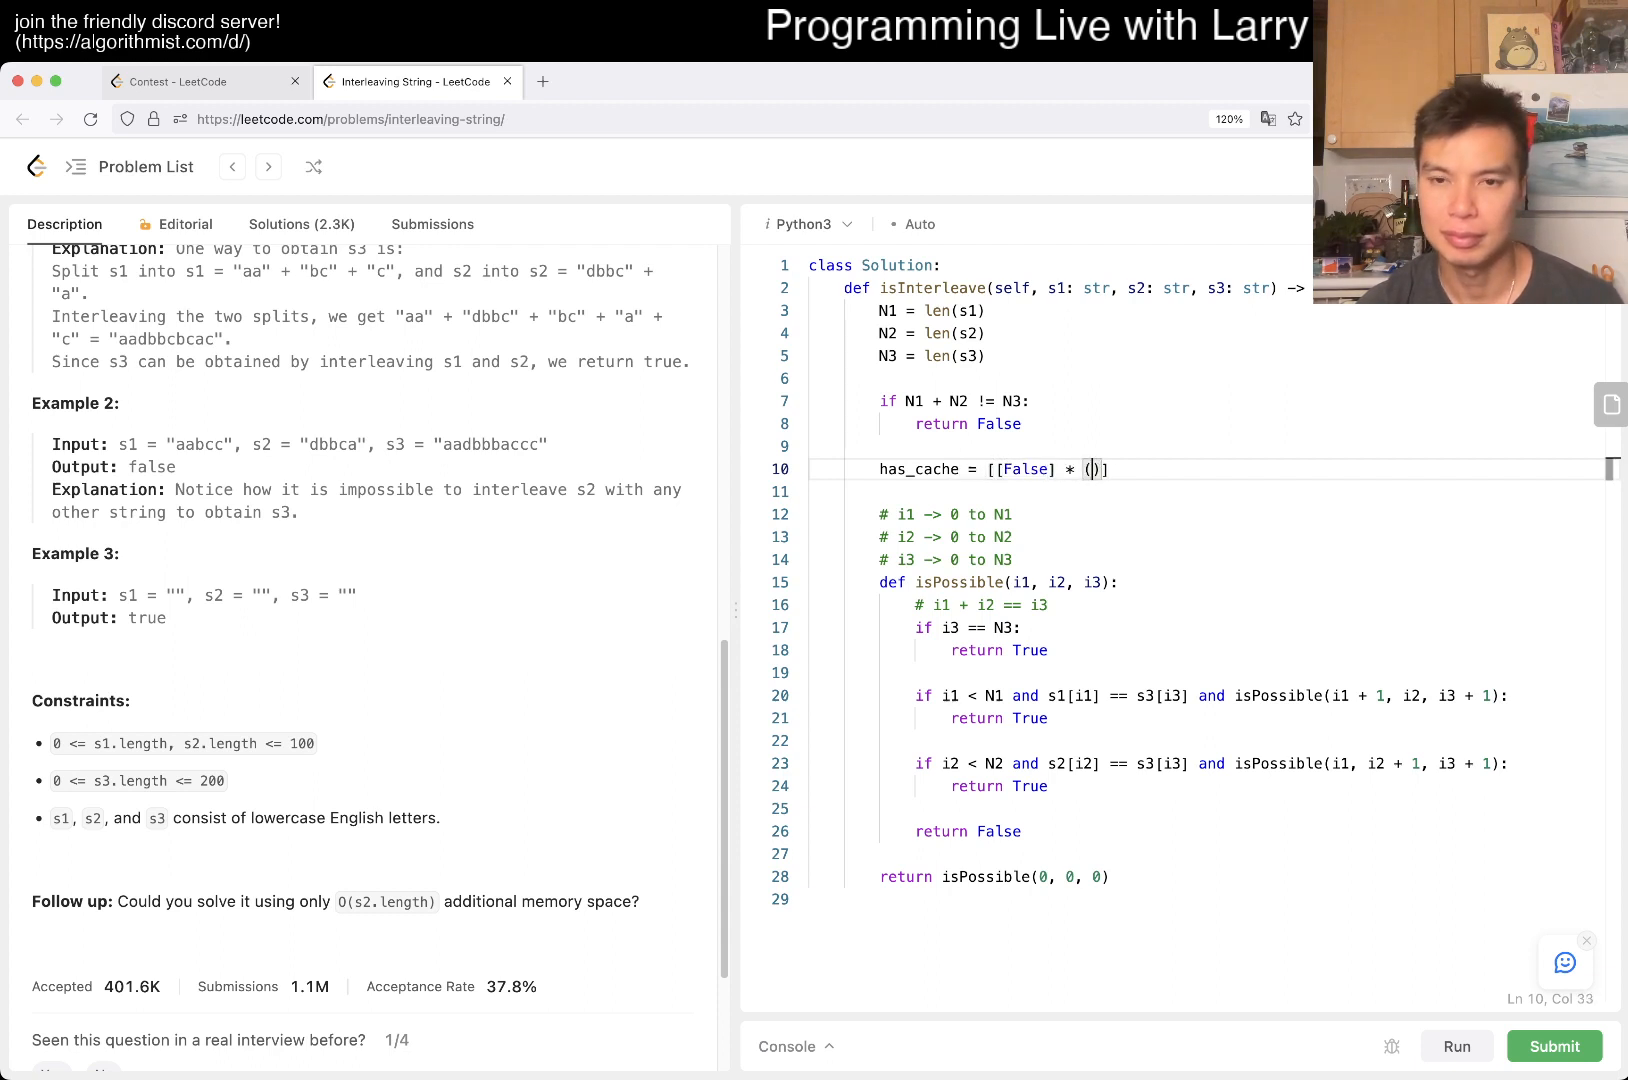
Initialise has_cache and cache as 2D lists of (N2 + 1) columns for each row in range(N1)
text(N2 + 1) for _ in range(N1)
text(cache)
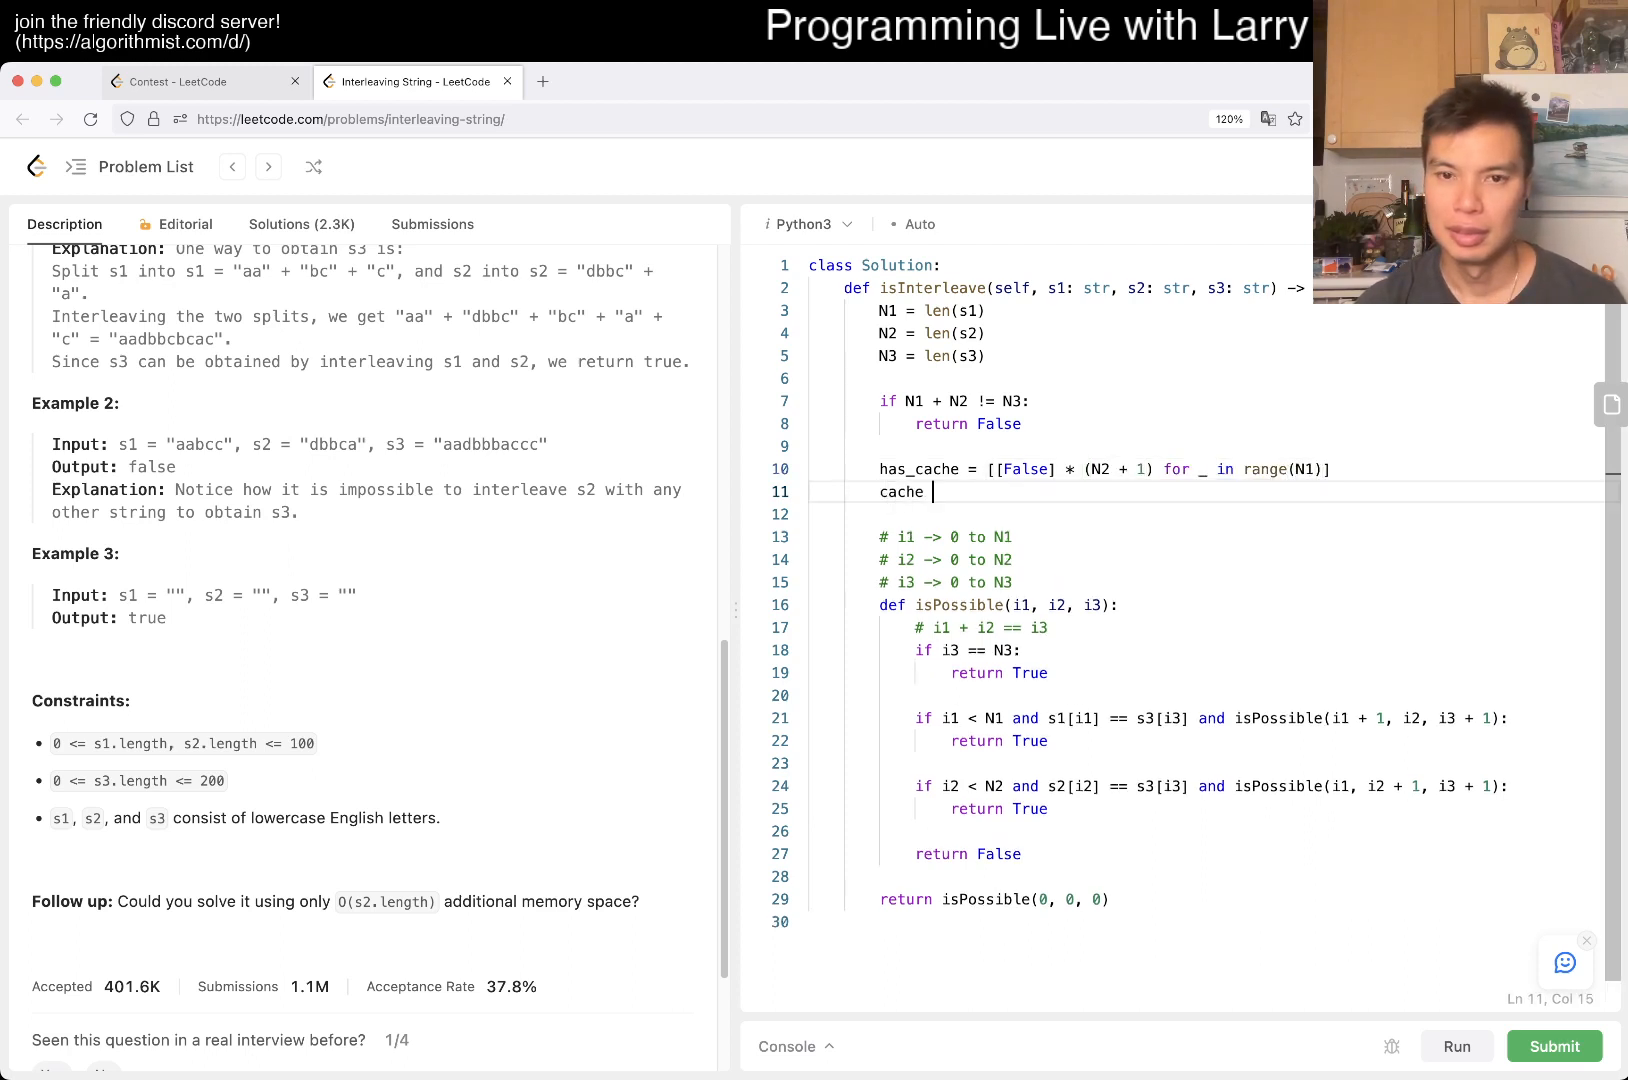
text(= [[None] ])
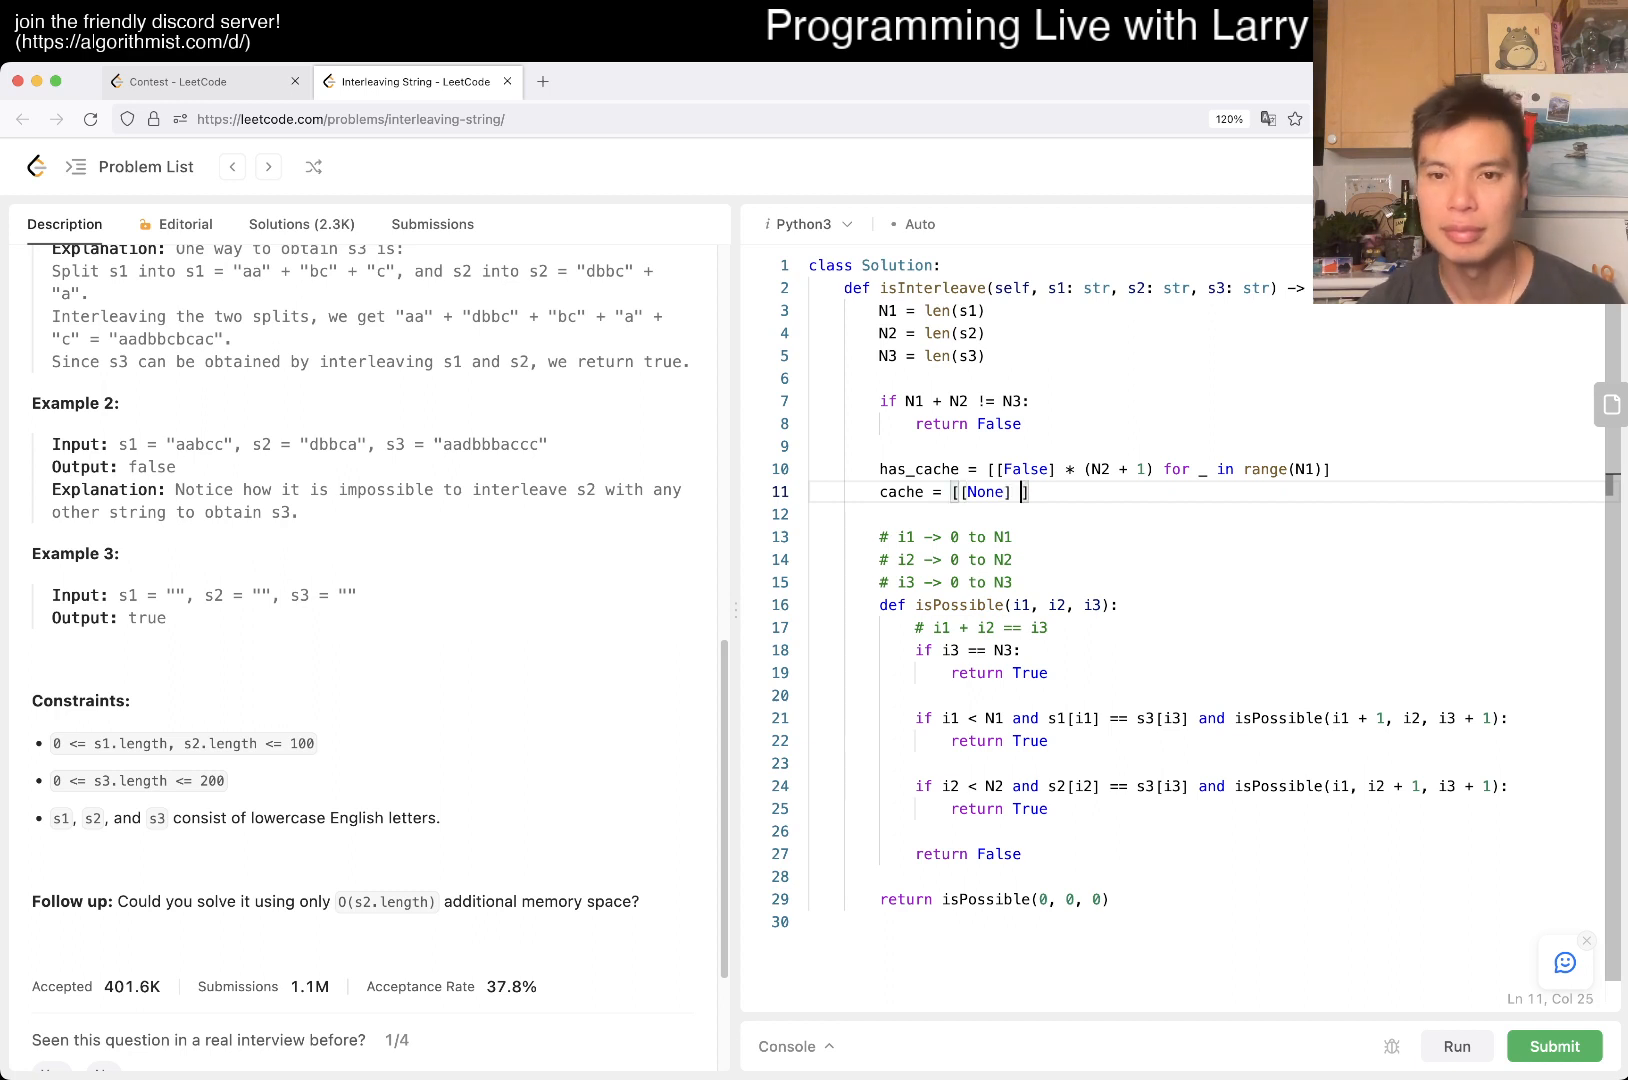
text(* (N2 + 1))
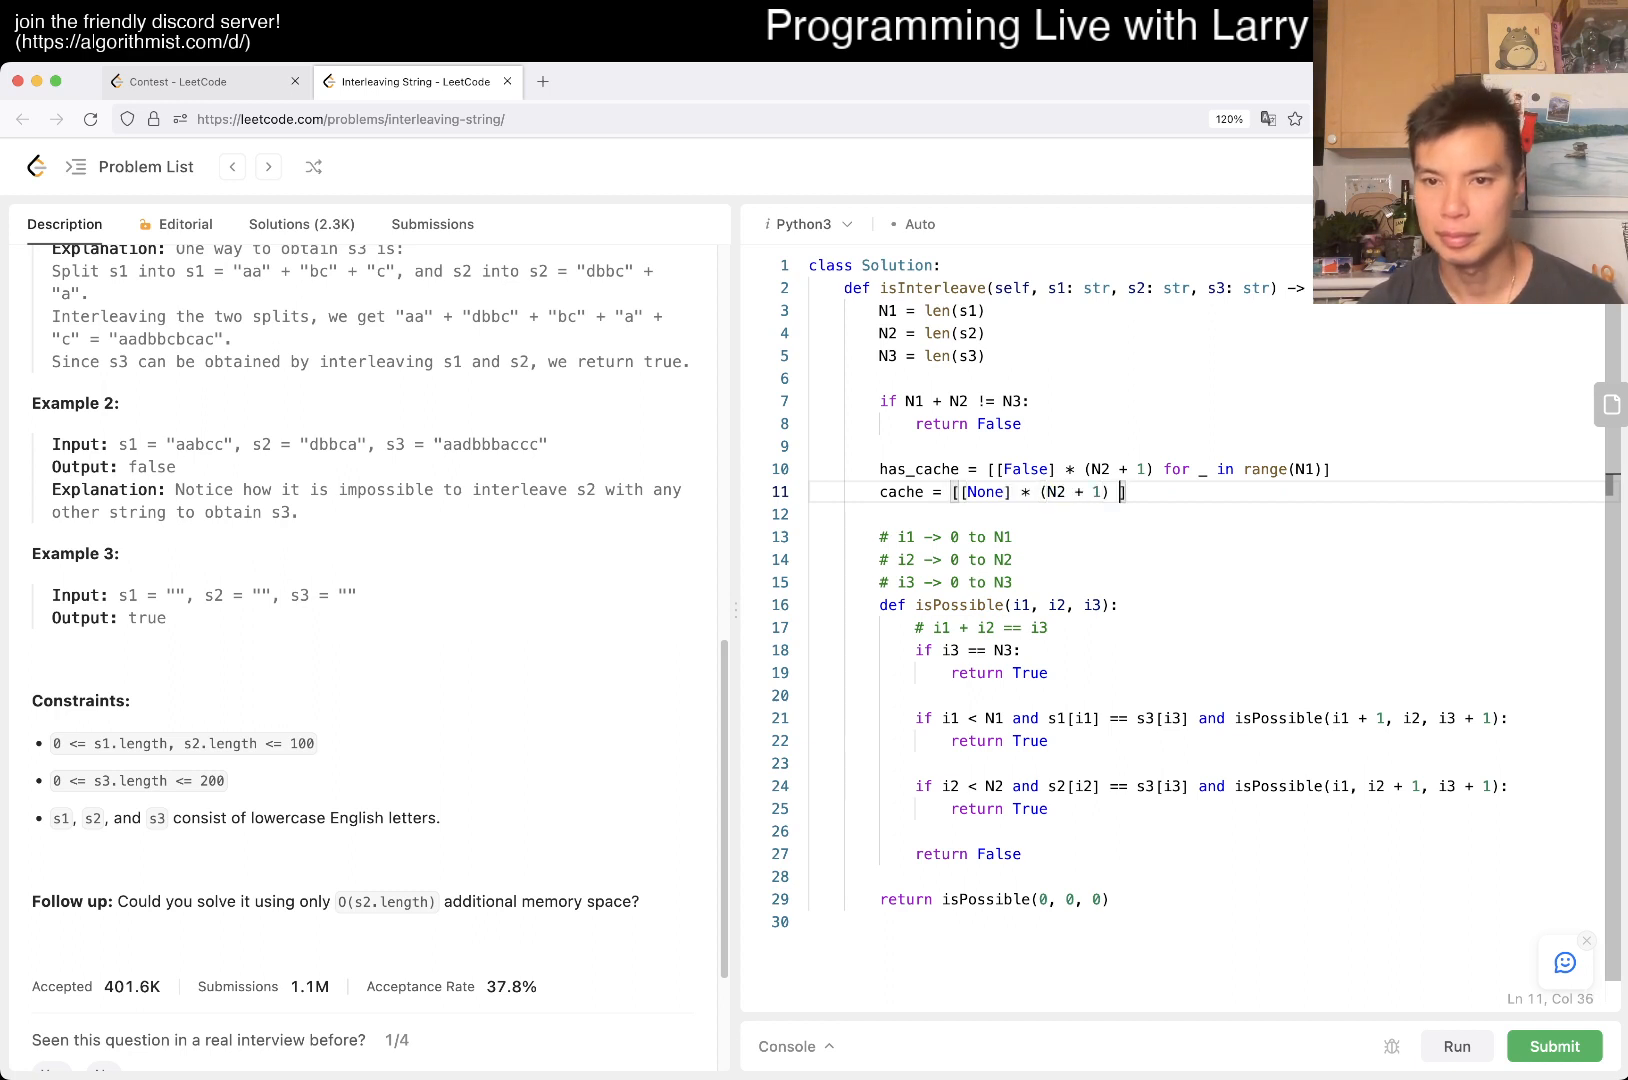
text(for _ in range(N1))
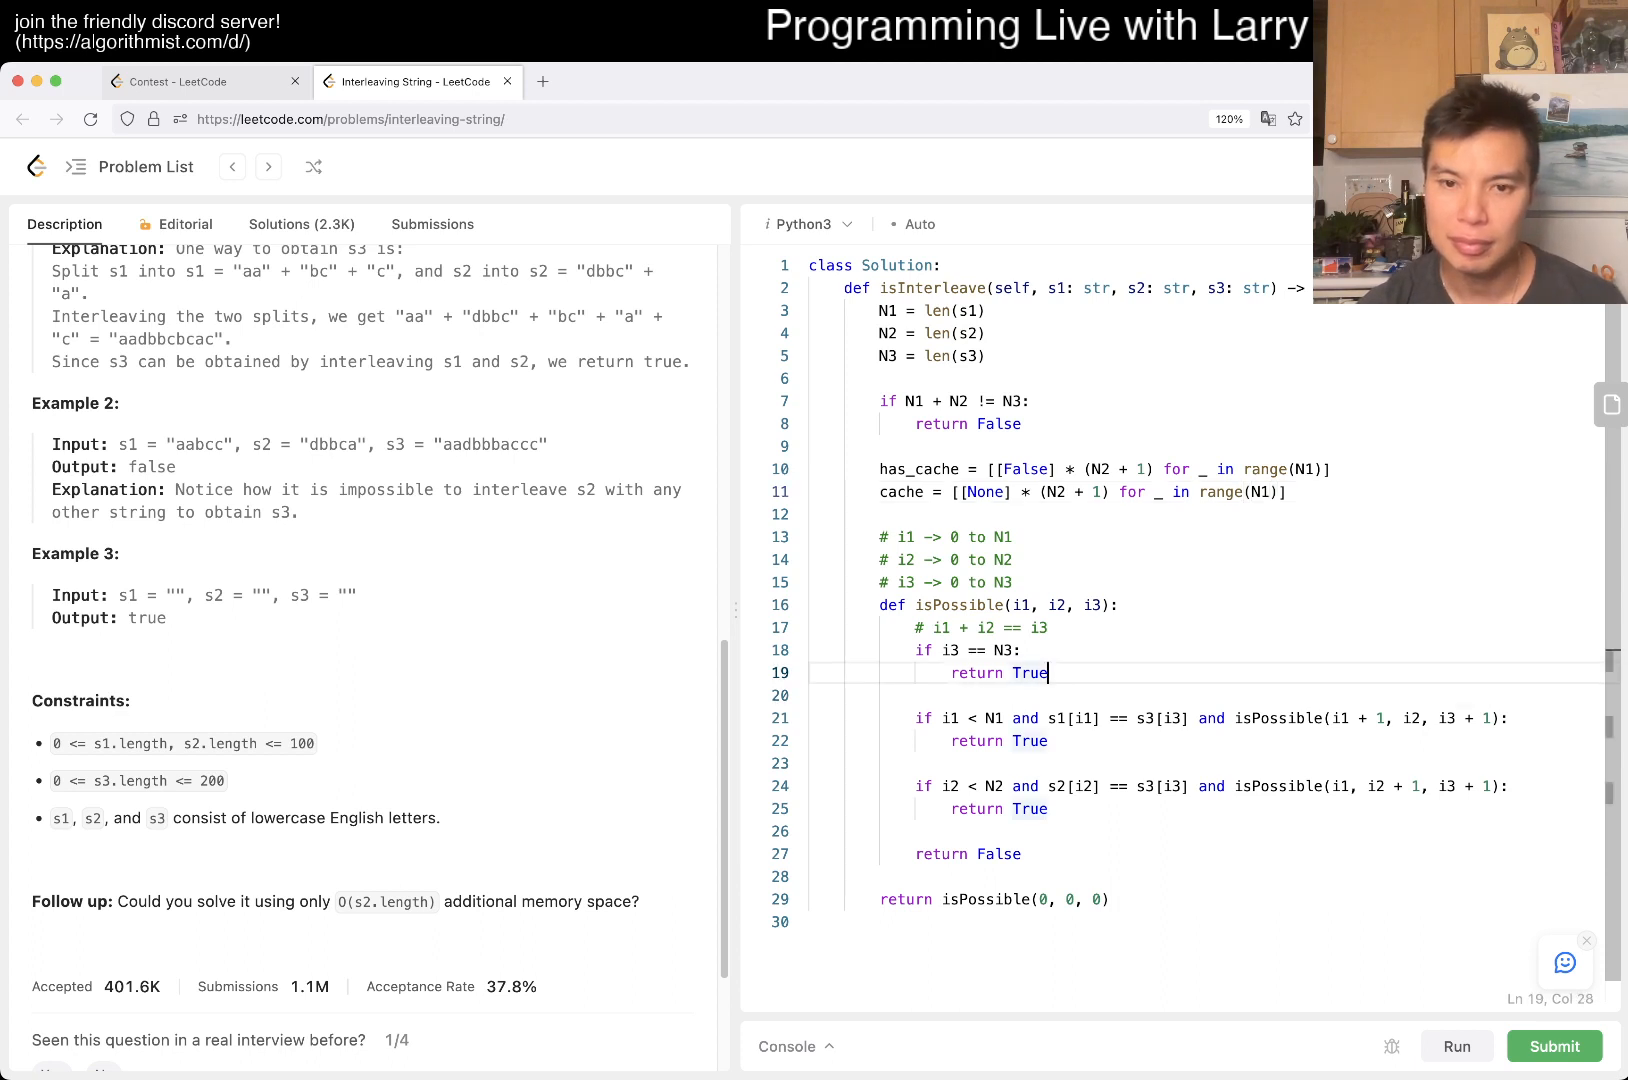
Return cache[i1][i2] early when has_cache is set, mark has_cache, and store True in both branches
text(if has_cach)
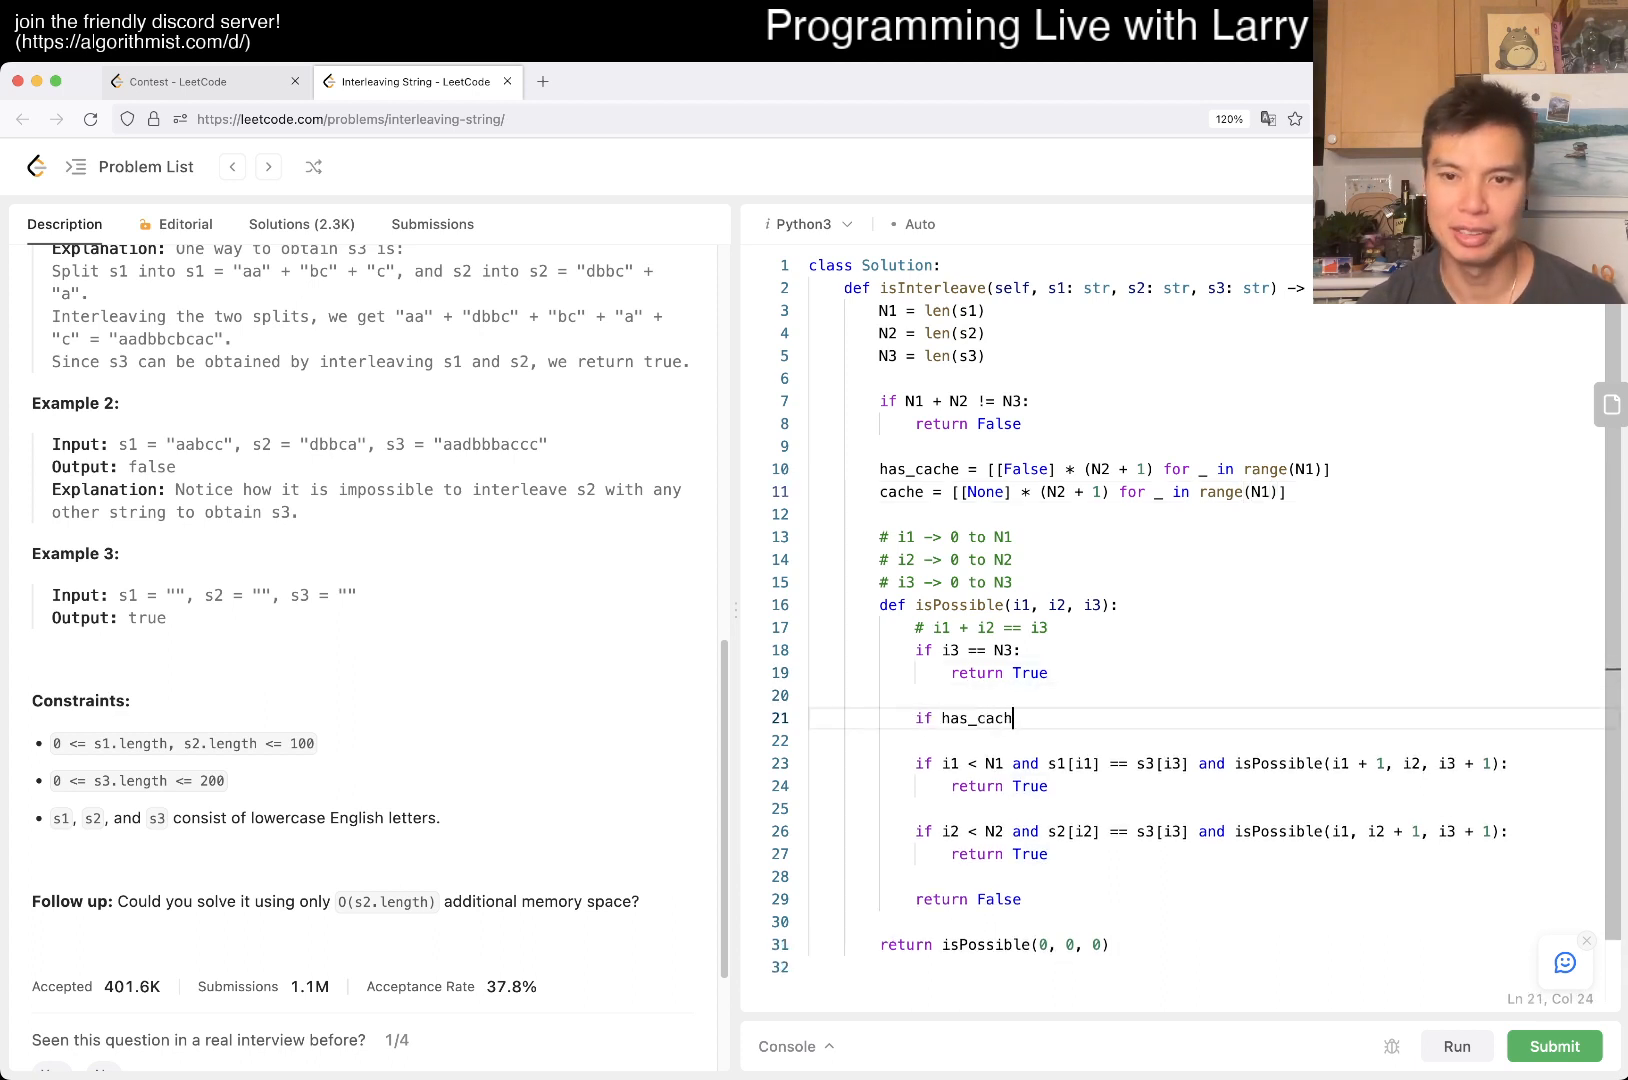
text(e[i1][i2]:)
text(re)
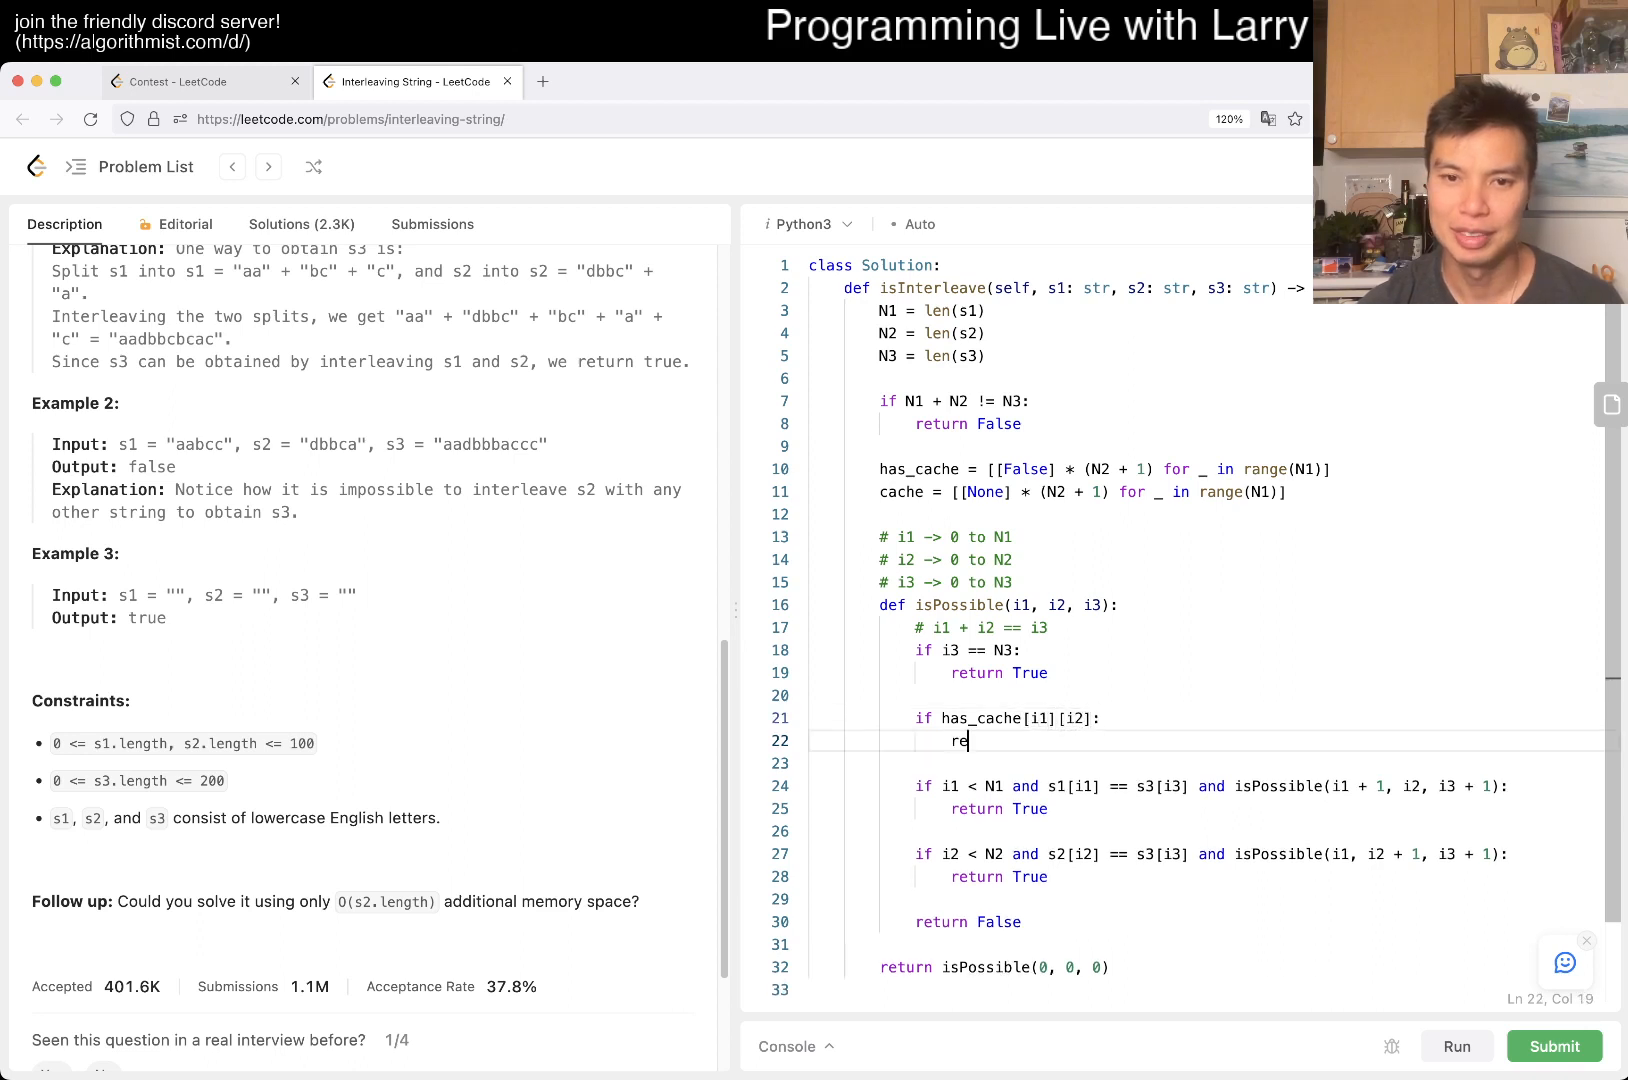
text(turn cache[i1][i2)
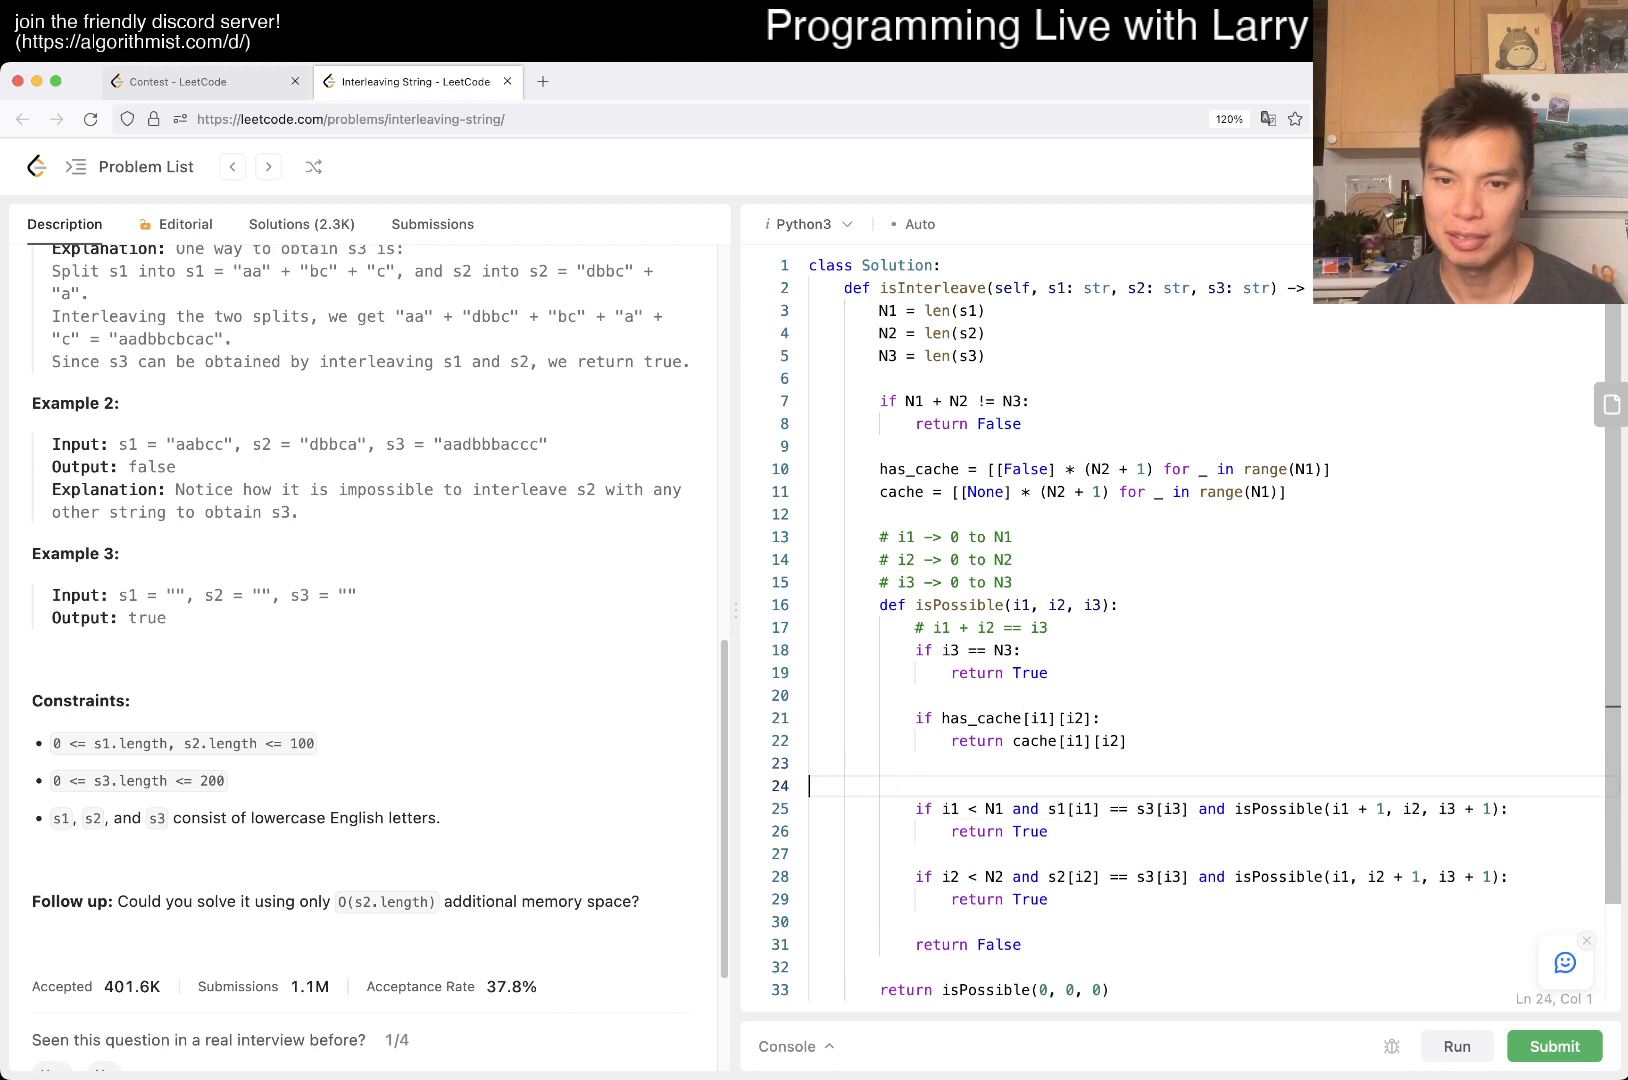
text(has_cache[])
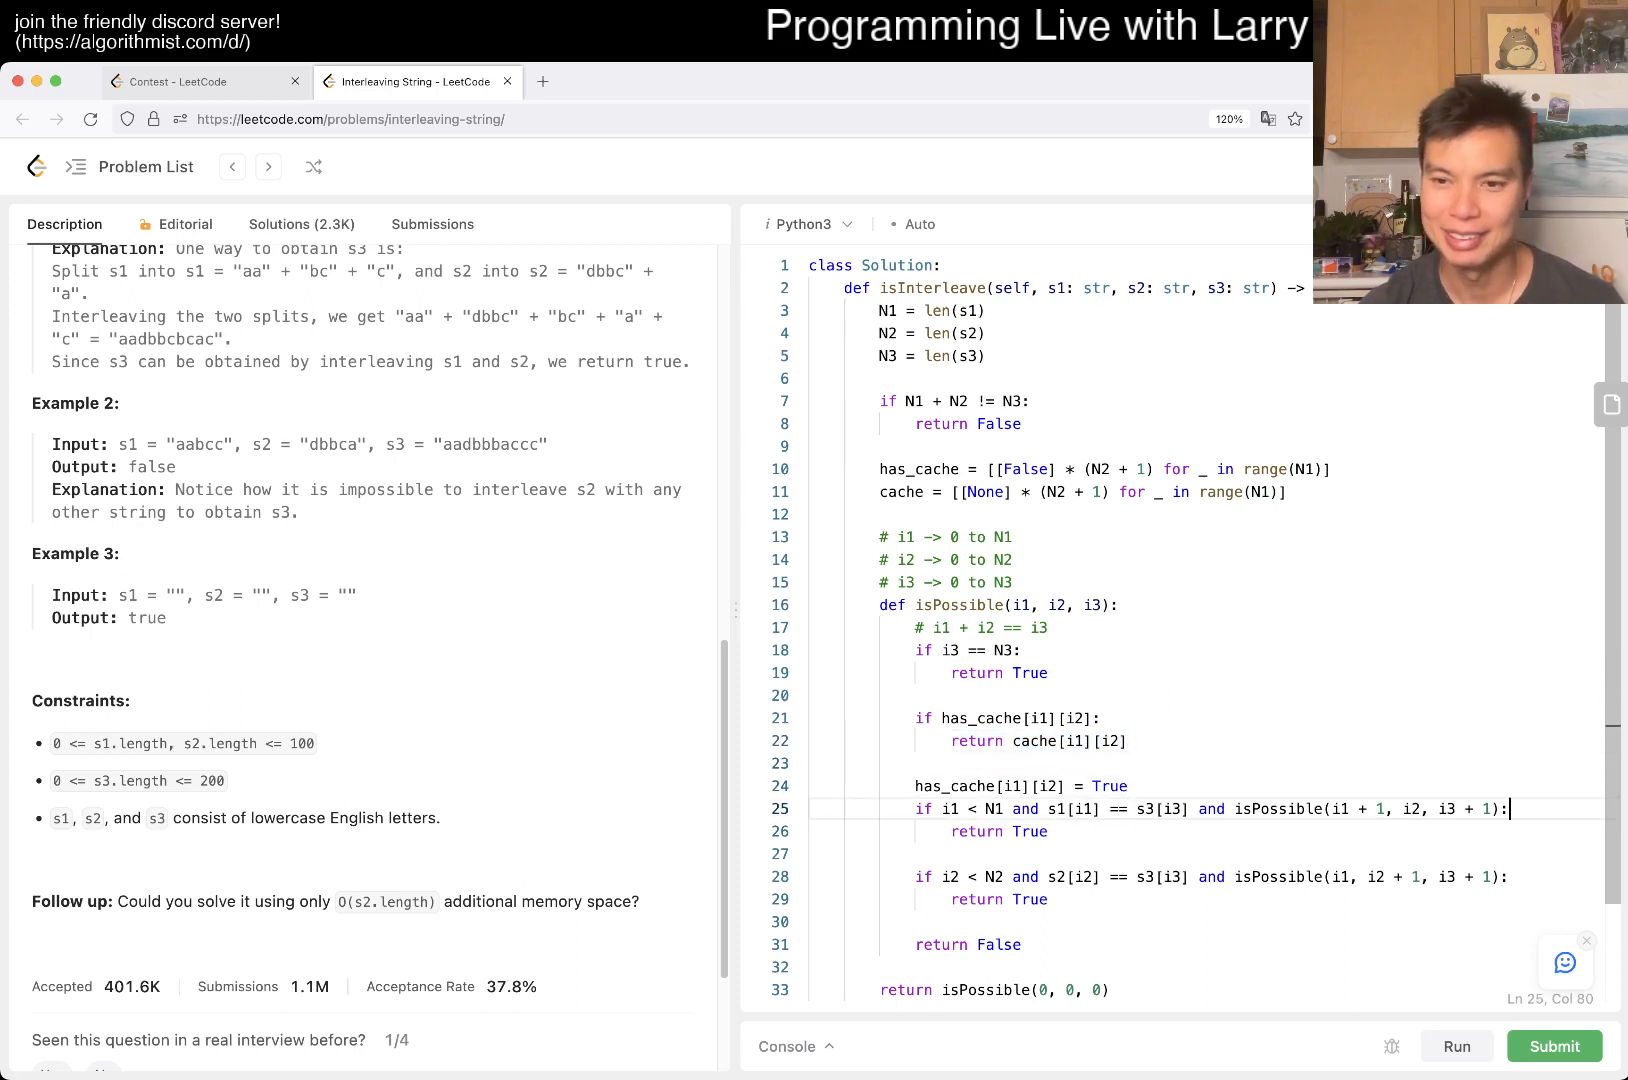
text(cache[i1][i2] =)
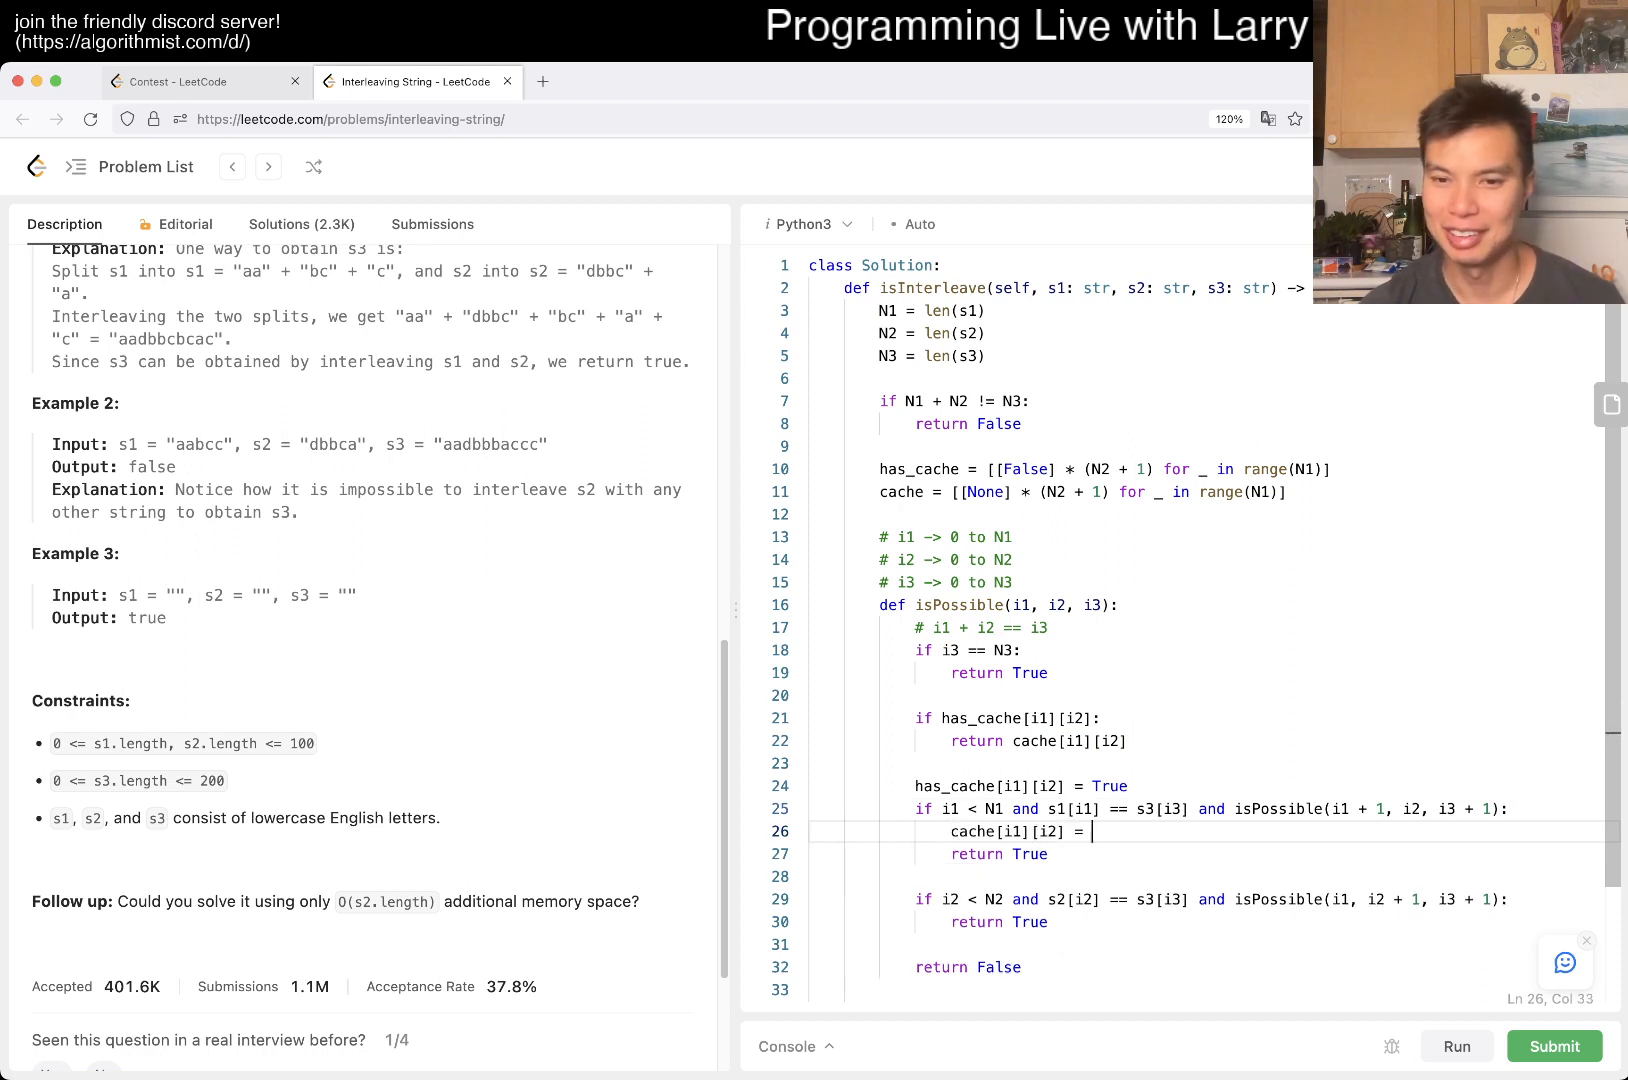
text(True)
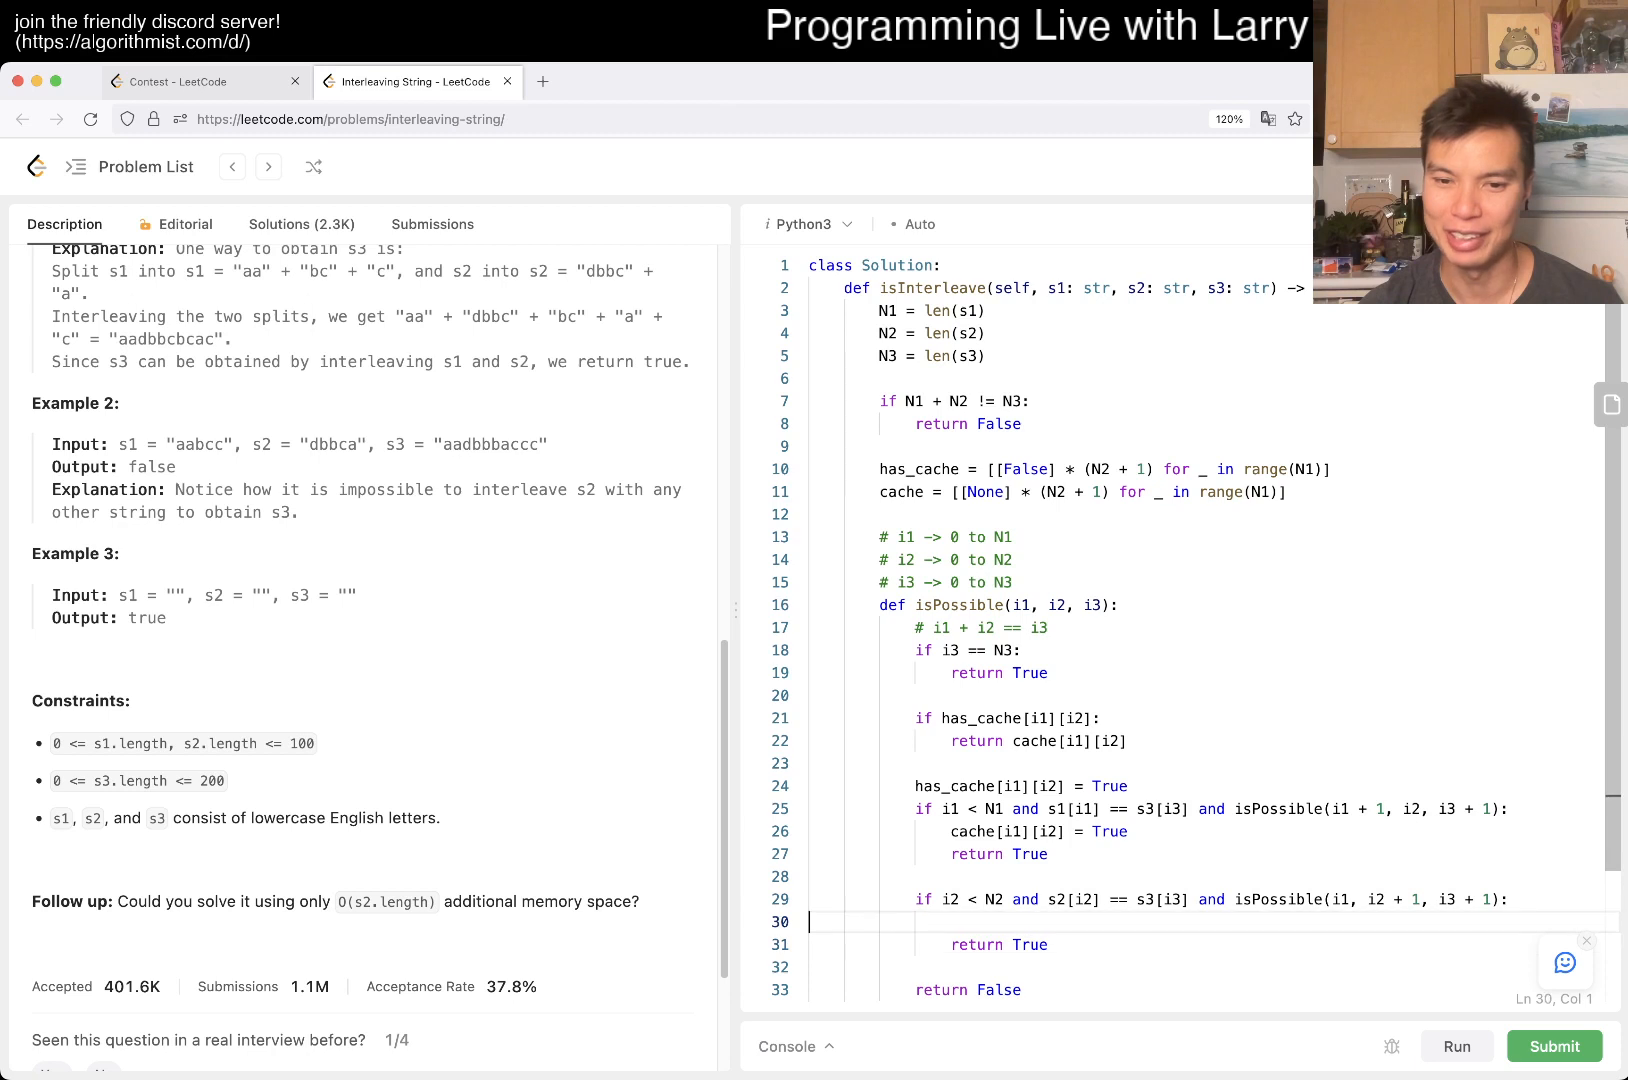
text(cache[i1][i2] = True)
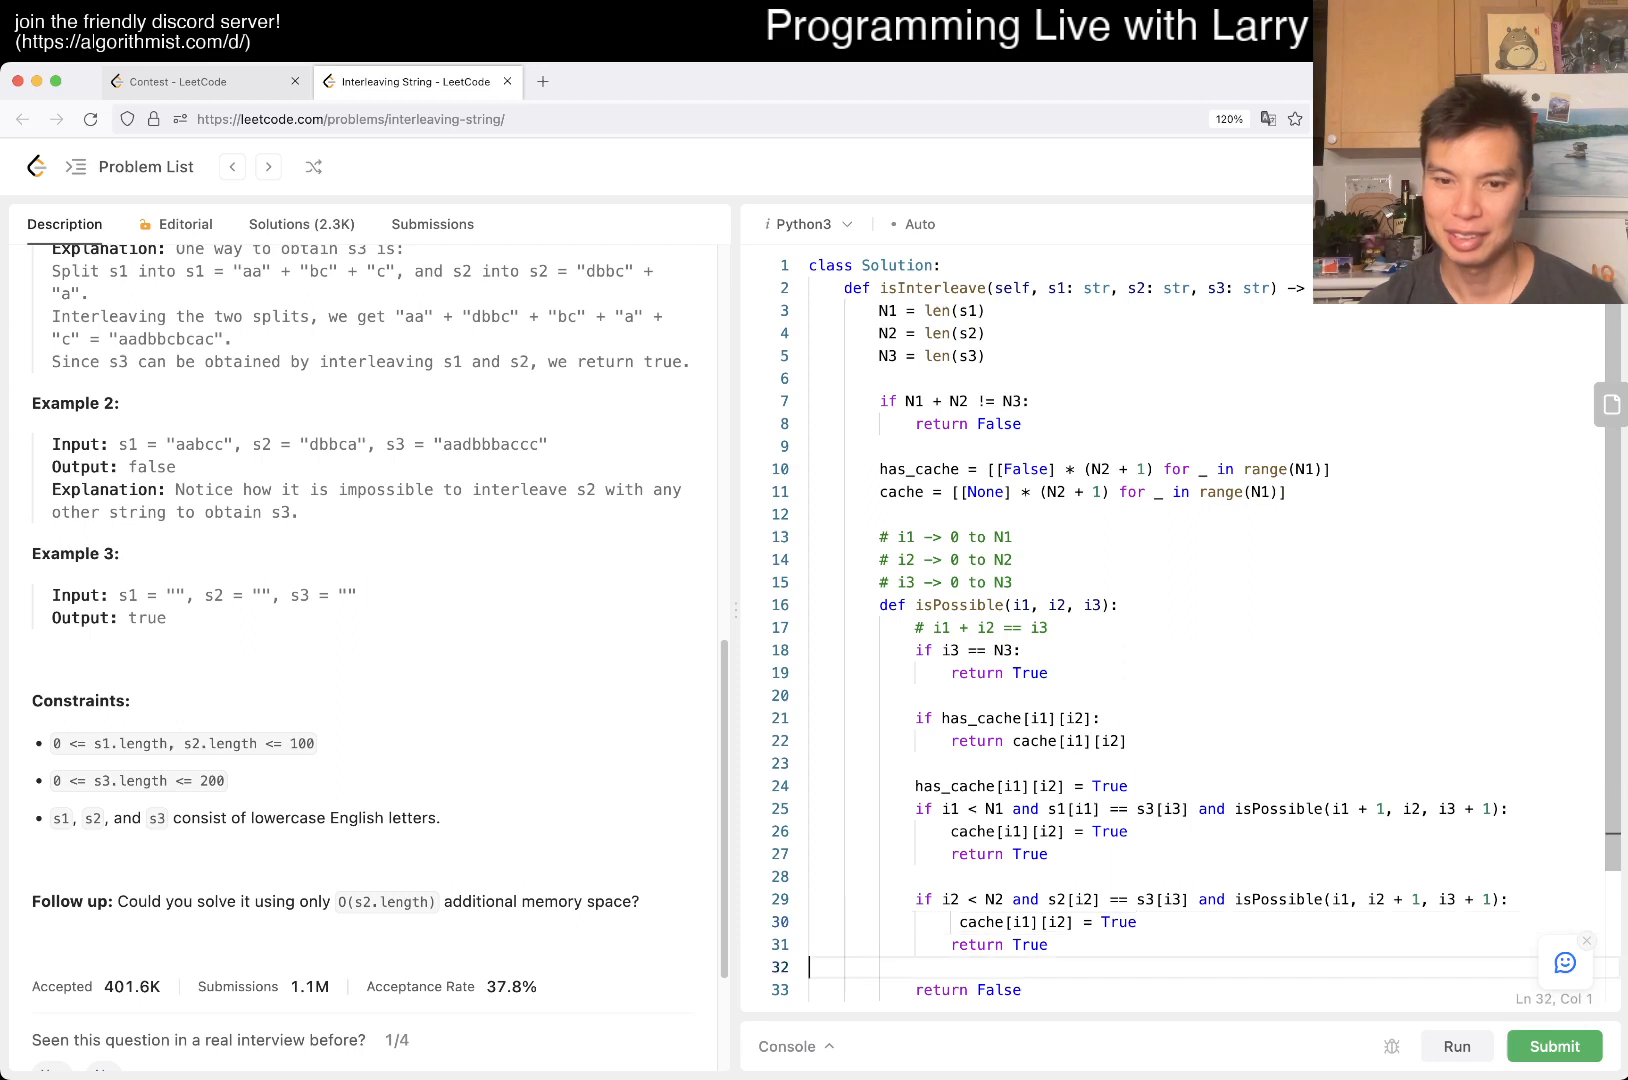
Store cache[i1][i2] = False before returning False and run the memoized solution on the tests
text(cache[i1][i2])
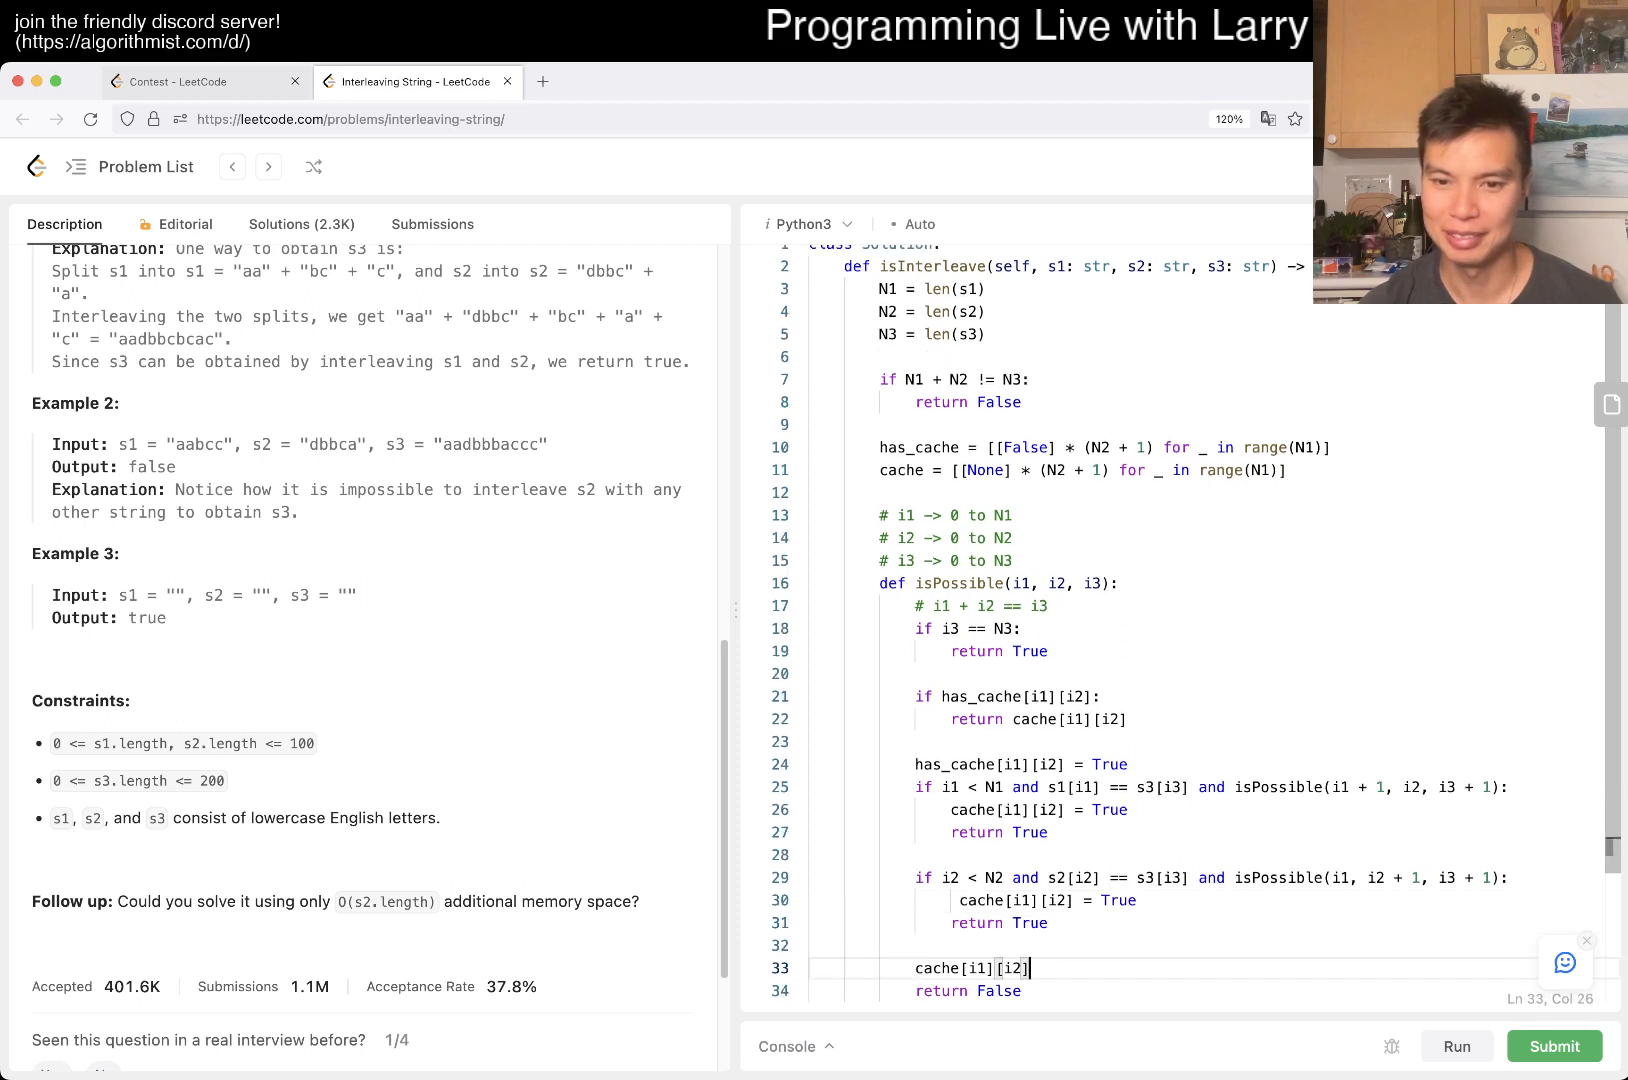
text(= False)
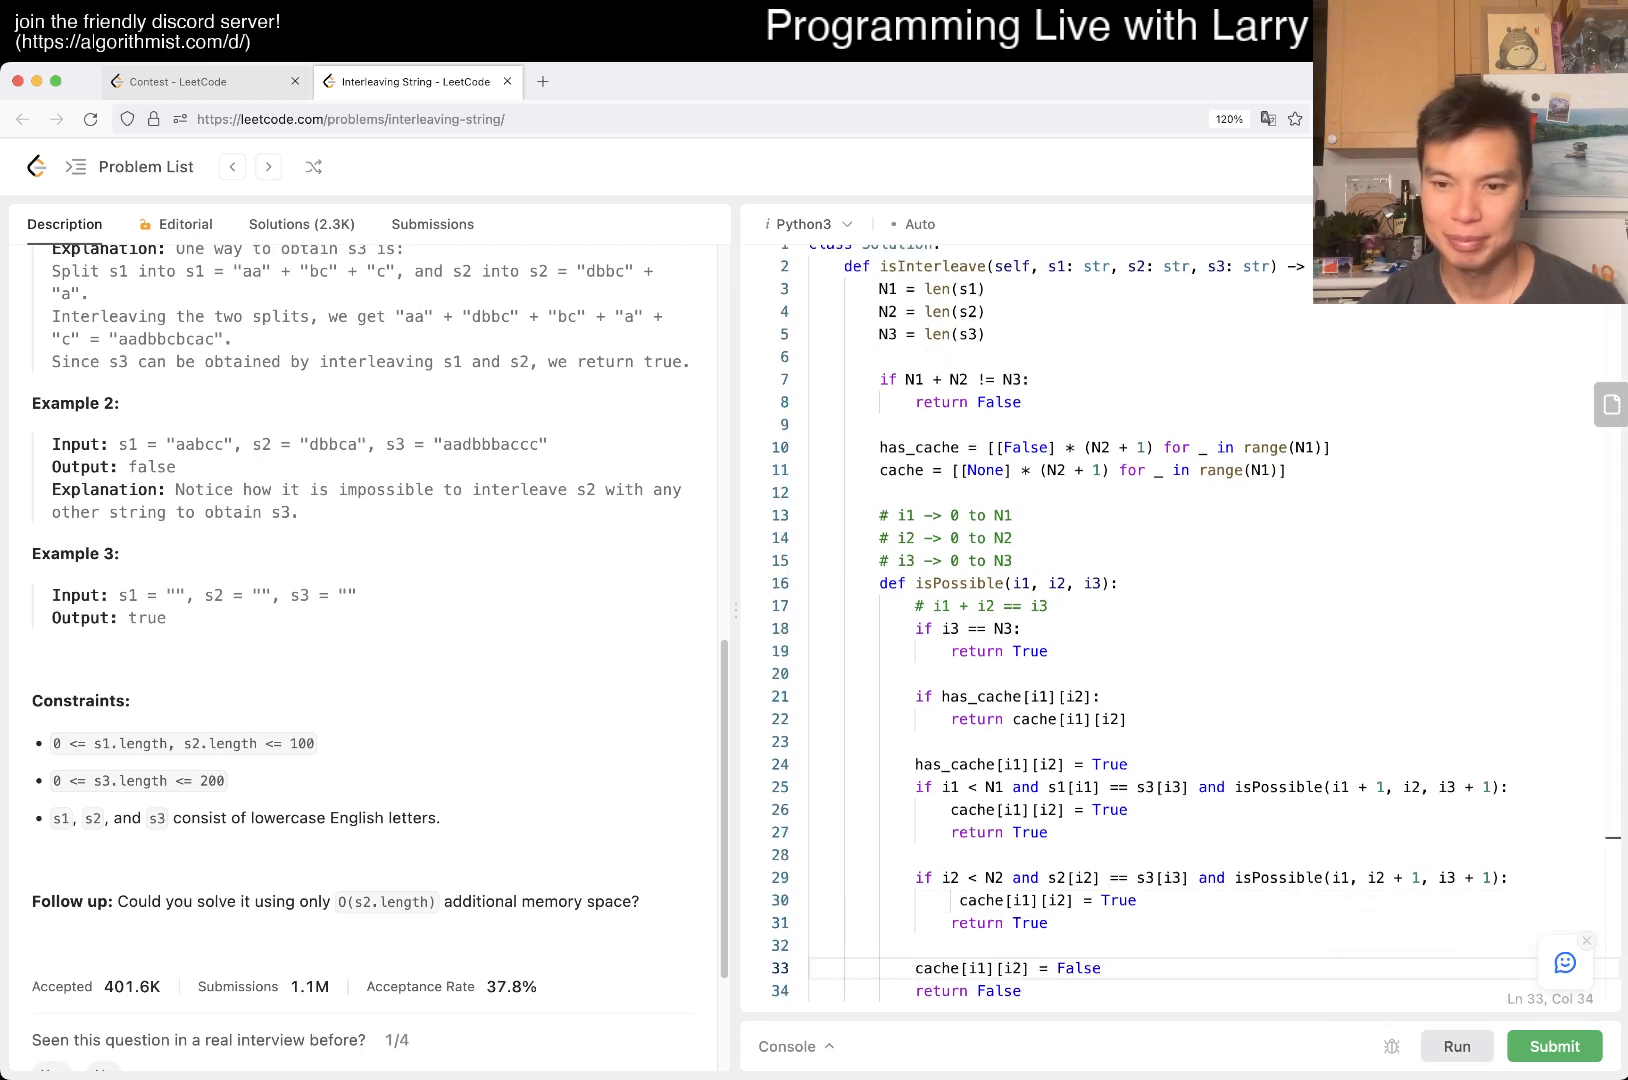
click(1456, 1046)
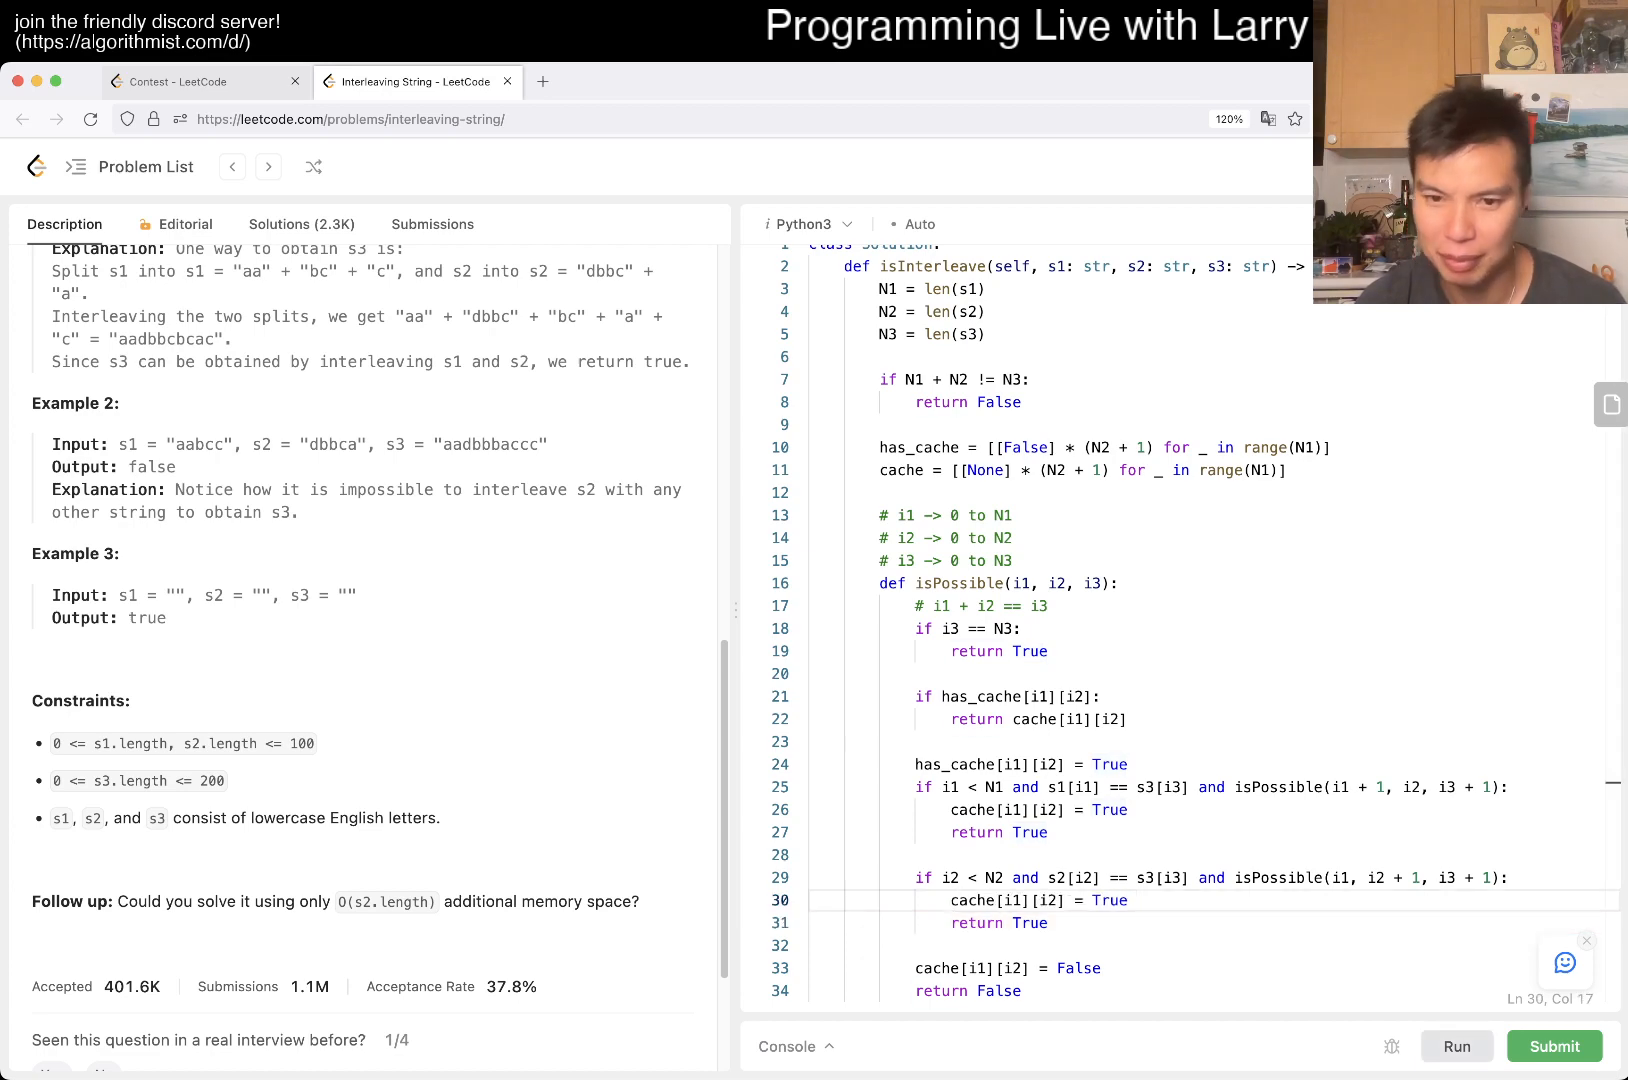
click(1456, 1046)
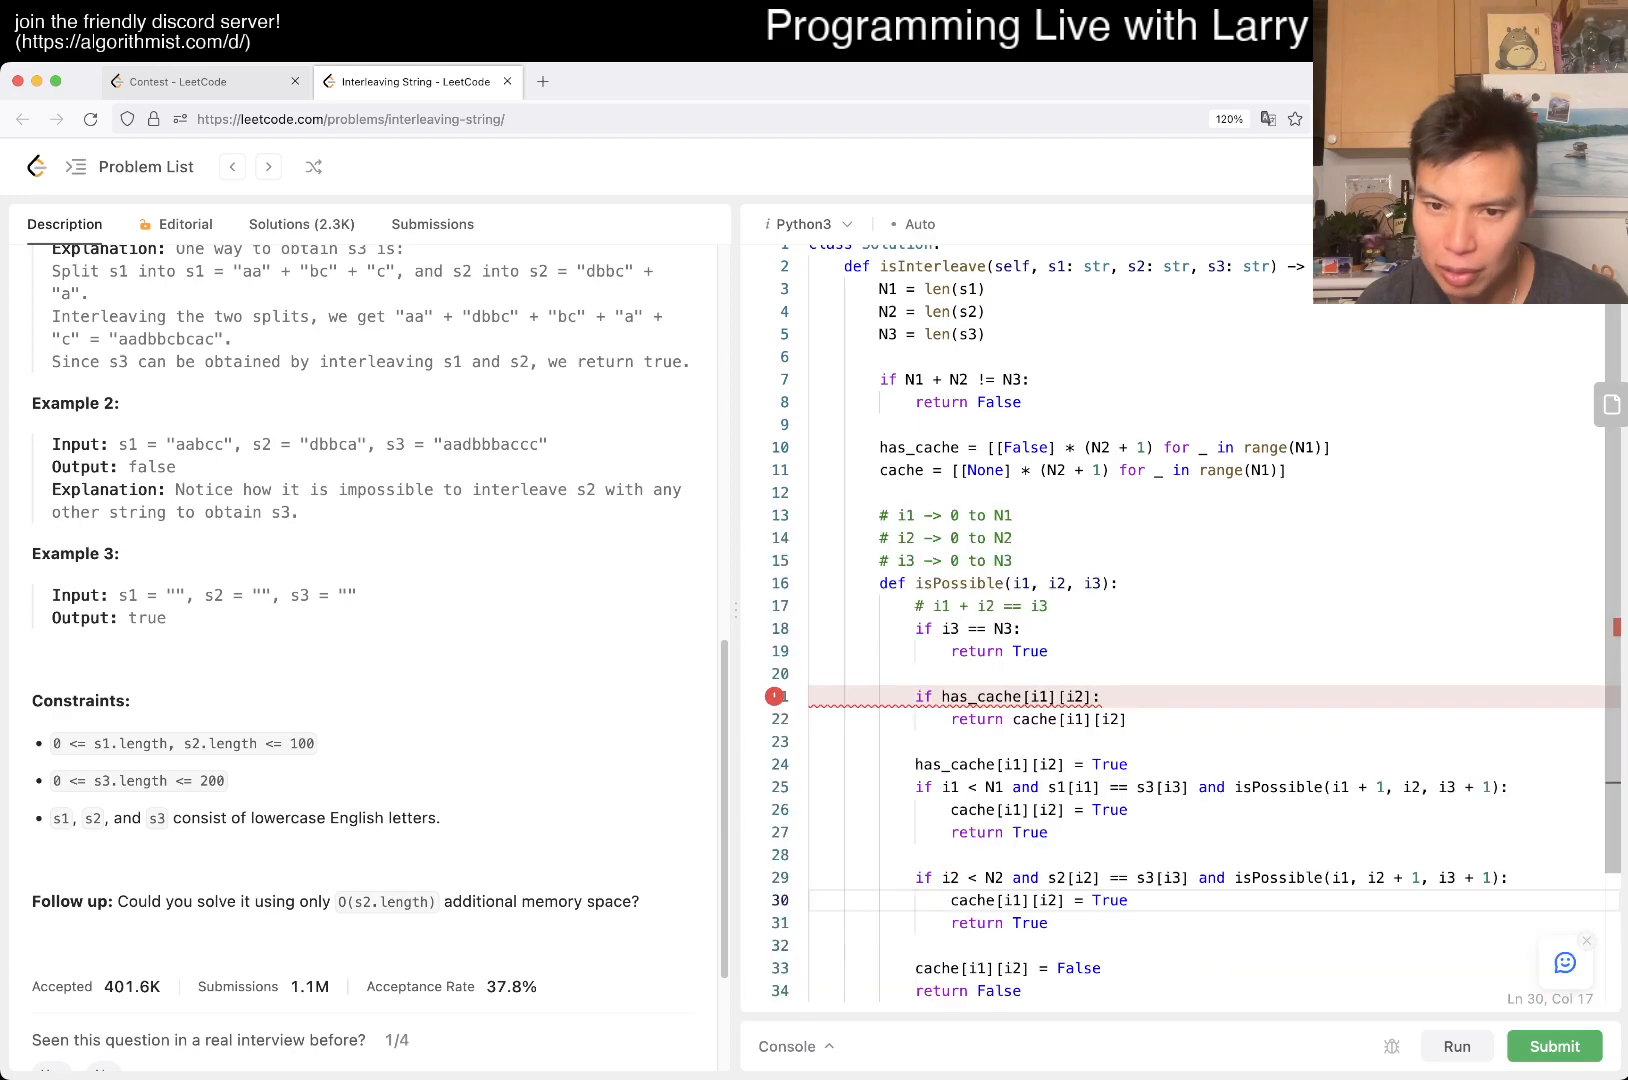
Size both memo tables with range(N1 + 1), run to Accepted, and submit the solution
click(1108, 720)
text( + 1)
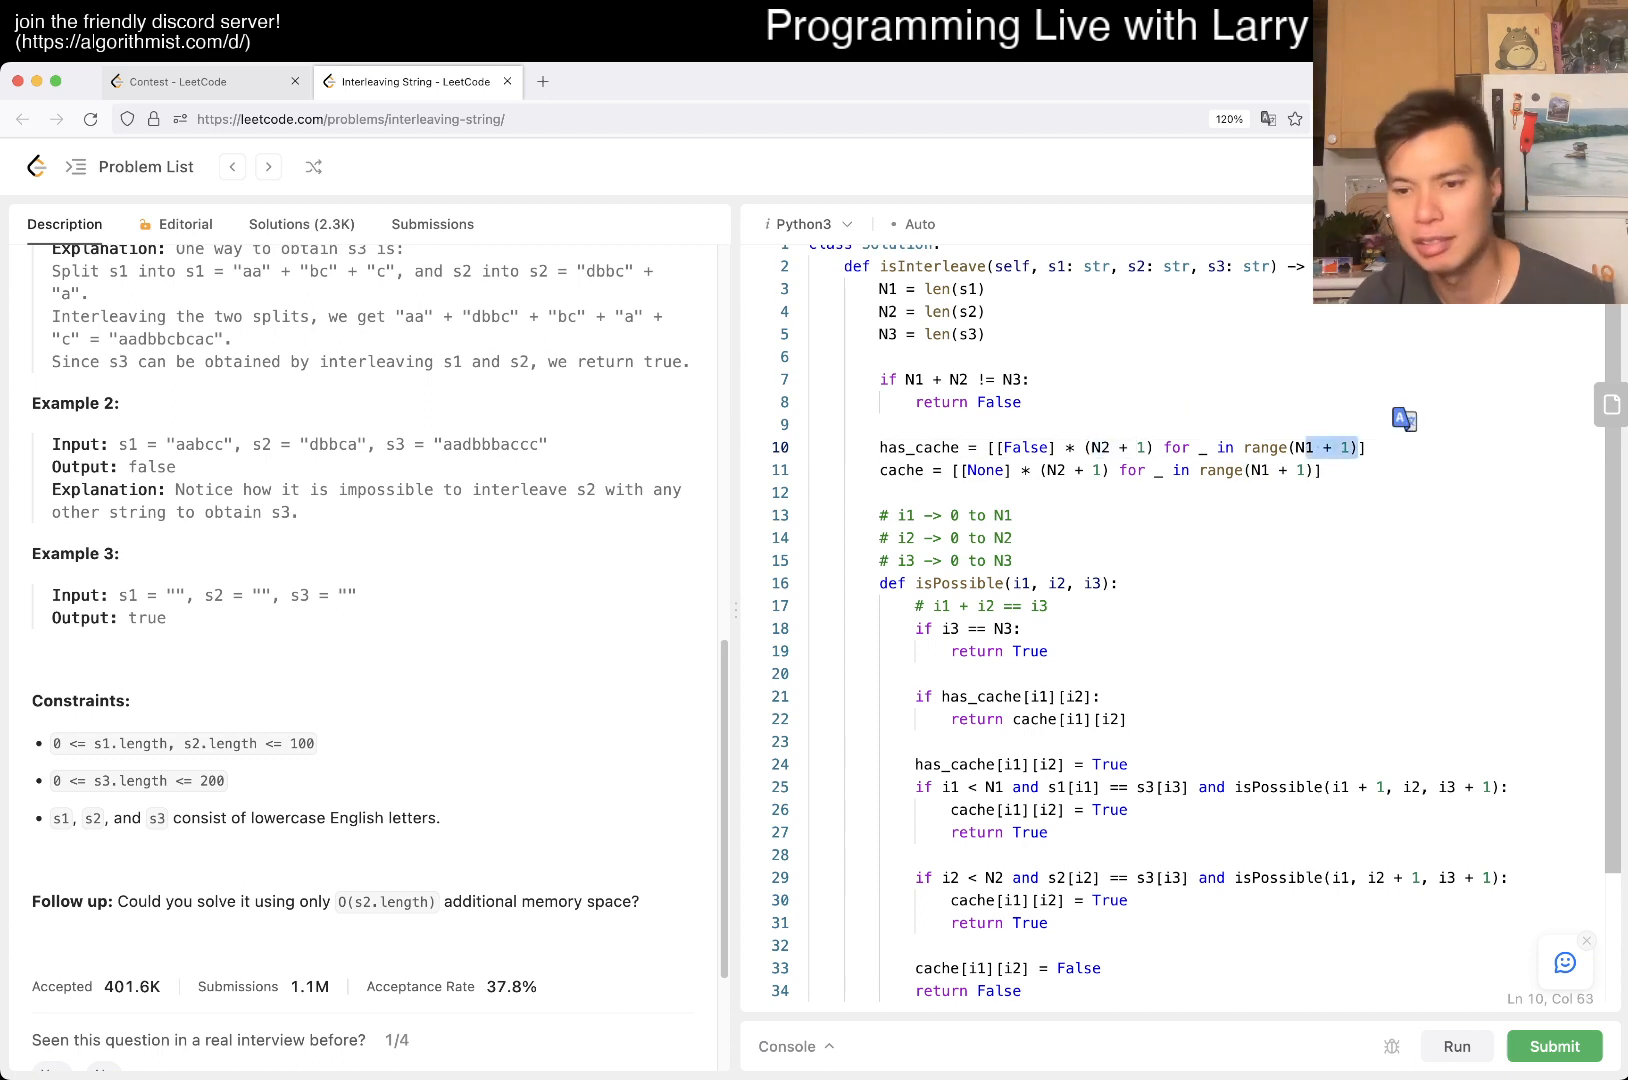
click(1456, 1046)
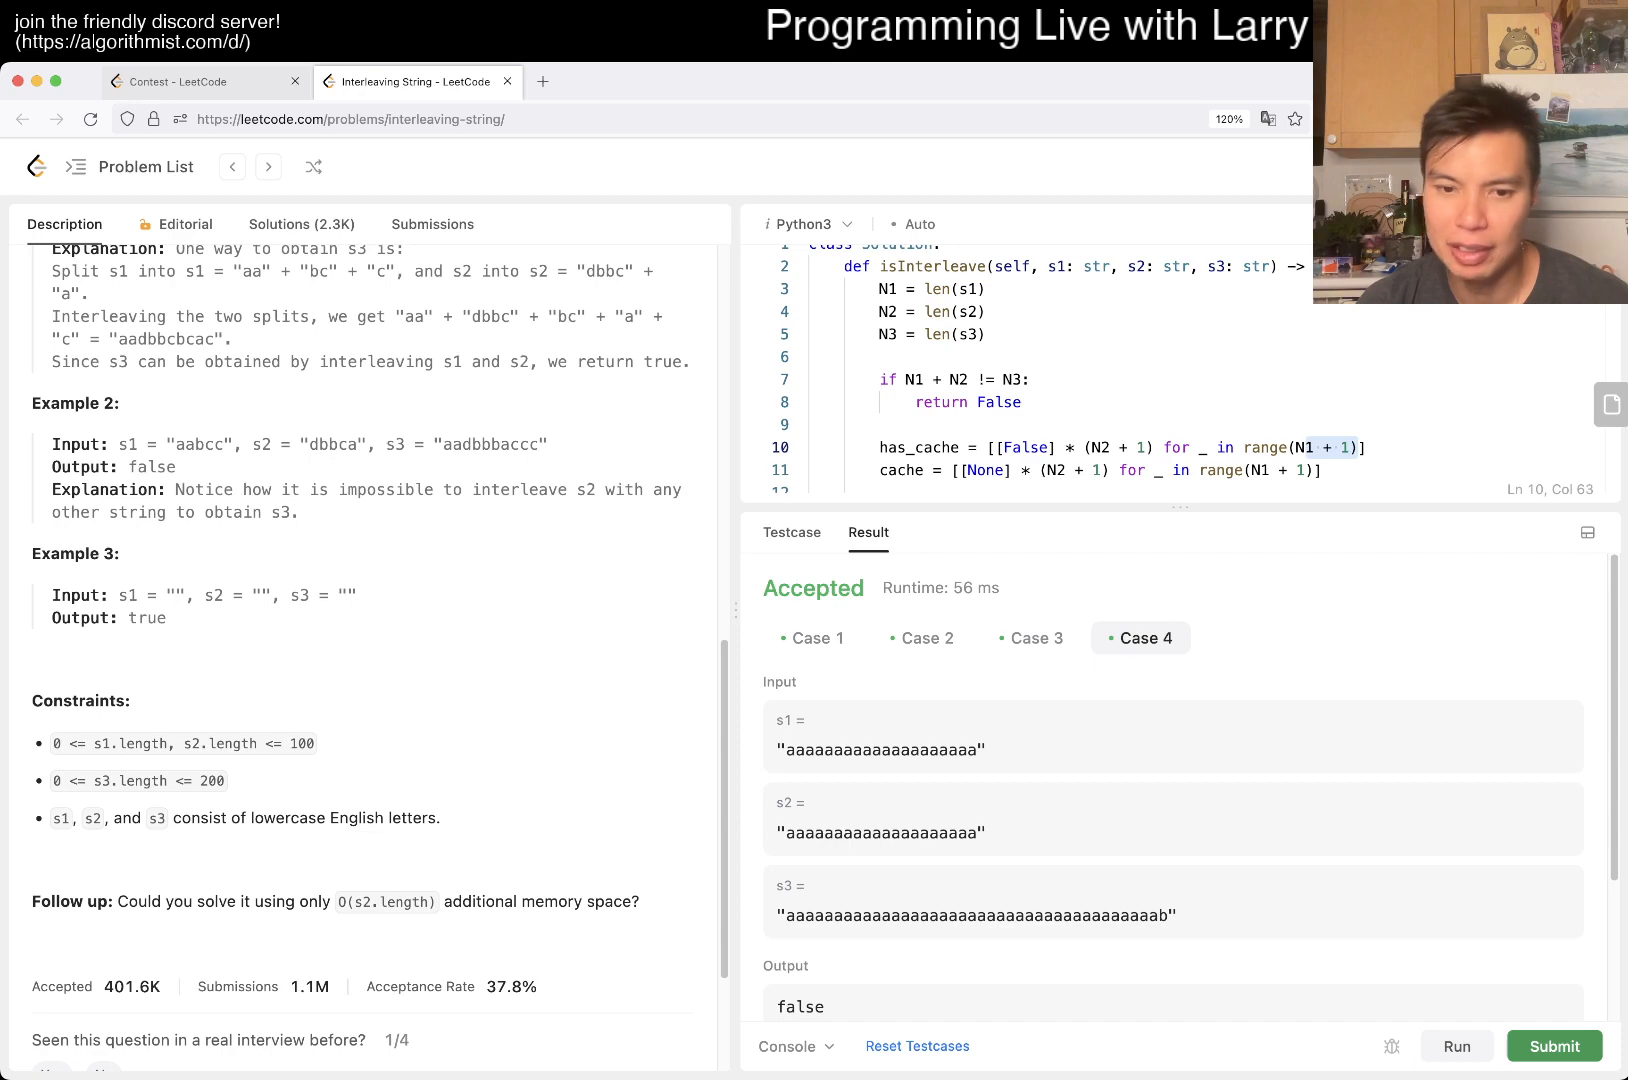
click(1554, 1046)
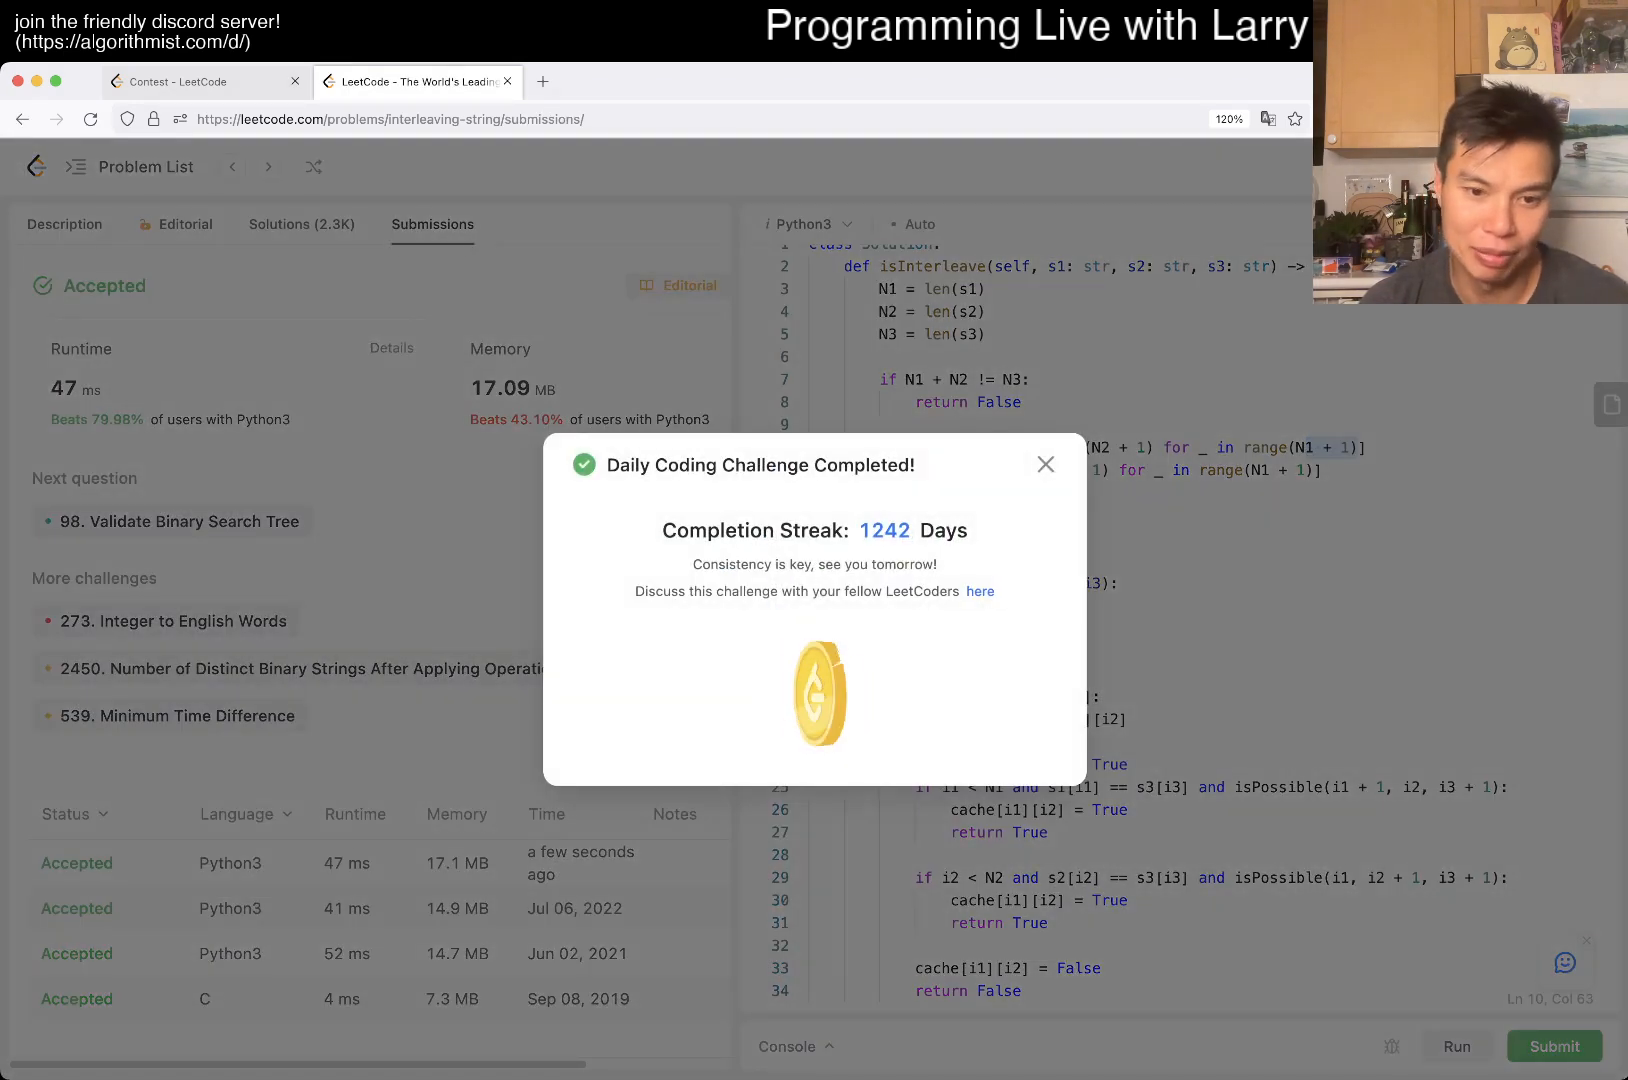
Dismiss the Daily Coding Challenge Completed notice and return to the Interleaving String description
click(1046, 464)
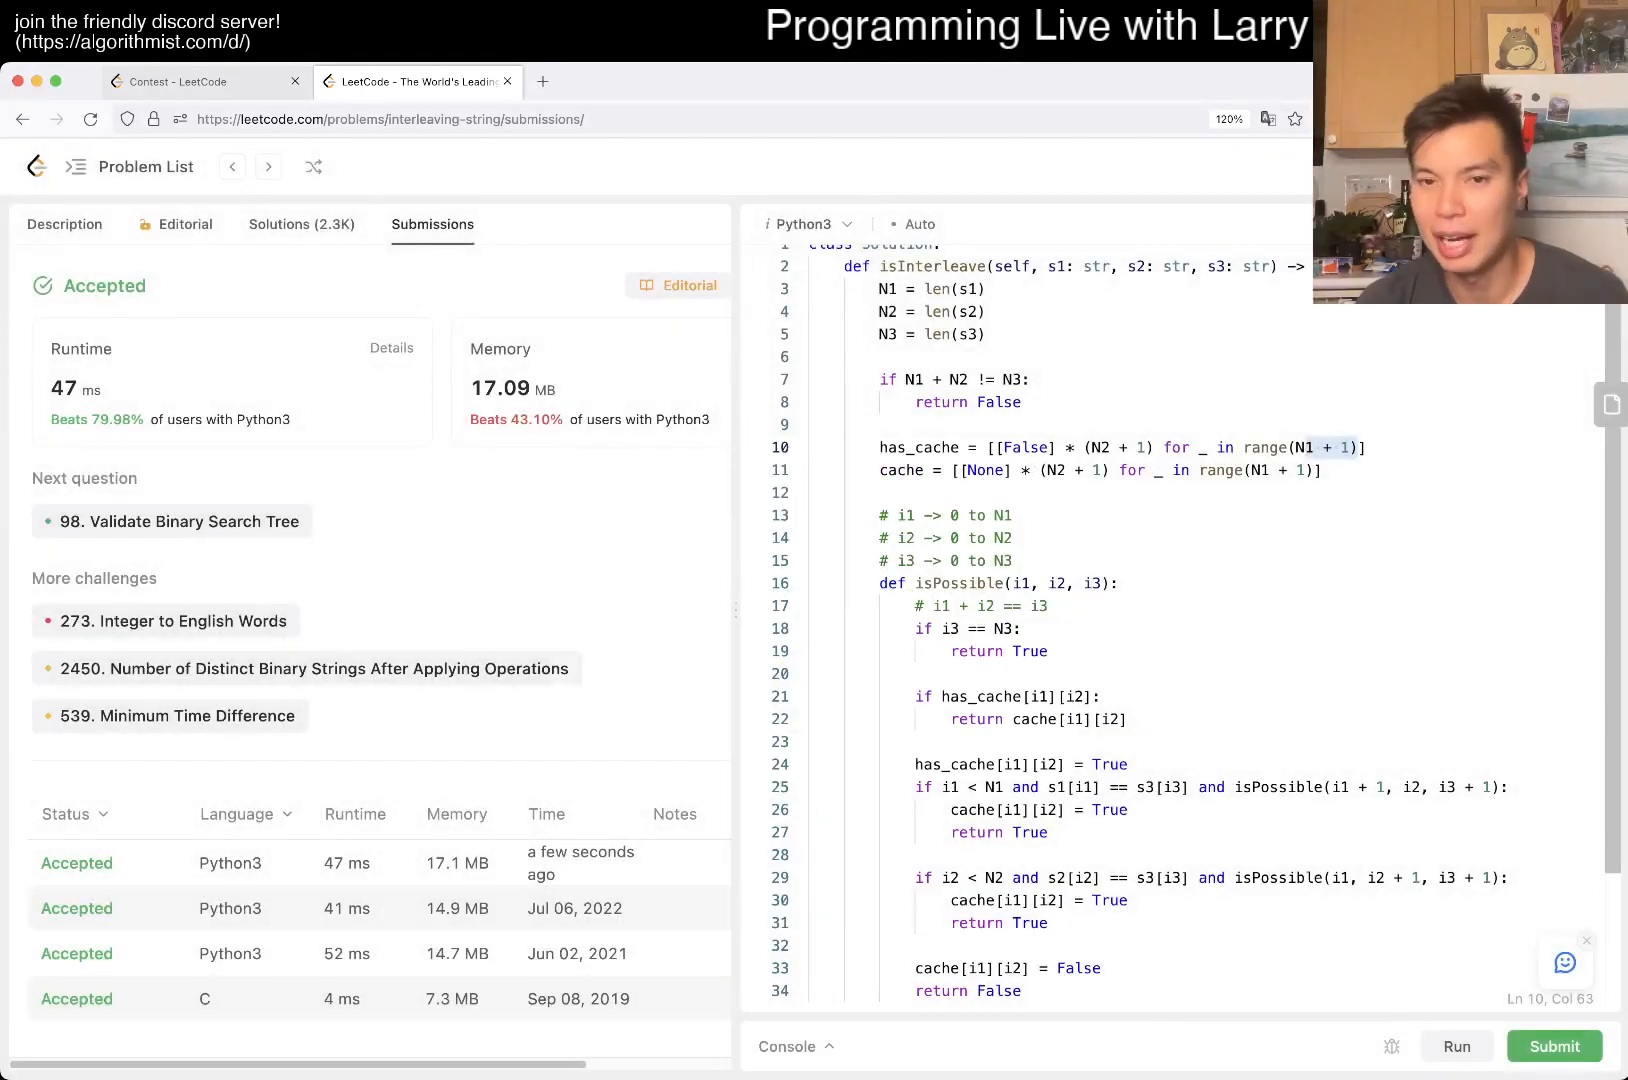
scroll(down, 3)
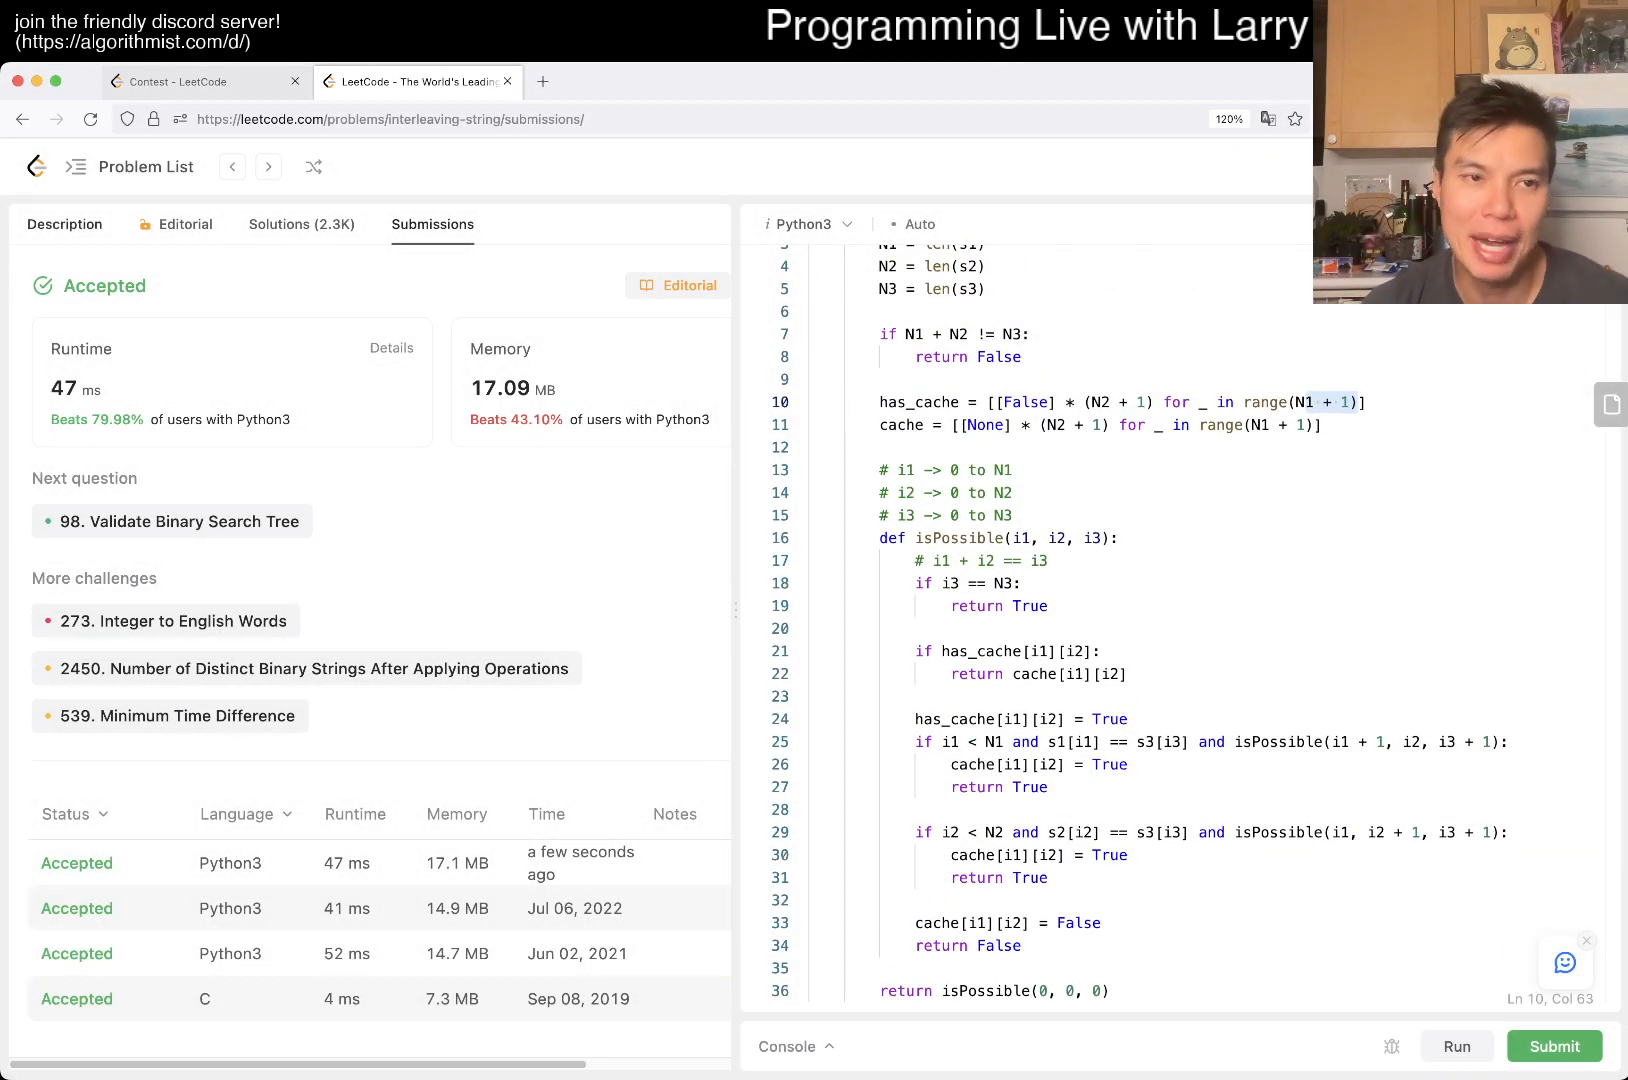
click(64, 224)
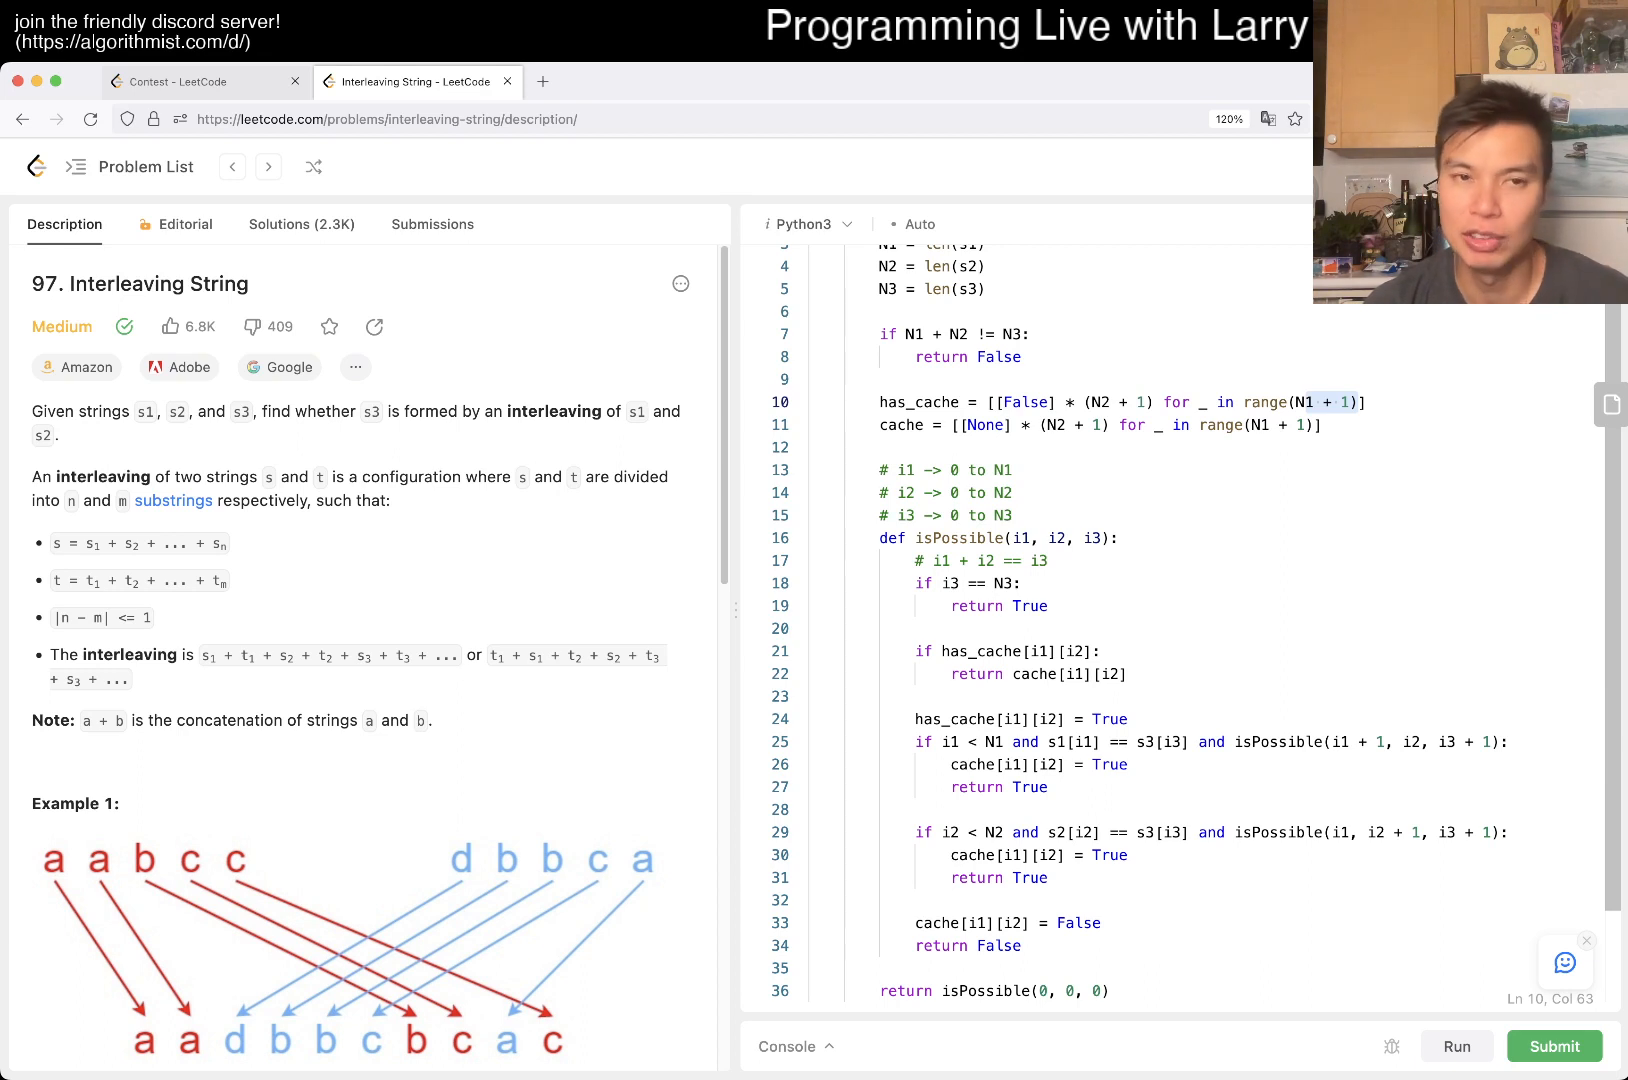
click(904, 470)
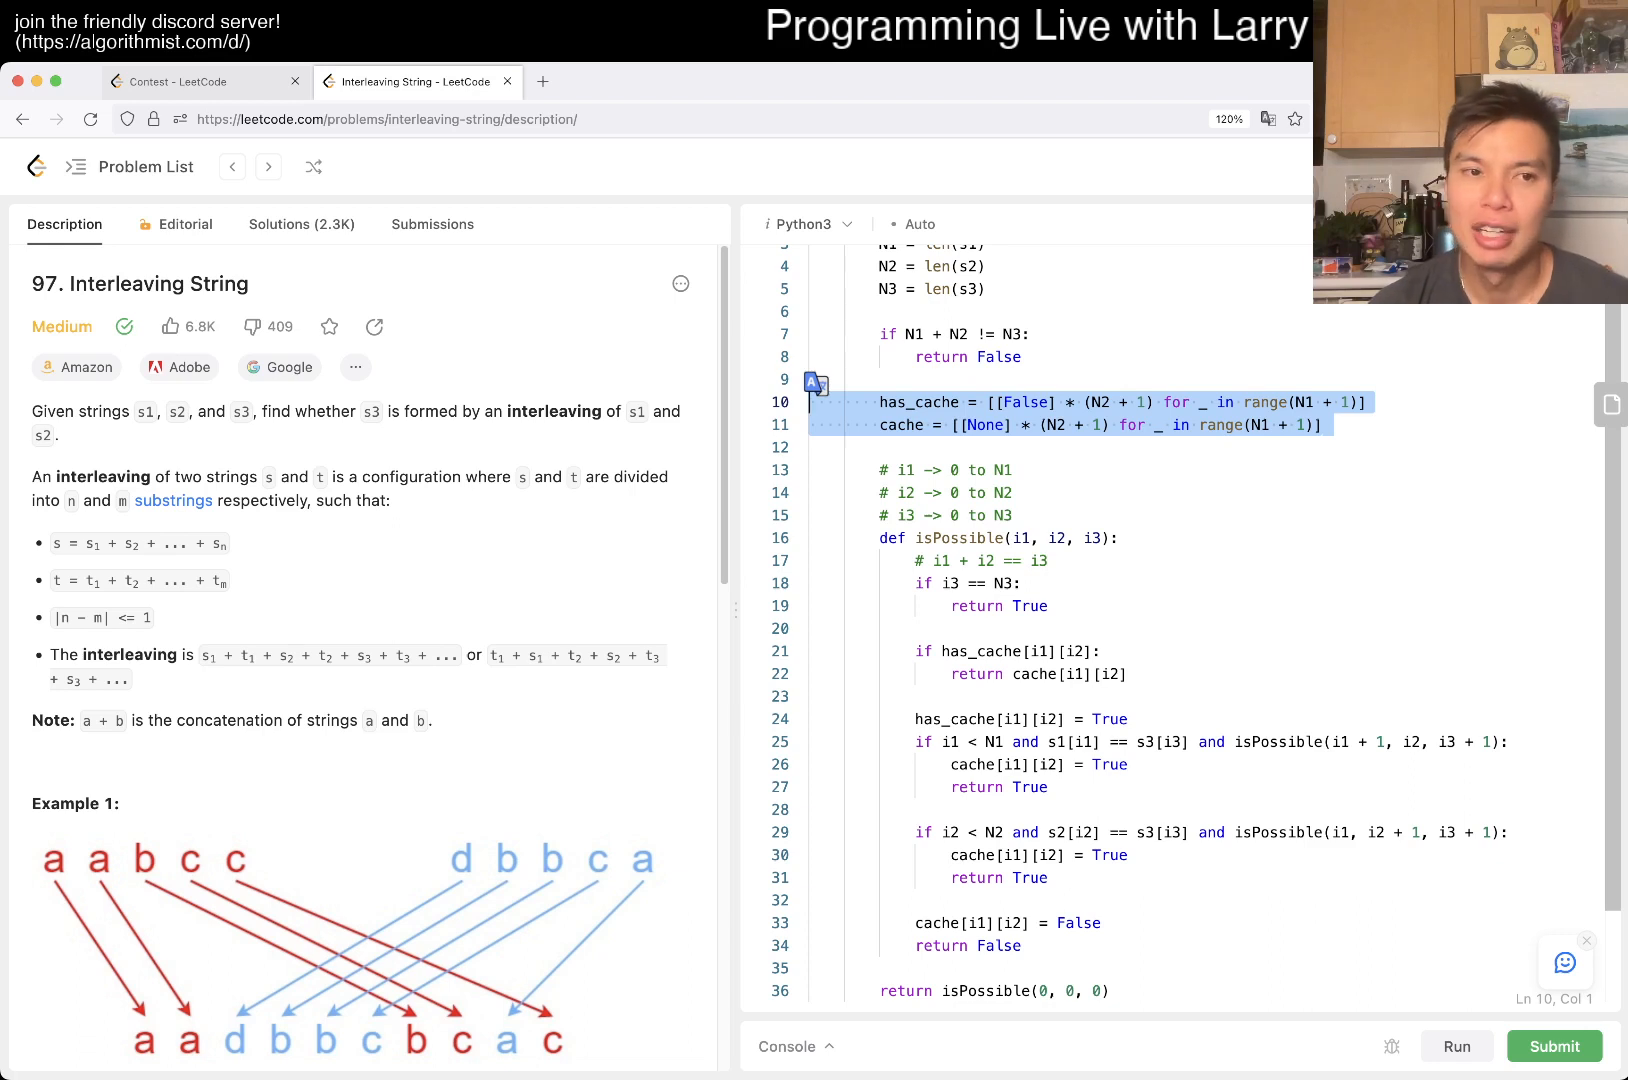
click(1320, 426)
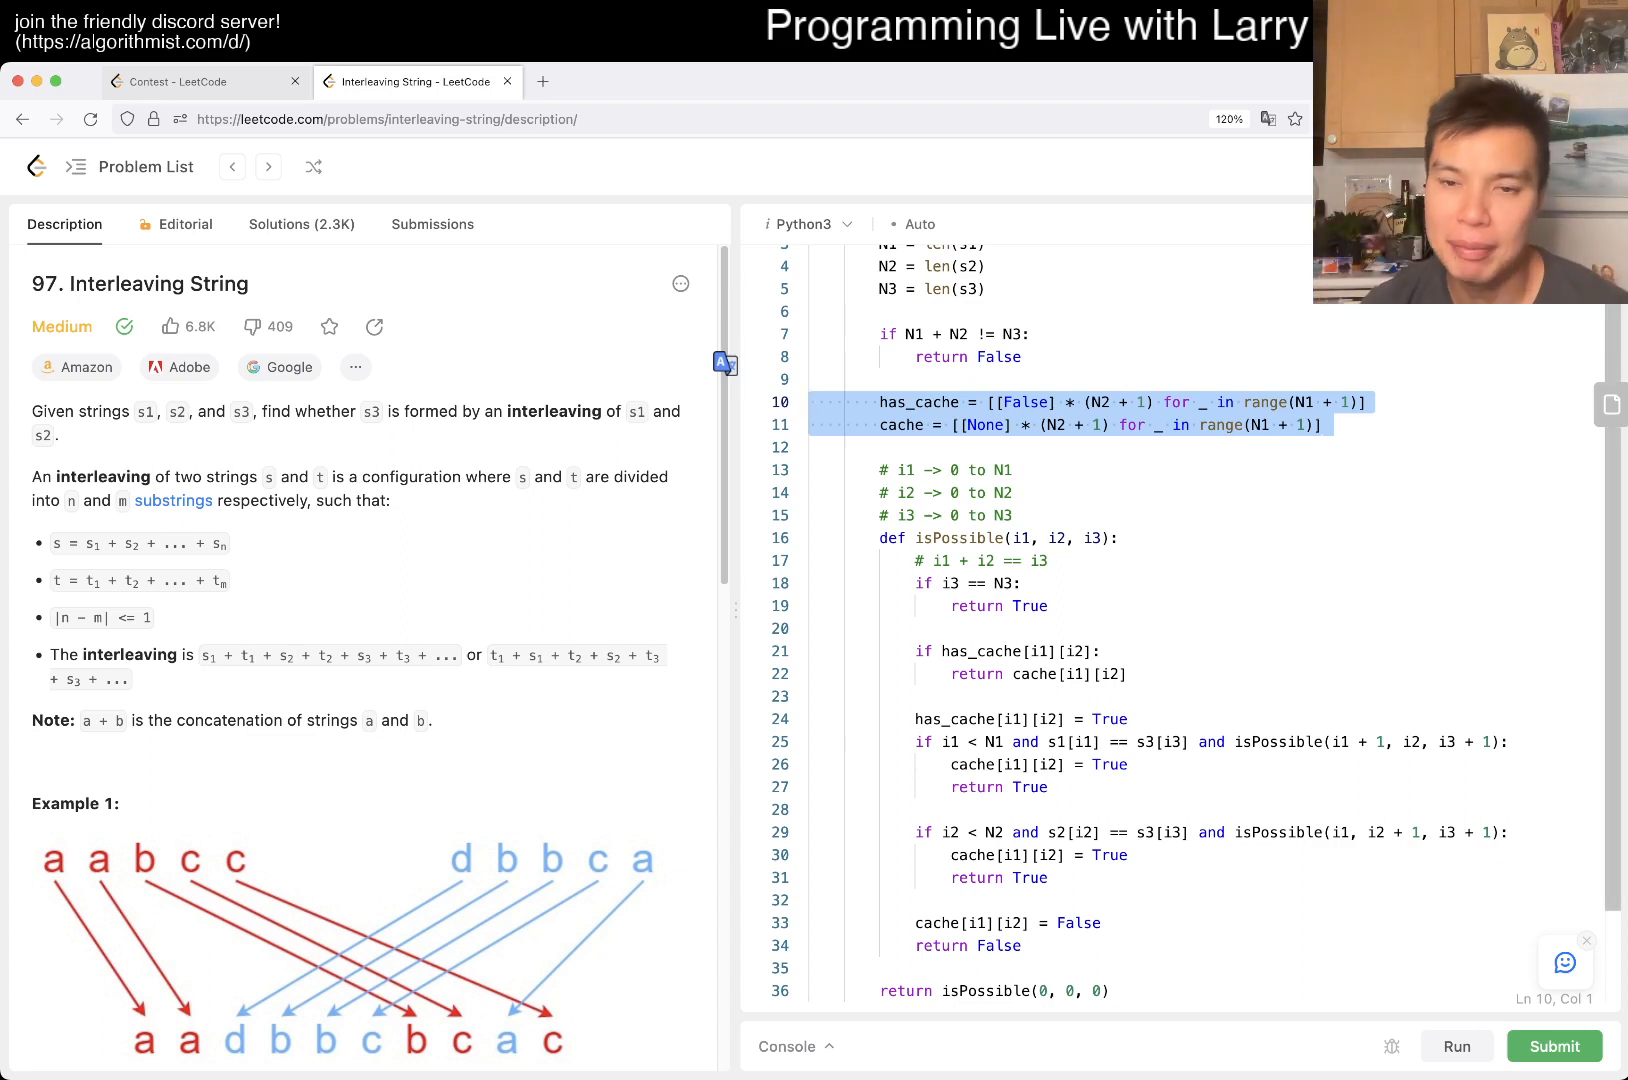
scroll(down, 3)
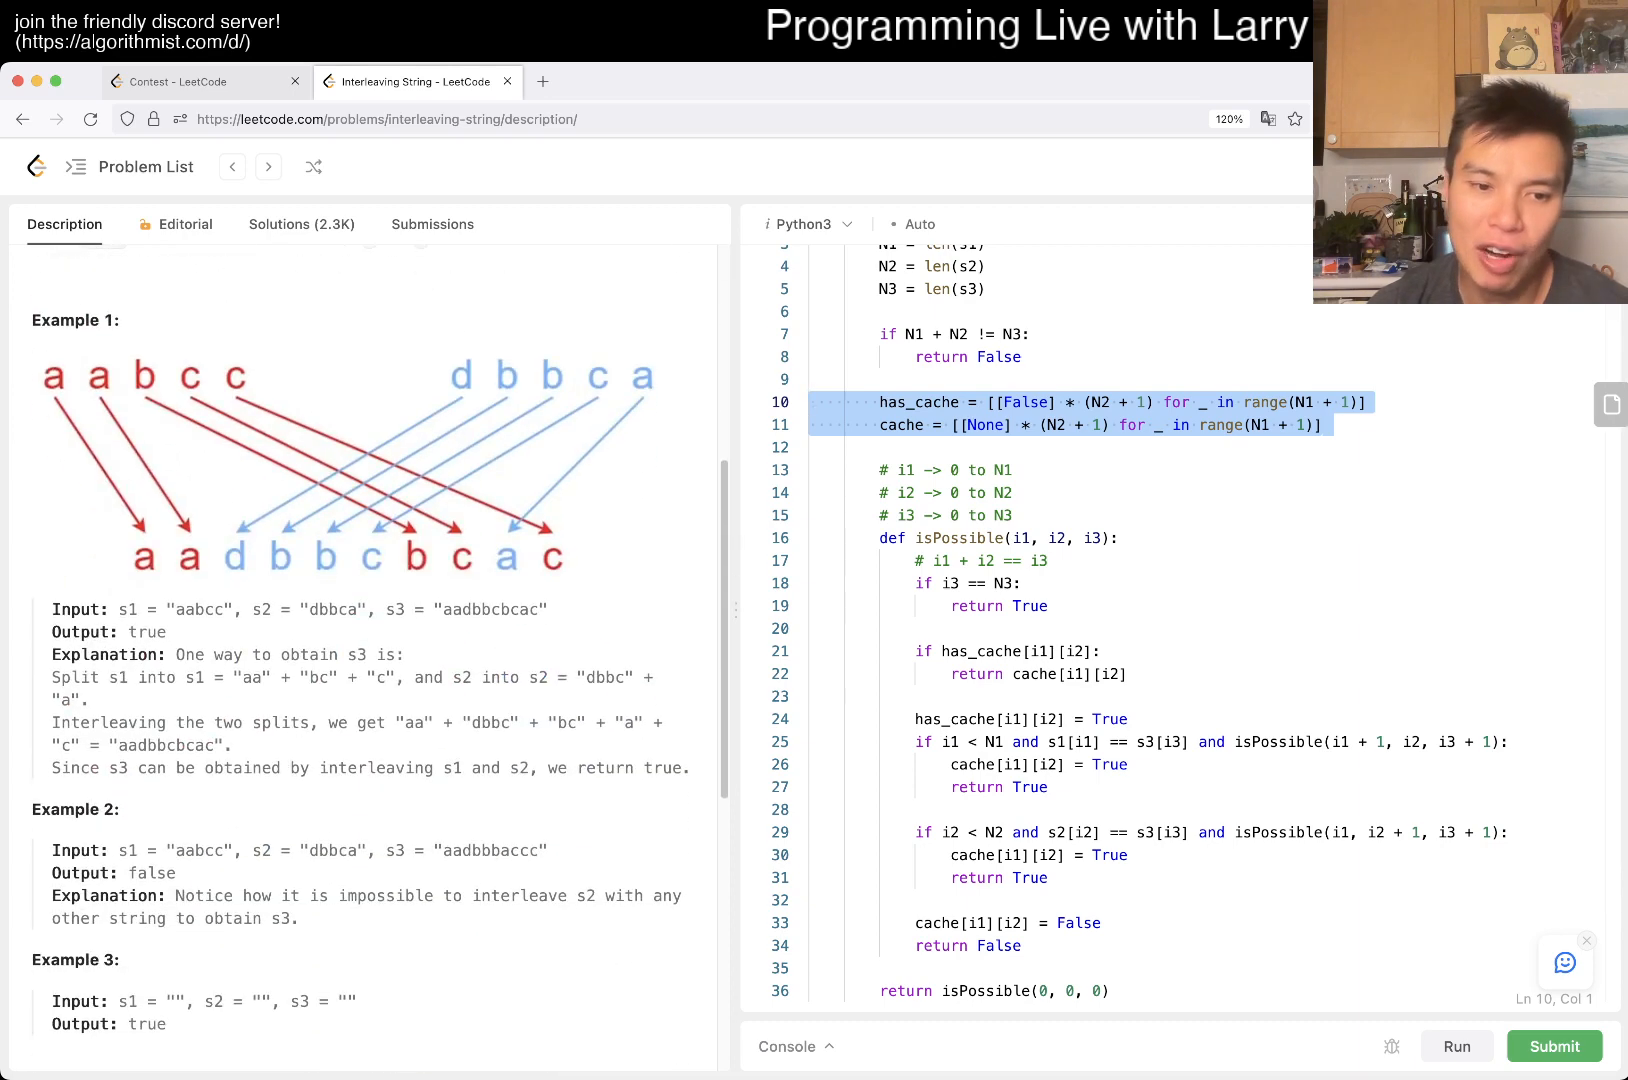
scroll(down, 3)
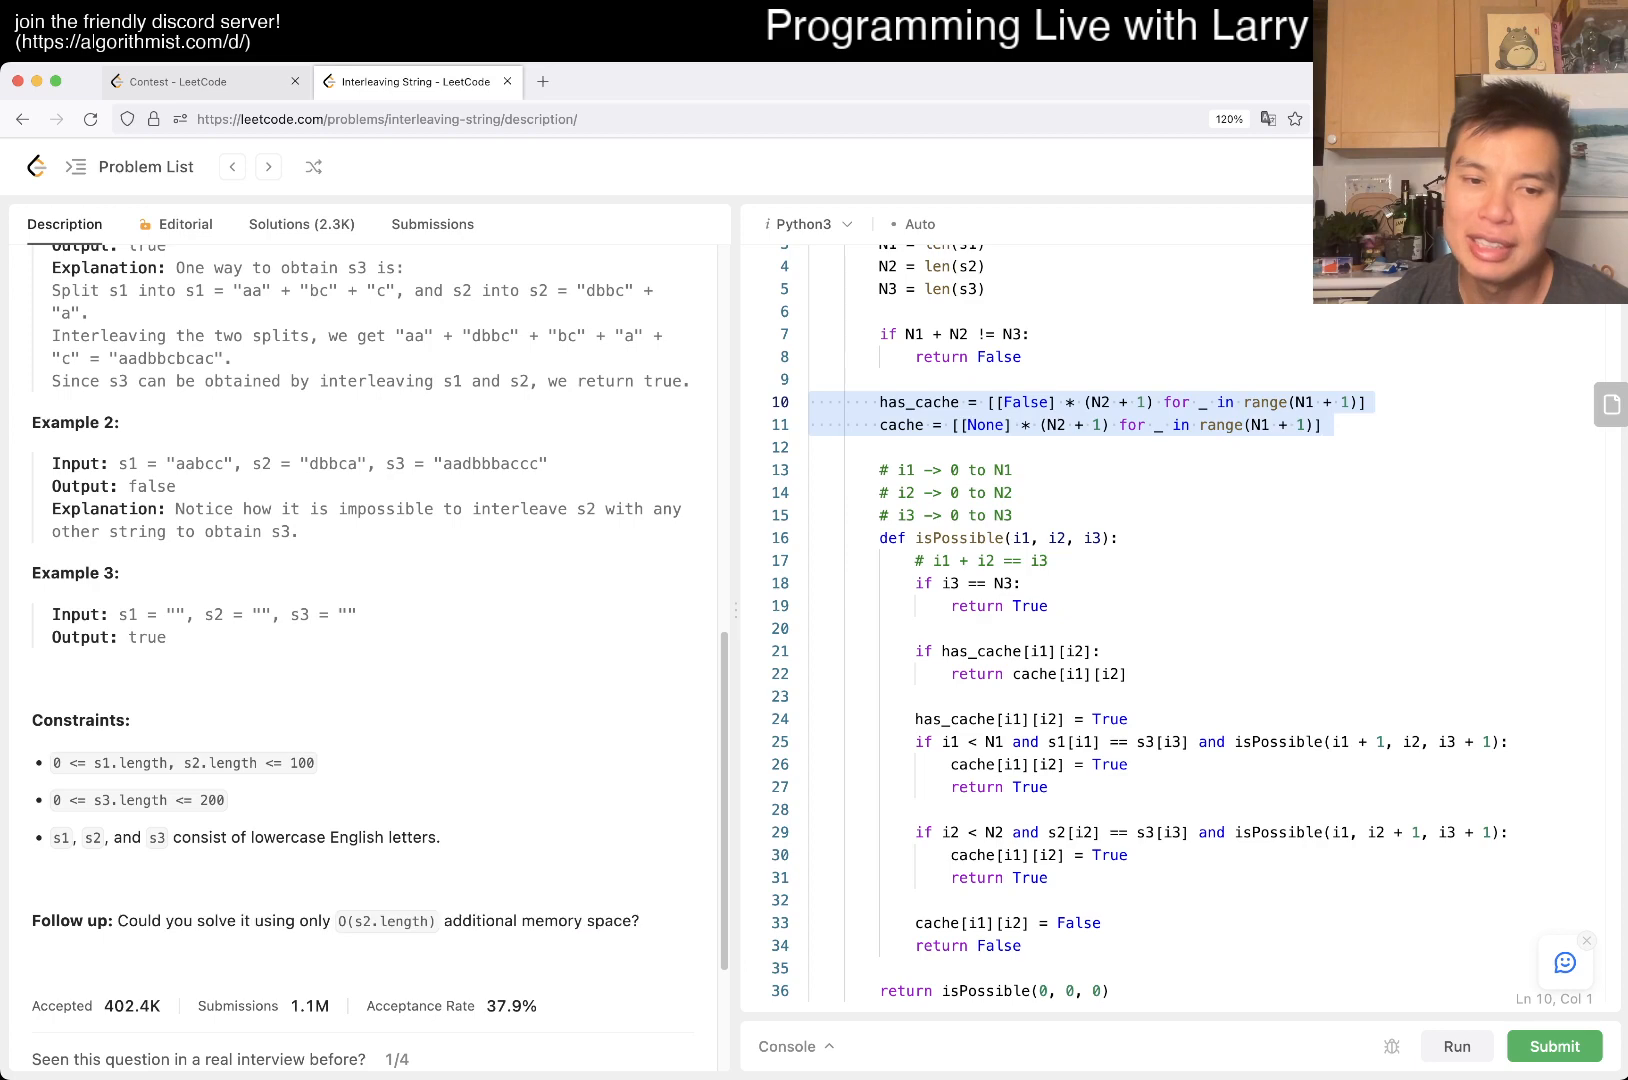
triple_click(230, 922)
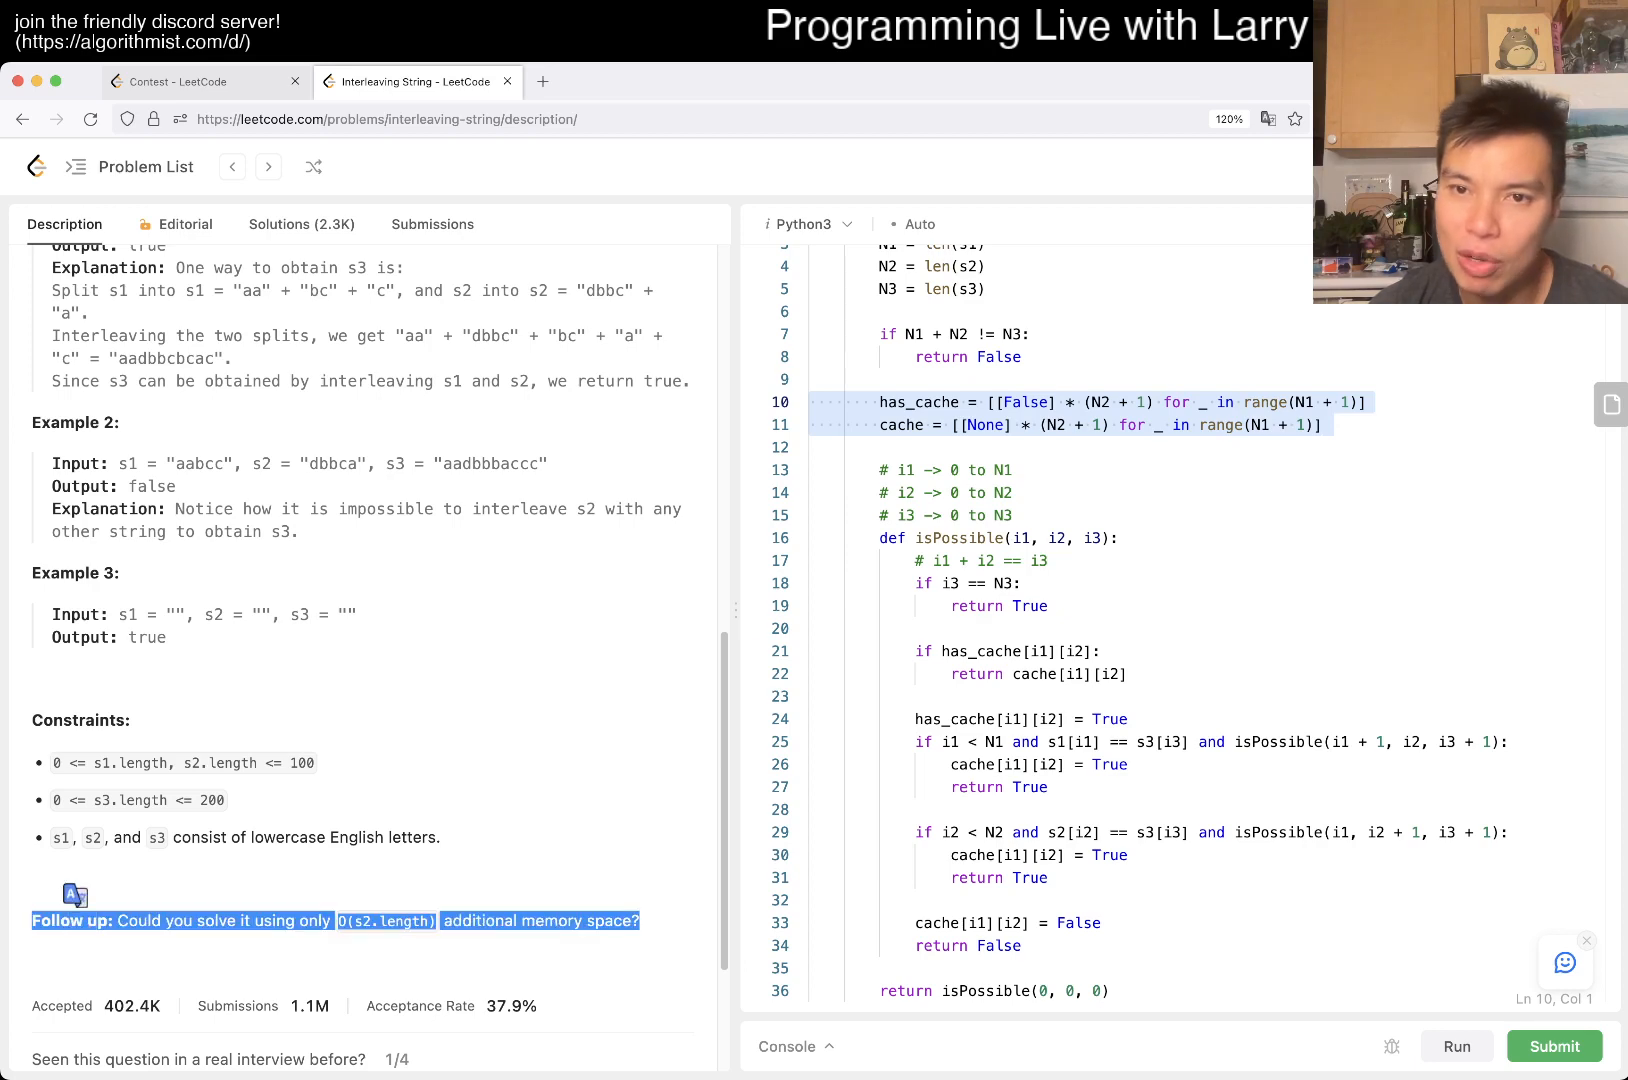